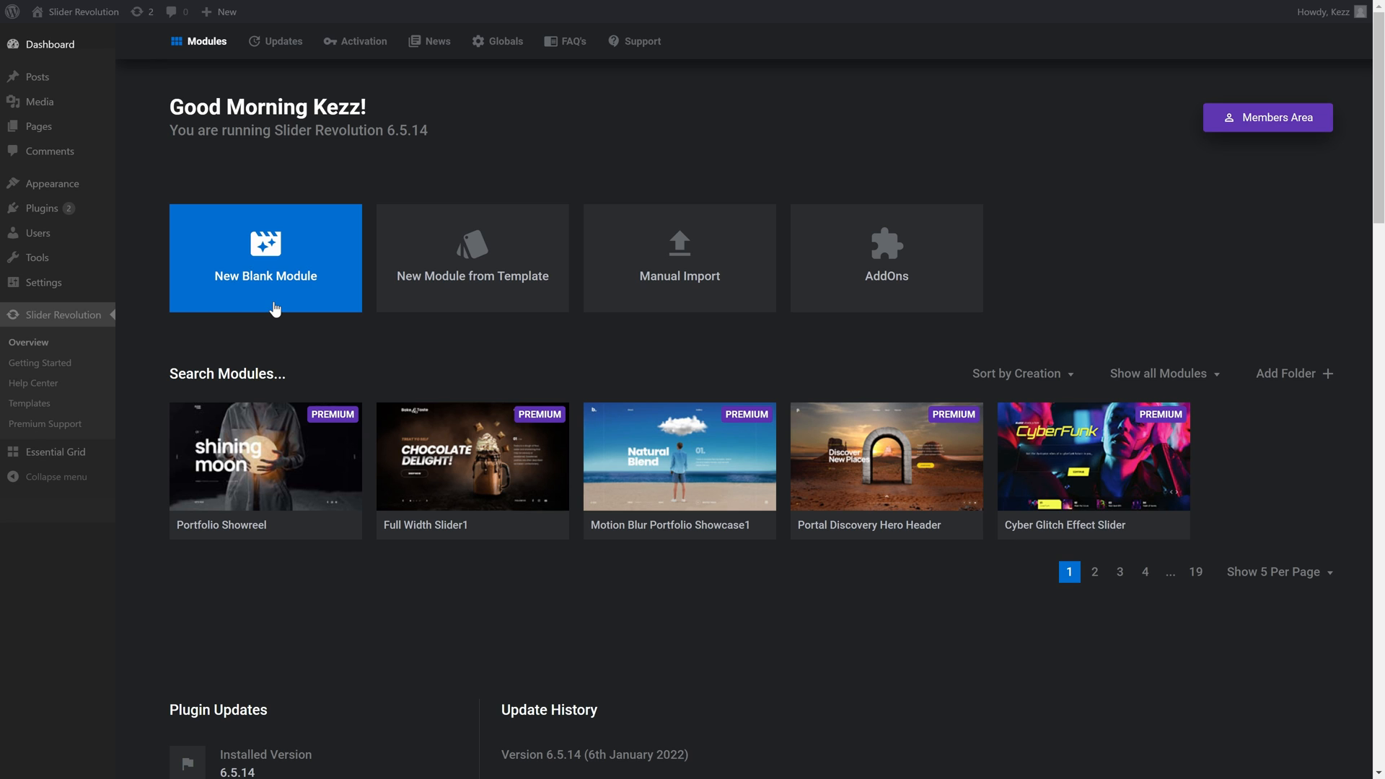
Step: Create a blank Slider module with Auto size and Intelligent Inheriting, then open the editor
click(265, 259)
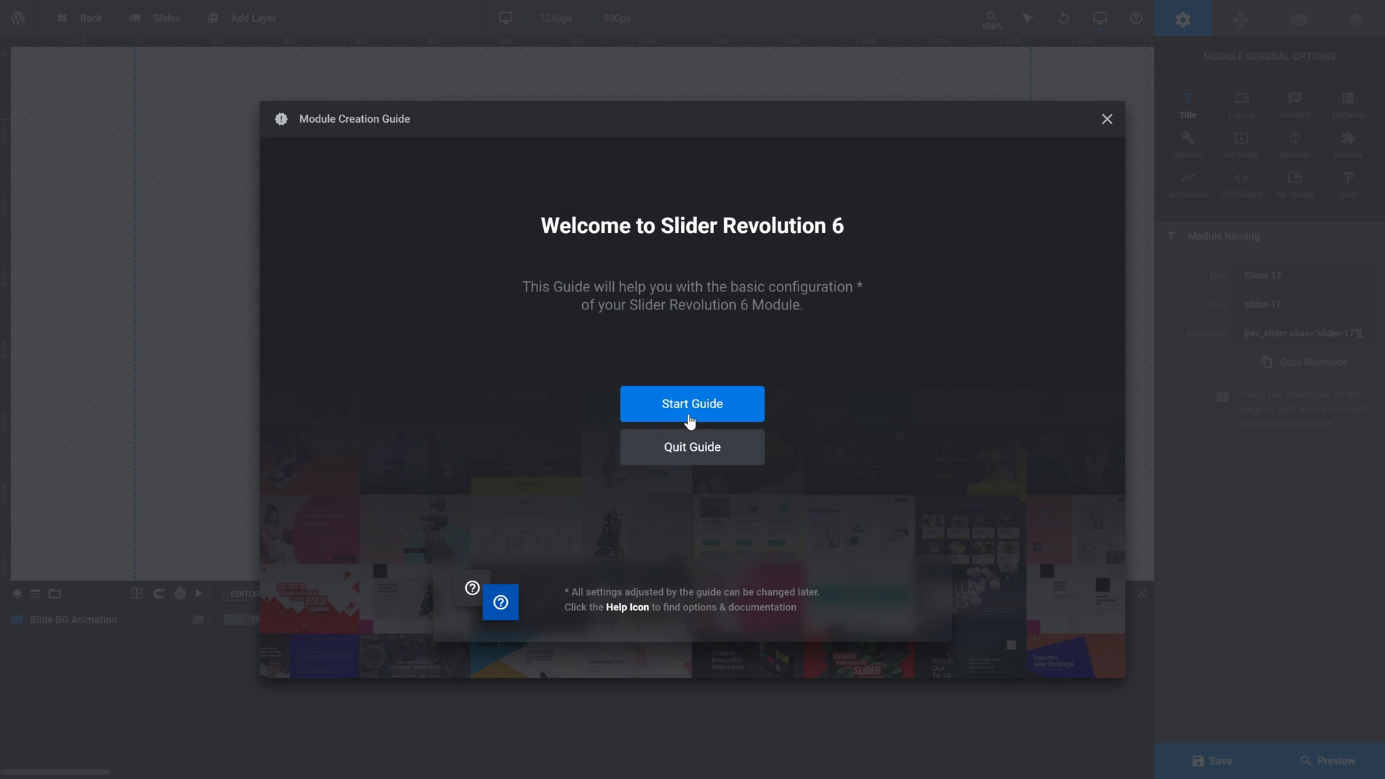
click(692, 404)
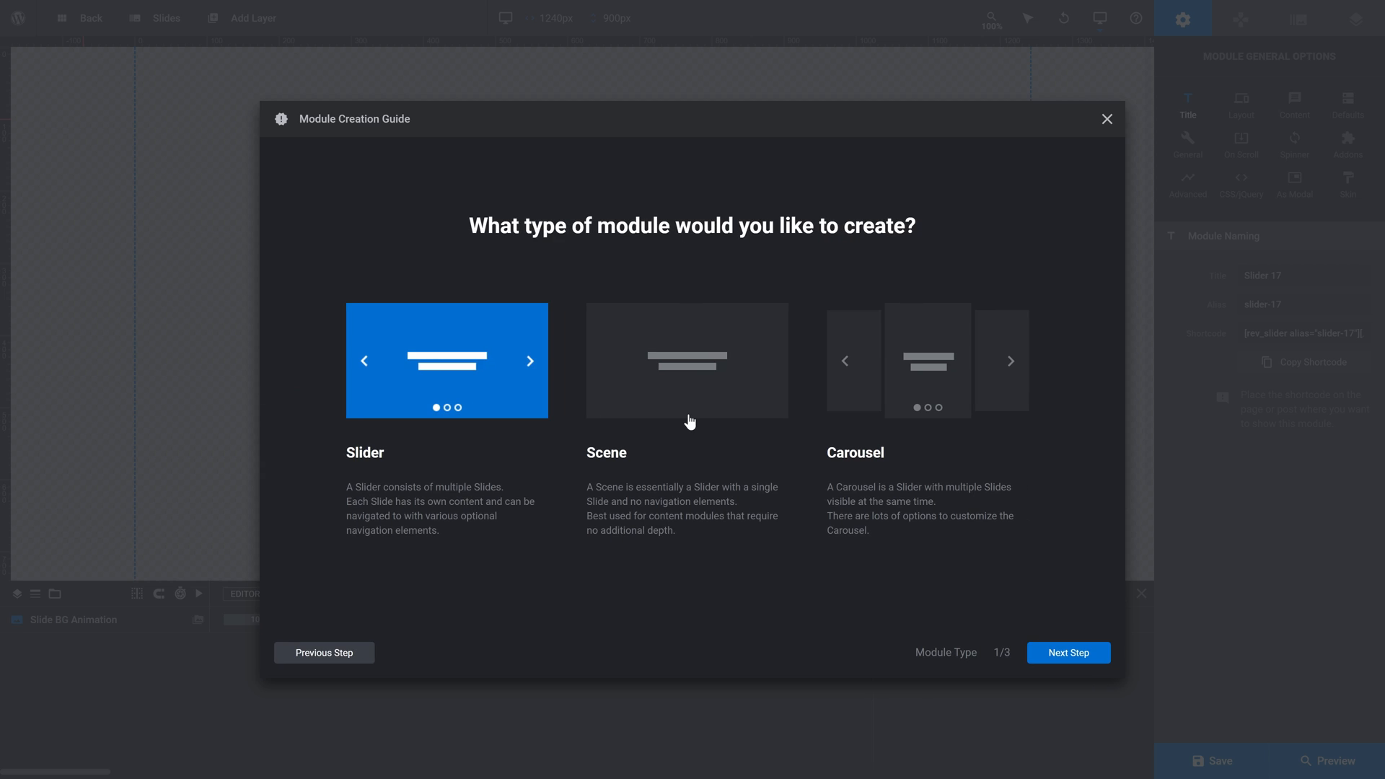
mouse_move(449, 398)
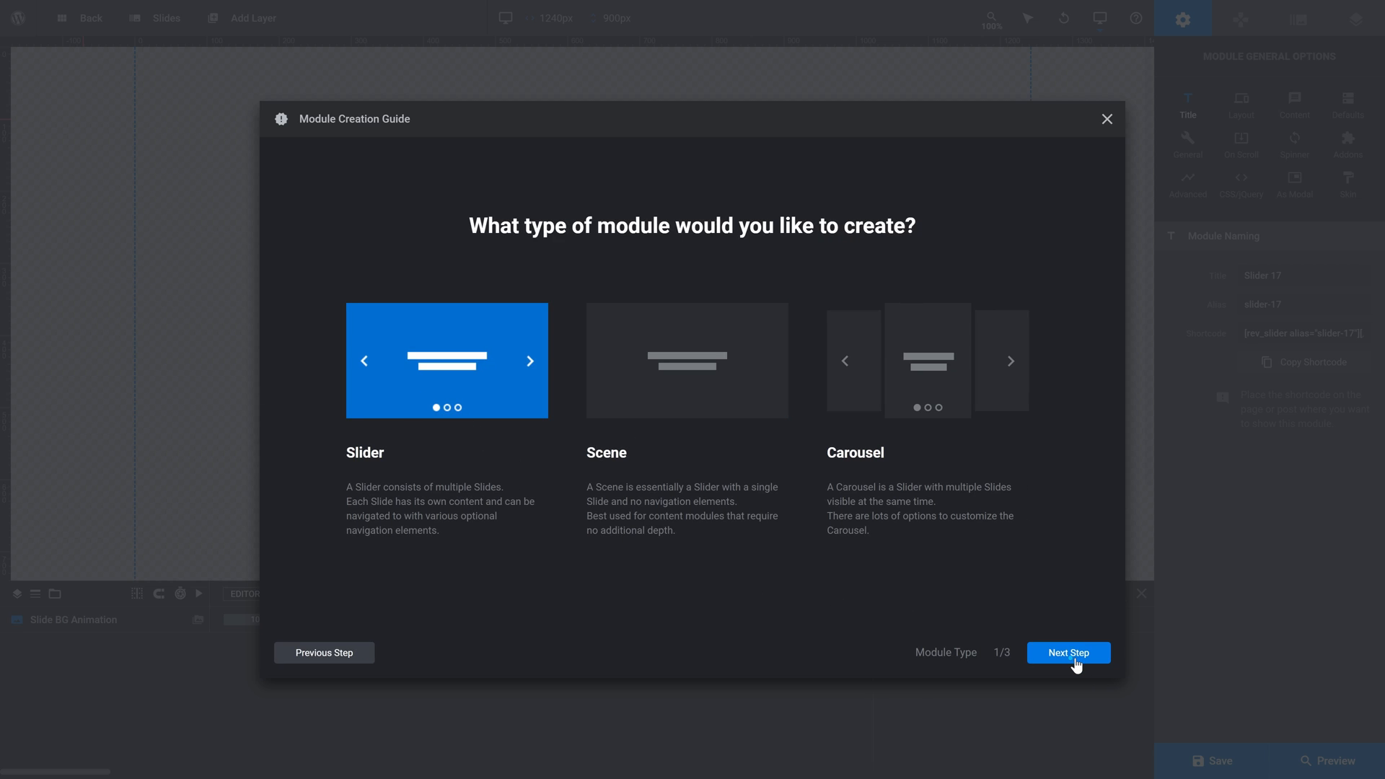
click(1068, 653)
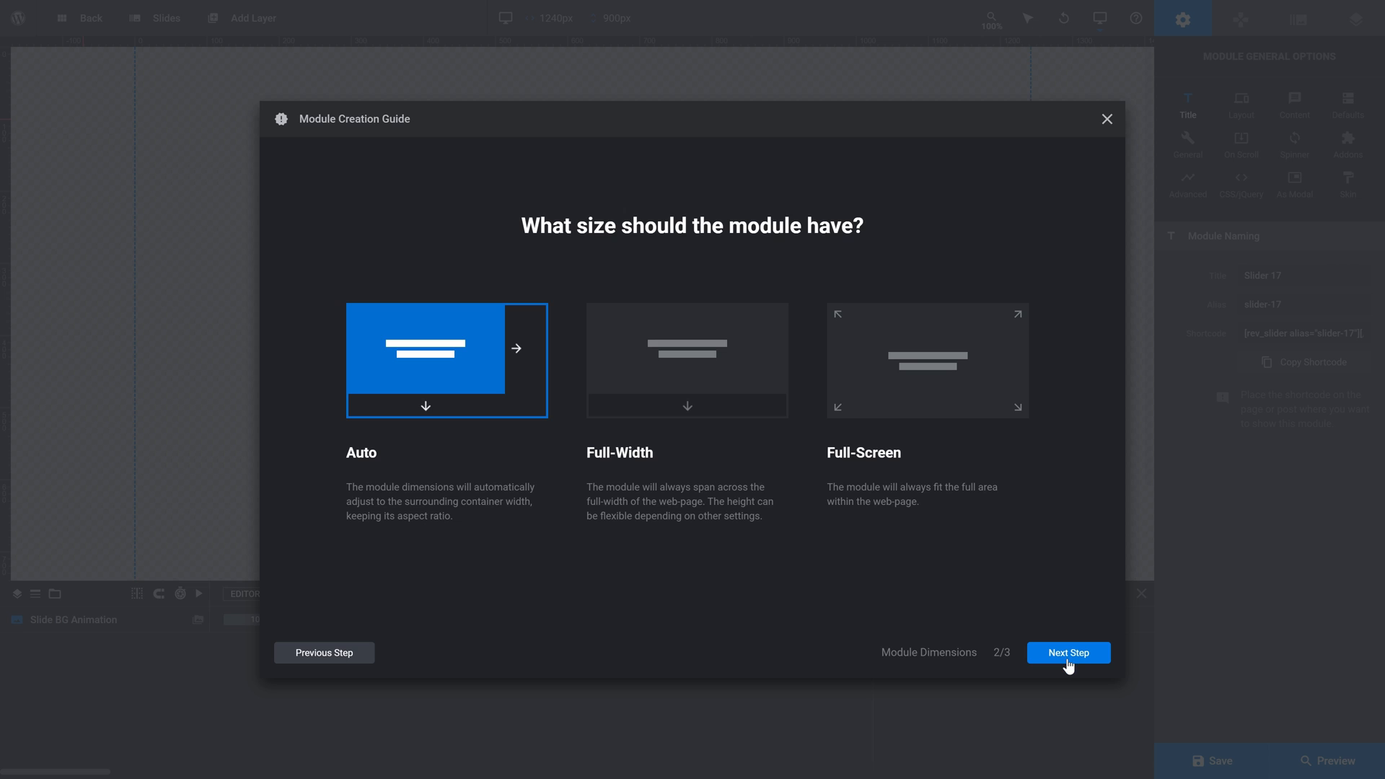
click(1067, 653)
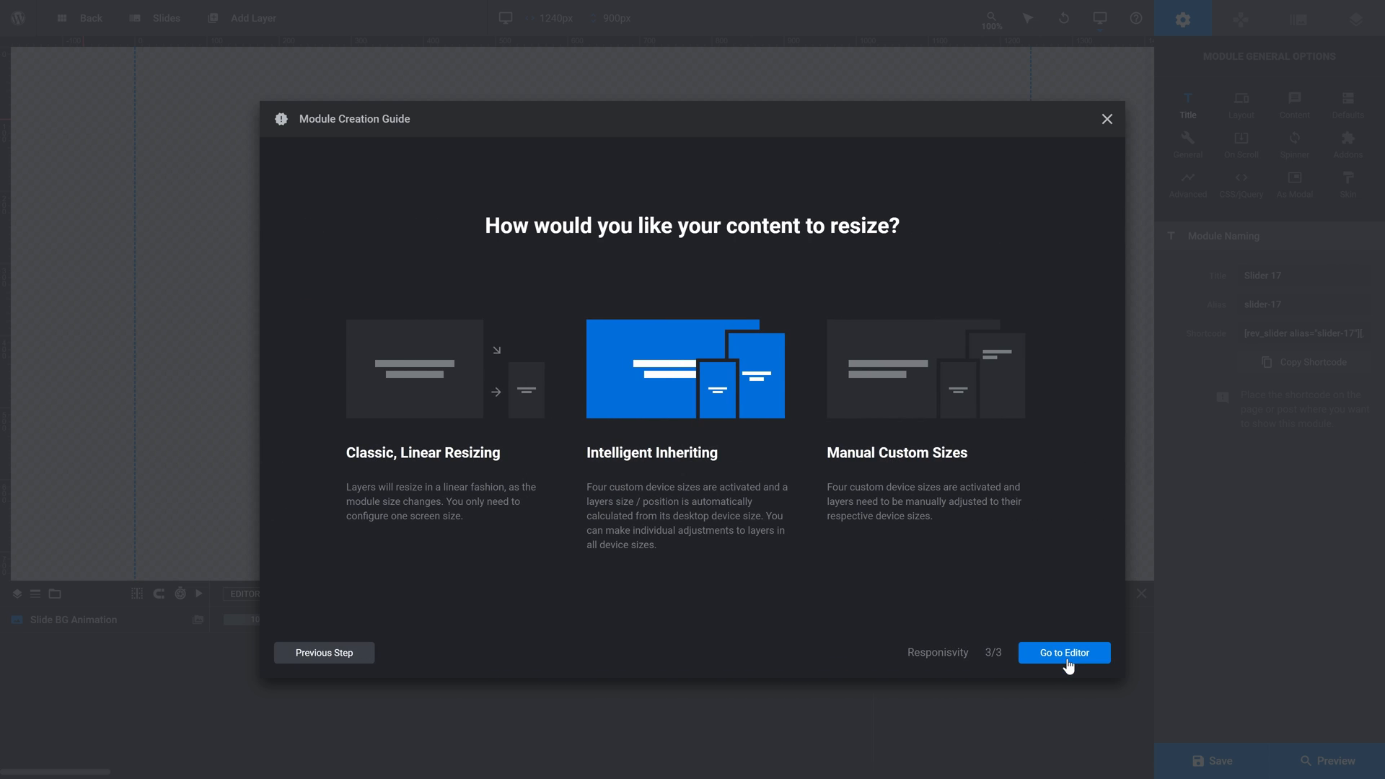
mouse_move(712, 401)
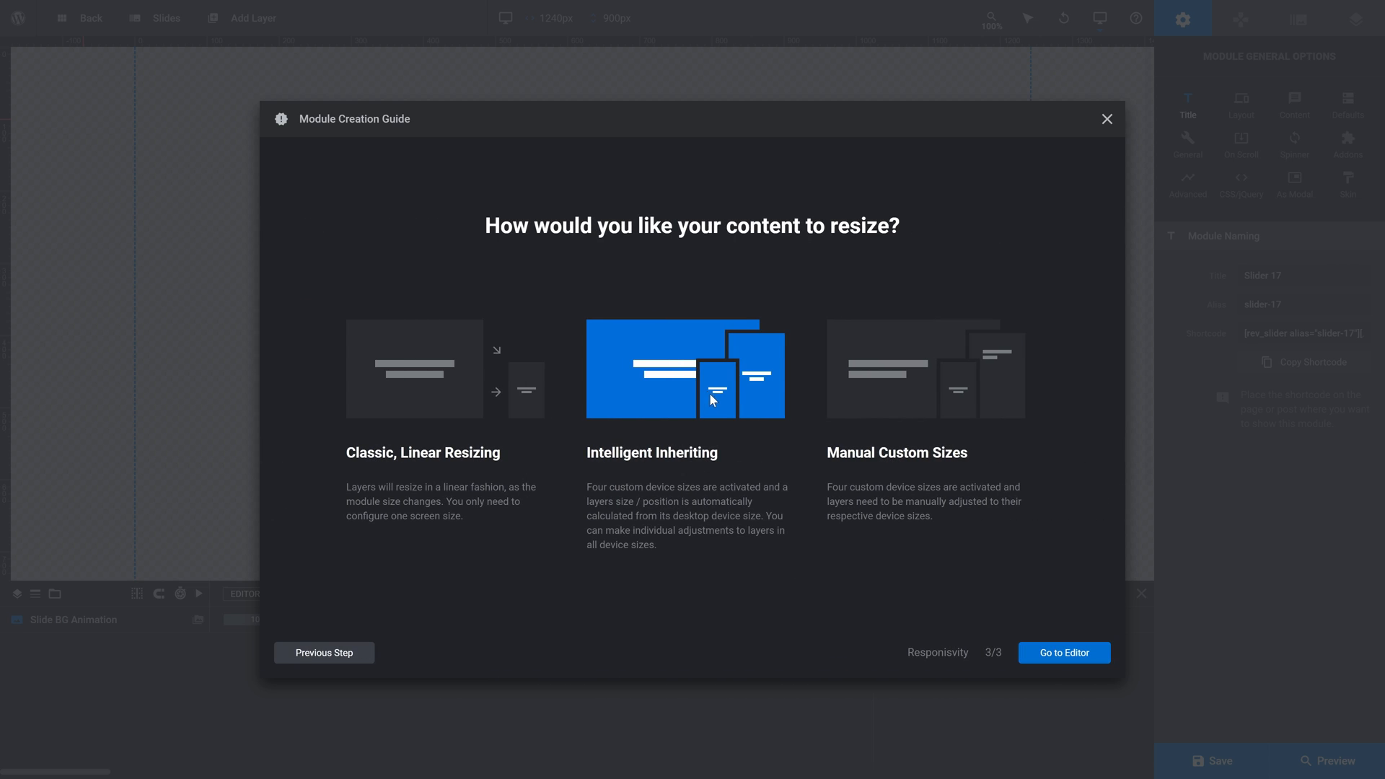
mouse_move(694, 414)
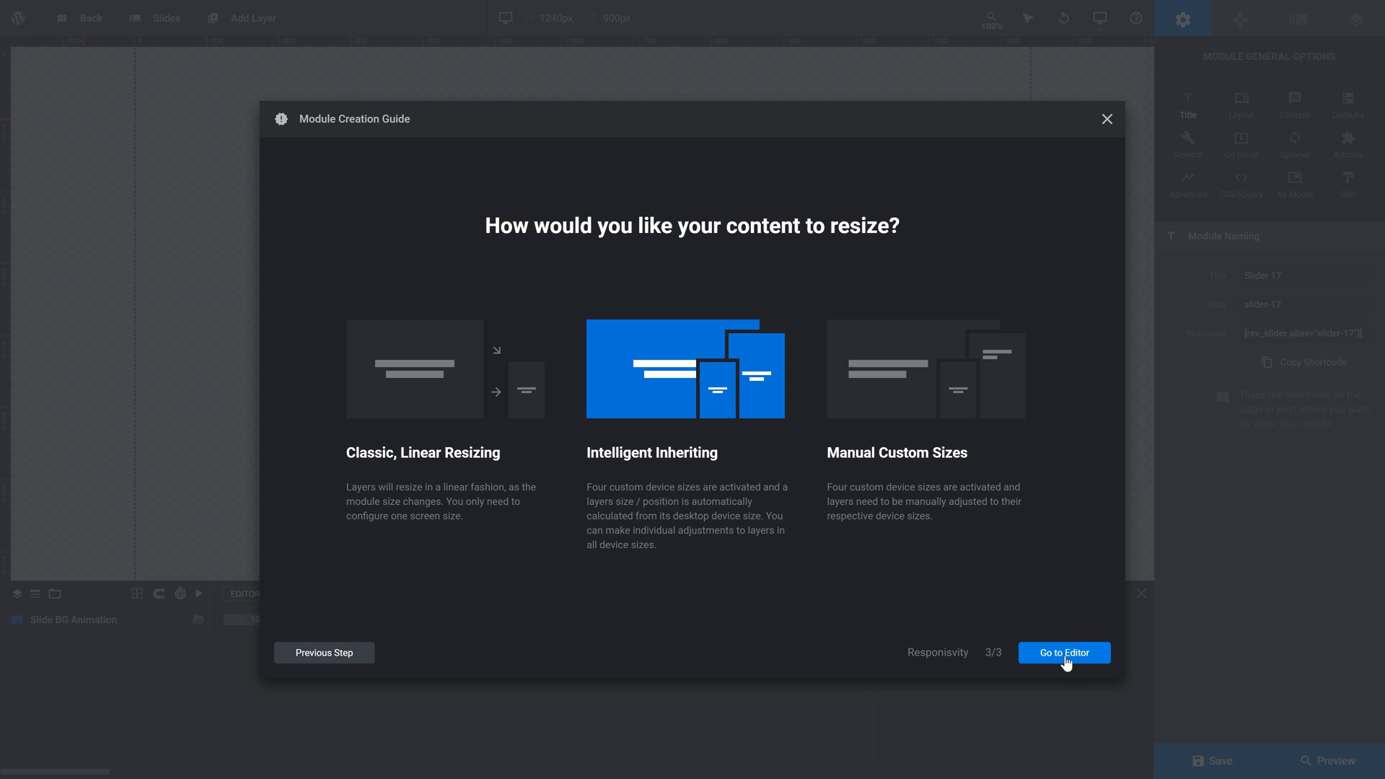
click(1063, 653)
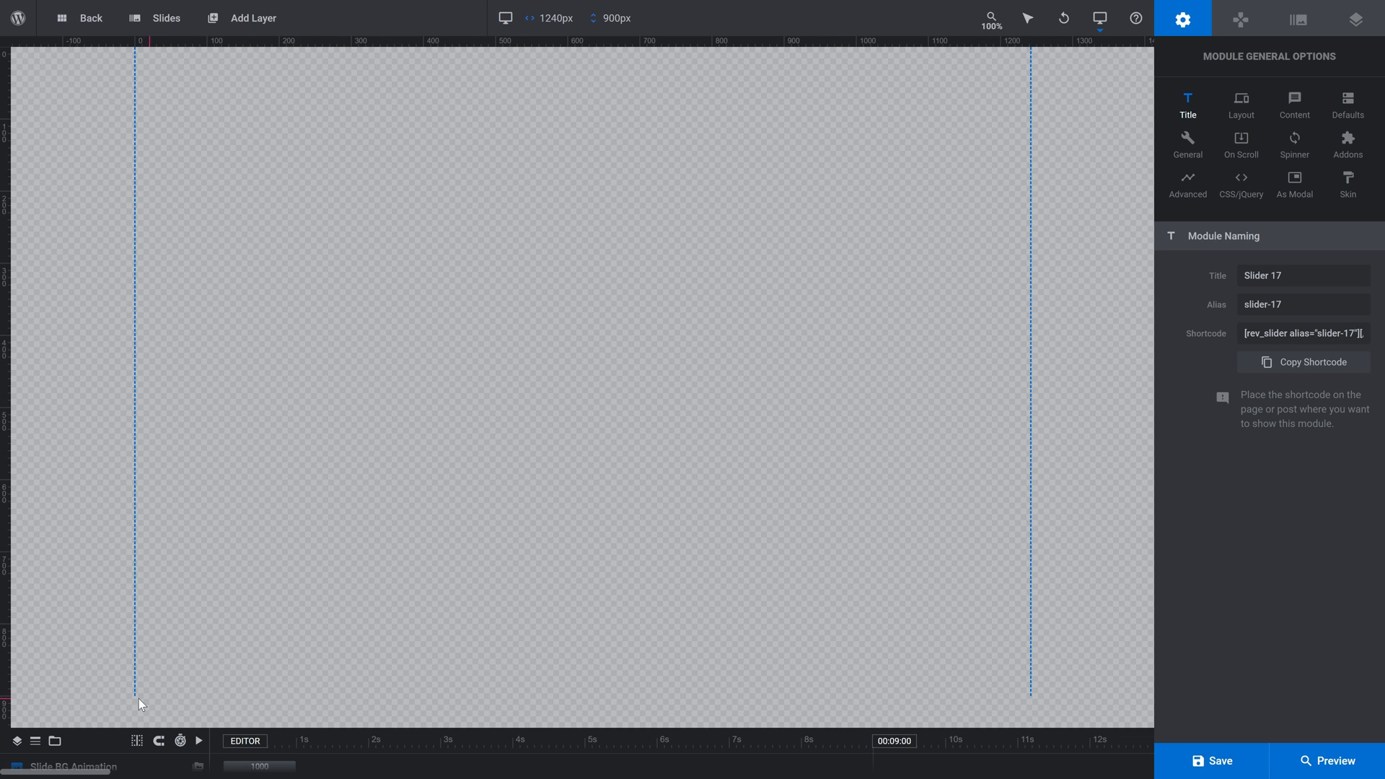
mouse_move(357, 651)
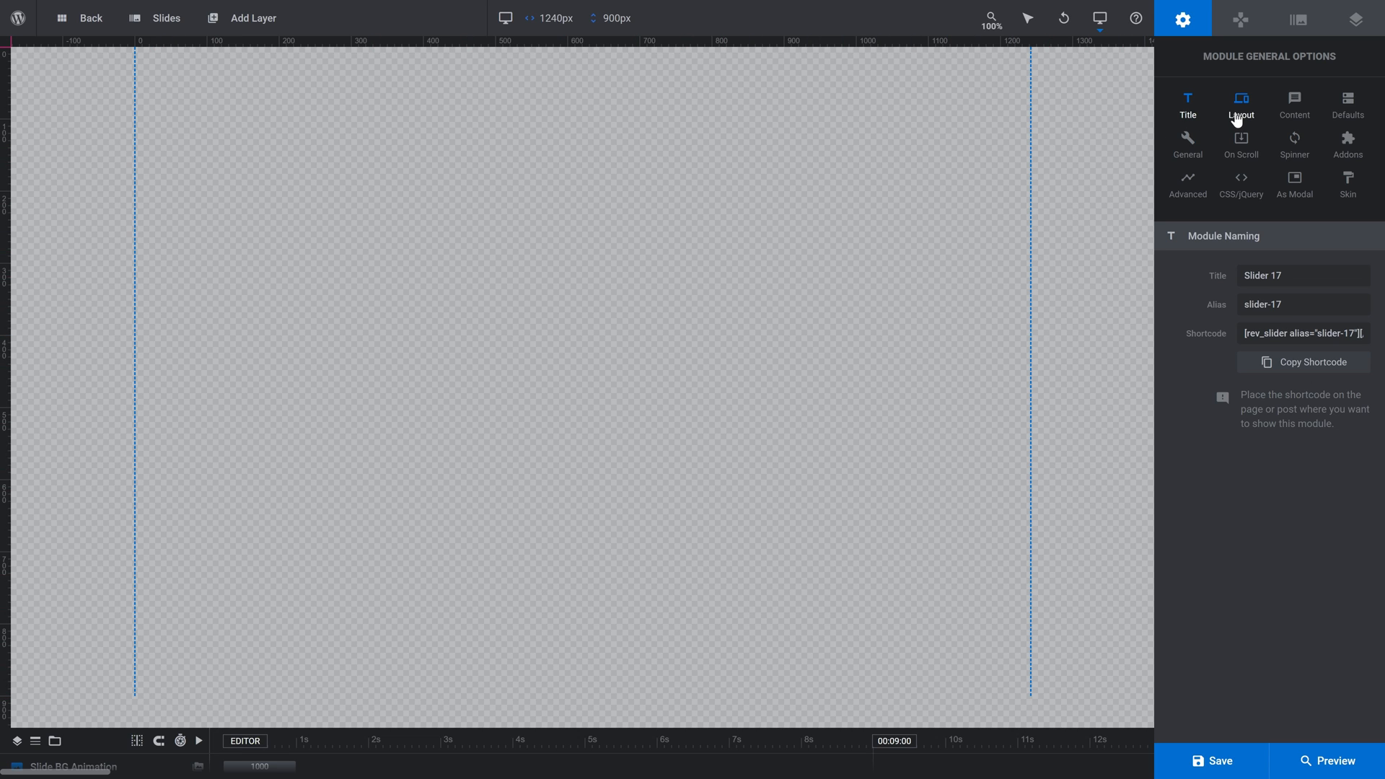
Step: In Layout settings, change the desktop height from 900px to 750px
click(1240, 104)
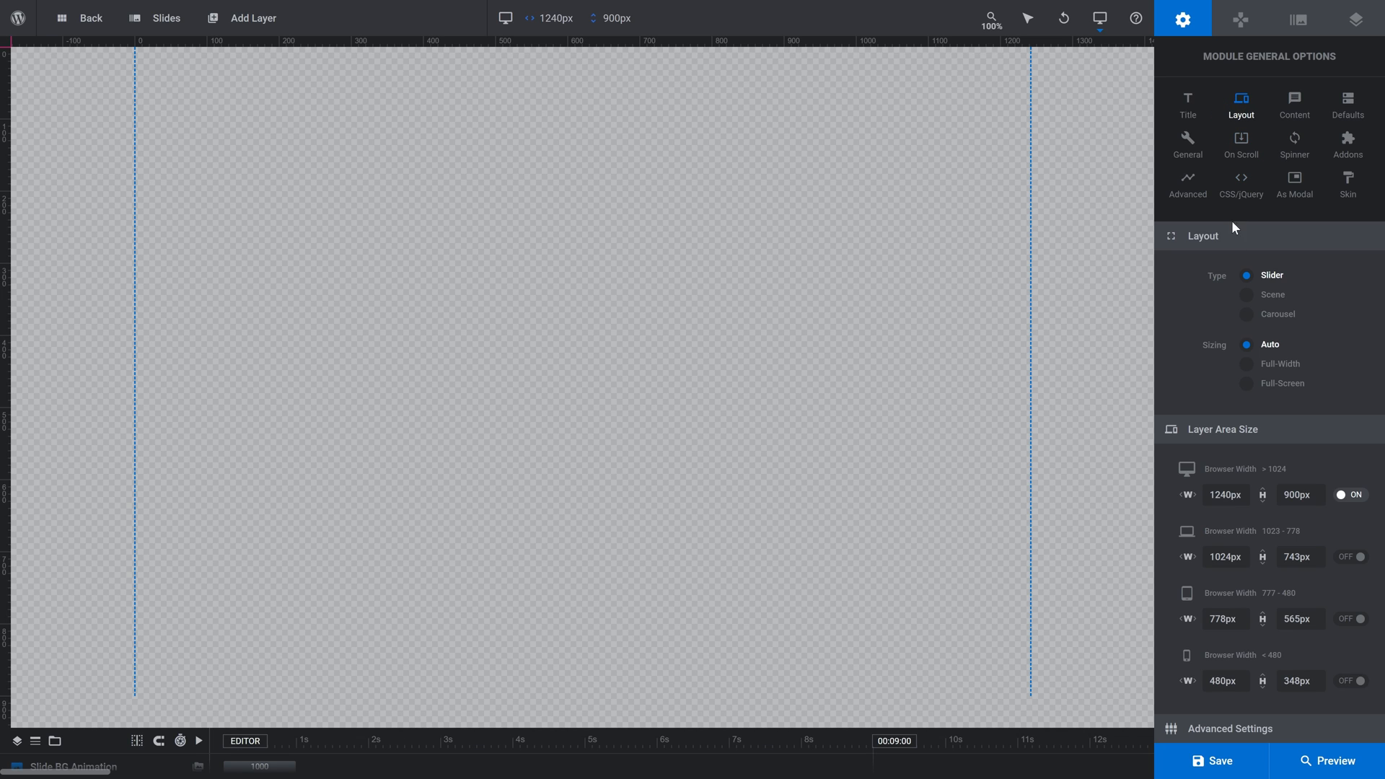
triple_click(1298, 495)
text(750)
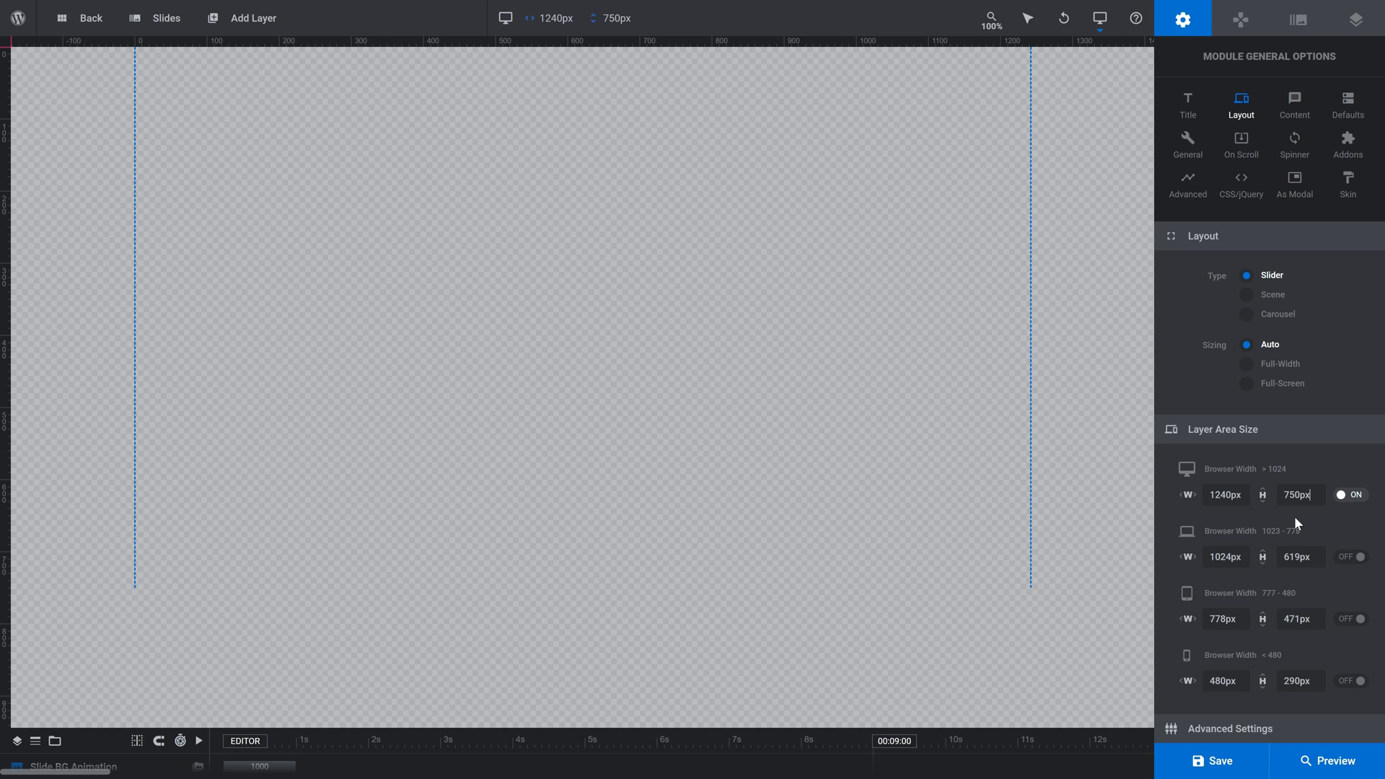
mouse_move(1035, 601)
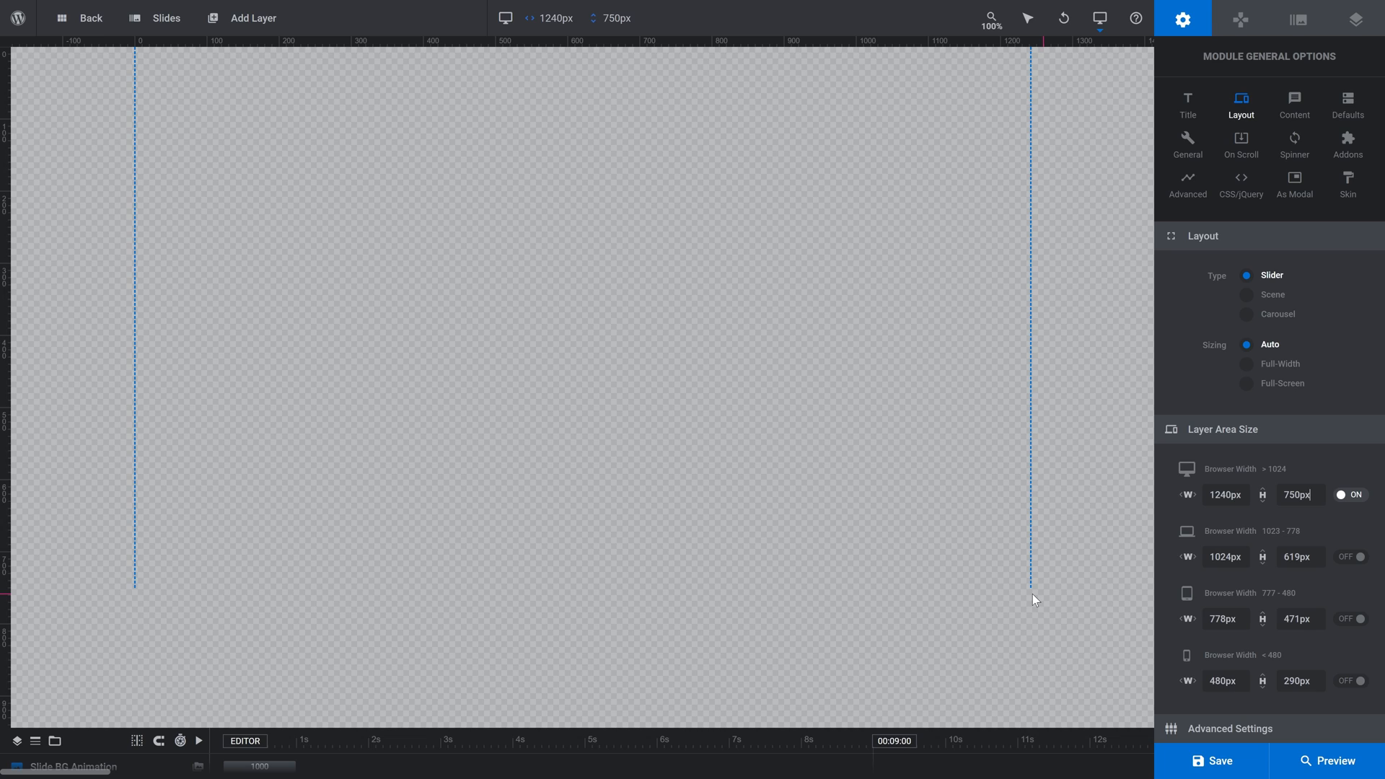
mouse_move(138, 600)
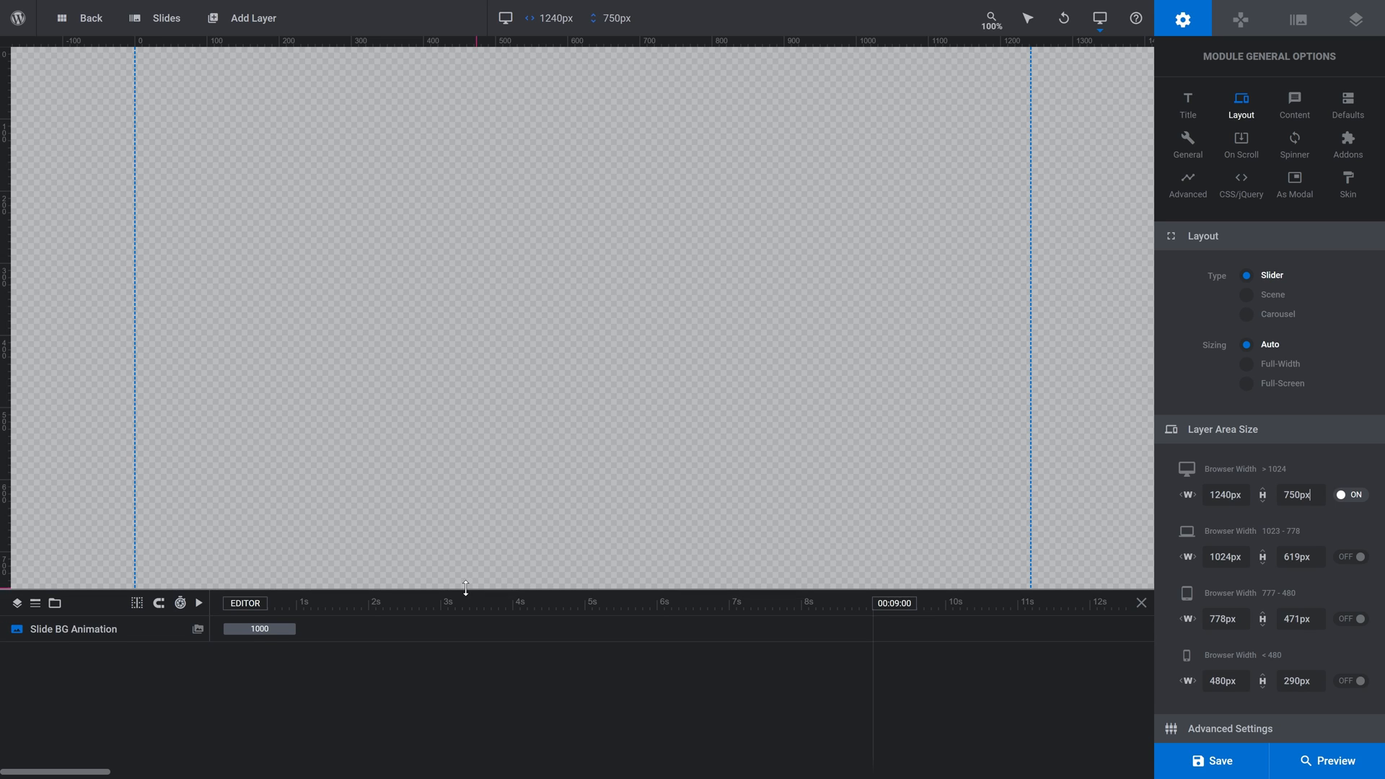
mouse_move(1298, 19)
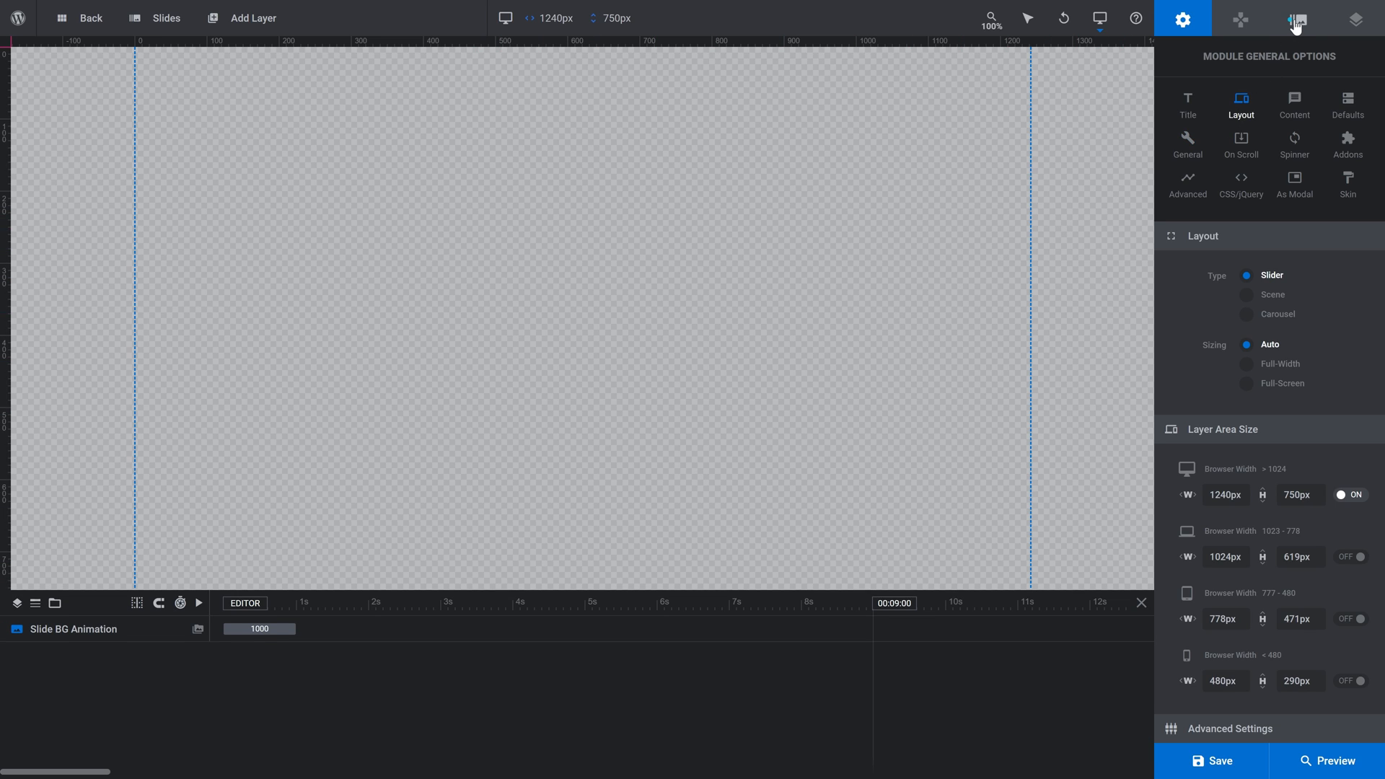
Step: Set the slide background to Colored using the purple-to-blue linear gradient preset
click(1298, 19)
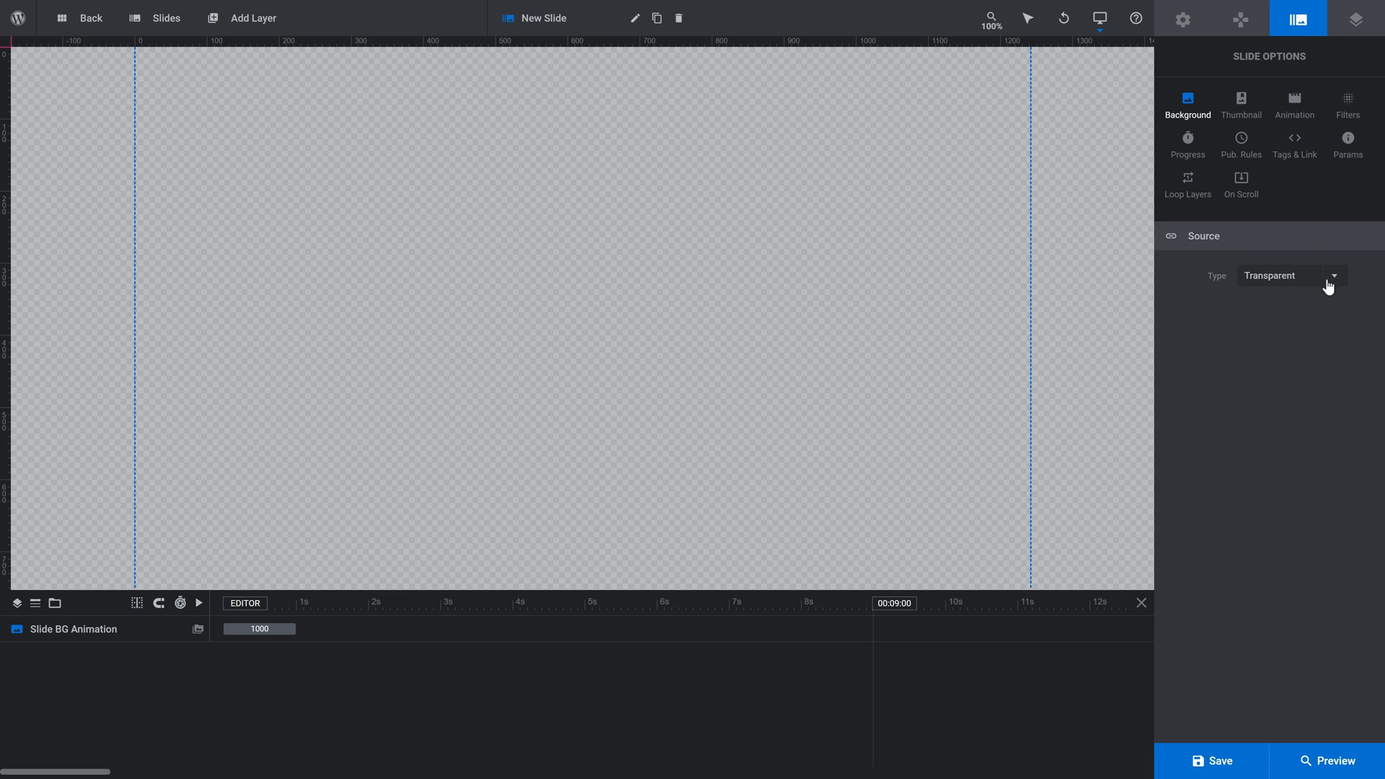
click(1290, 275)
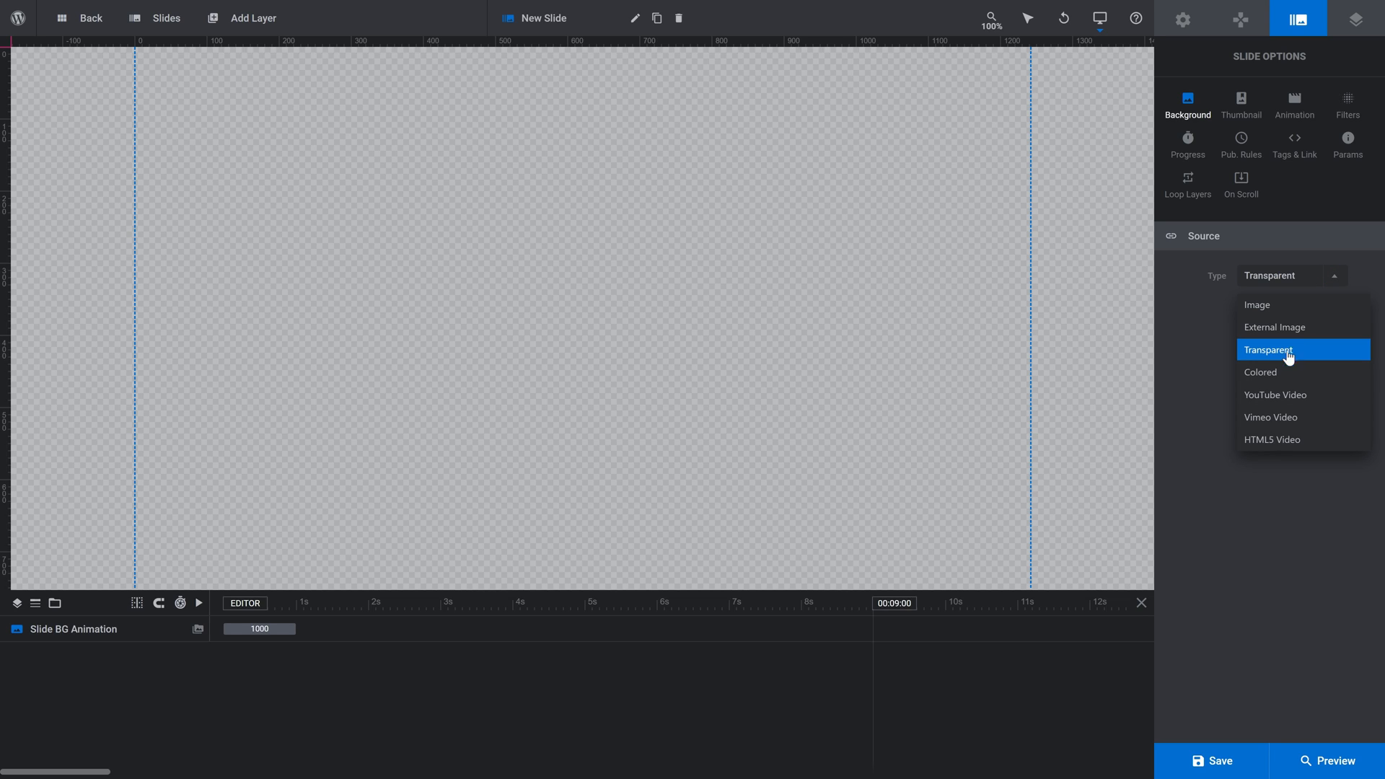
click(1261, 373)
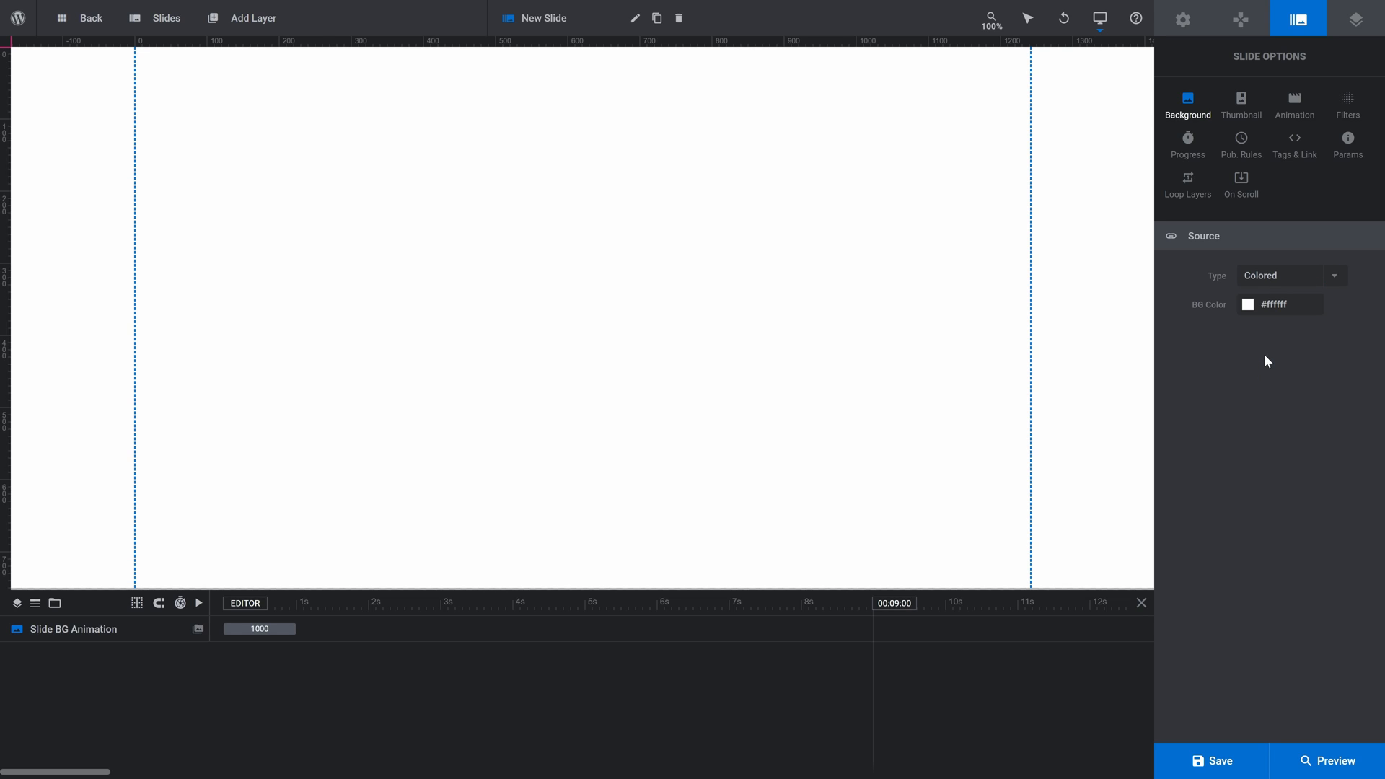
click(1248, 304)
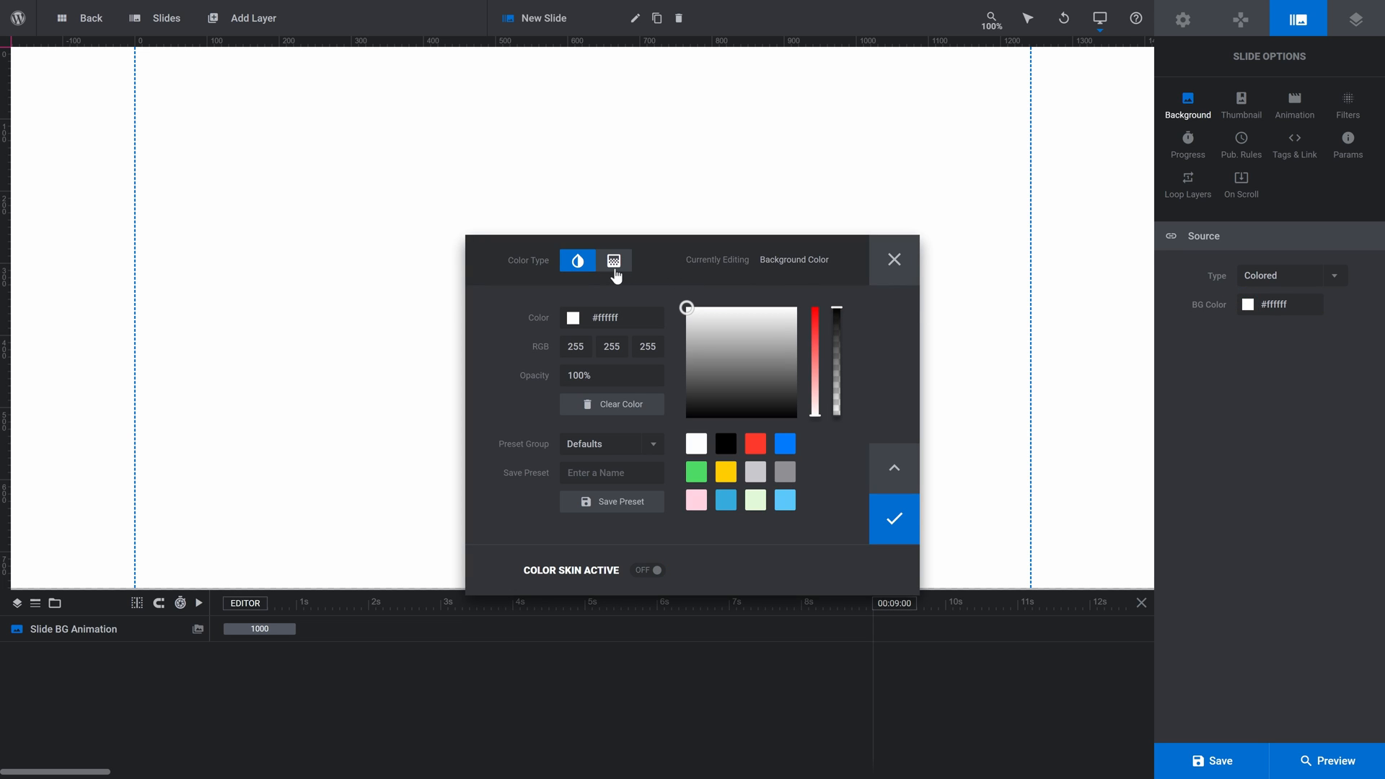
click(614, 260)
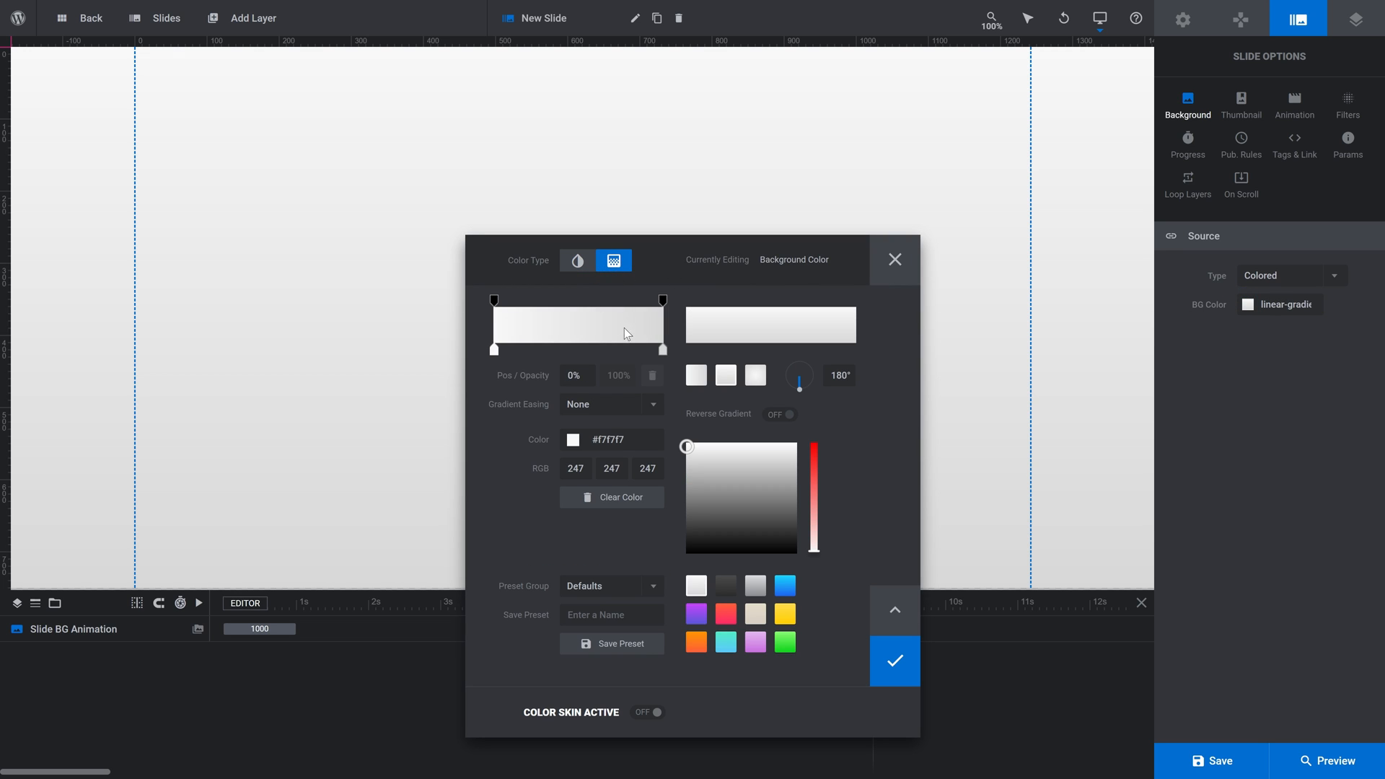
click(695, 614)
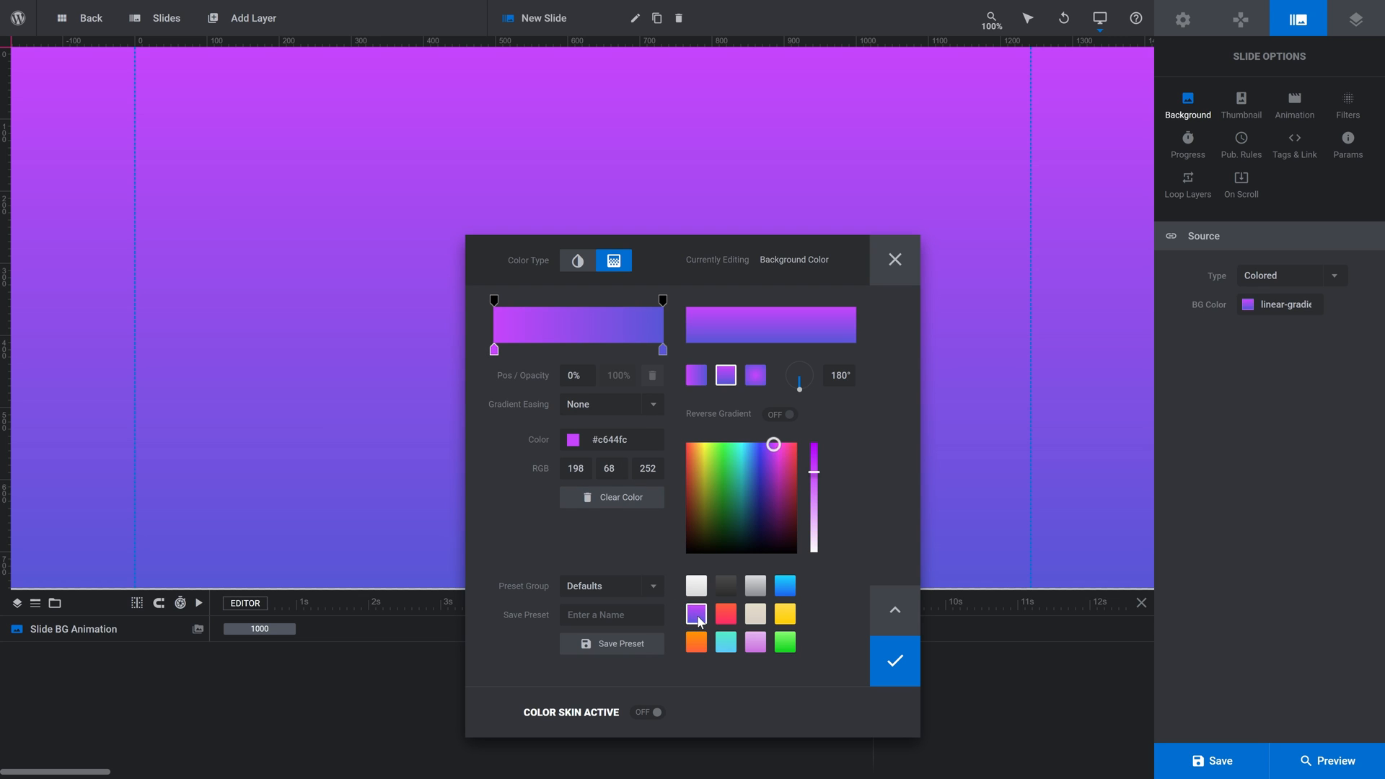
click(893, 660)
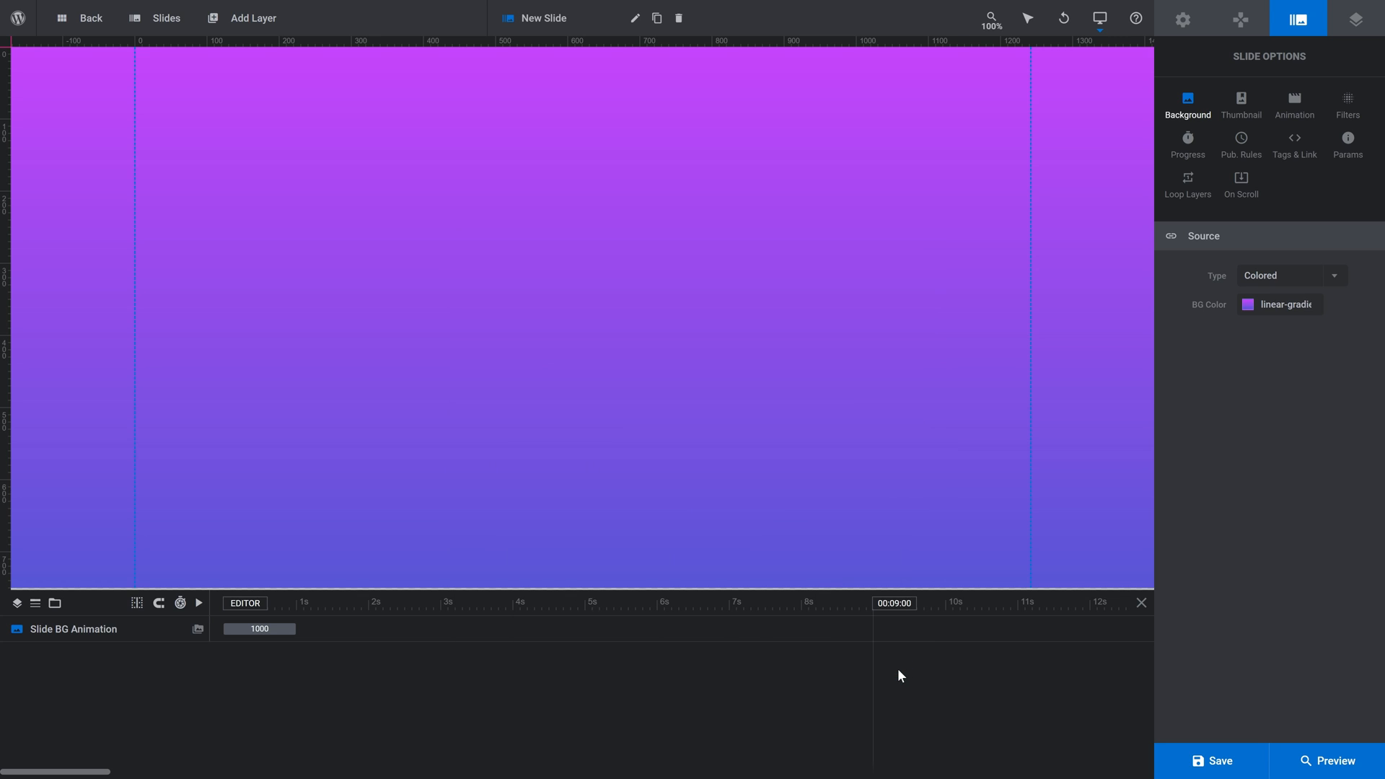
Step: Insert the fitness class photo from the WordPress library and shrink it to about 500×333px
click(253, 17)
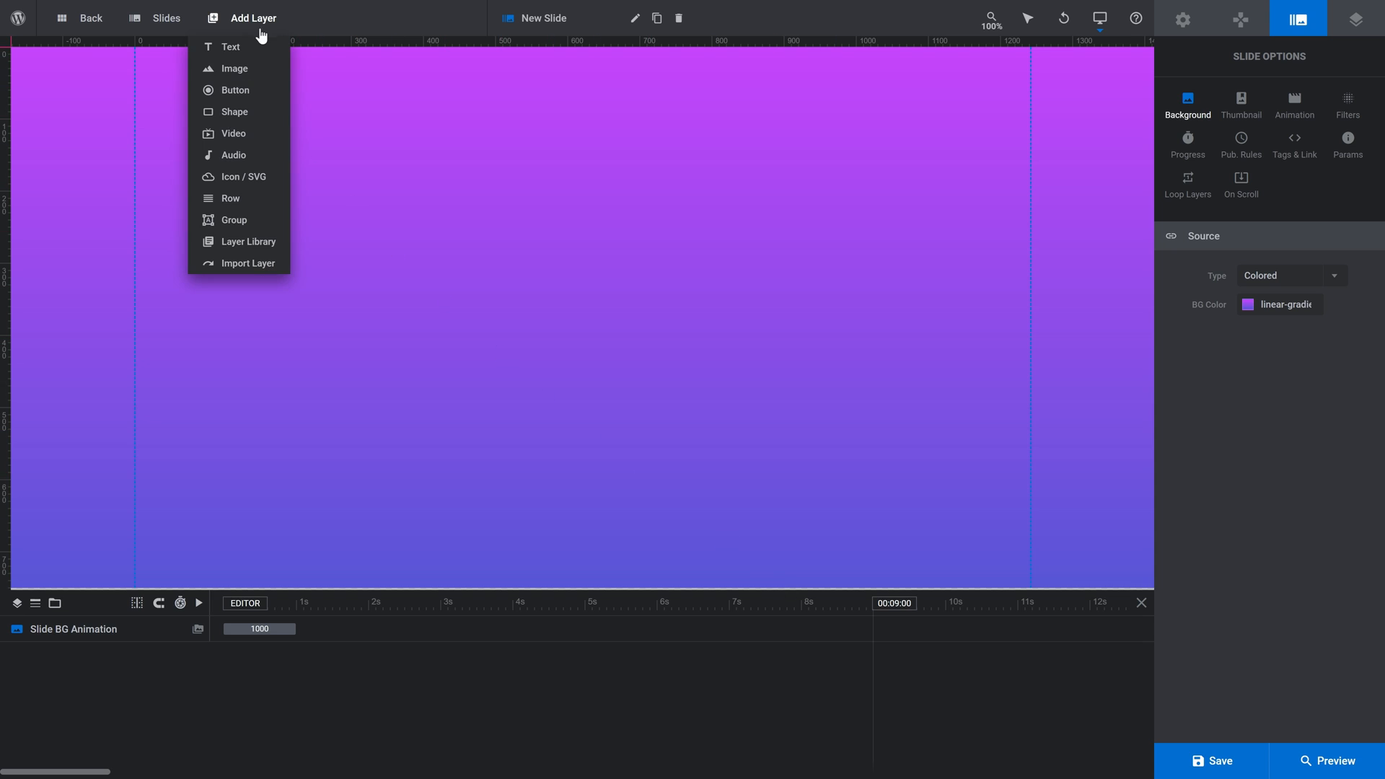
mouse_move(235, 68)
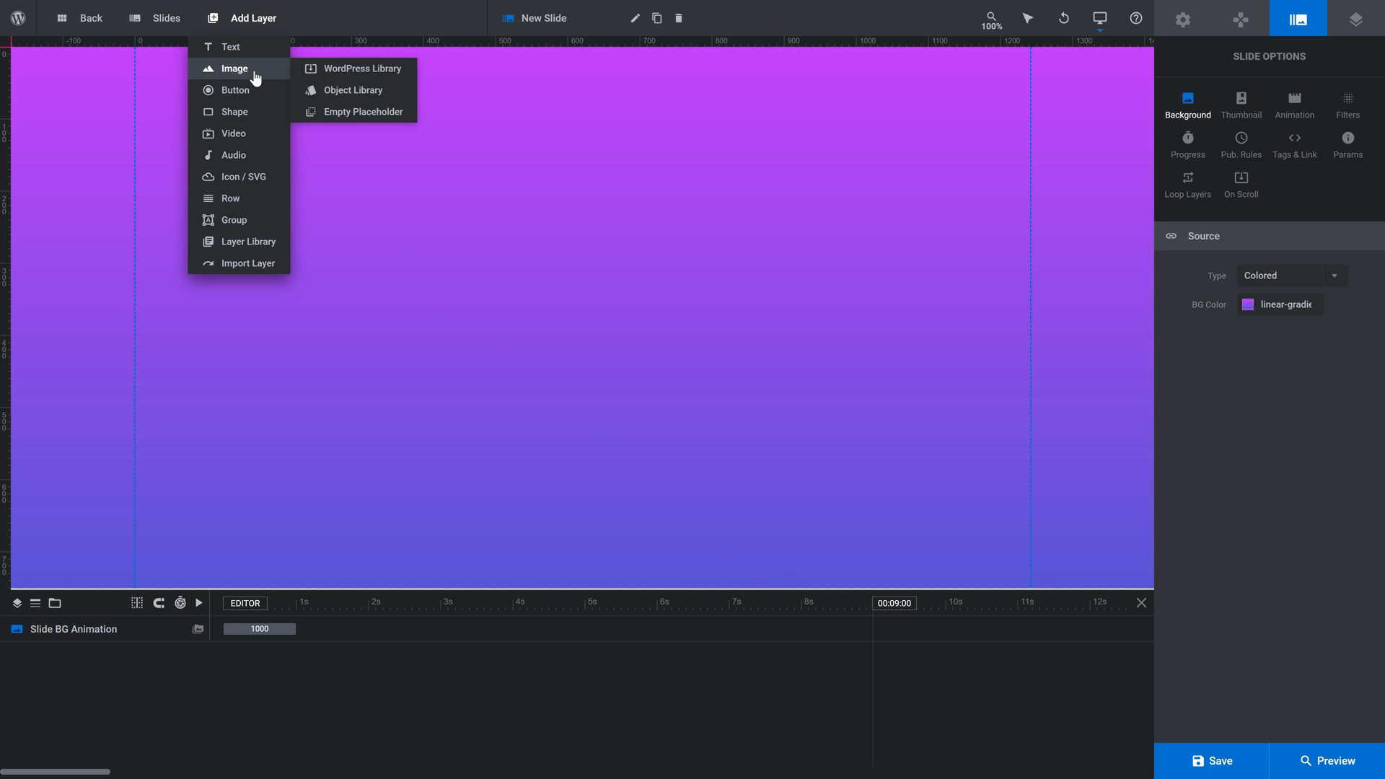
click(351, 89)
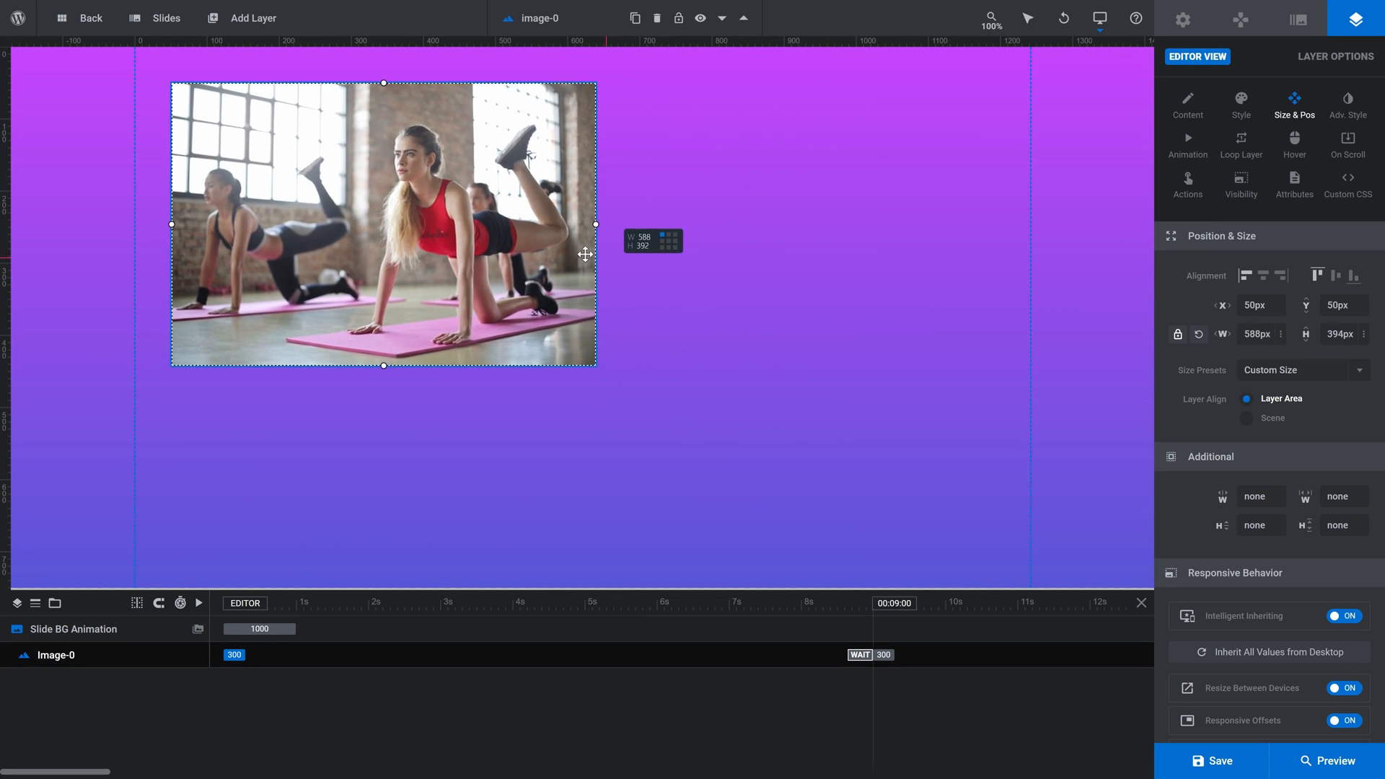
drag(595, 365, 527, 319)
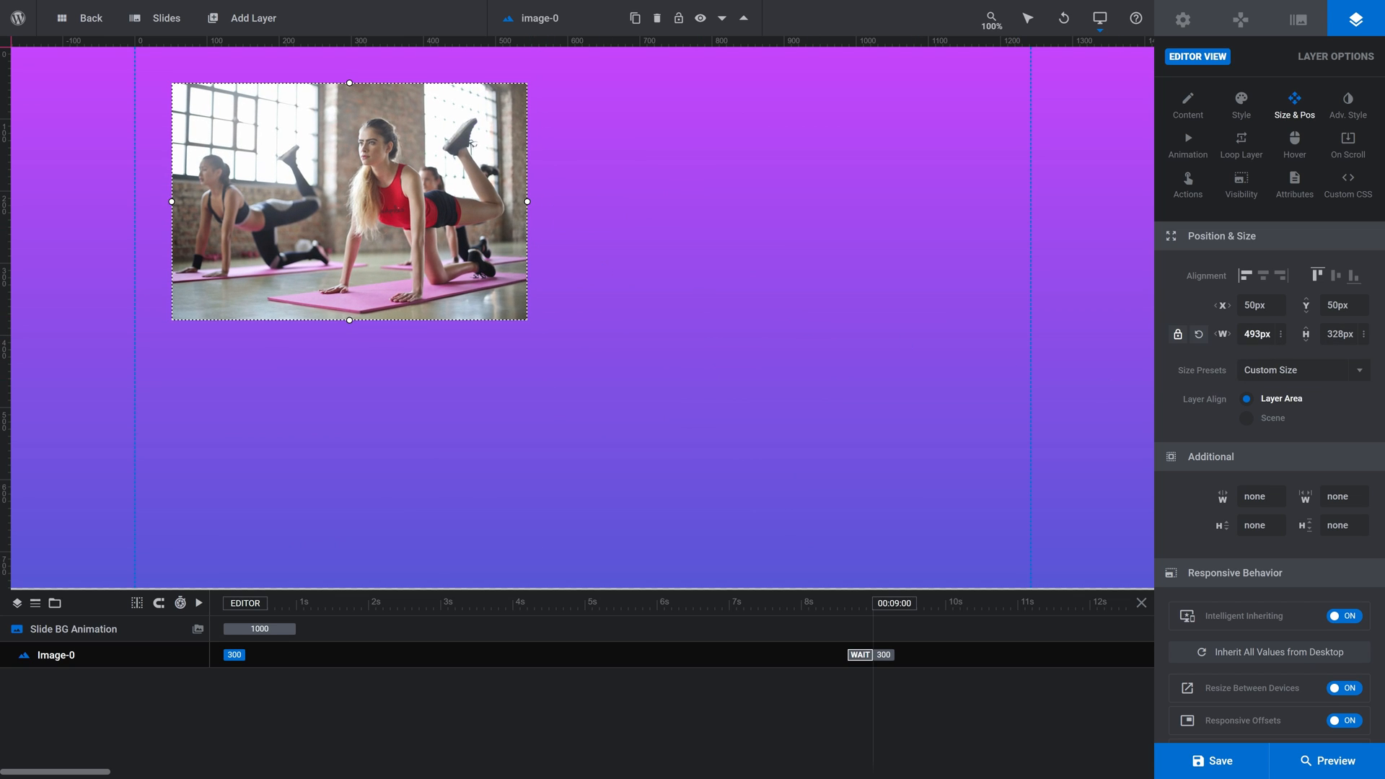
Step: Right-align and vertically centre the photo with a 75px horizontal offset
click(1257, 334)
text(500)
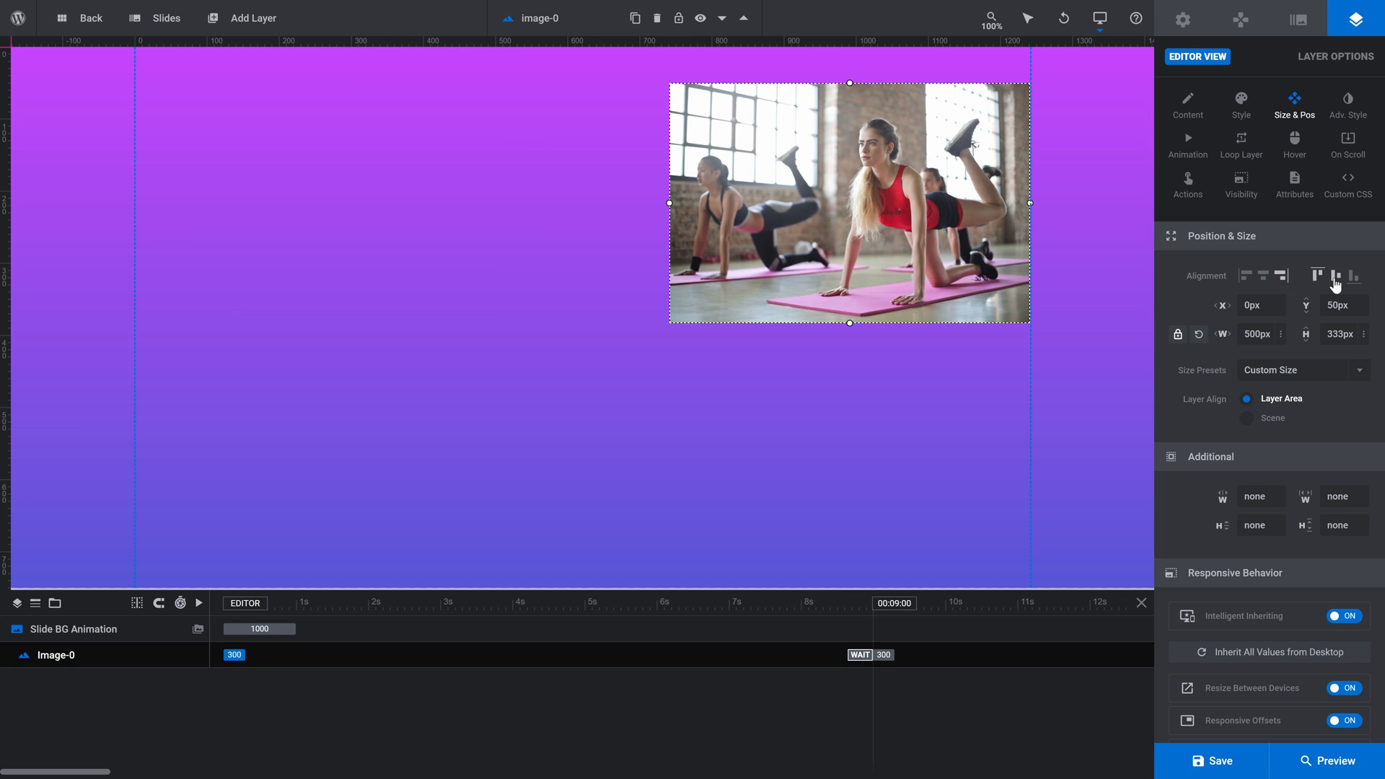
click(1319, 275)
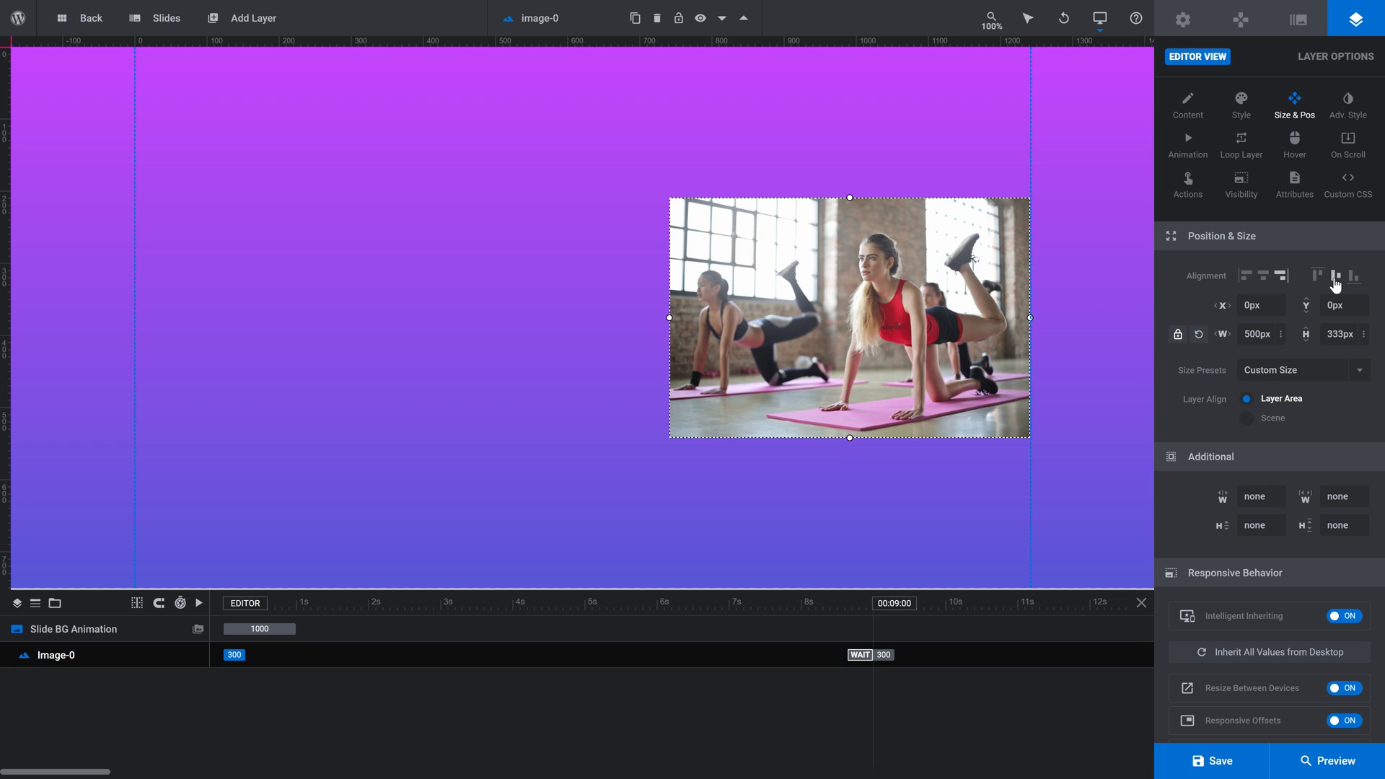
click(1256, 304)
text(75)
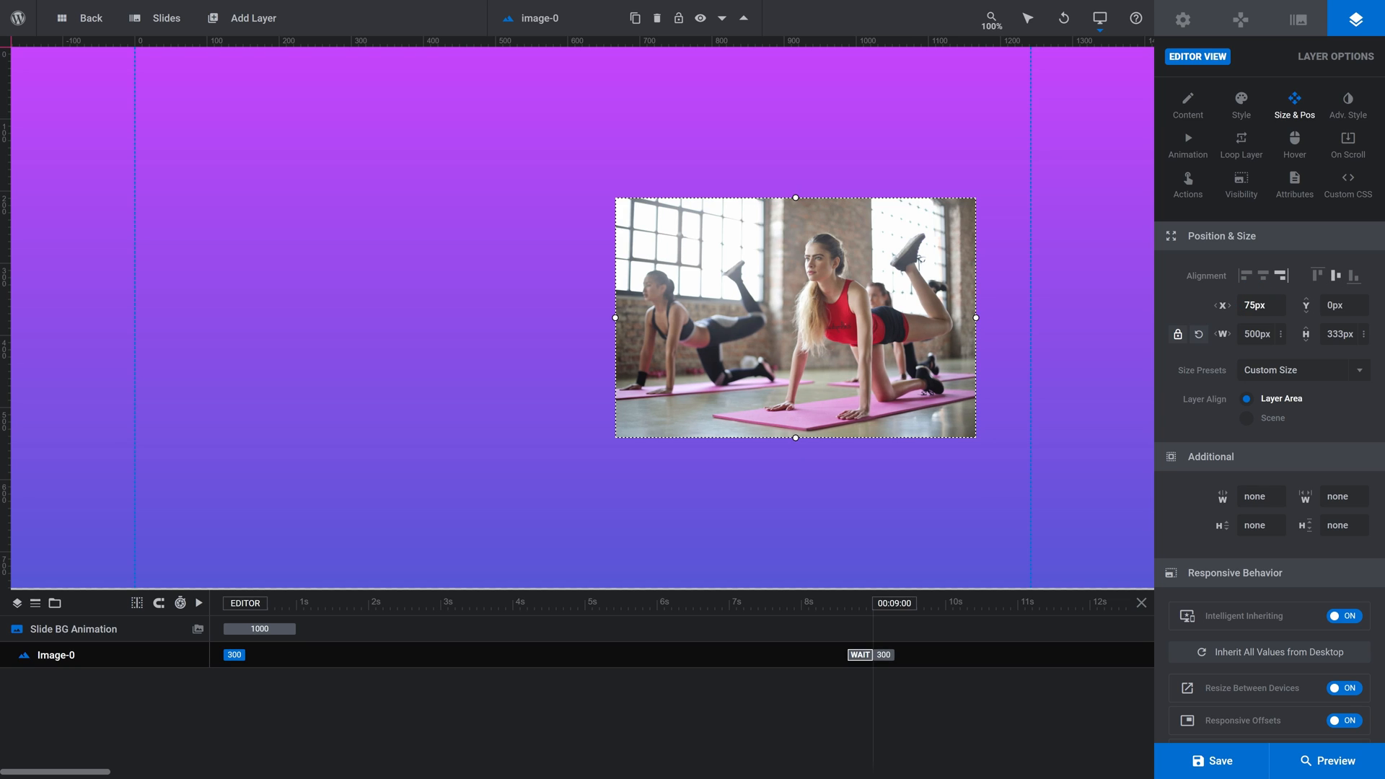
click(1260, 304)
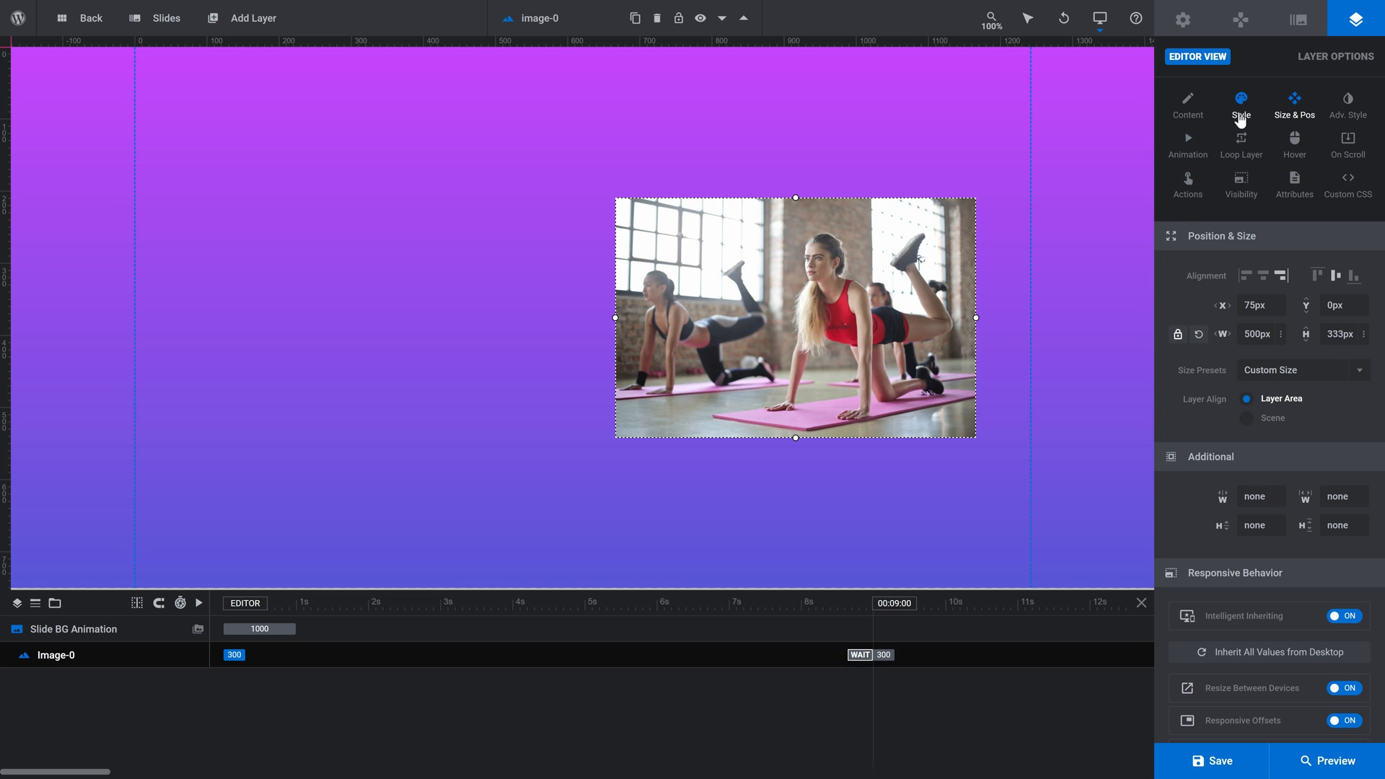
Step: Give the photo a white Solid border with linked widths of 15px
click(1241, 104)
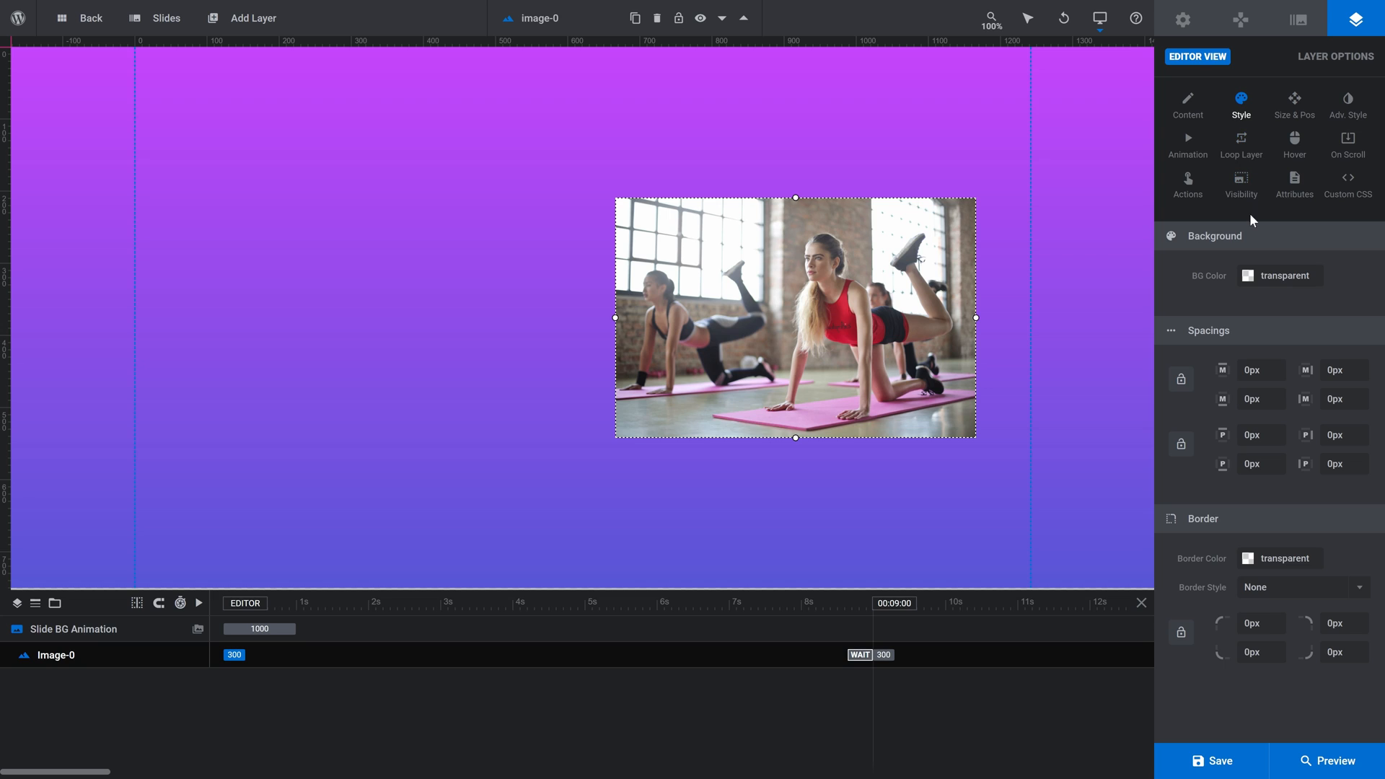
click(1248, 559)
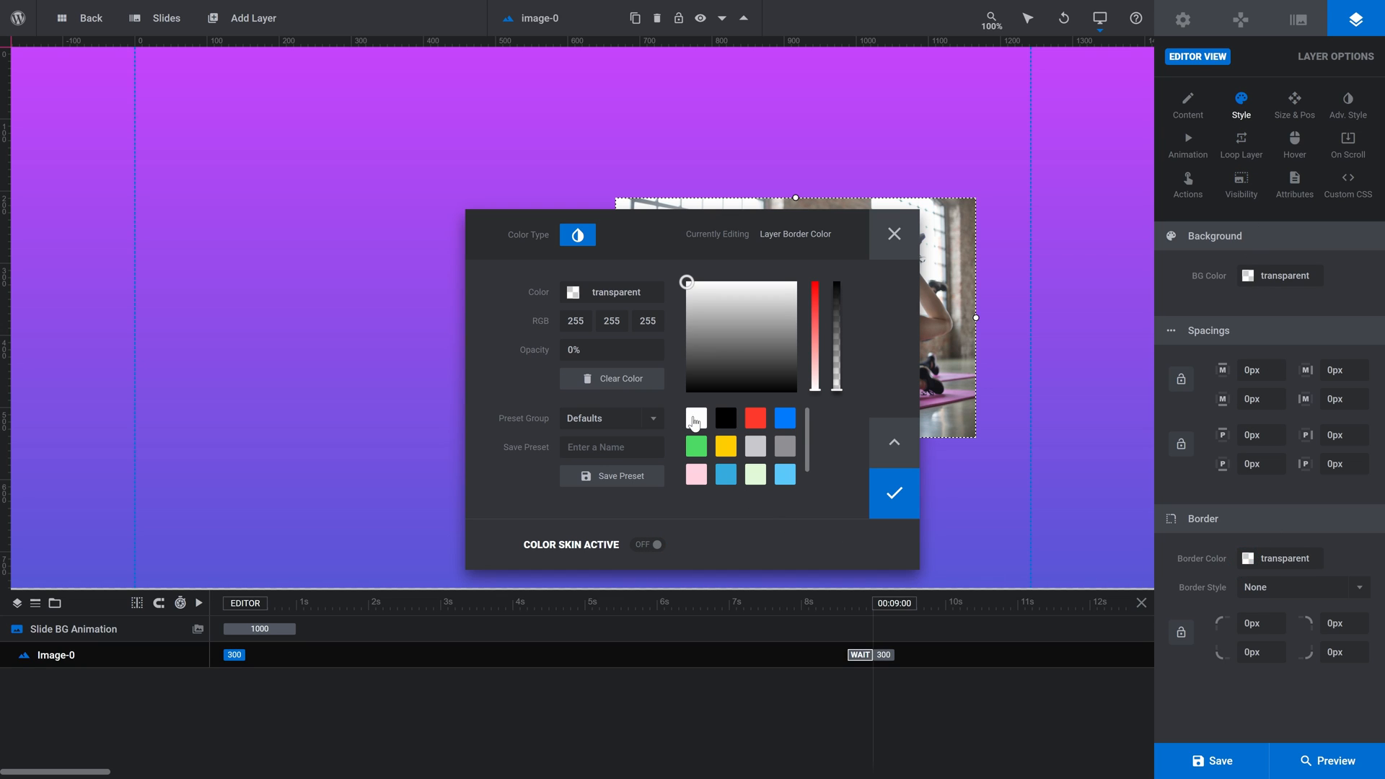
click(696, 418)
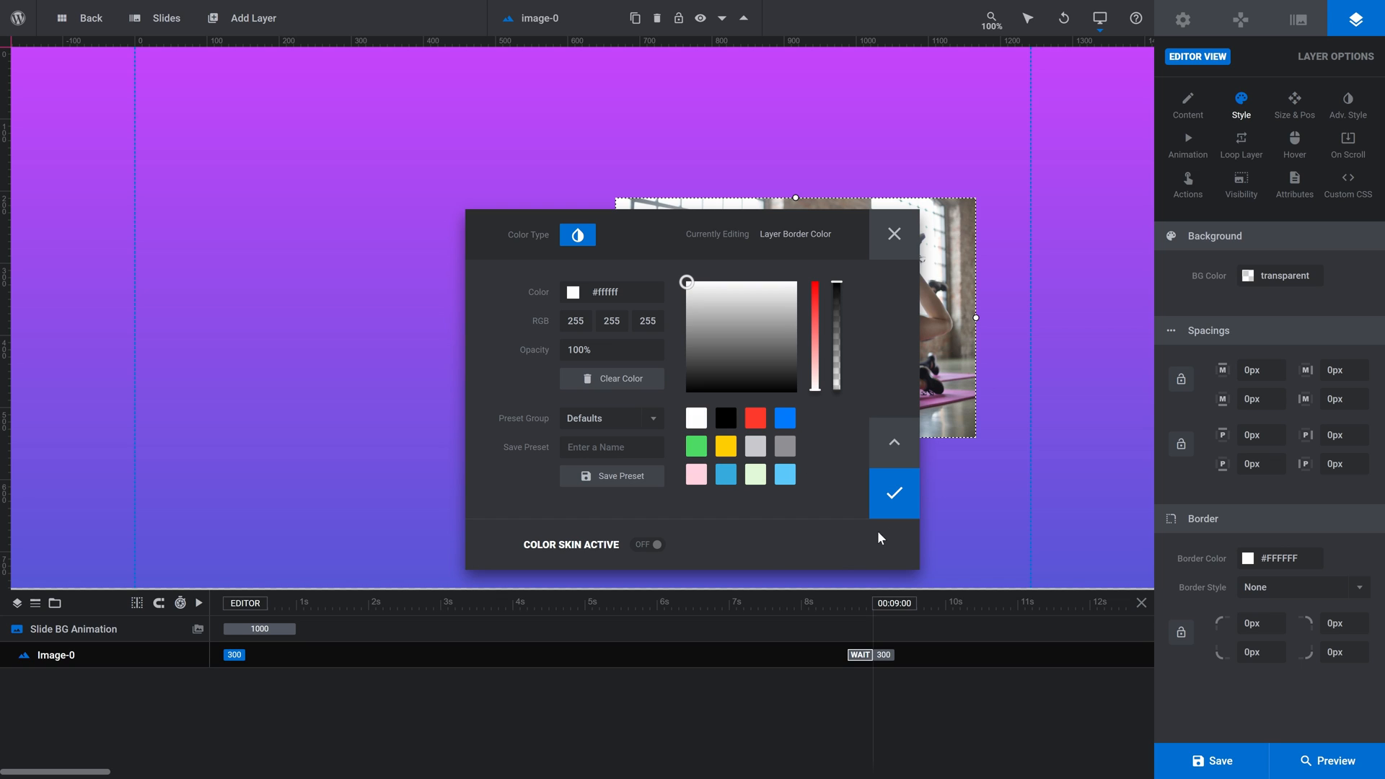
click(893, 493)
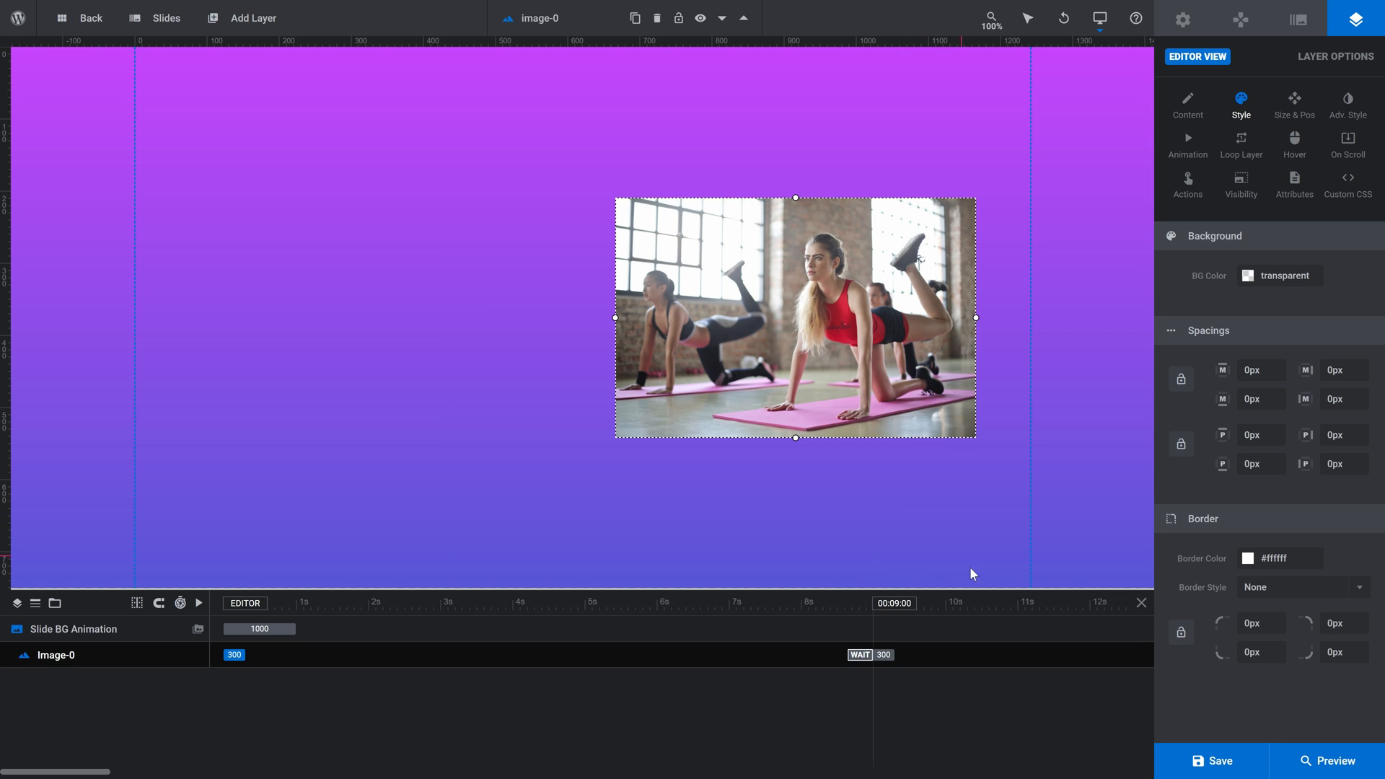
click(1302, 587)
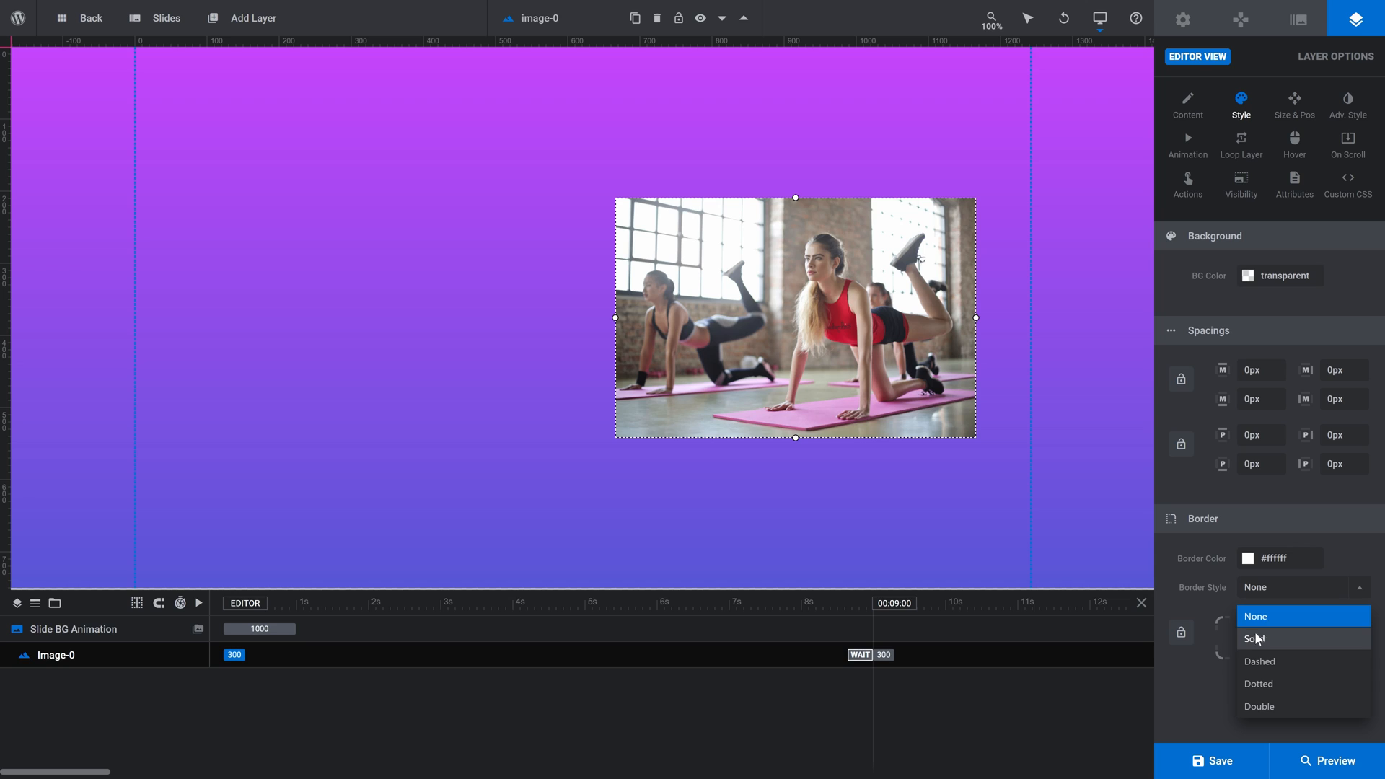
click(1255, 639)
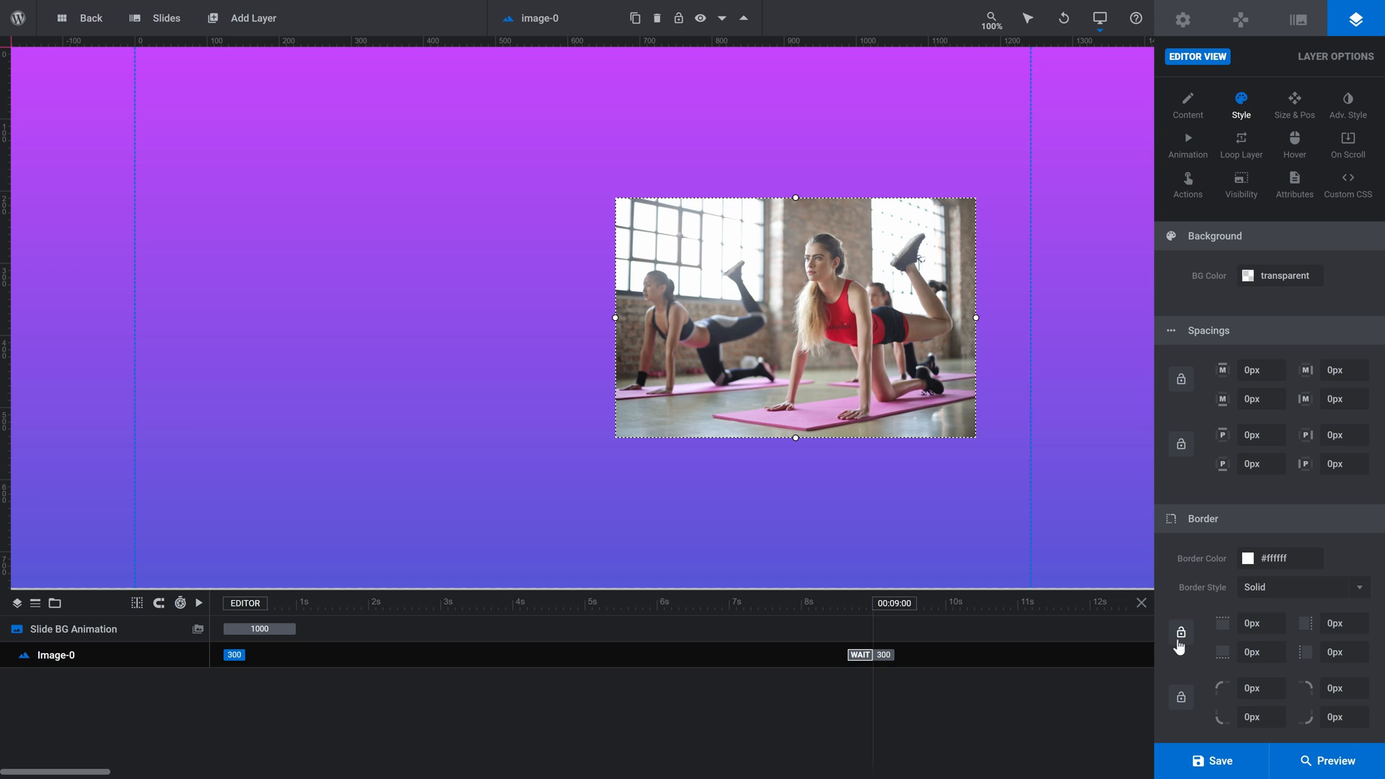
click(1181, 633)
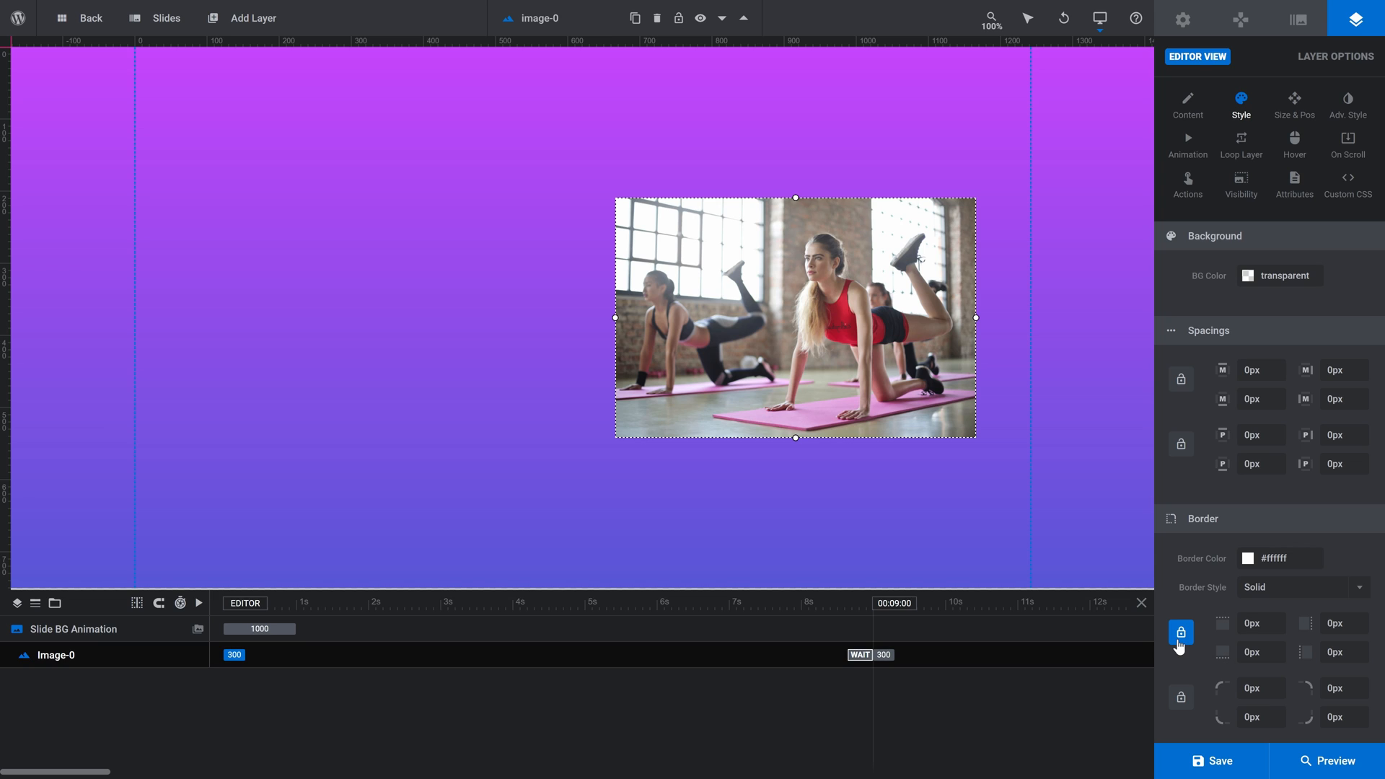
click(1258, 623)
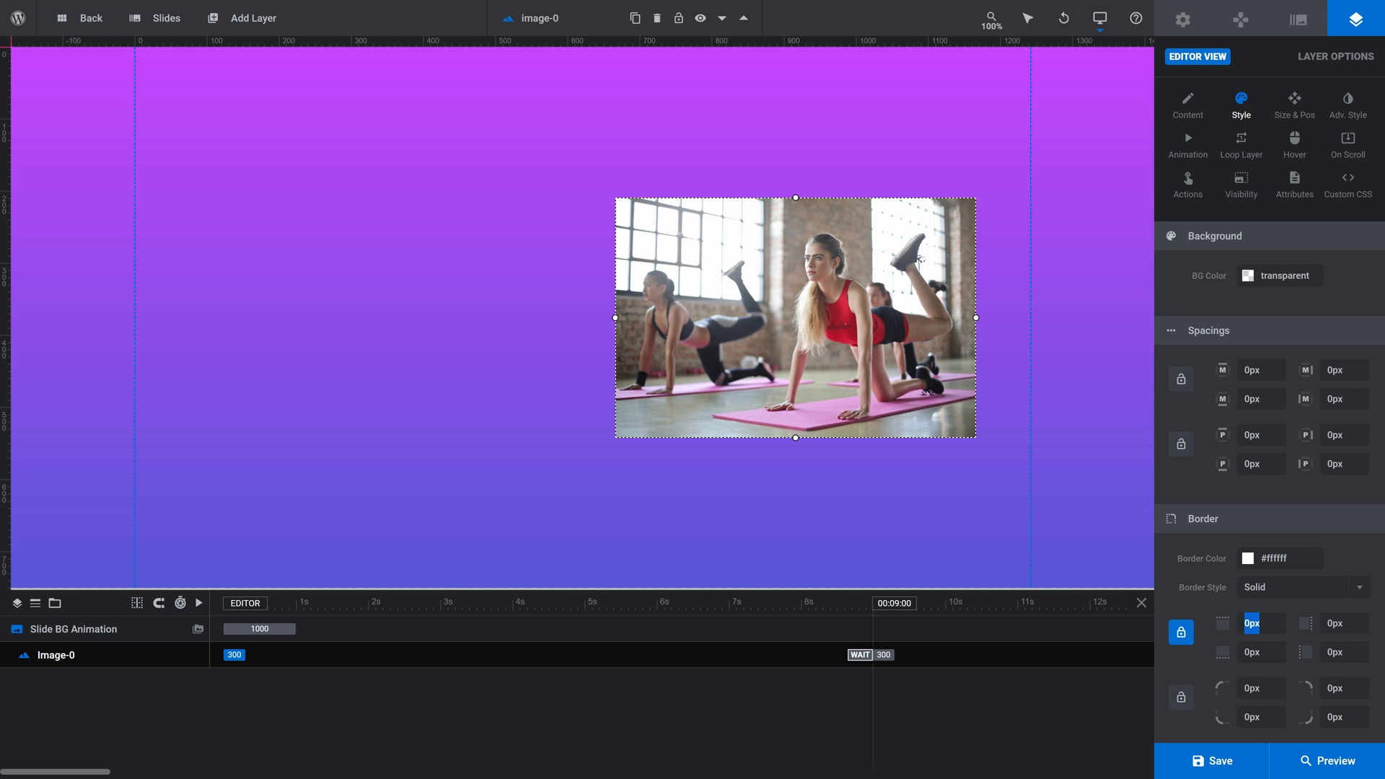
text(15)
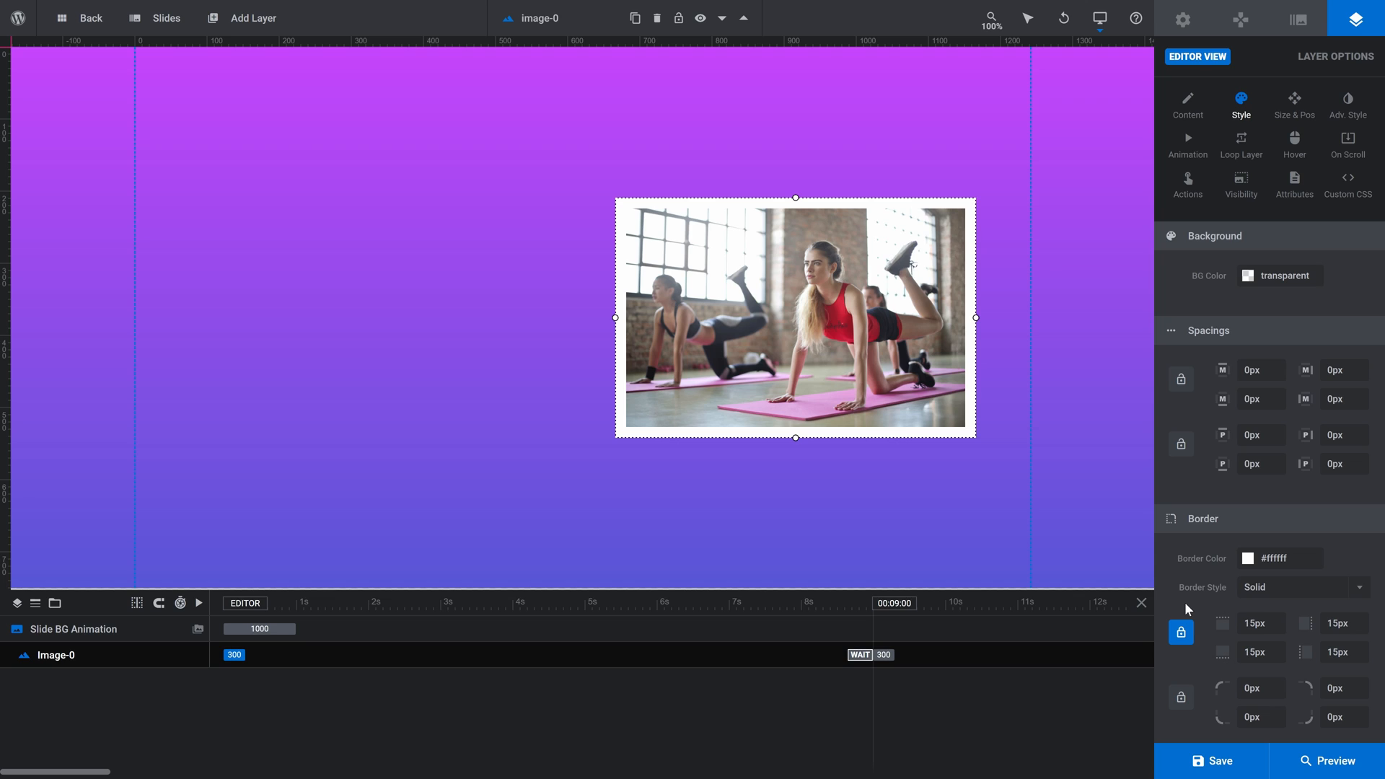
mouse_move(1295, 144)
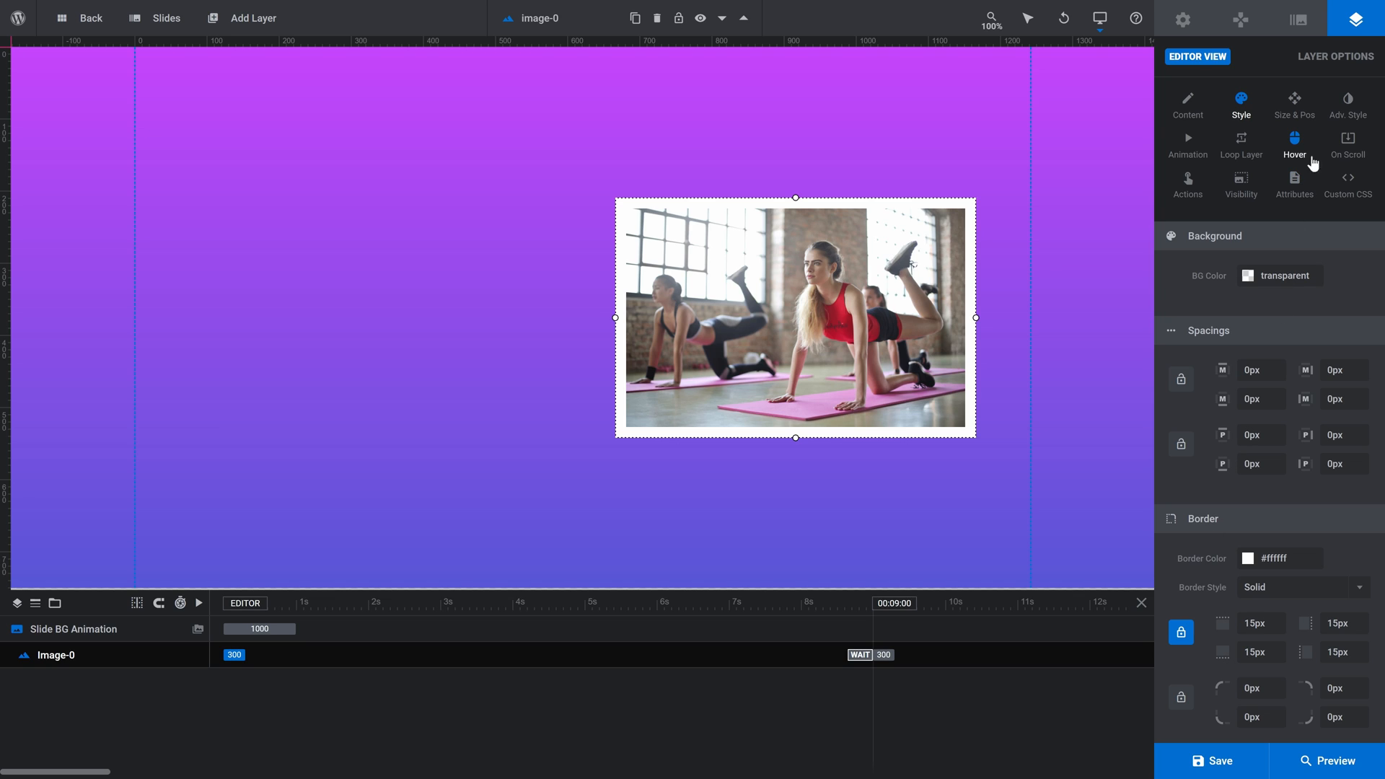
Step: Turn on the photo's box shadow with 5px X and Y offsets
click(1348, 103)
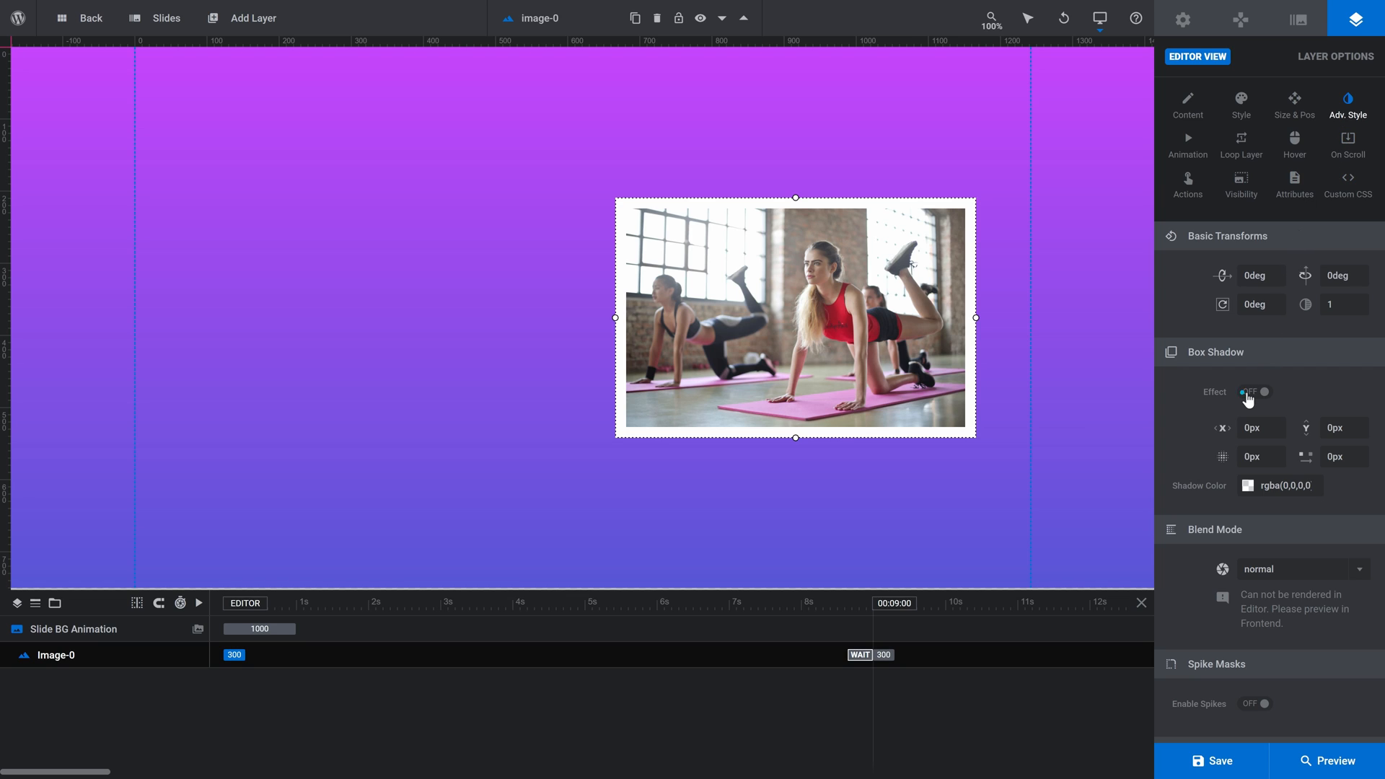
click(1252, 391)
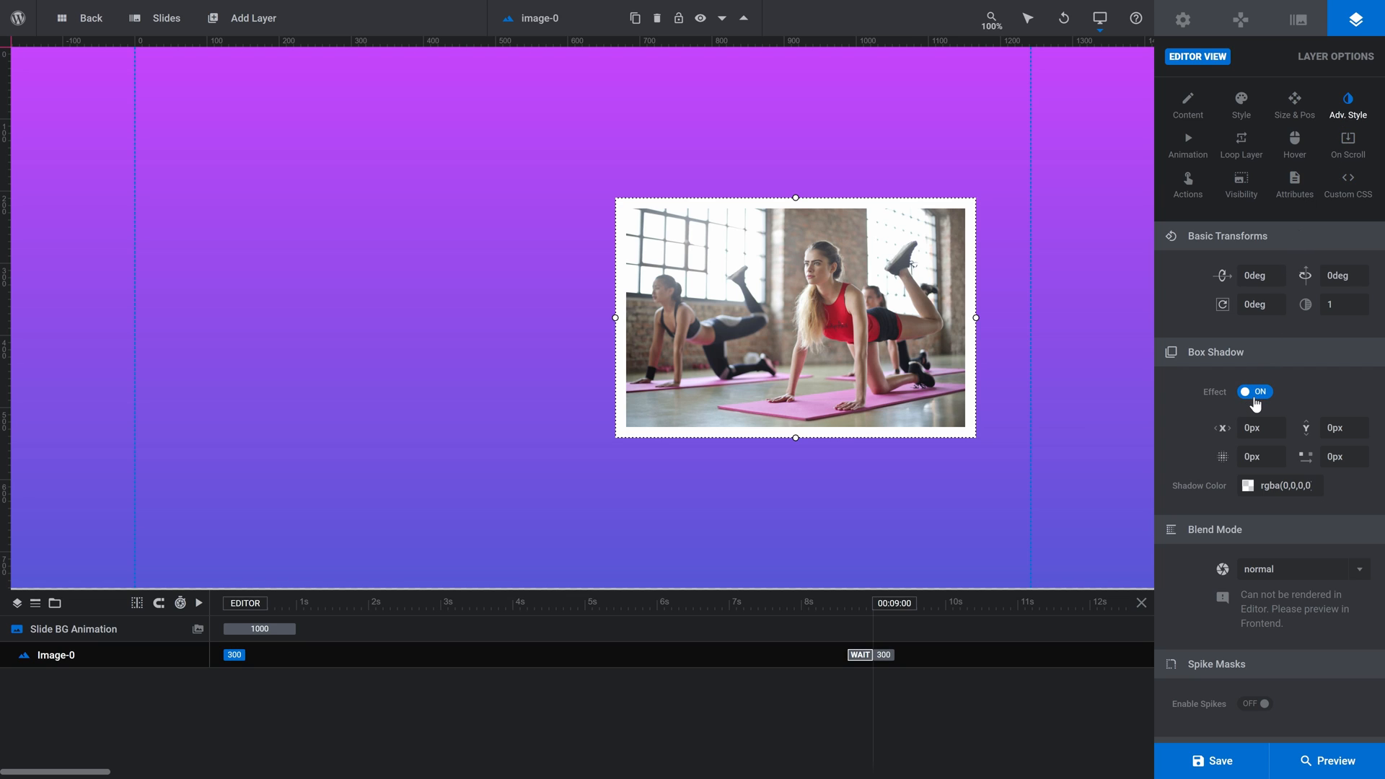
click(1252, 428)
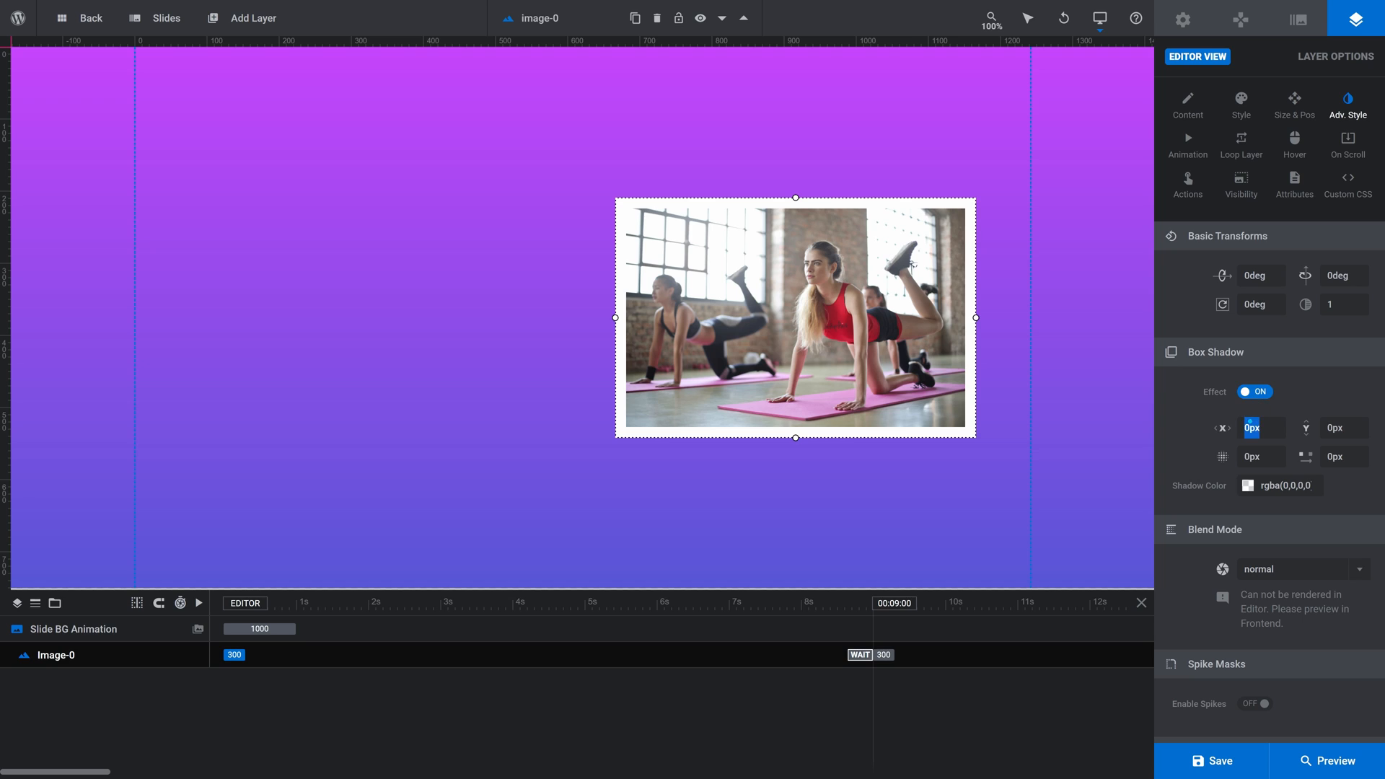
text(5)
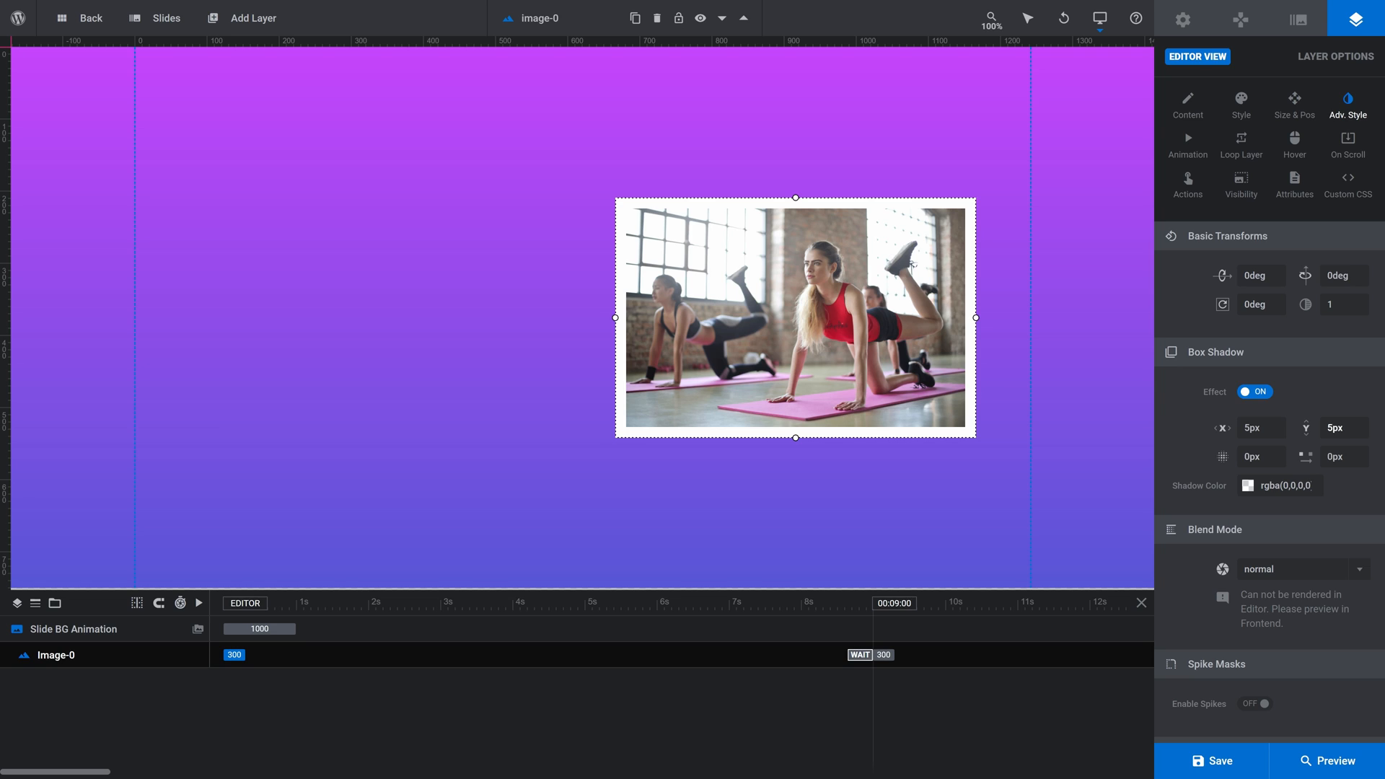
Step: Set the shadow colour to black at 50% opacity and the blur to 30px
click(1248, 485)
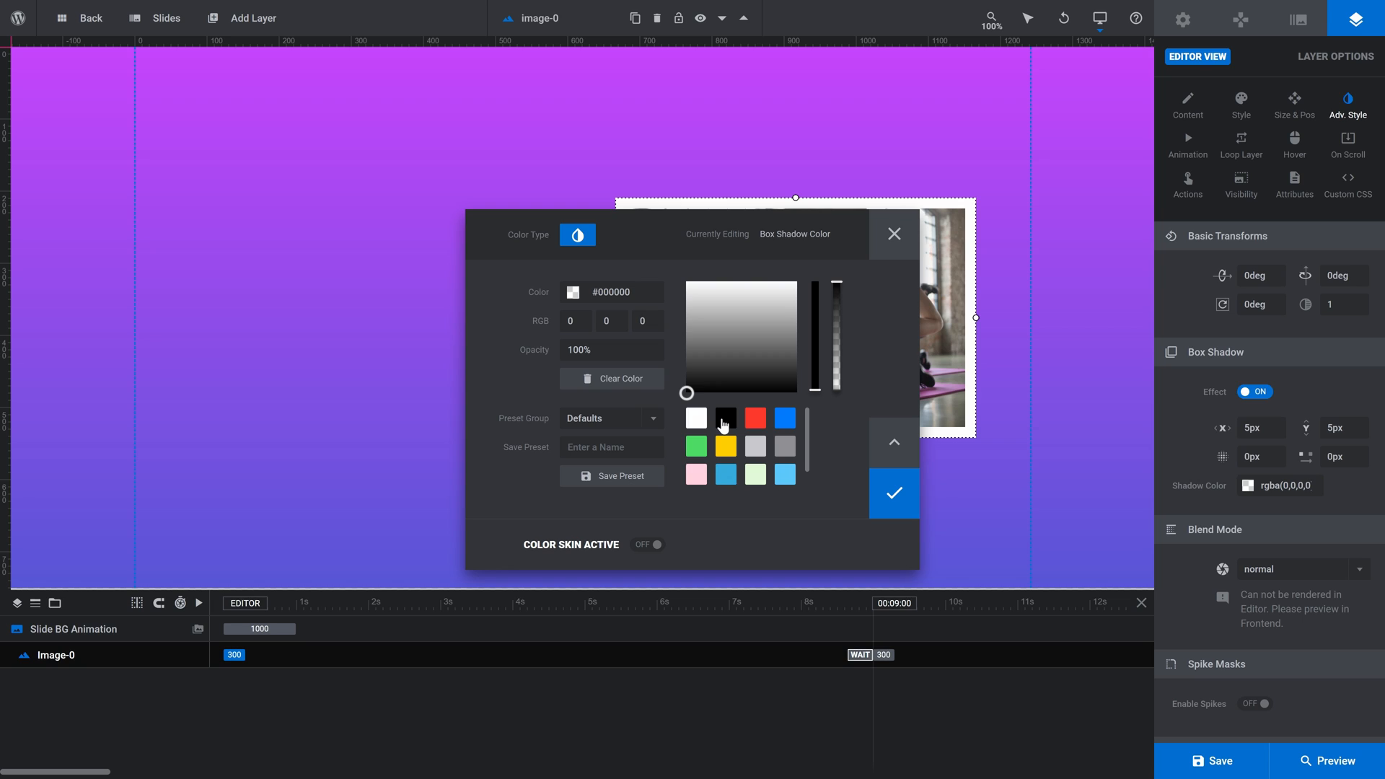
click(725, 418)
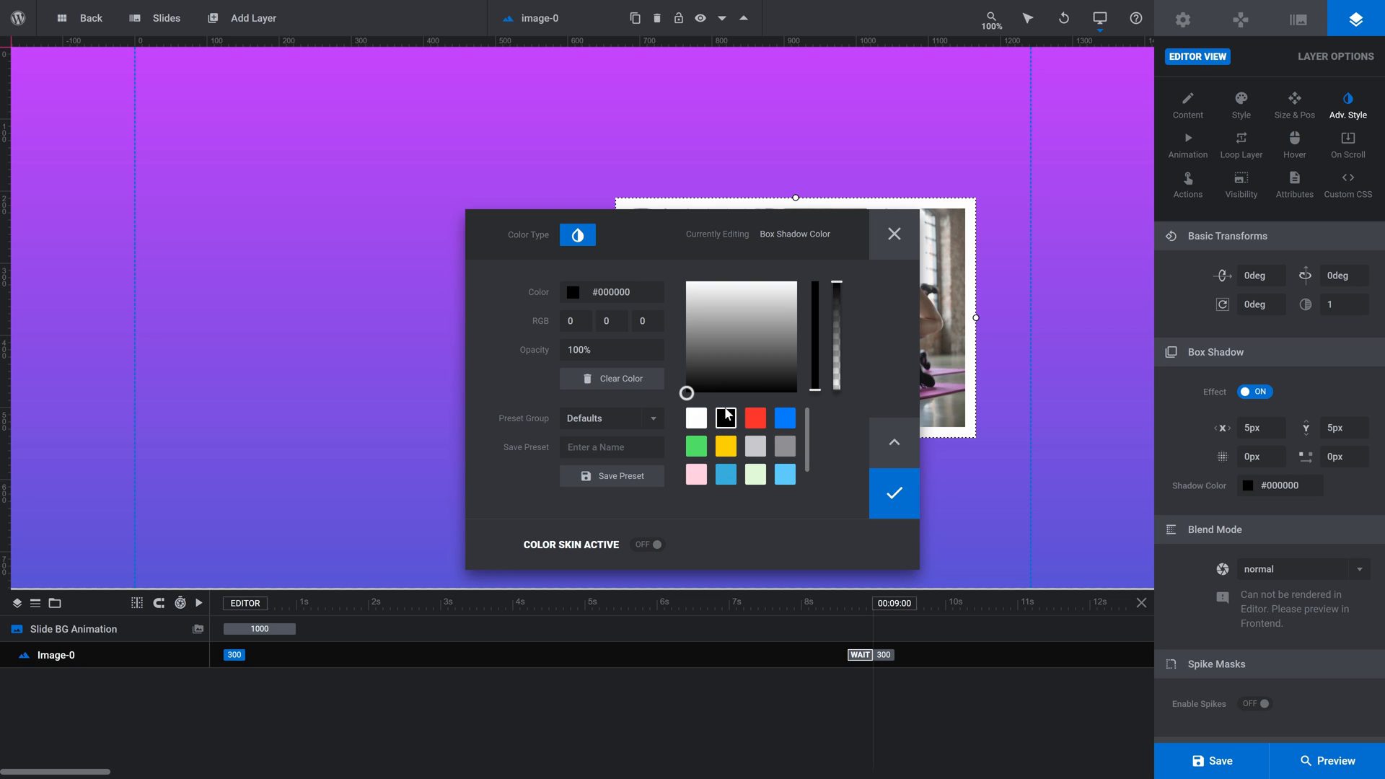
drag(835, 280, 835, 343)
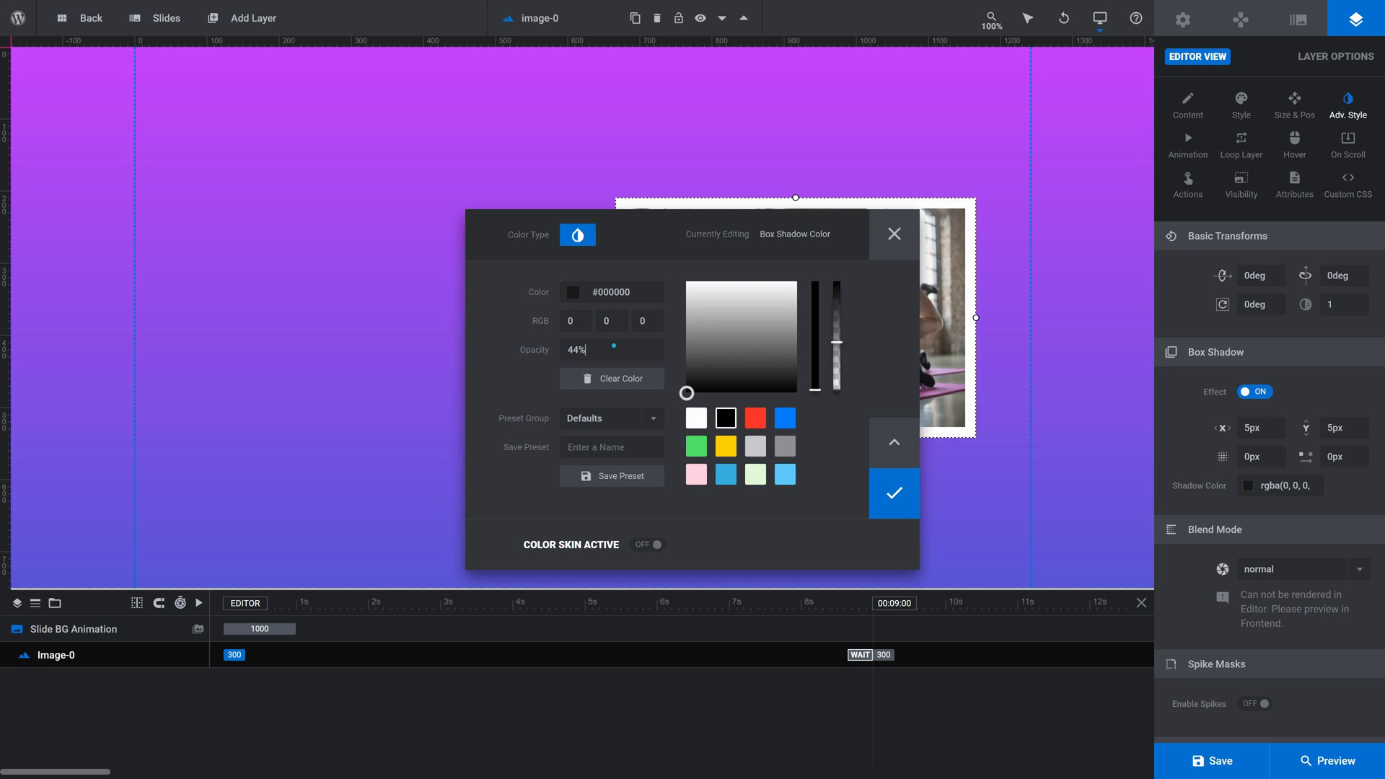
text(50)
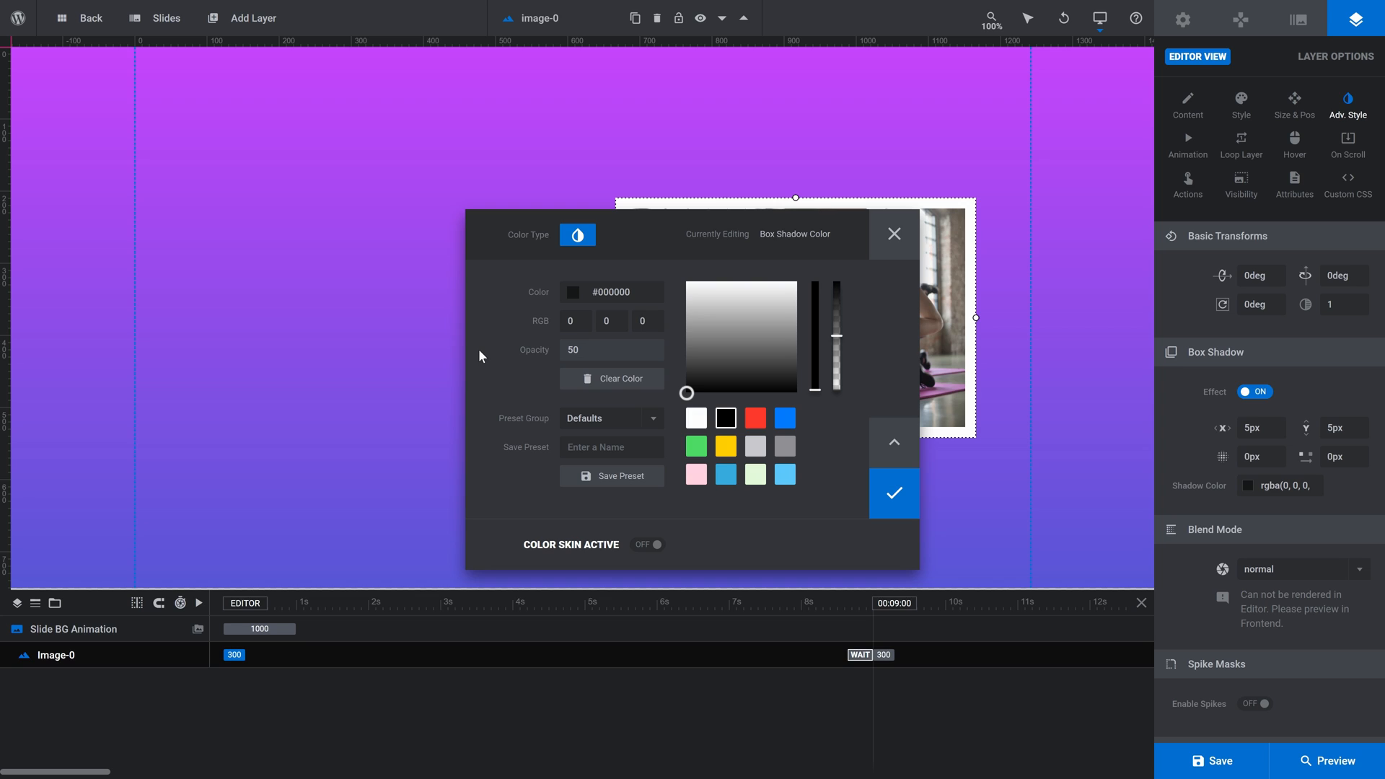
click(894, 493)
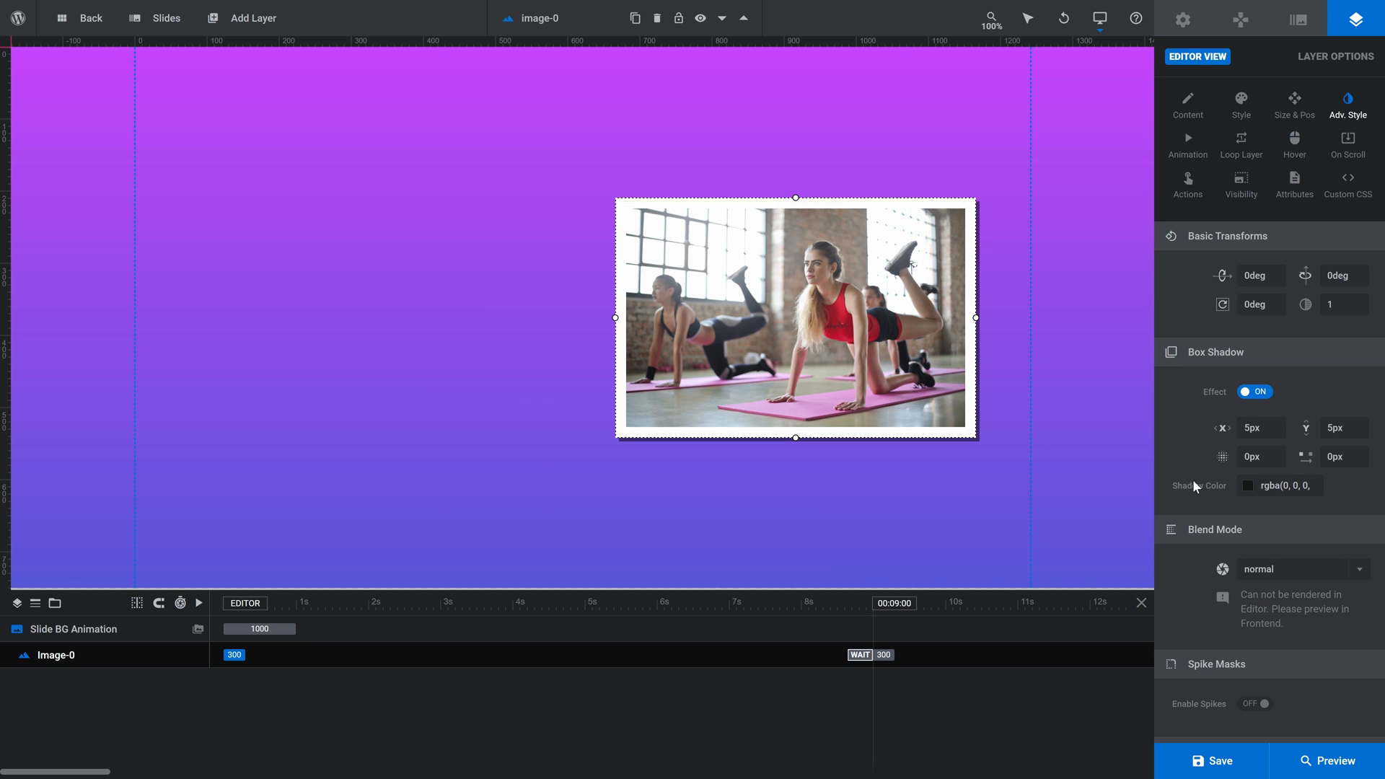
click(1259, 457)
text(30)
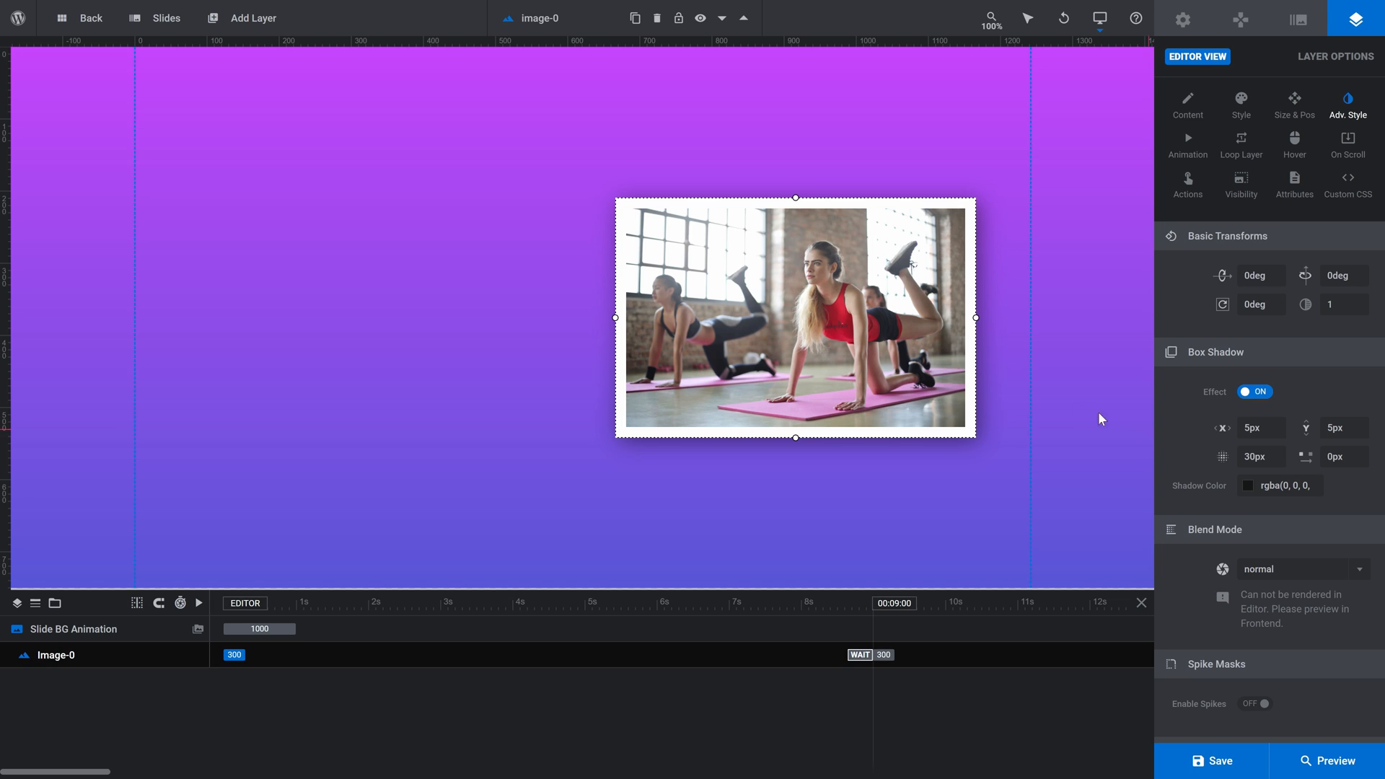
Step: Add a Poppins 80px Quick Style headline layer with the text 'Slide One'
click(252, 18)
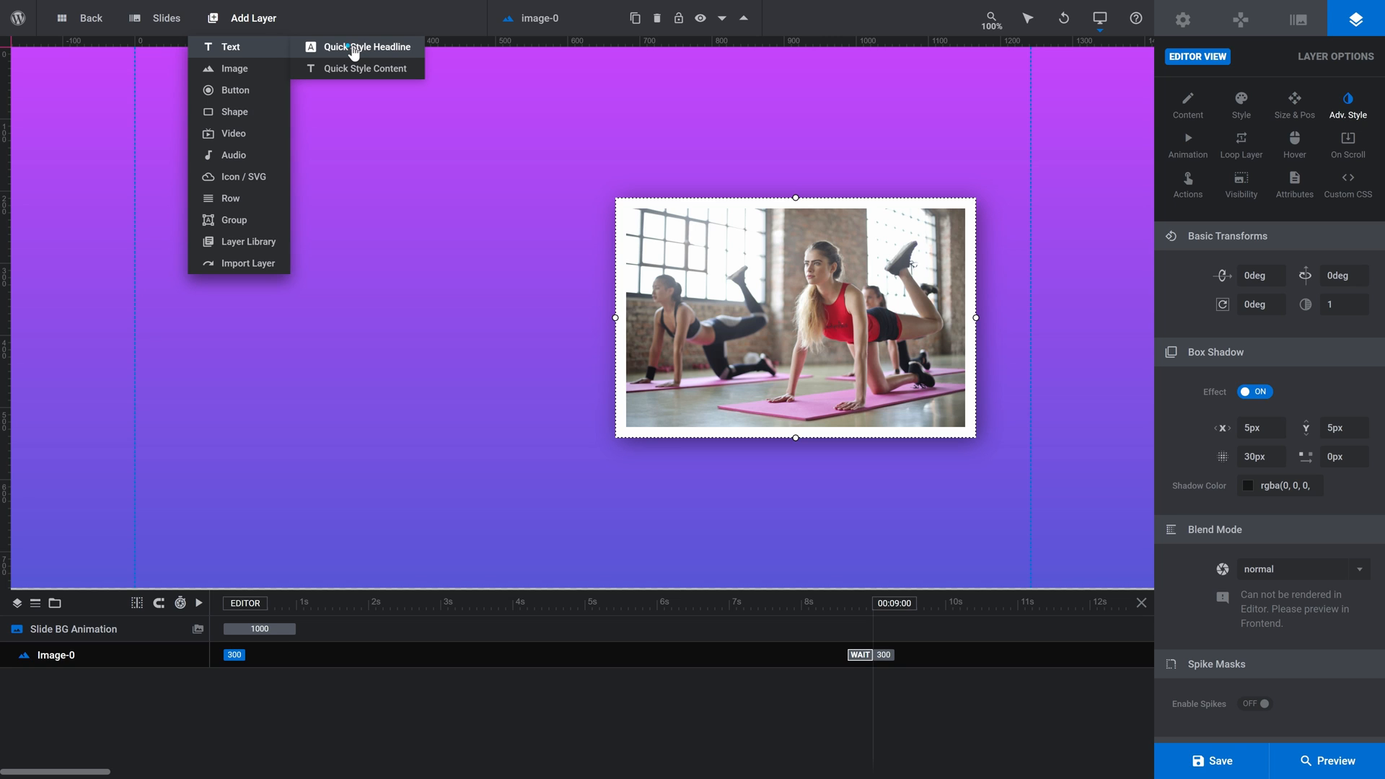
click(369, 47)
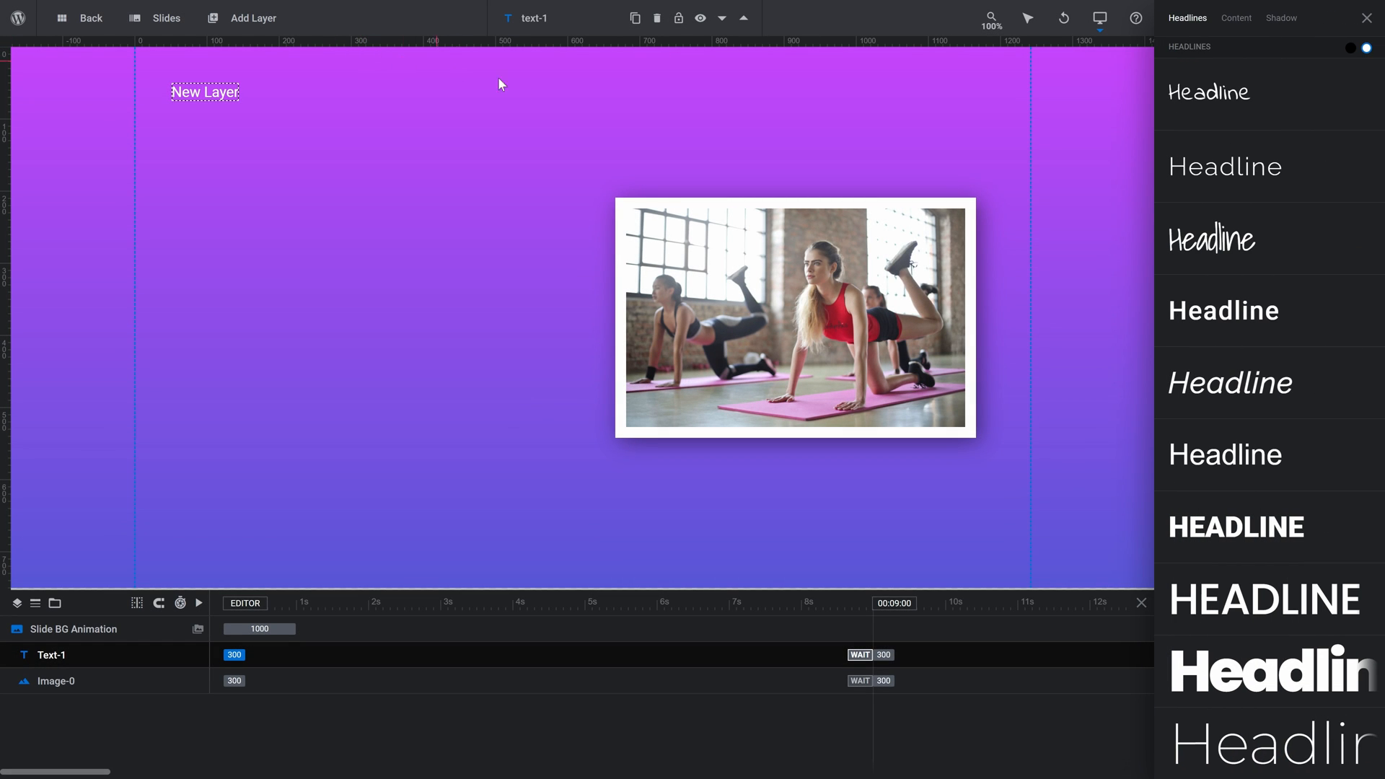
mouse_move(1249, 670)
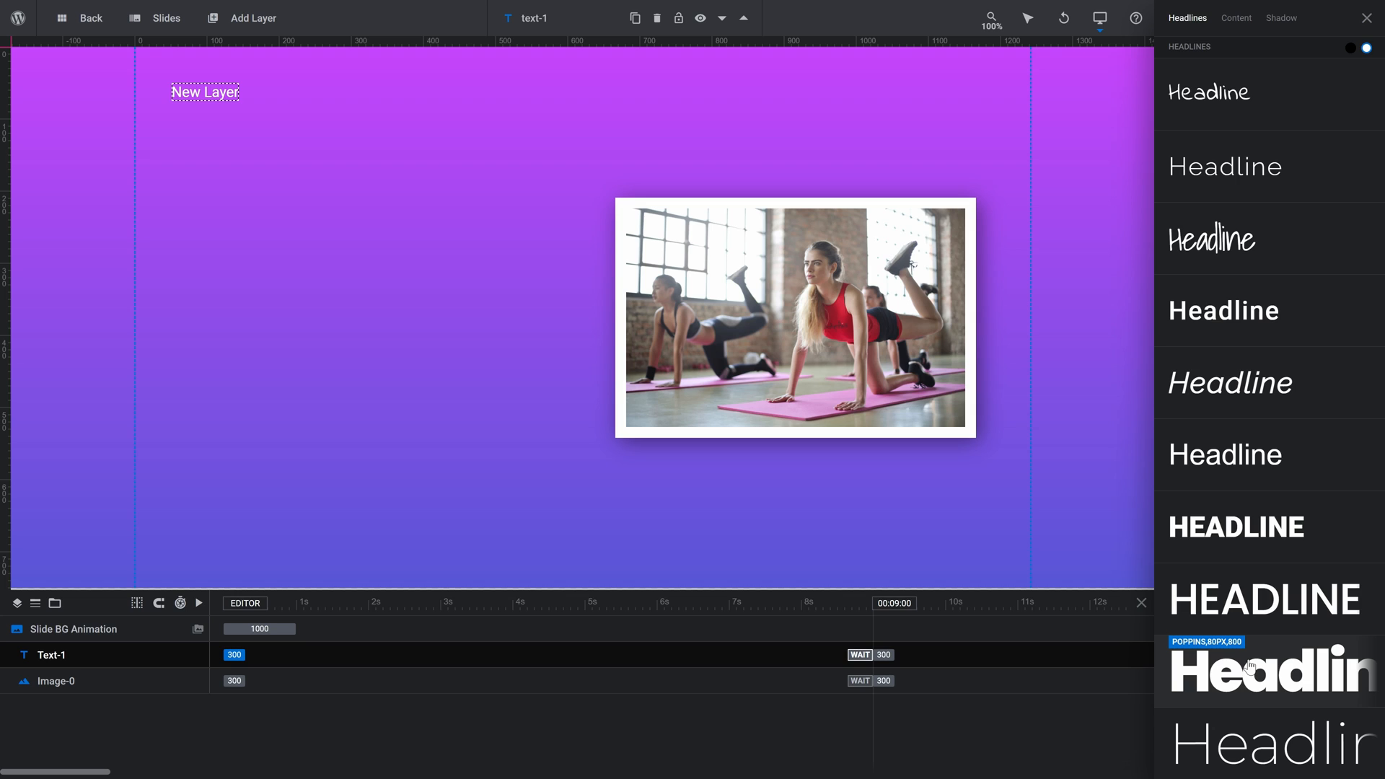
click(1265, 667)
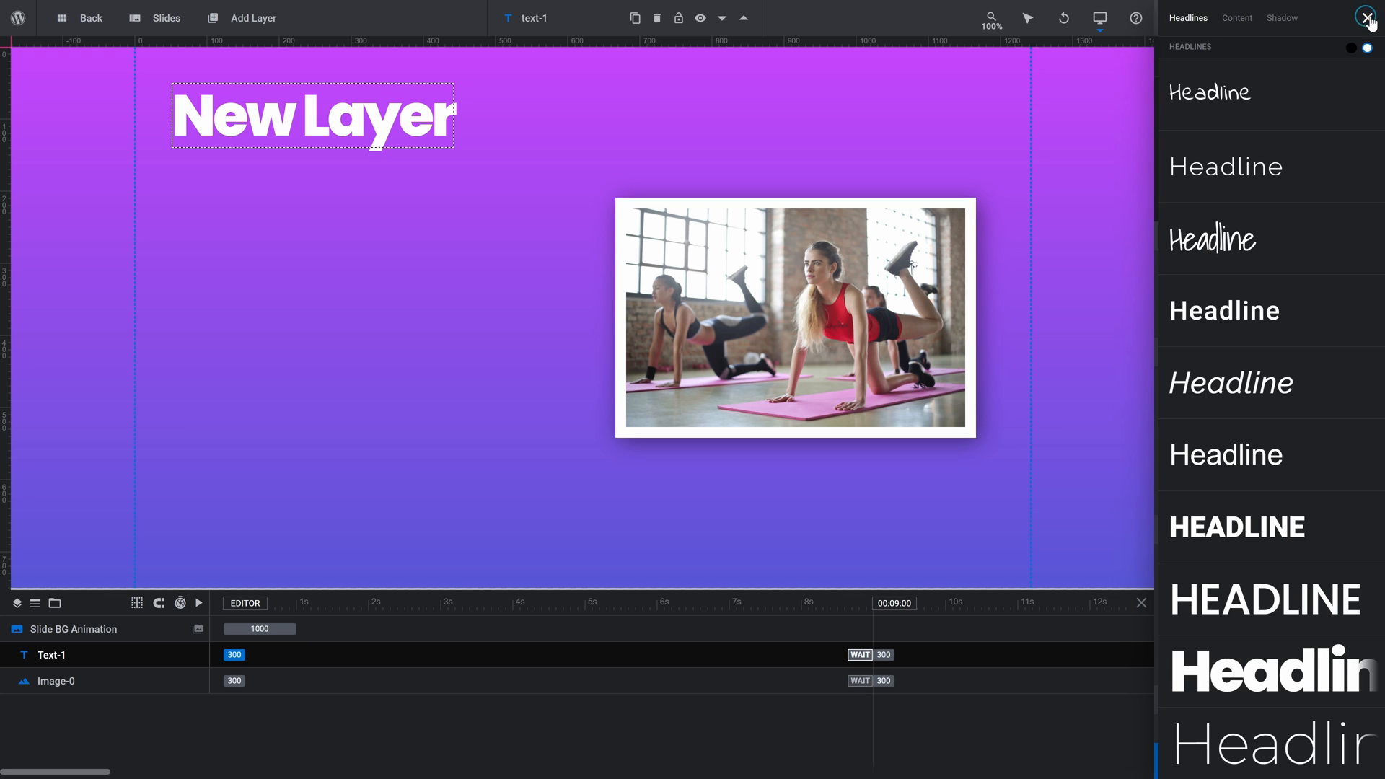
click(1369, 17)
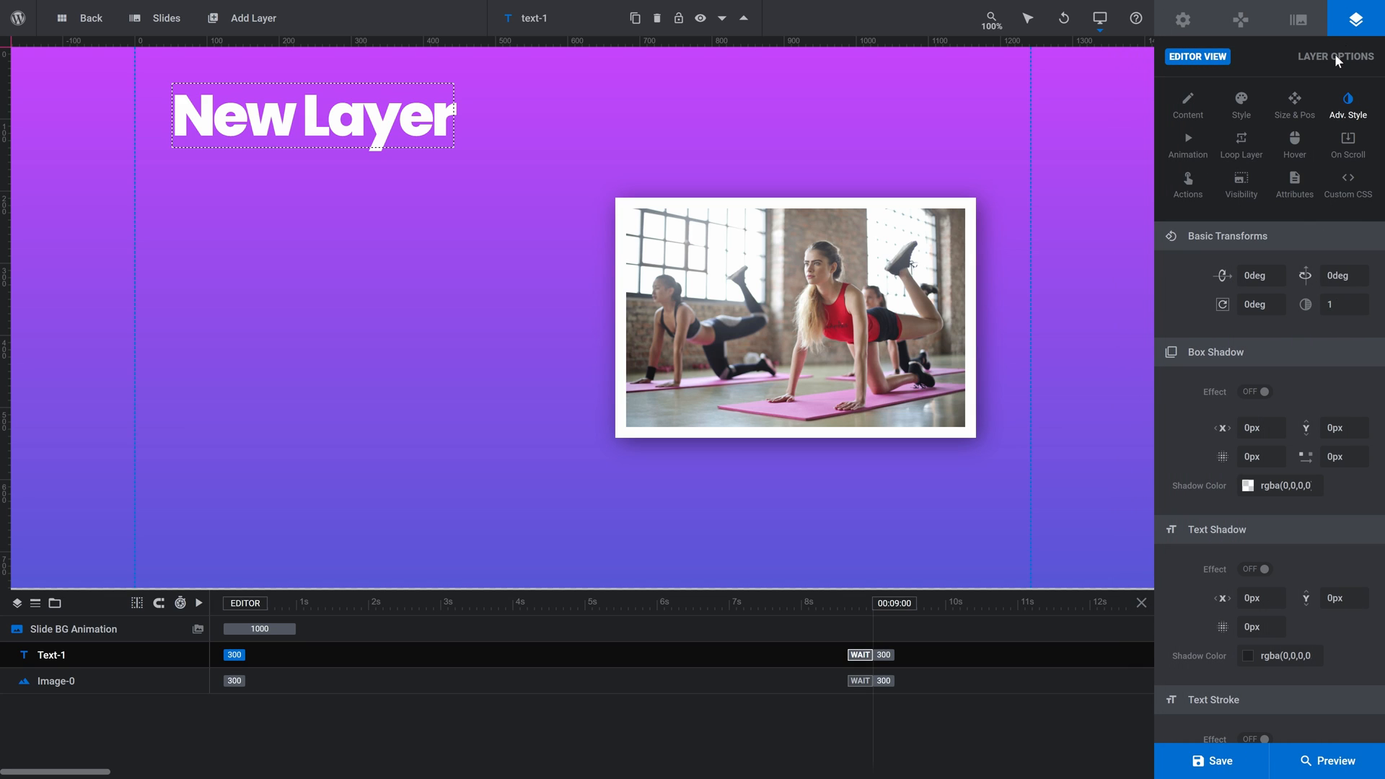
click(1188, 104)
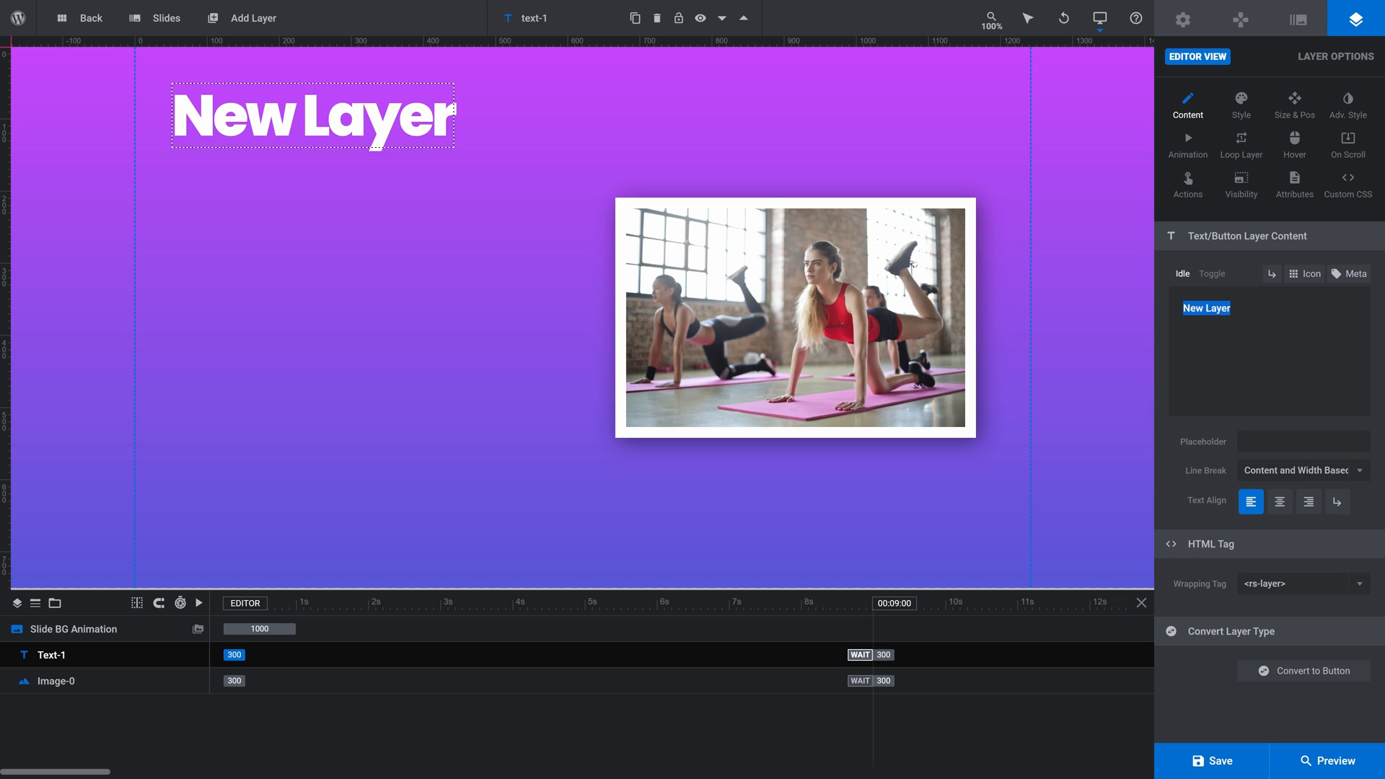
text(Slide One)
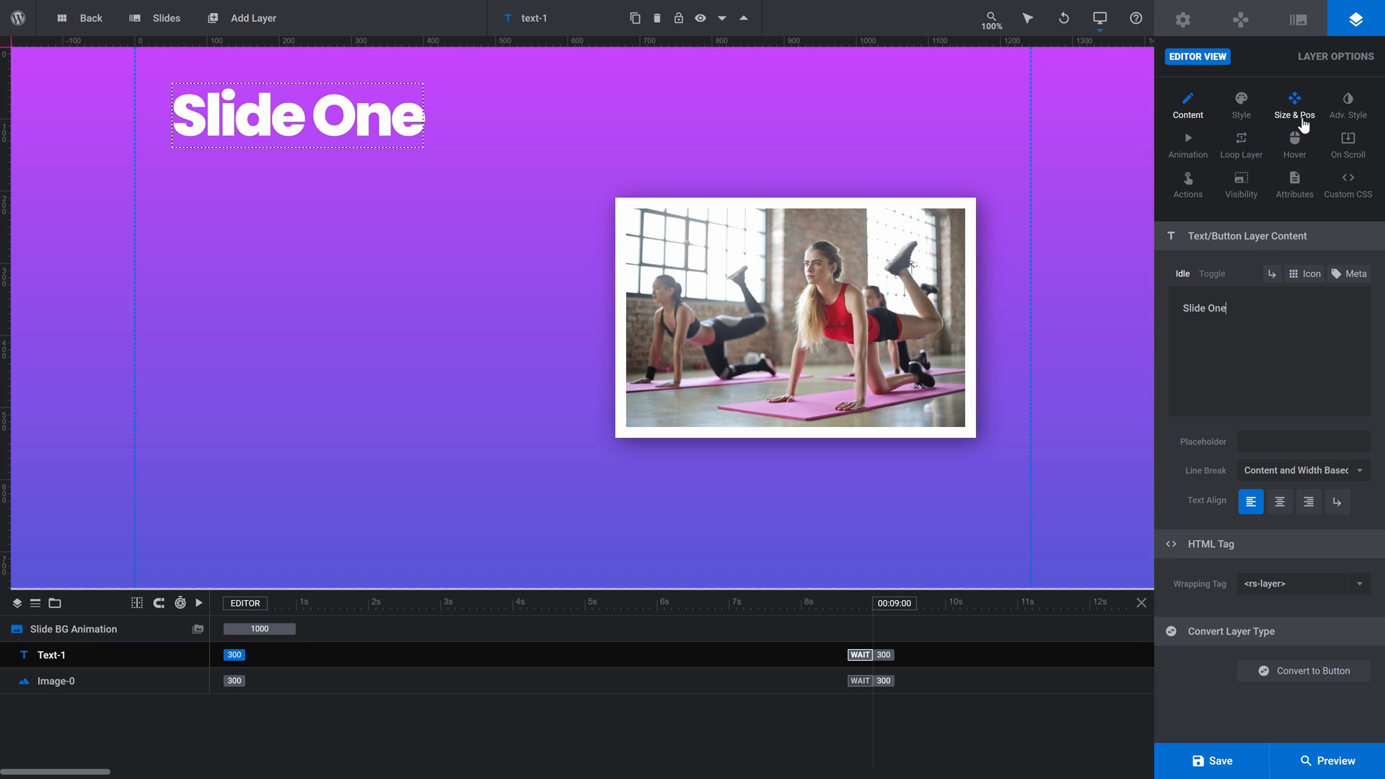
Step: Position the 'Slide One' headline at X 75px and Y 290px
click(1294, 104)
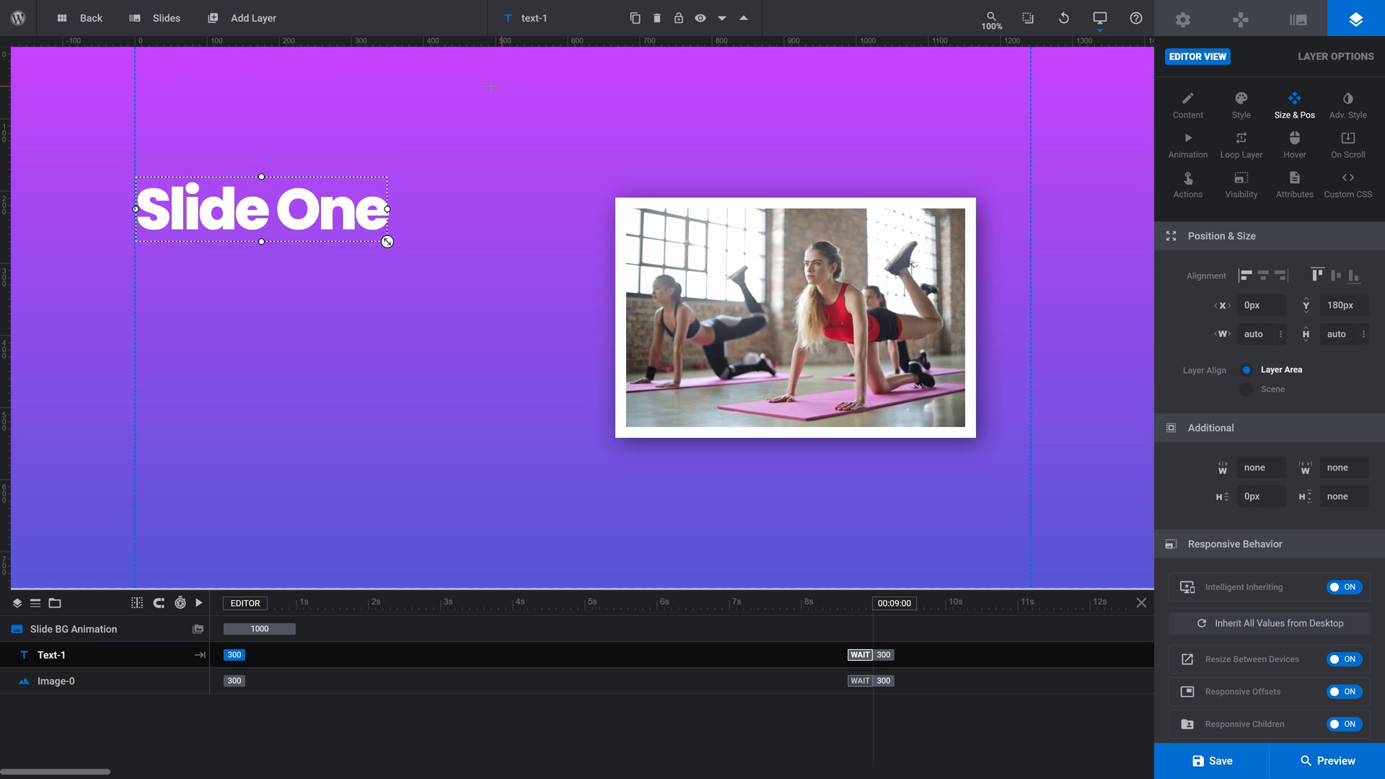
drag(260, 209, 311, 237)
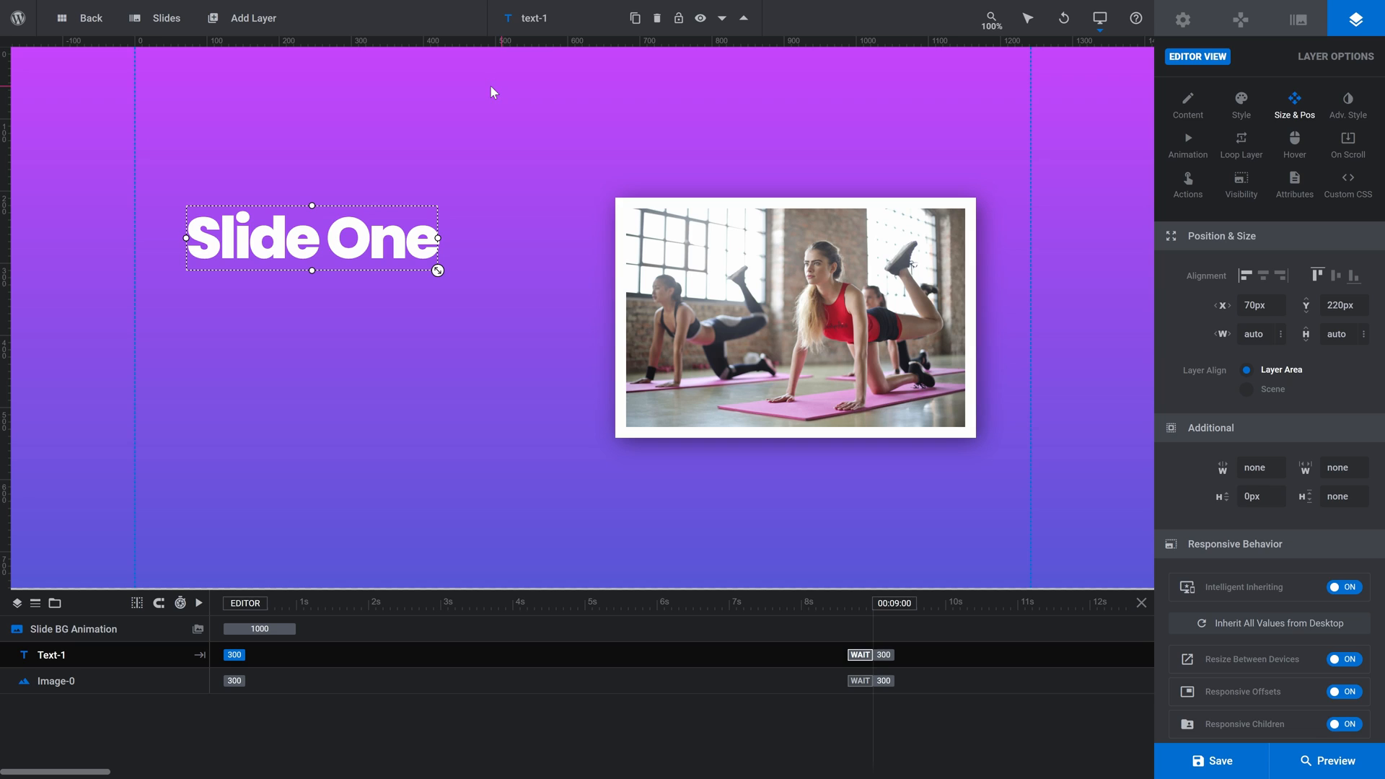
mouse_move(495, 91)
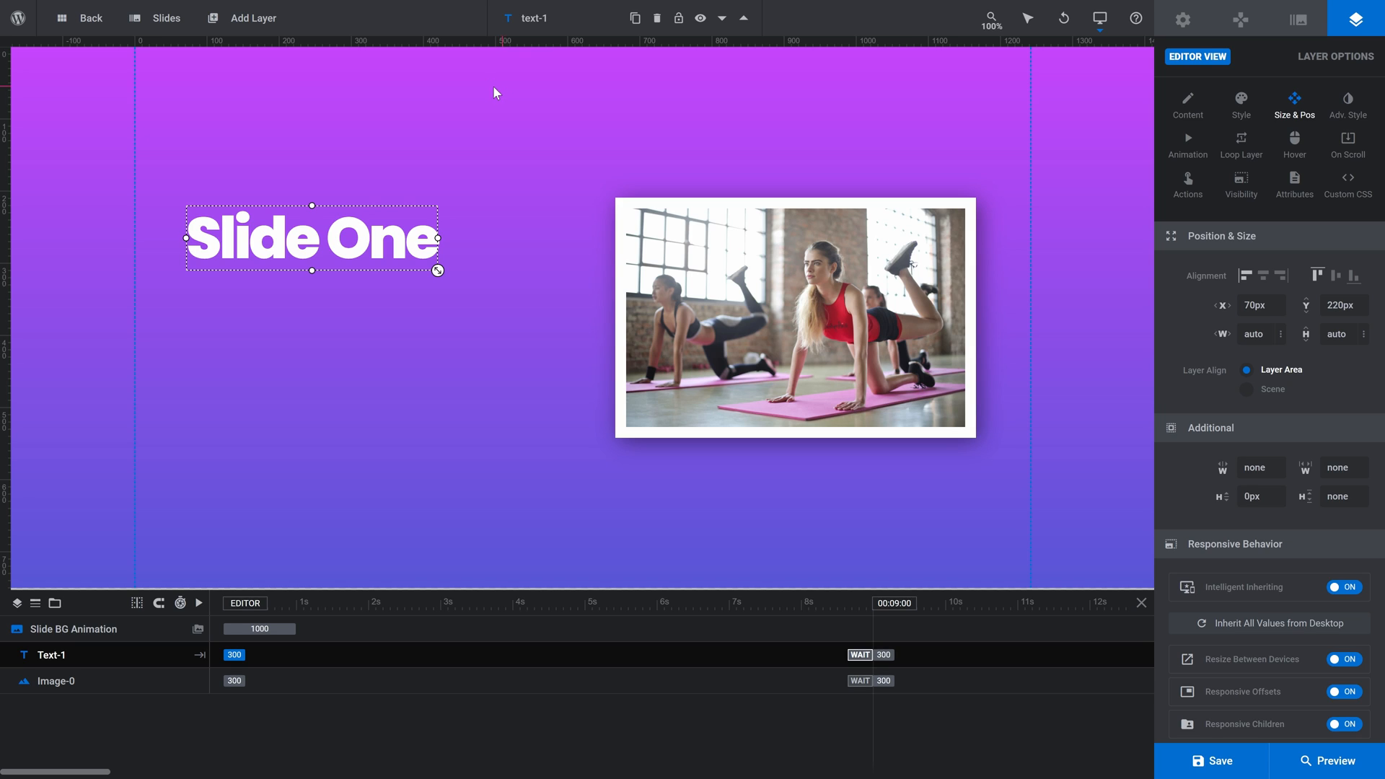
click(1256, 305)
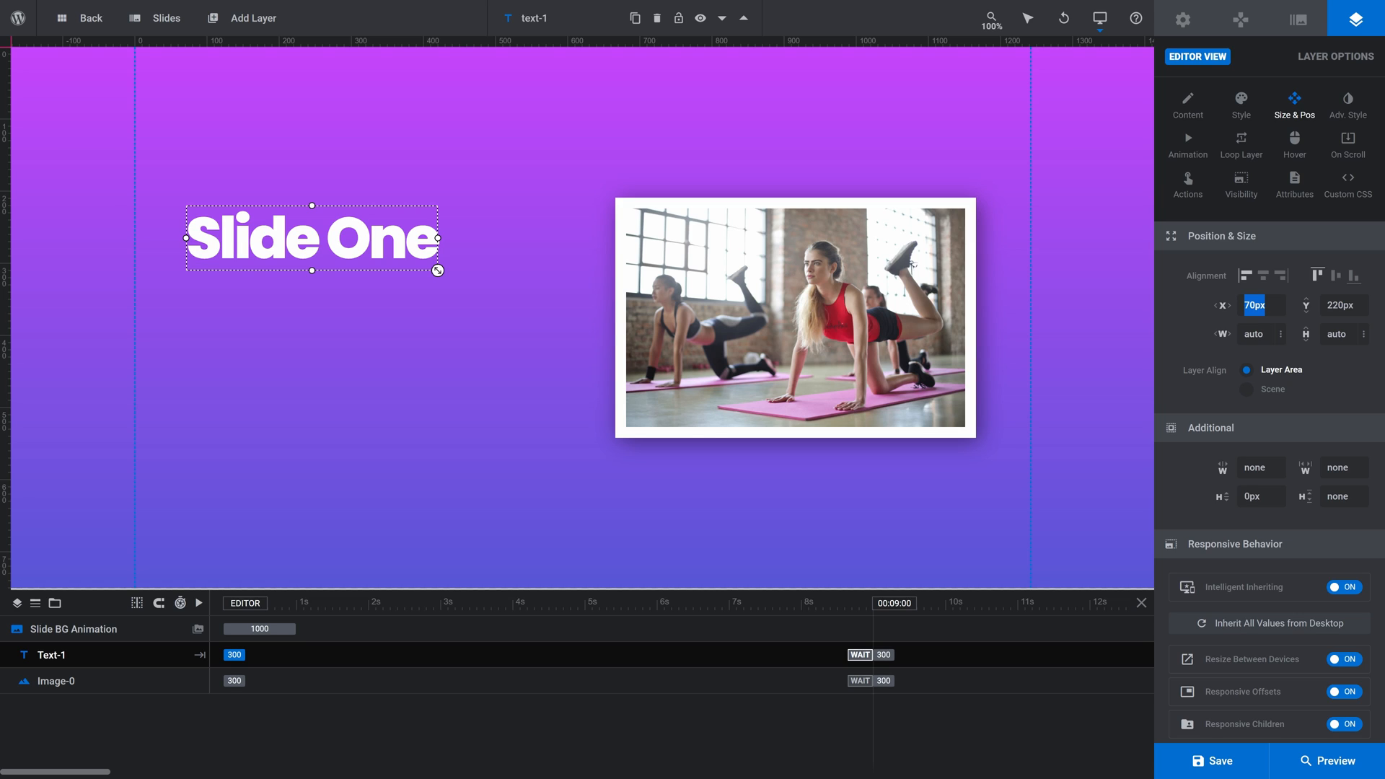
text(75)
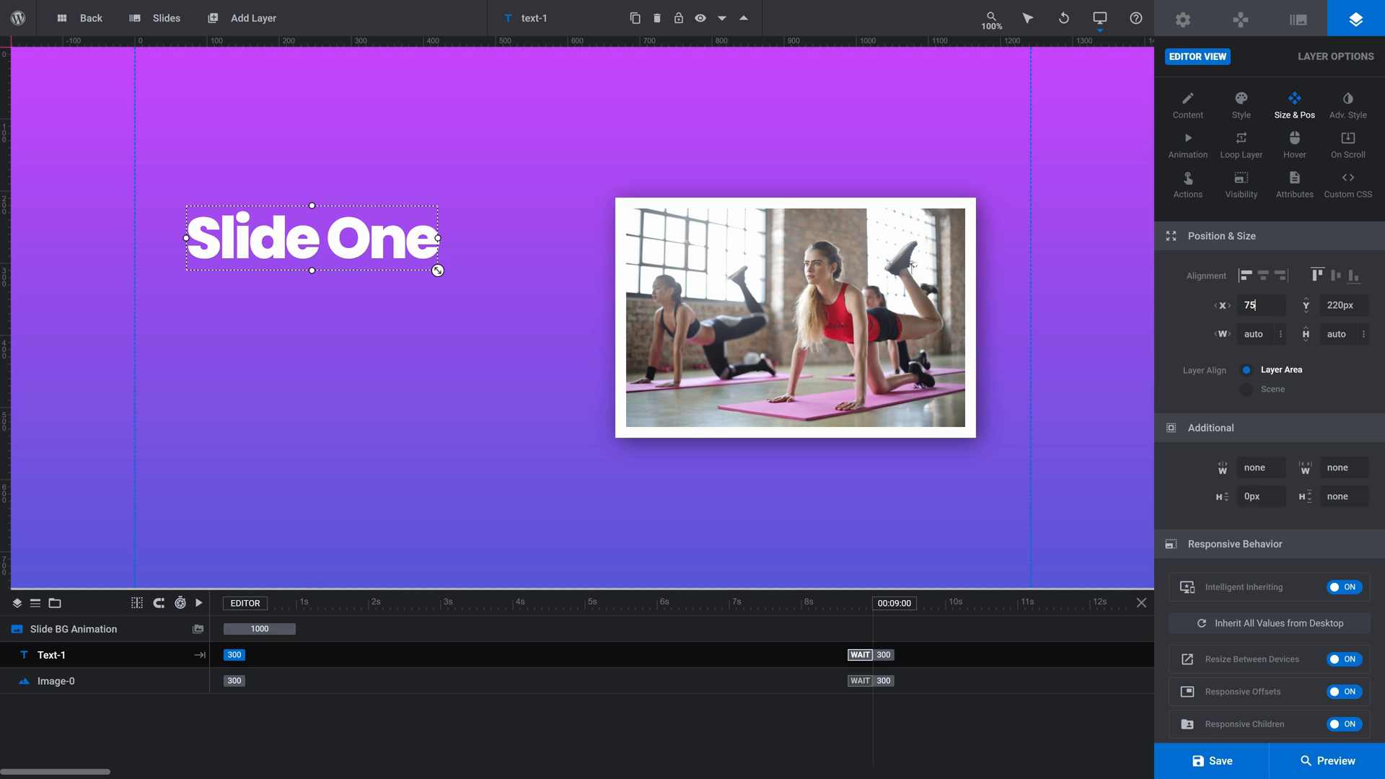
text(290)
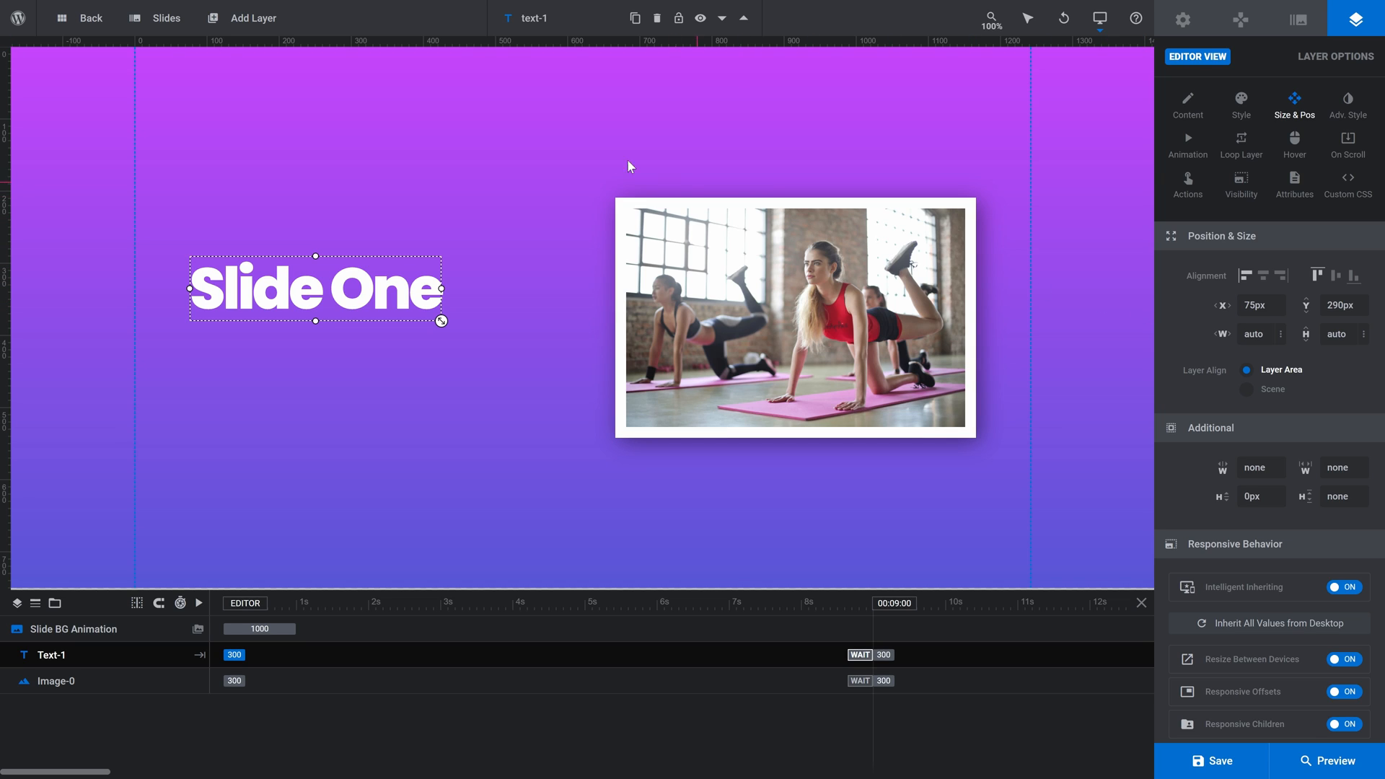
Step: Add a thin-style headline layer reading 'Design a Slider in Minutes'
click(251, 17)
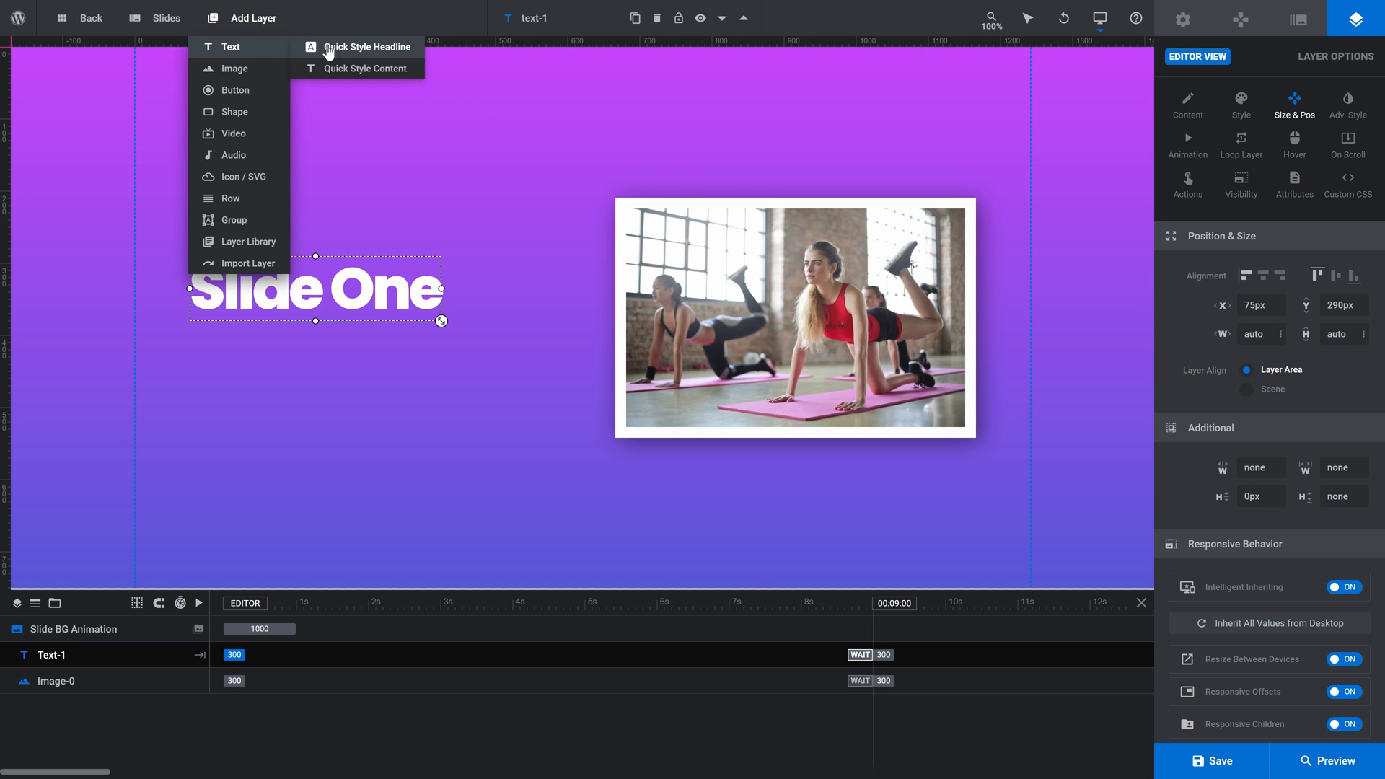
click(367, 47)
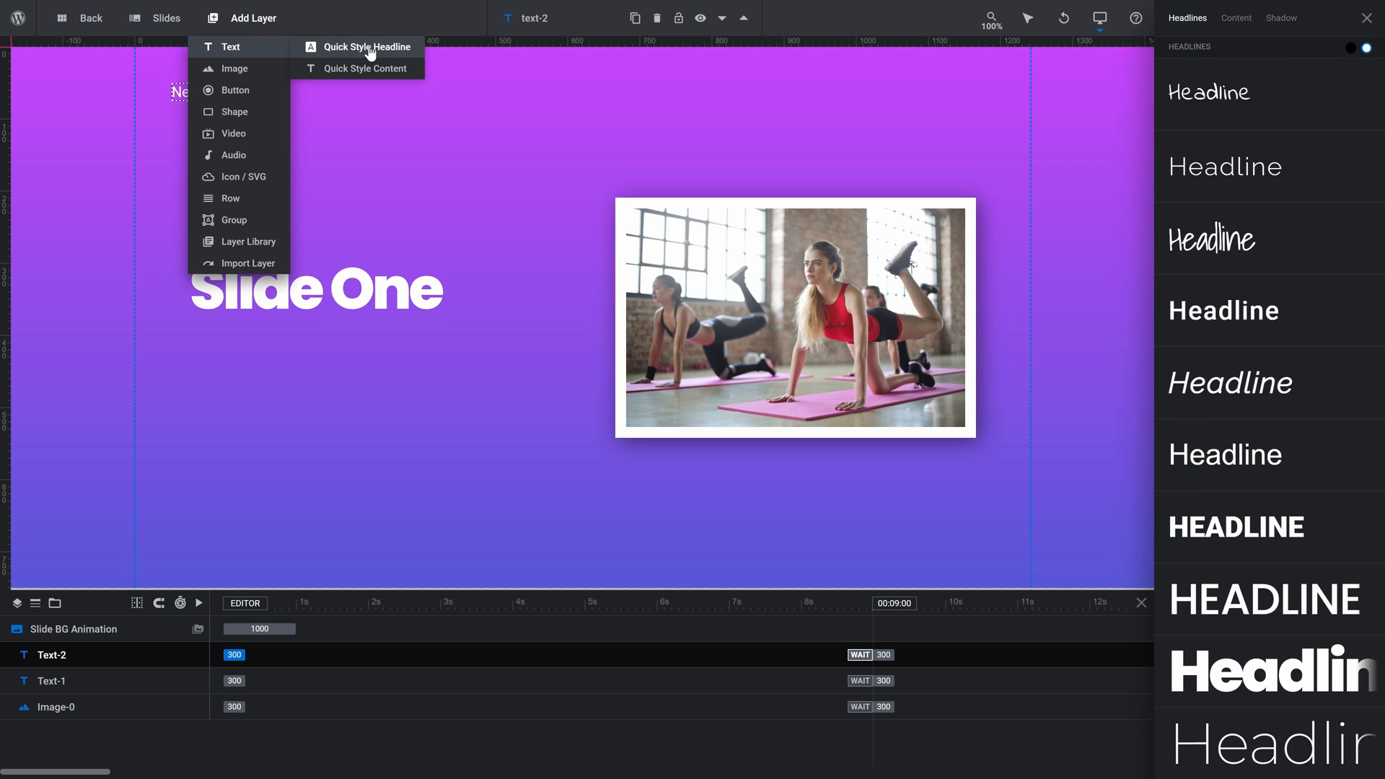
click(367, 47)
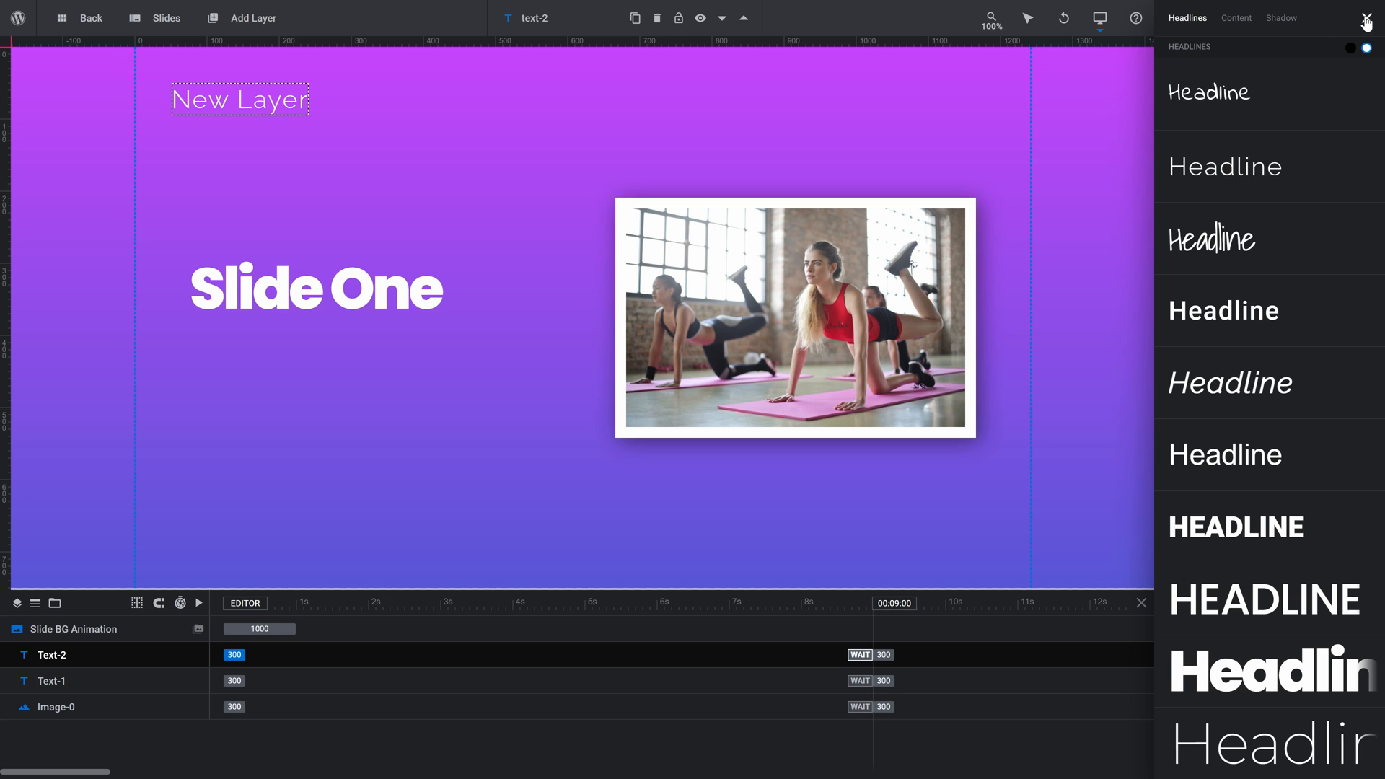
click(1372, 18)
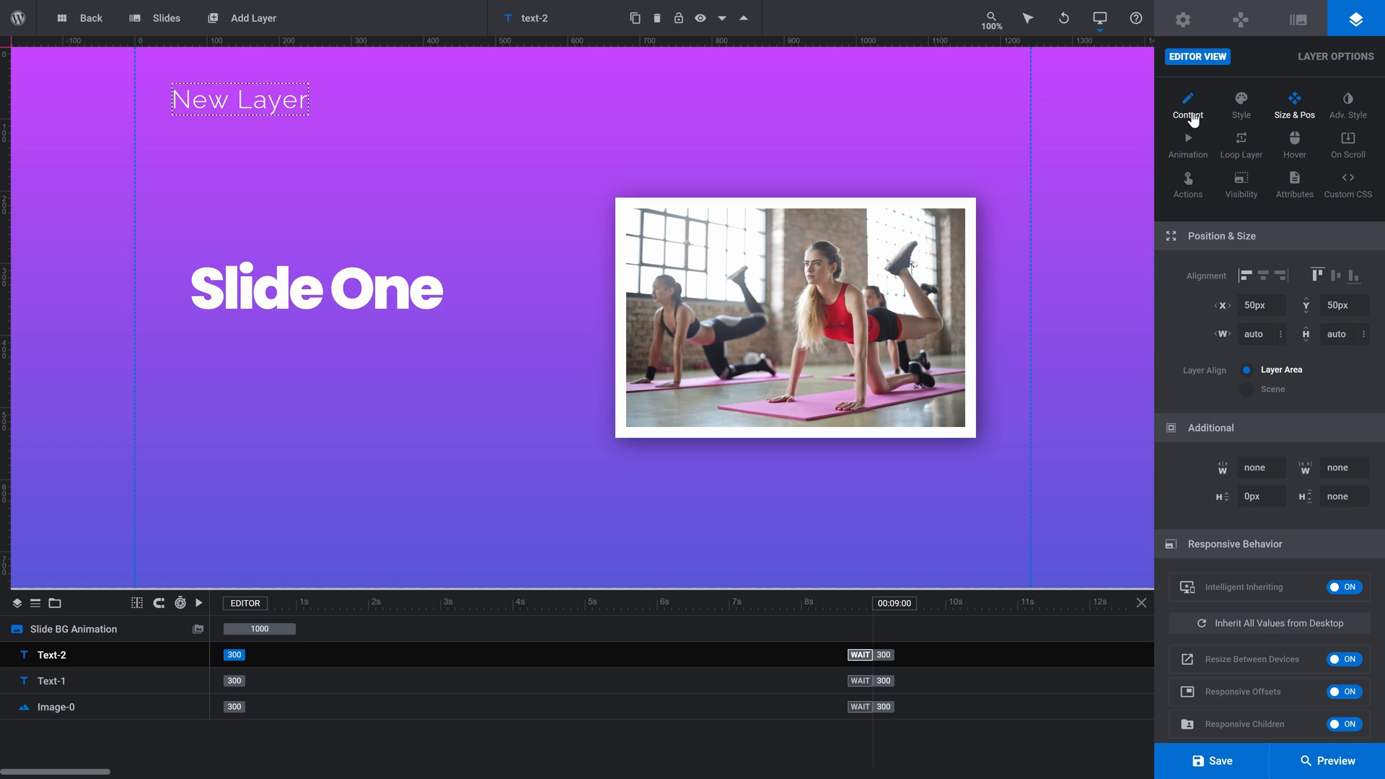
click(1187, 104)
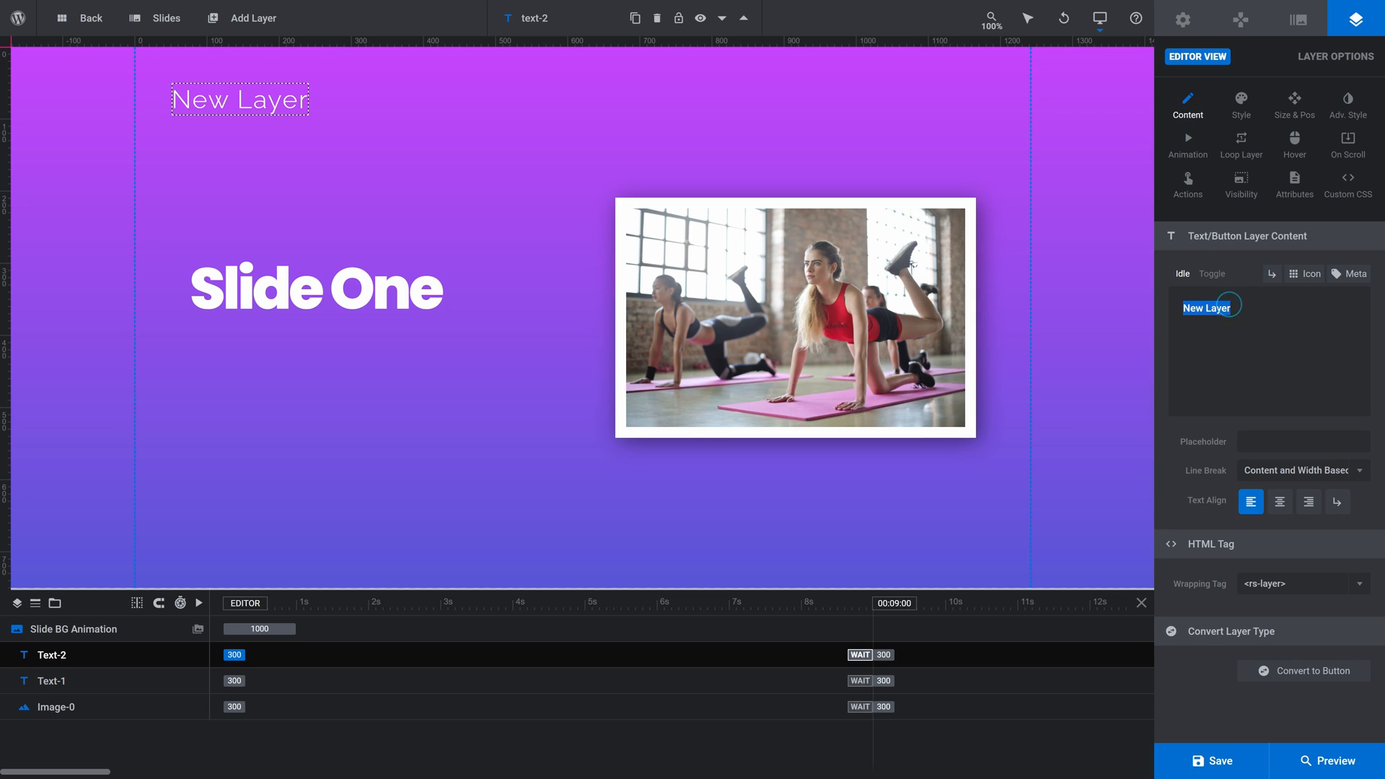
text(Design)
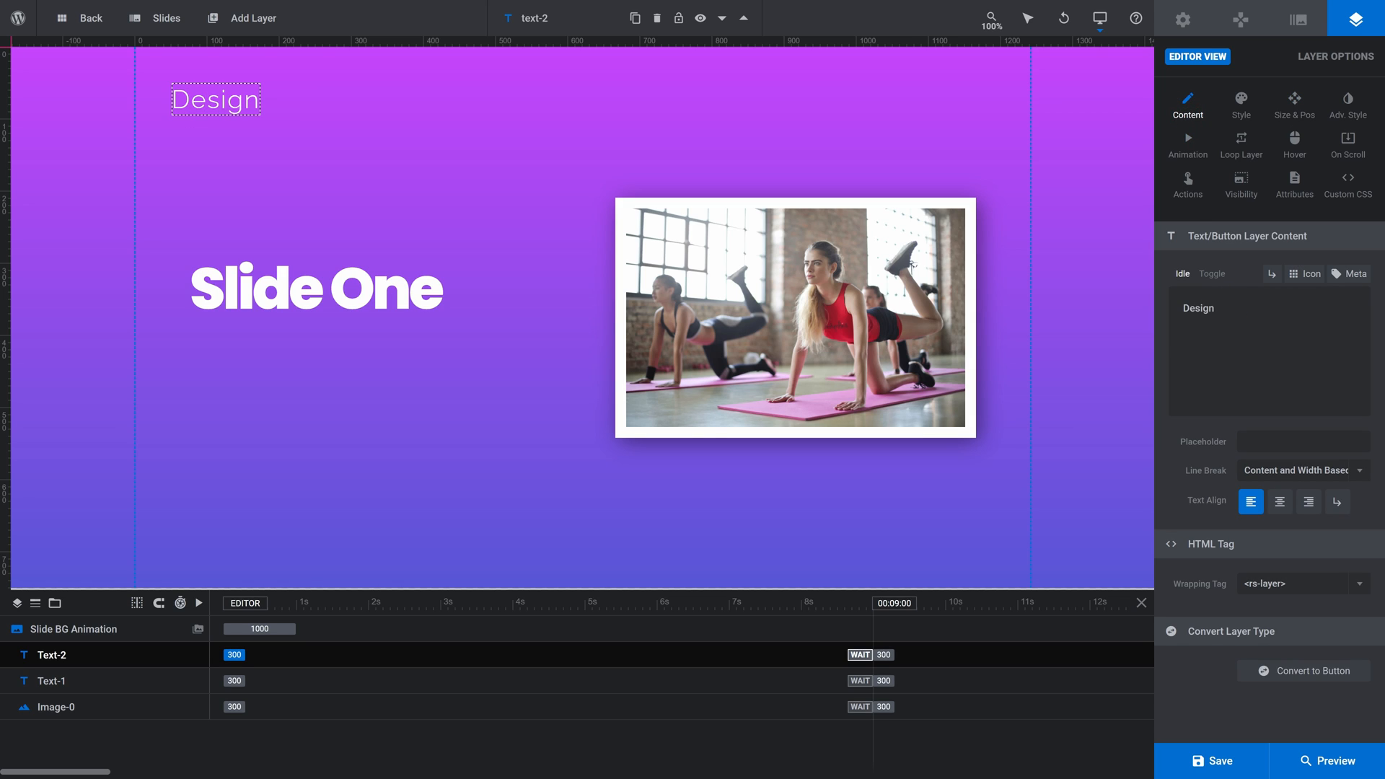
text(a Slider in Minutes)
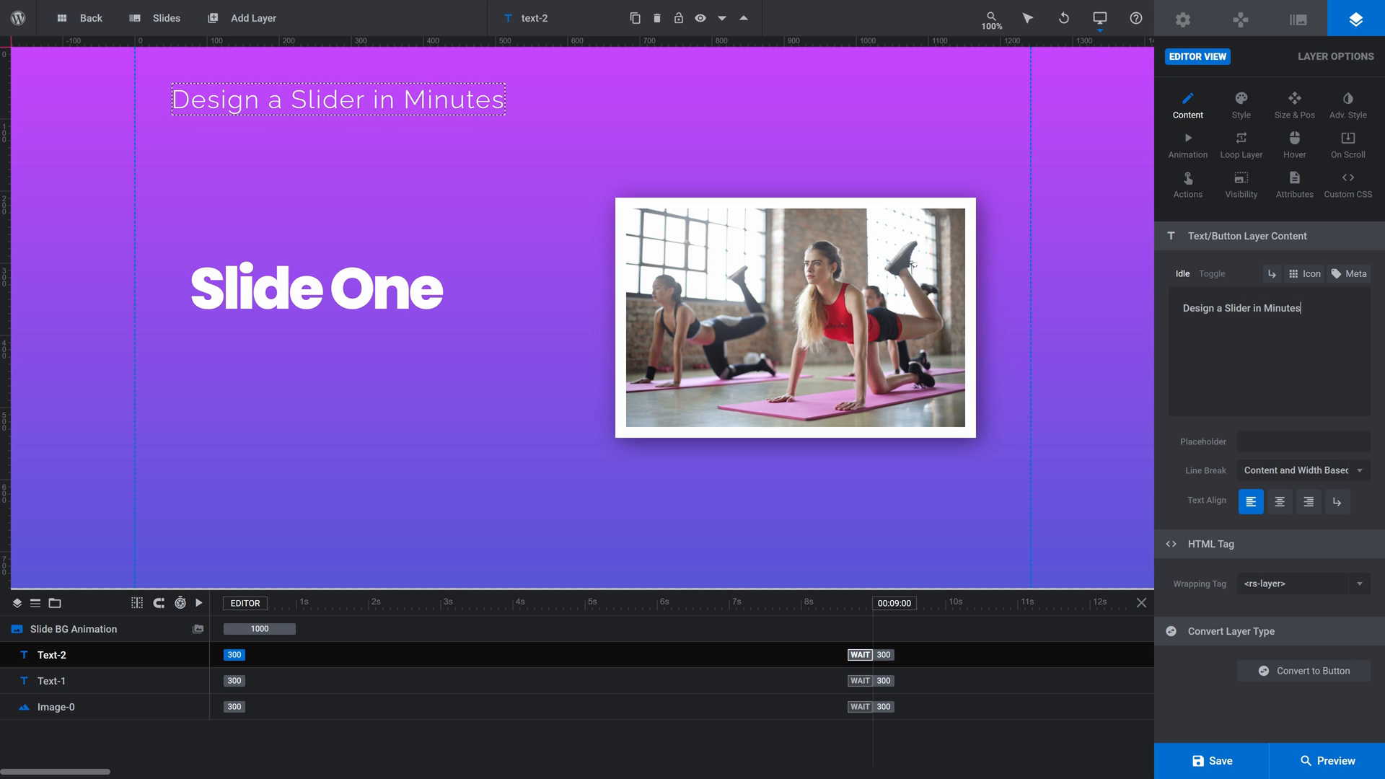
Step: Left- and top-align the tagline, drag it beneath 'Slide One', and set X to 75
click(1294, 104)
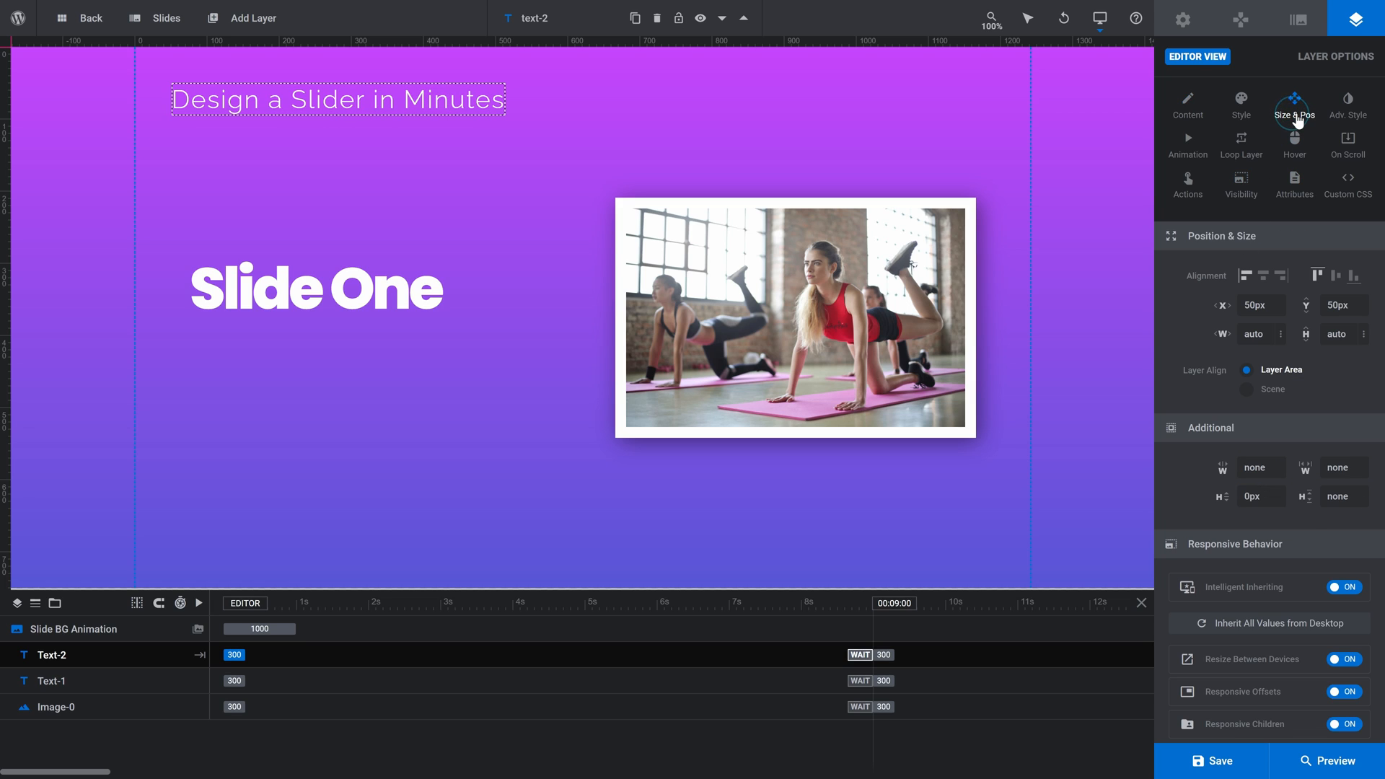
mouse_move(1272, 181)
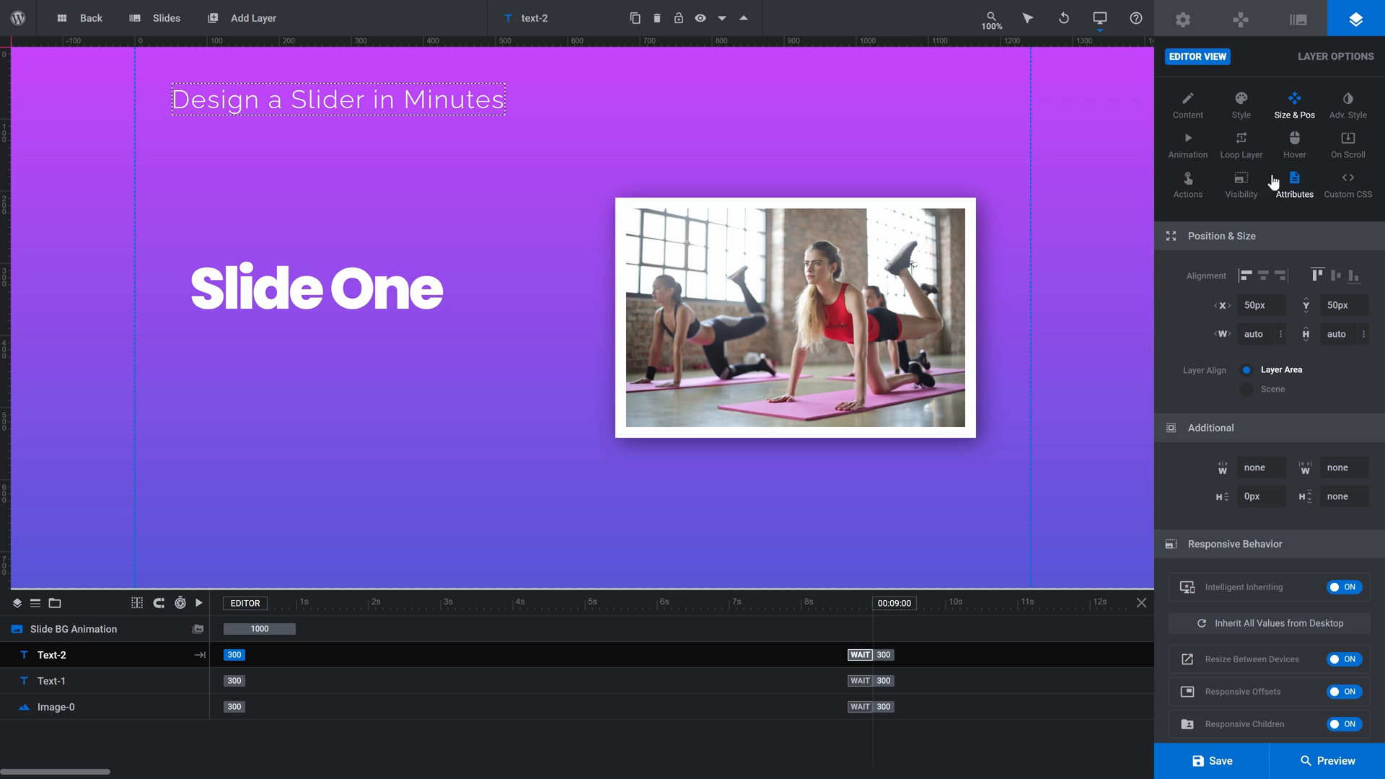
click(1246, 275)
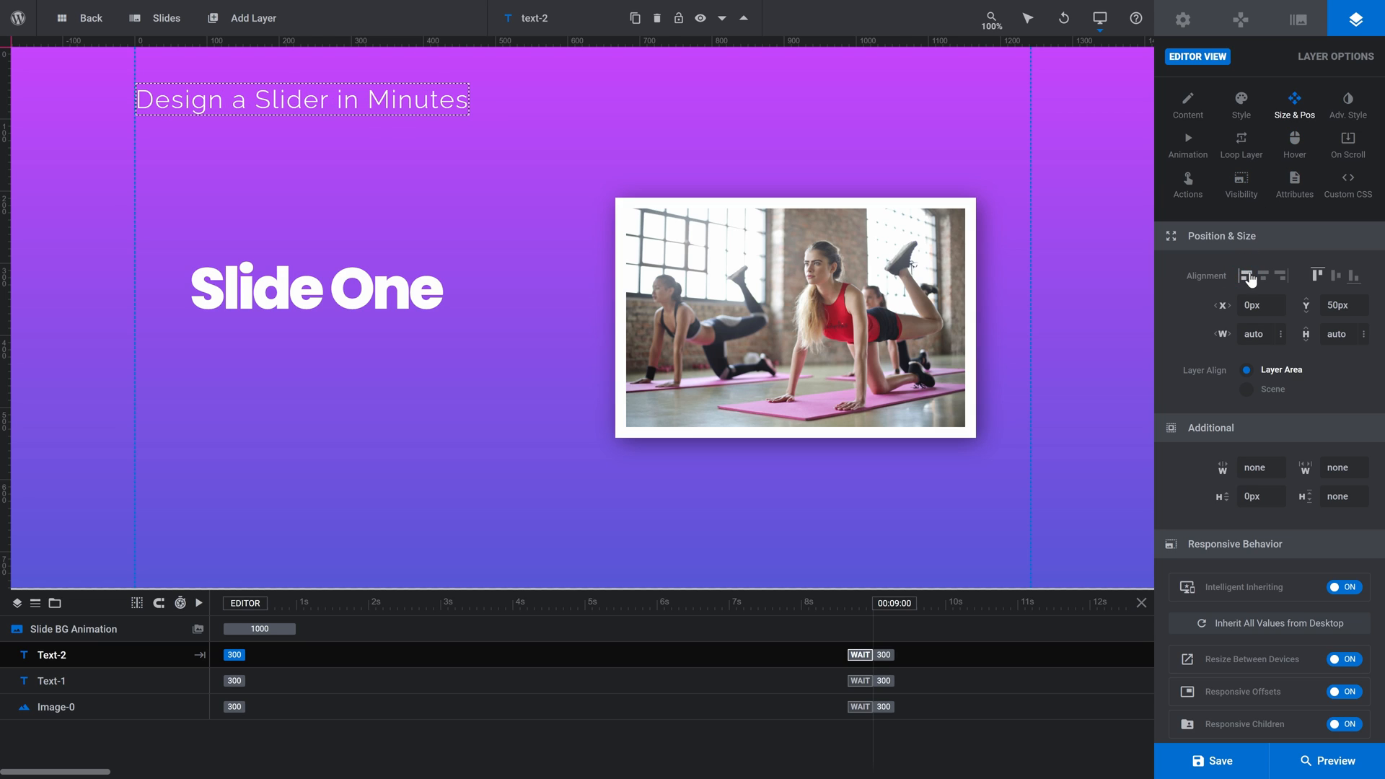
click(1318, 275)
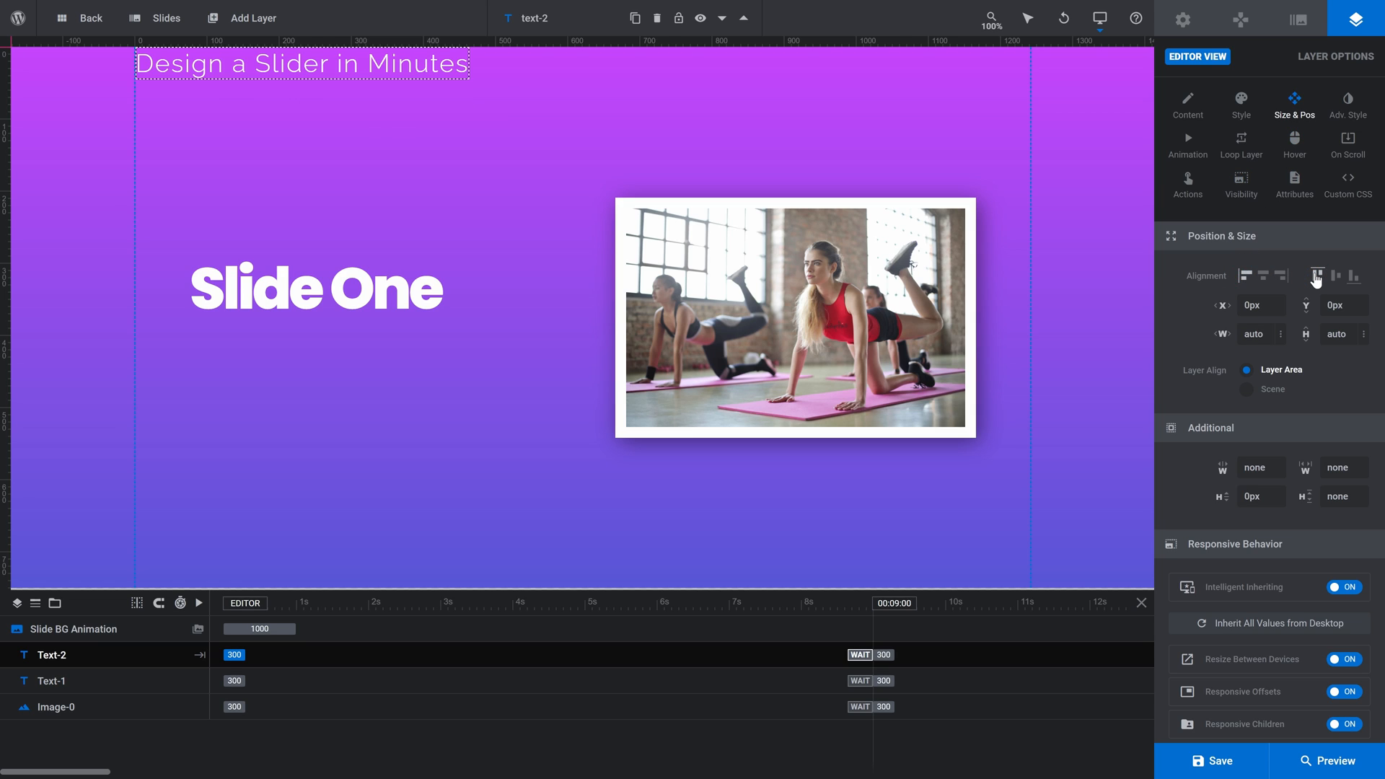
click(301, 62)
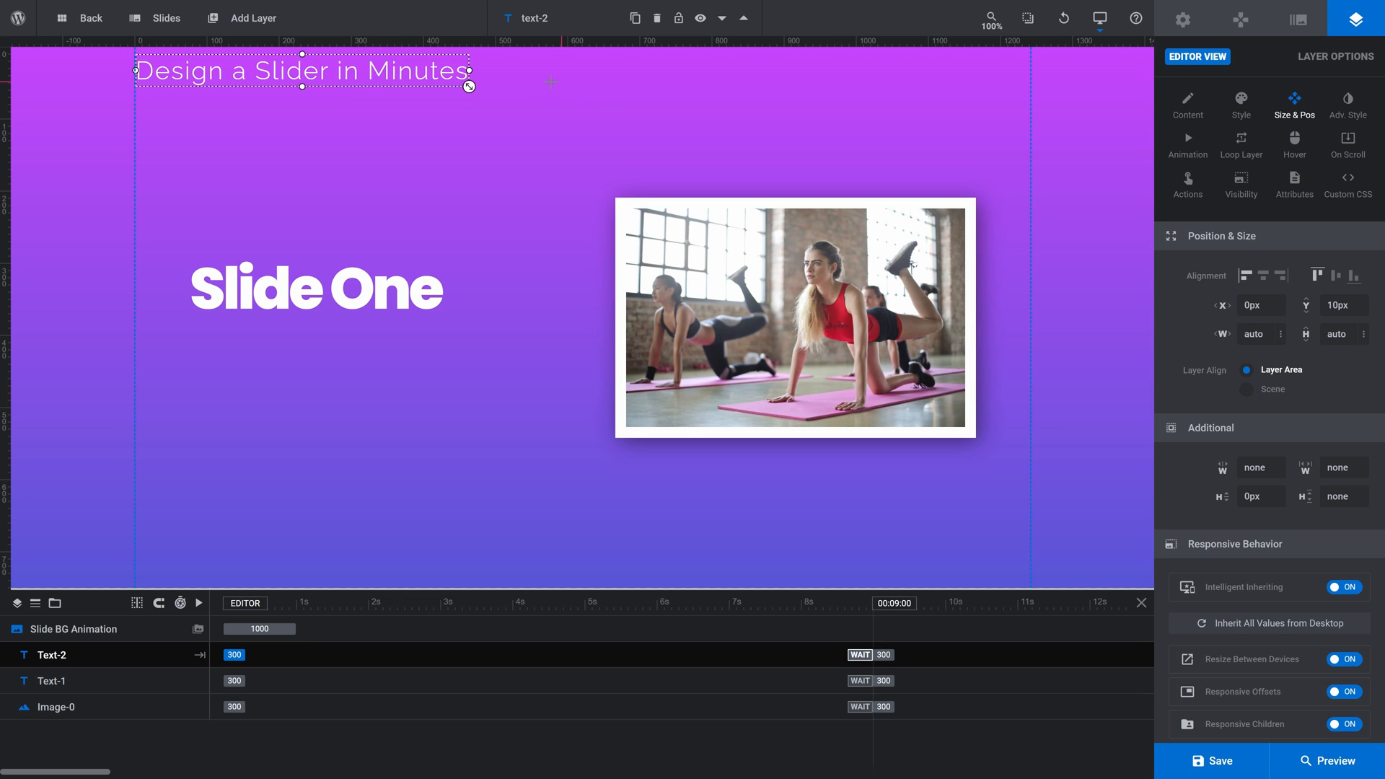
drag(303, 71, 310, 345)
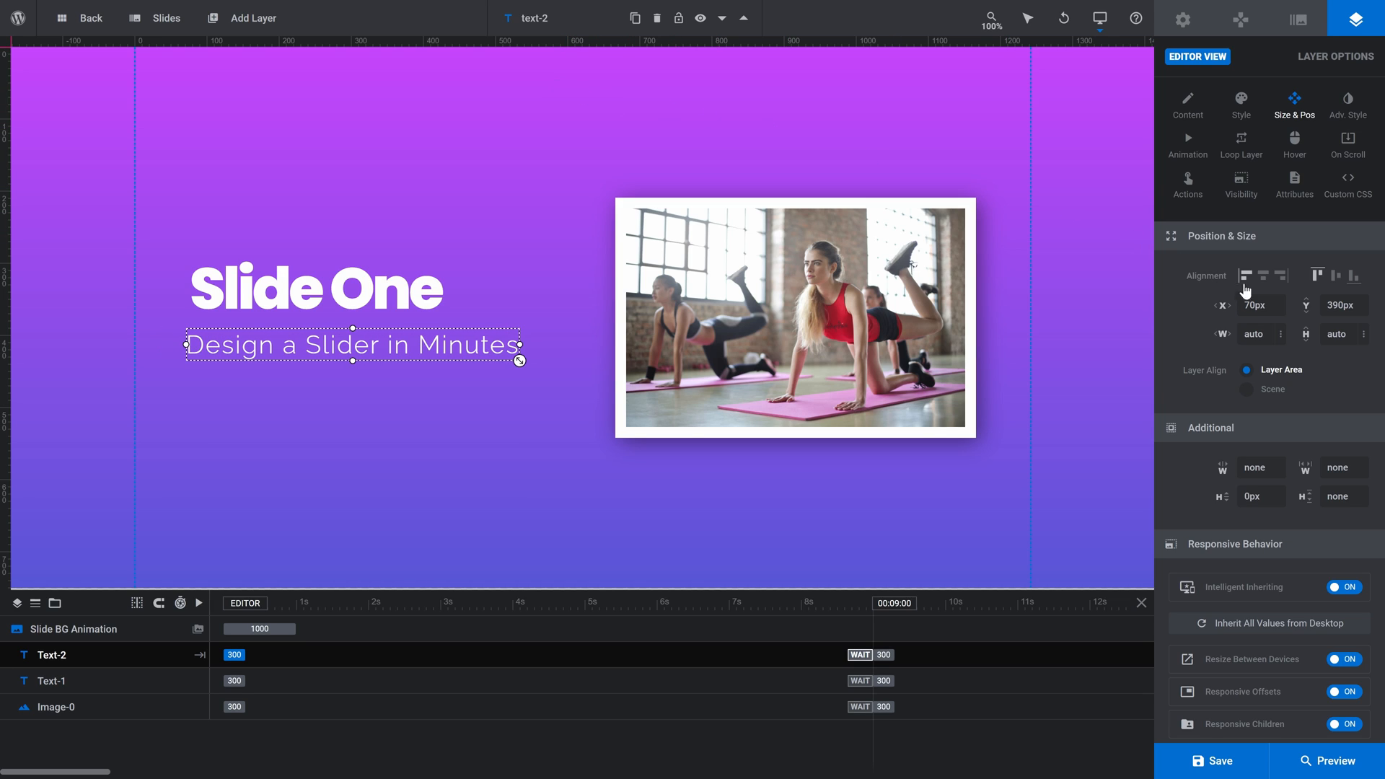
text(75)
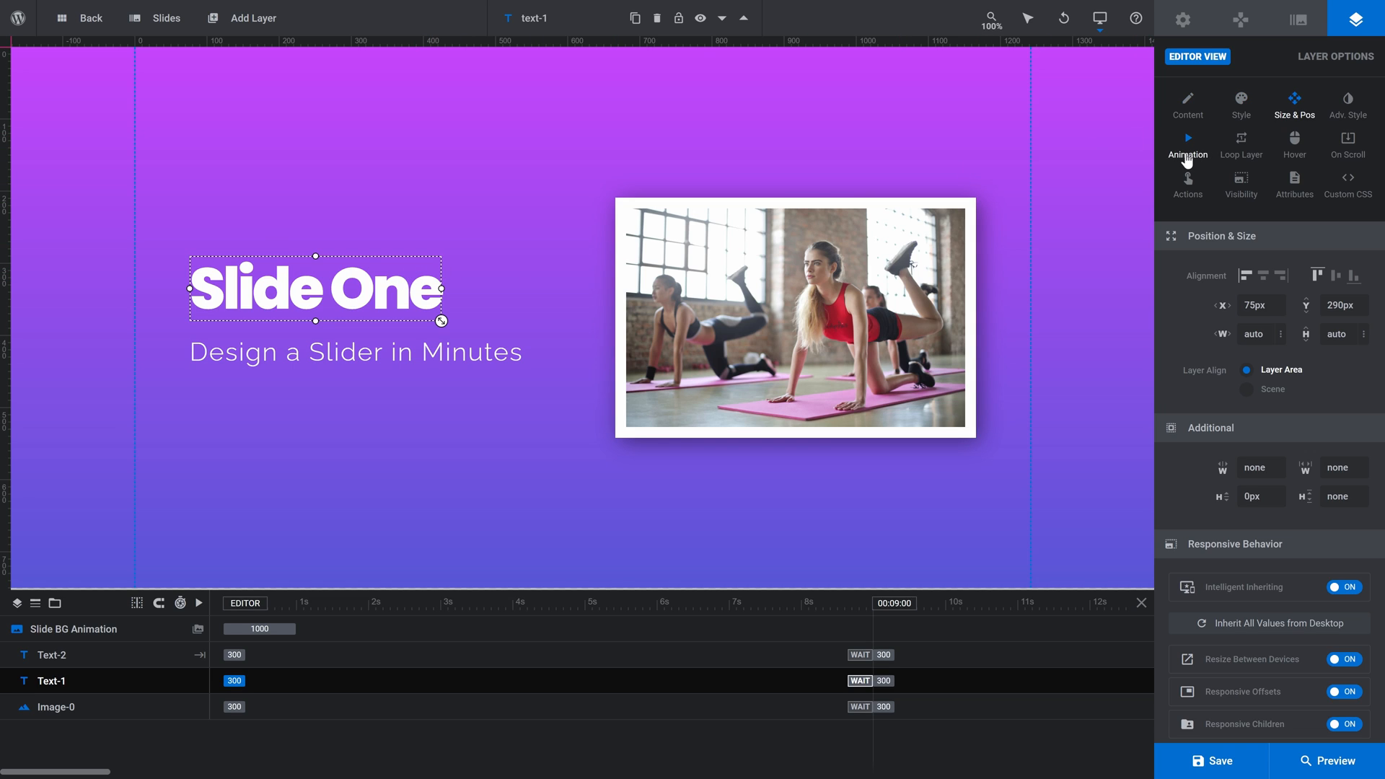
Step: Give the Slide One heading and tagline 1200 ms block-from-left entrance animations
click(1188, 144)
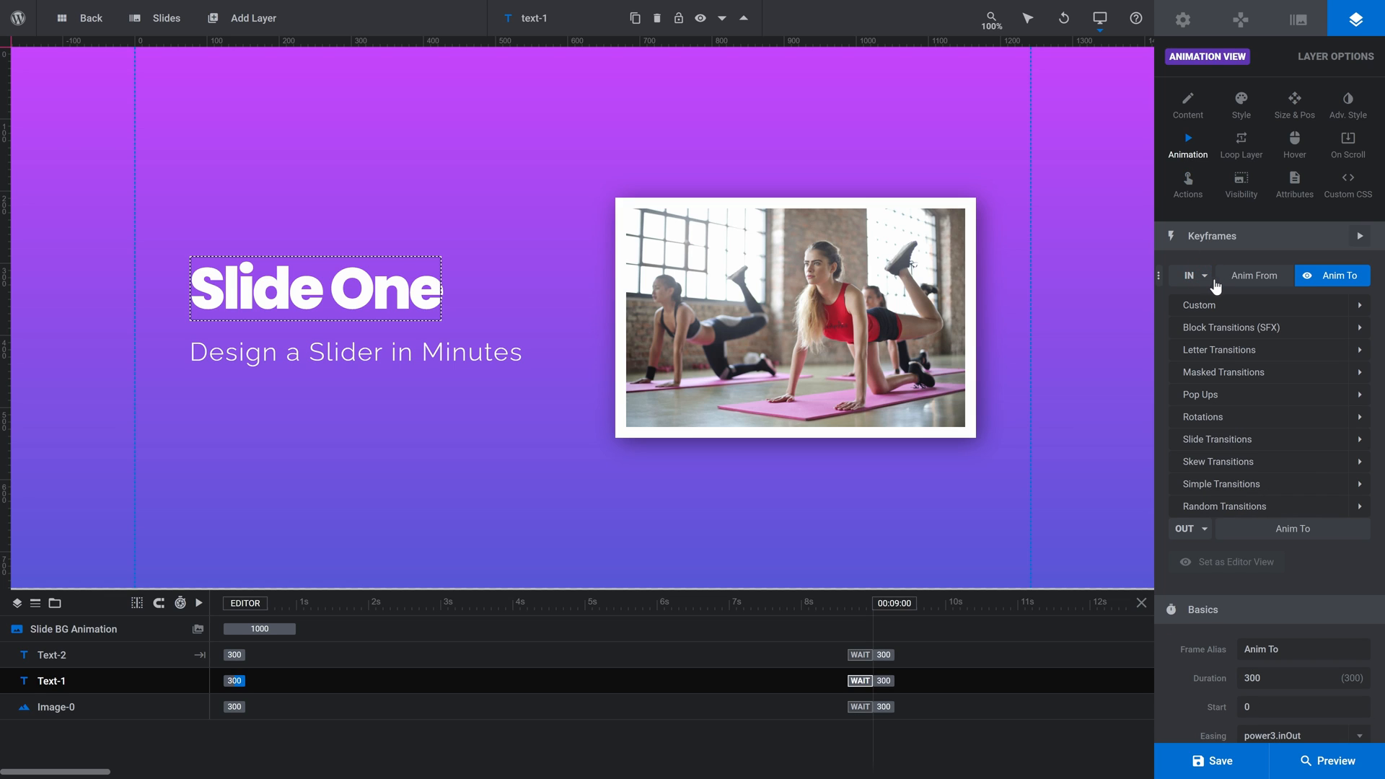
click(1268, 326)
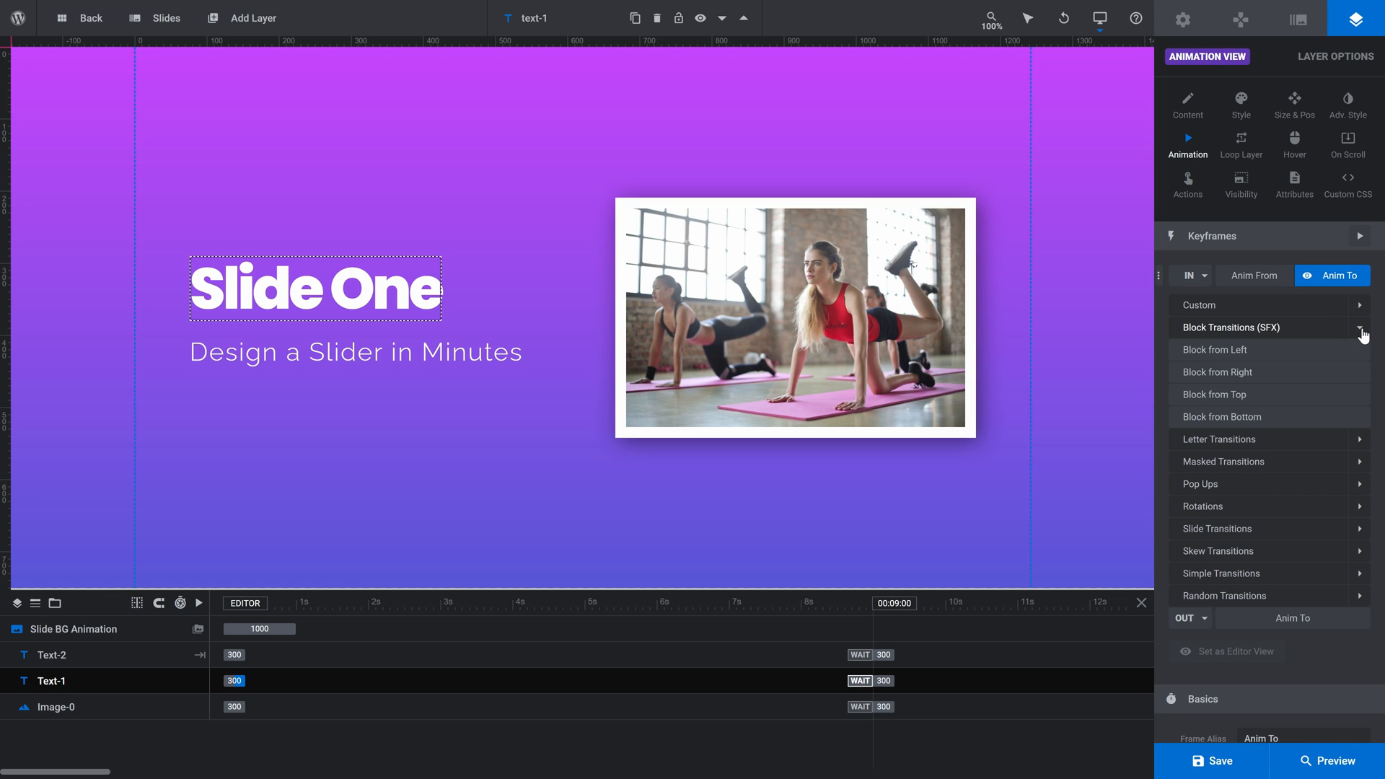
click(1220, 350)
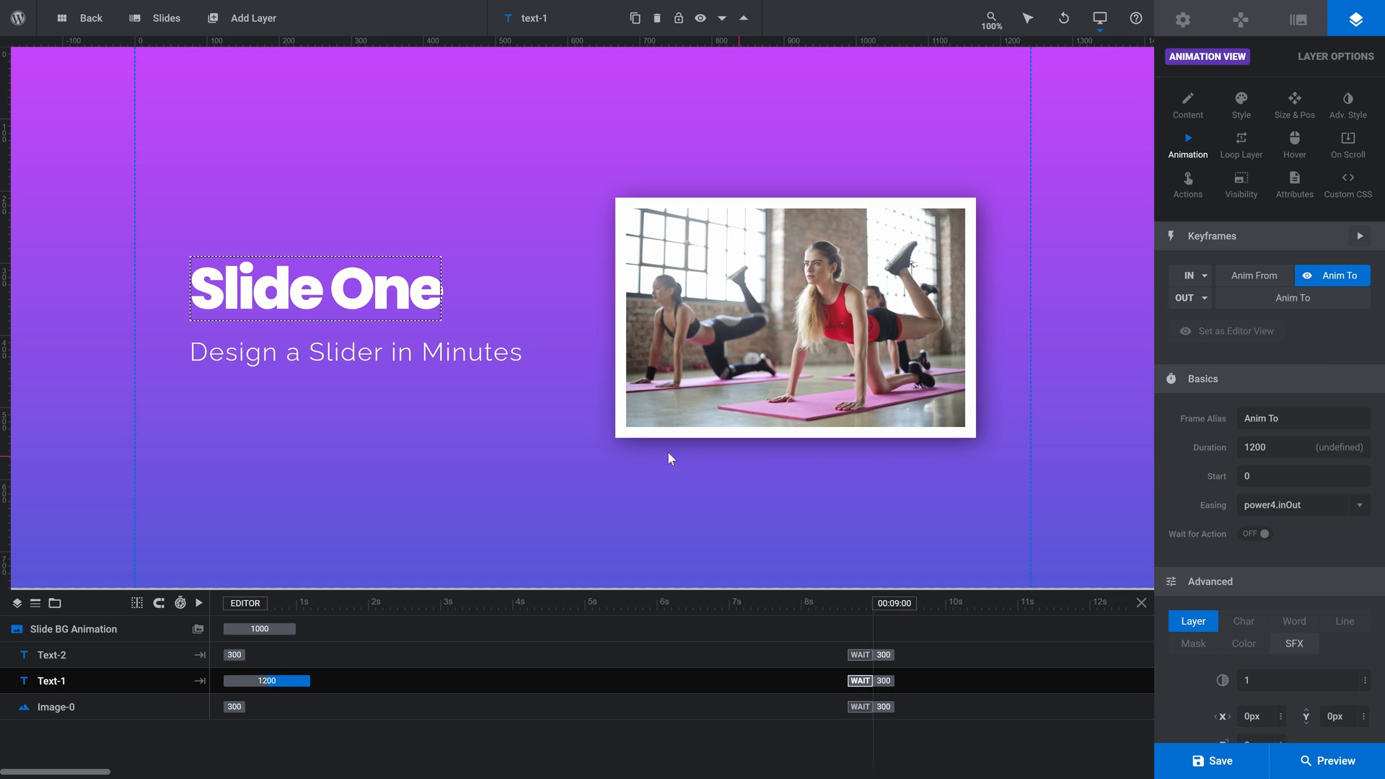
click(52, 654)
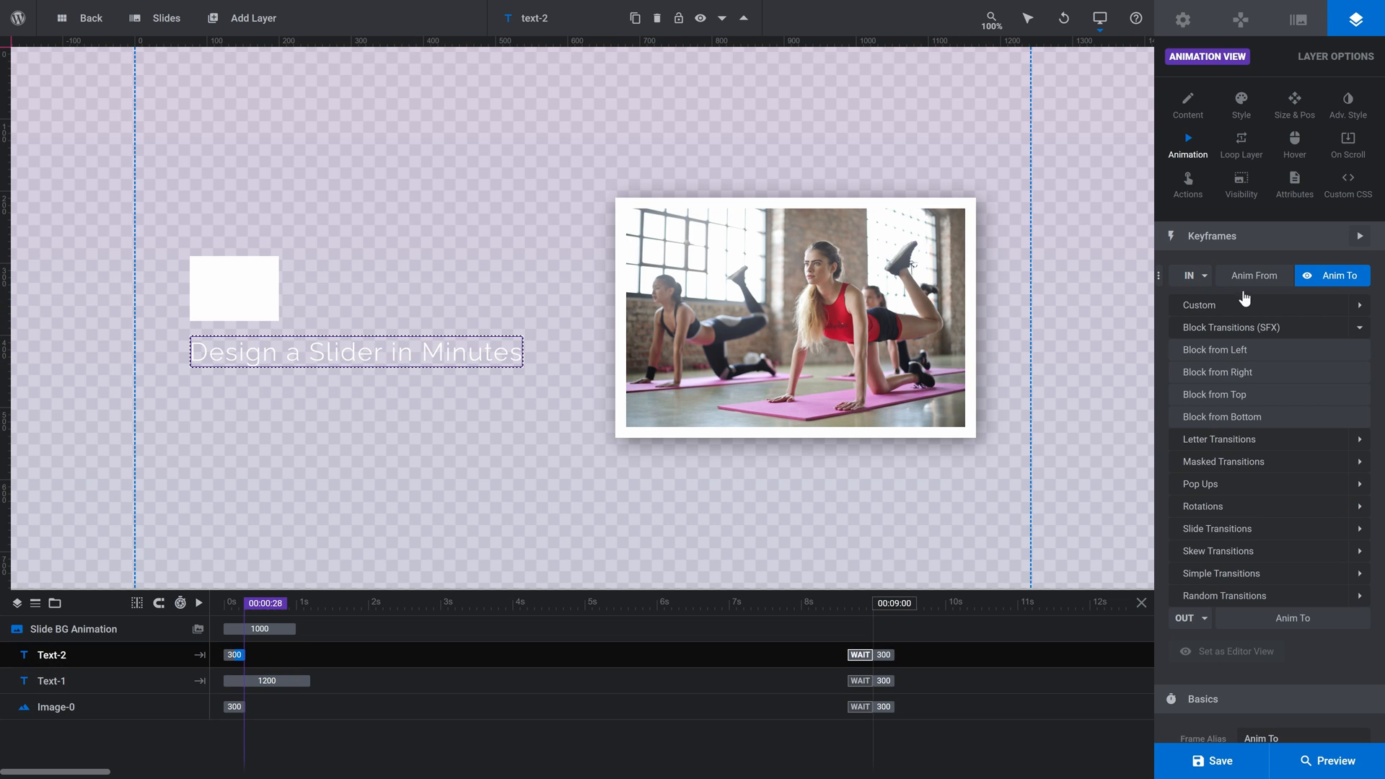
click(1216, 350)
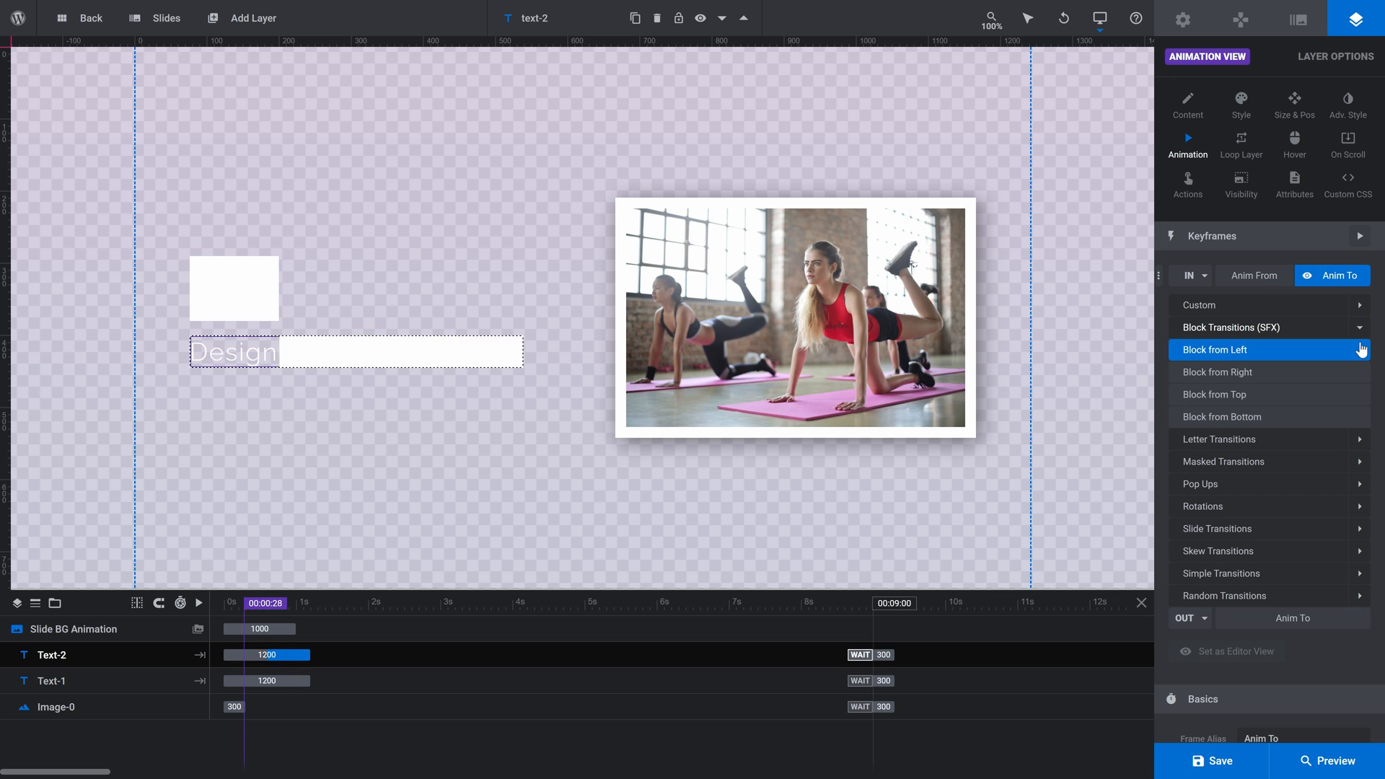
click(1222, 349)
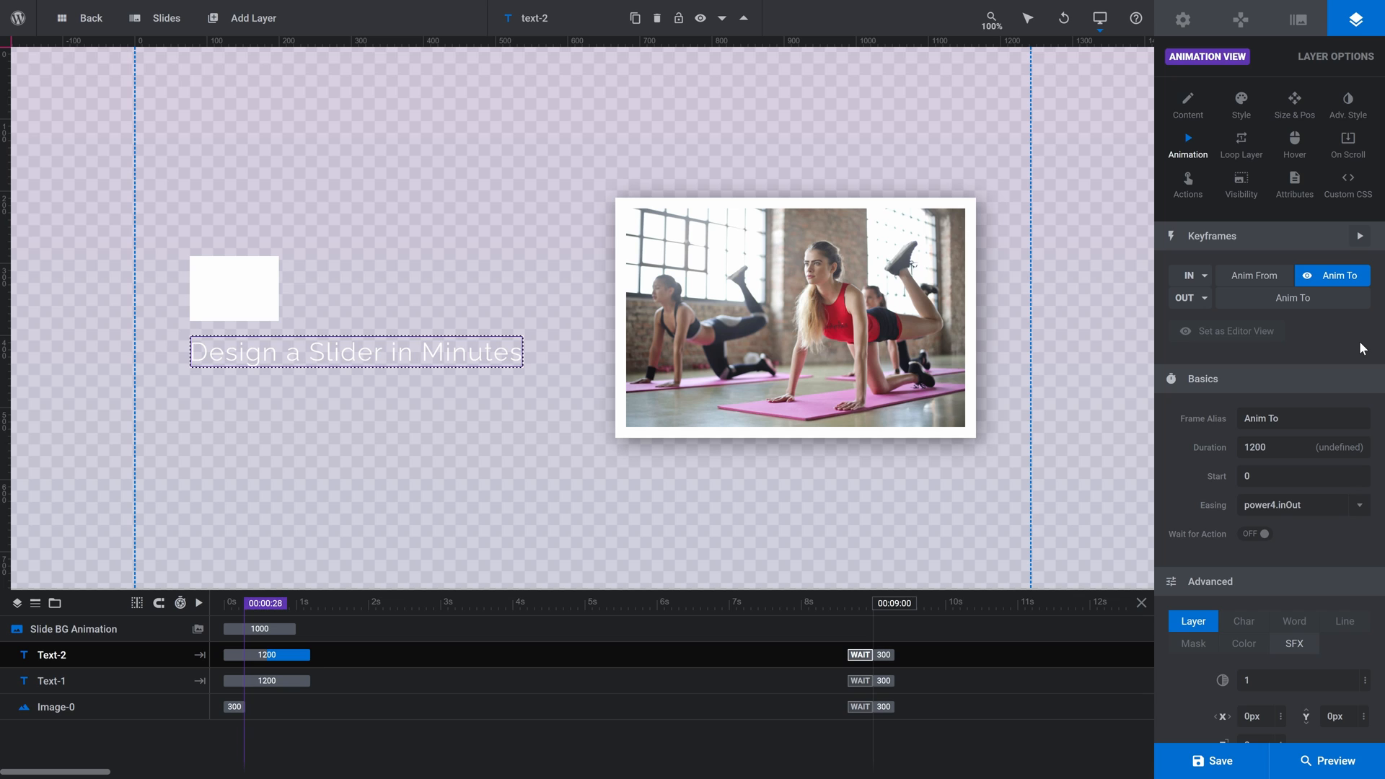
Step: Give the photo a 1200 ms block-from-right entrance, then preview the slide's animations
click(795, 318)
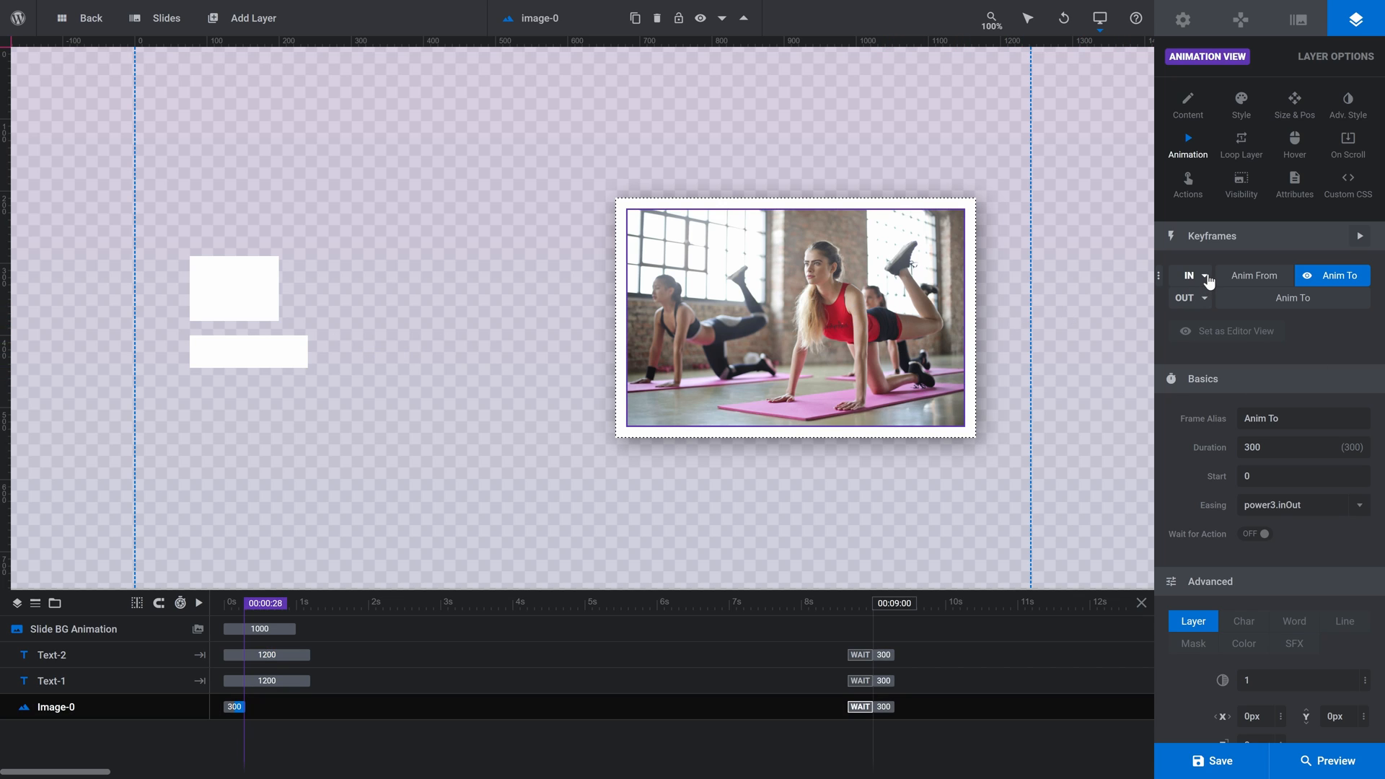
click(1204, 276)
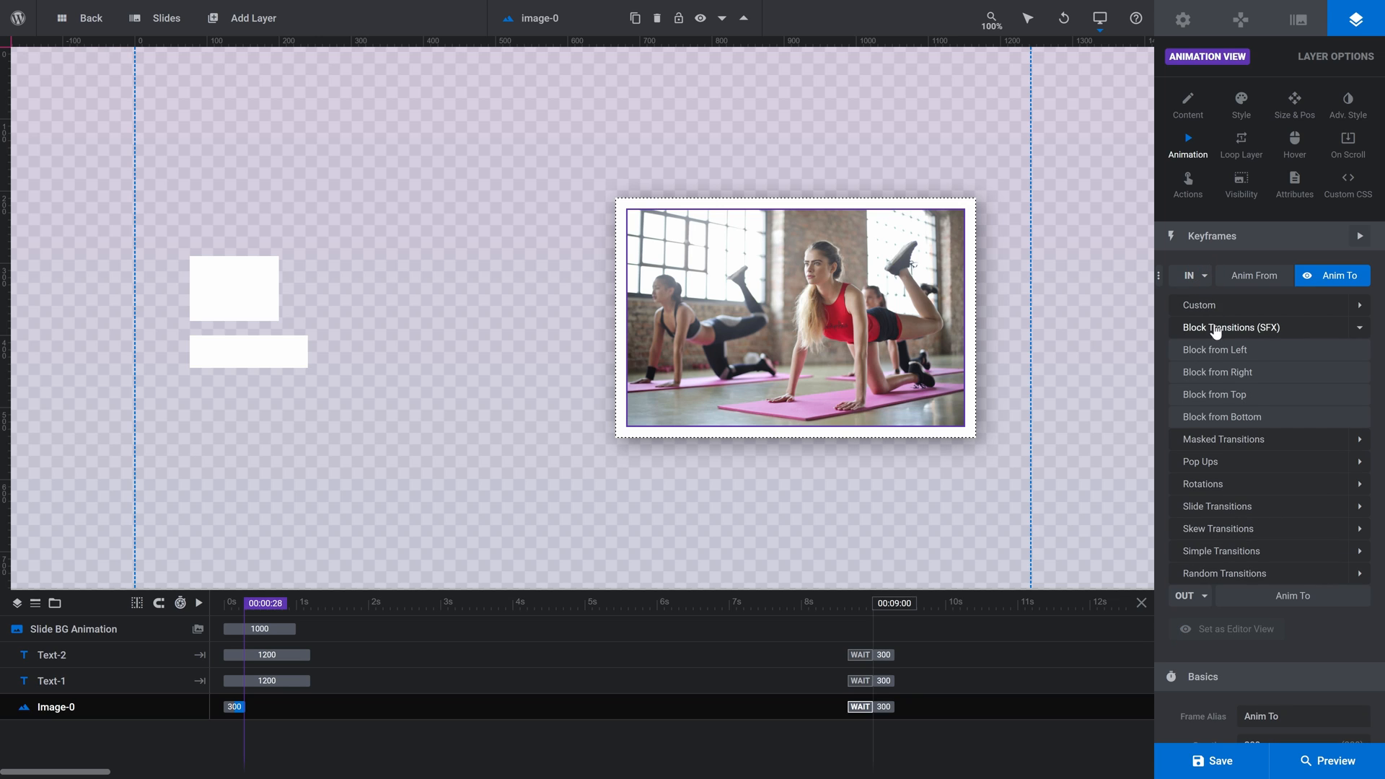
click(1222, 372)
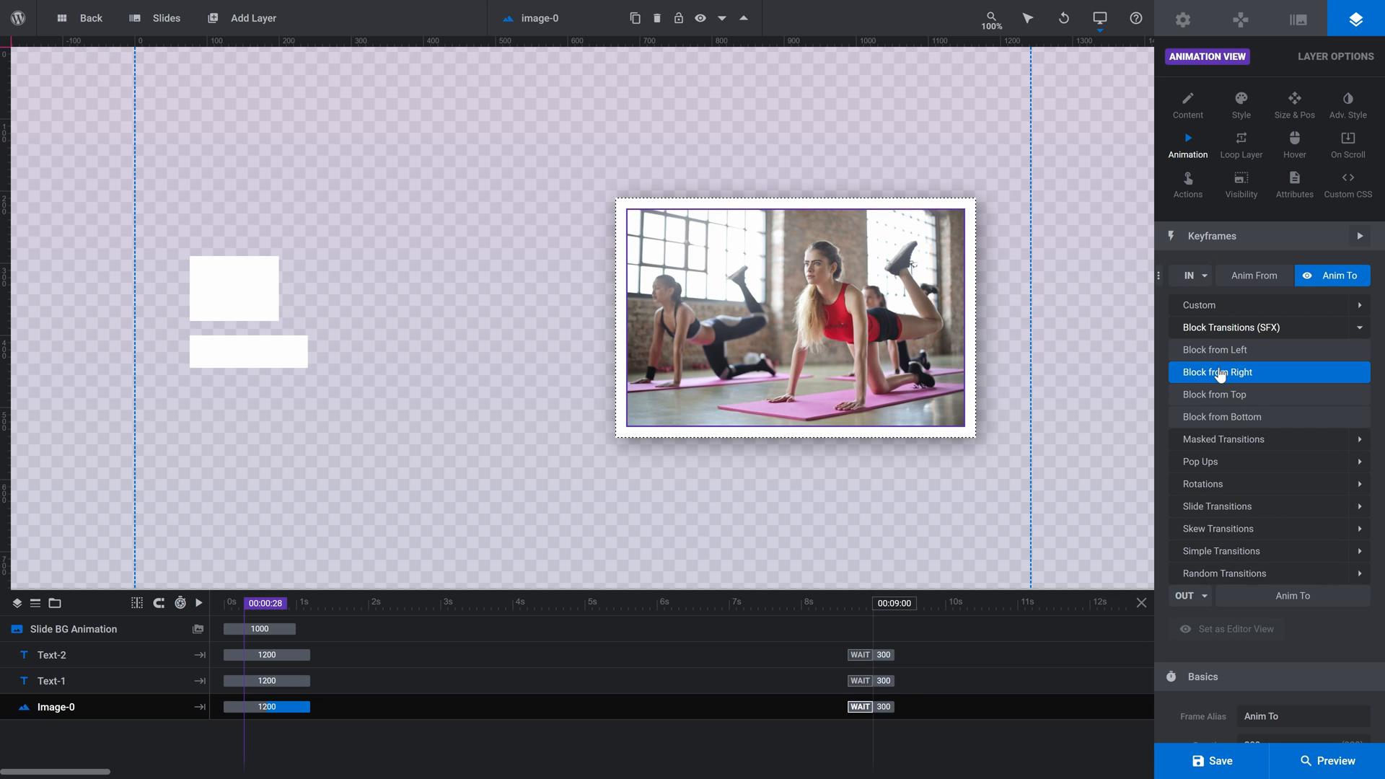
click(1221, 373)
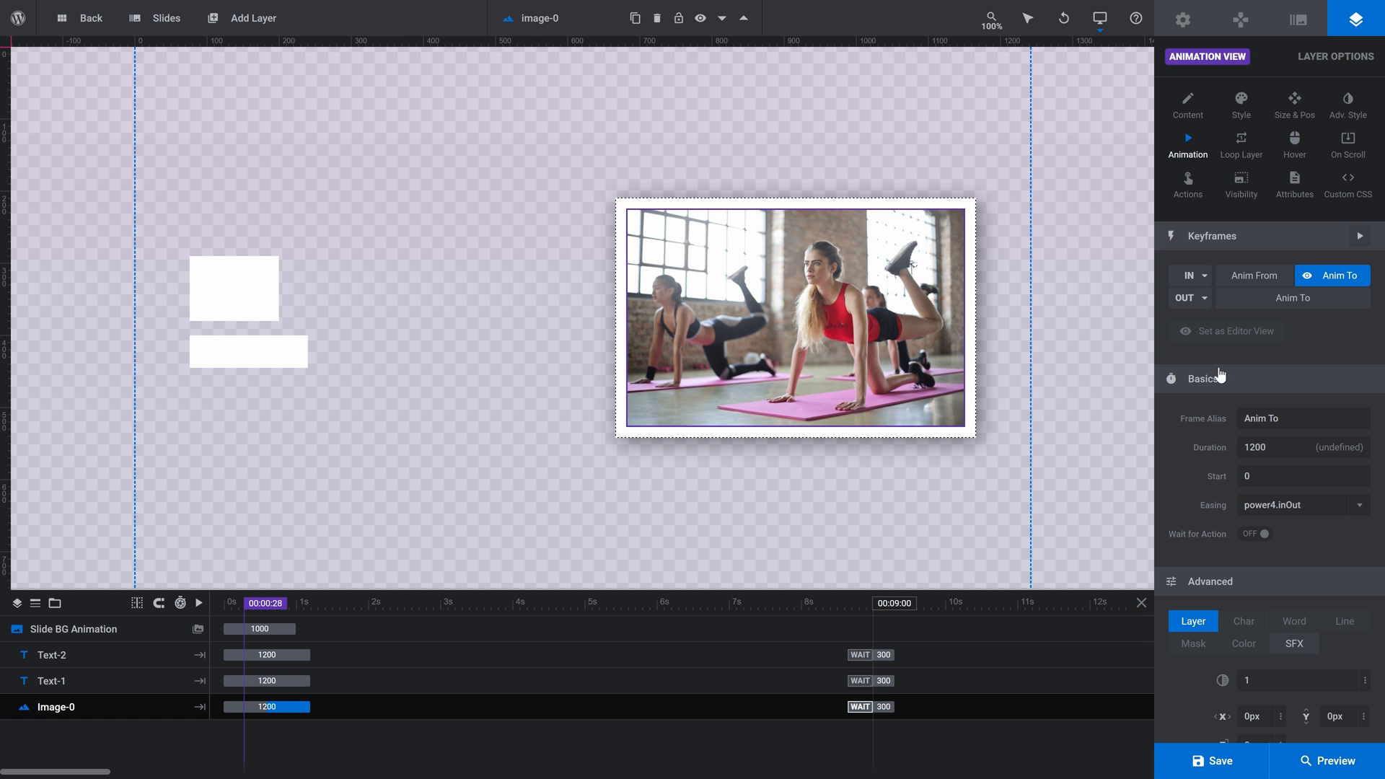
click(200, 603)
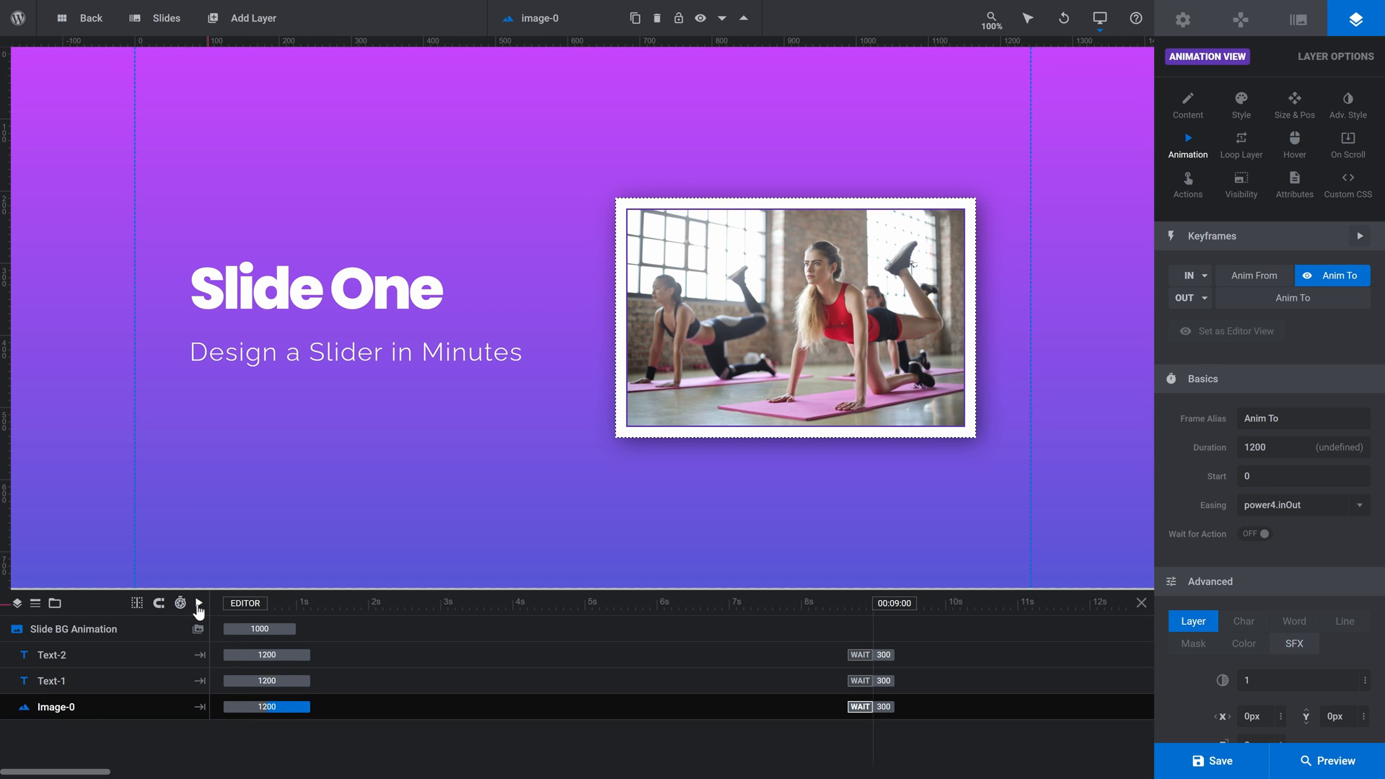
click(197, 603)
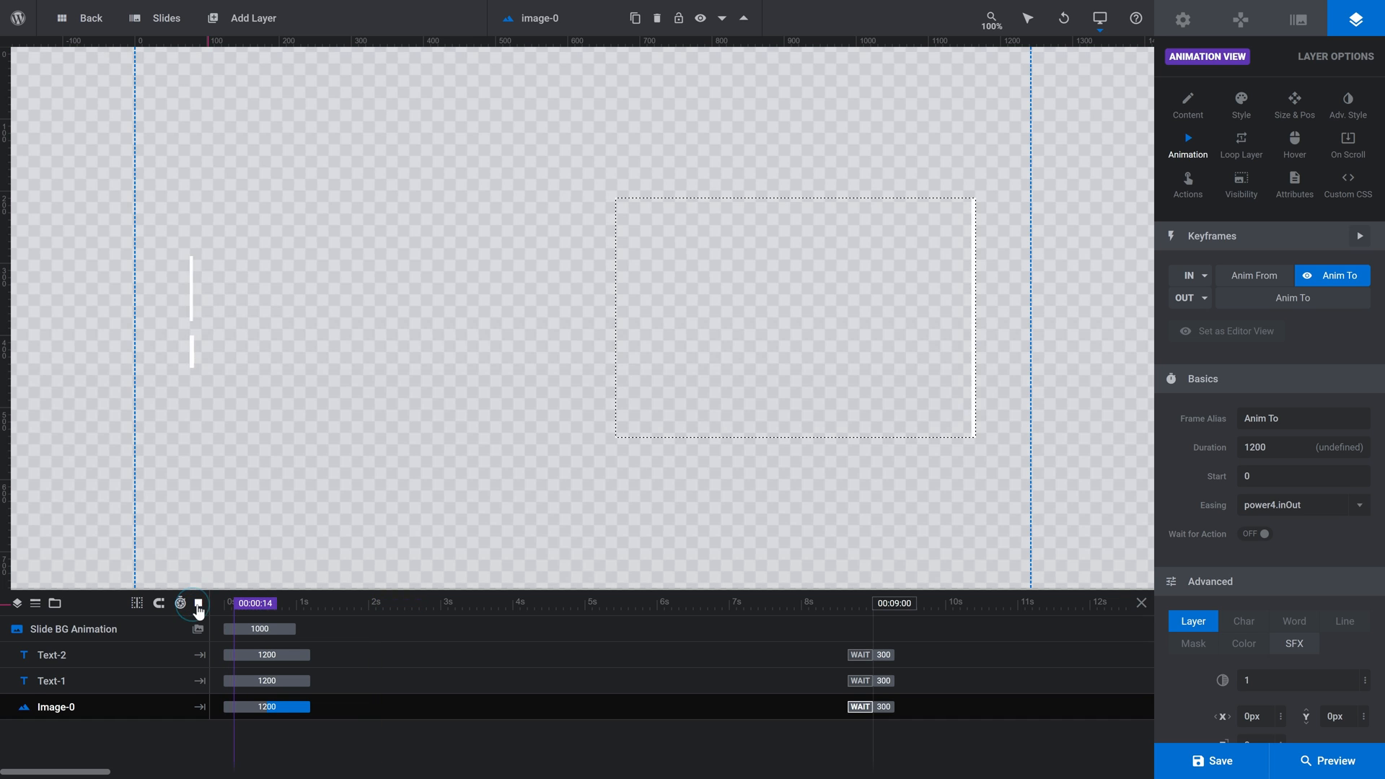
click(197, 603)
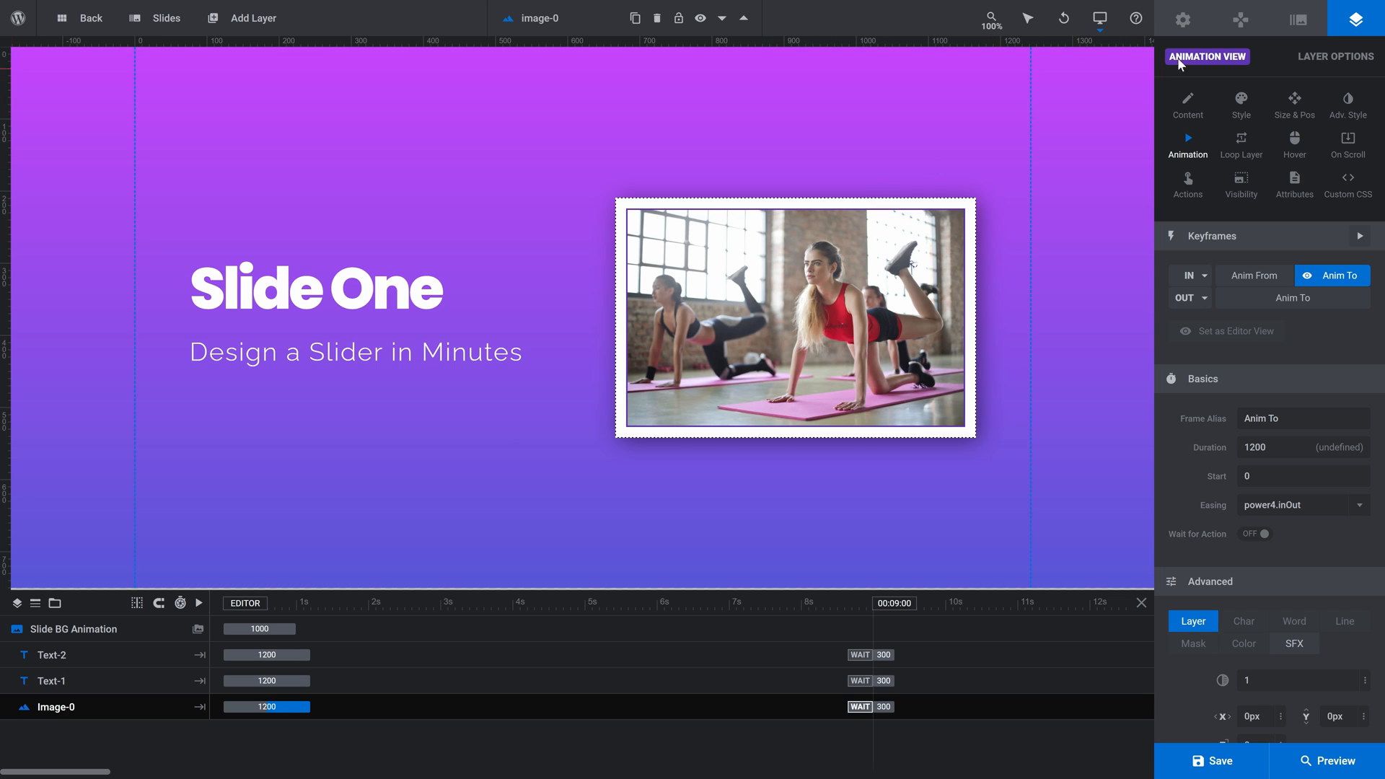
Step: Apply the Boxes Fade Edges transition (1670 ms) to Slide One and preview it
click(1298, 17)
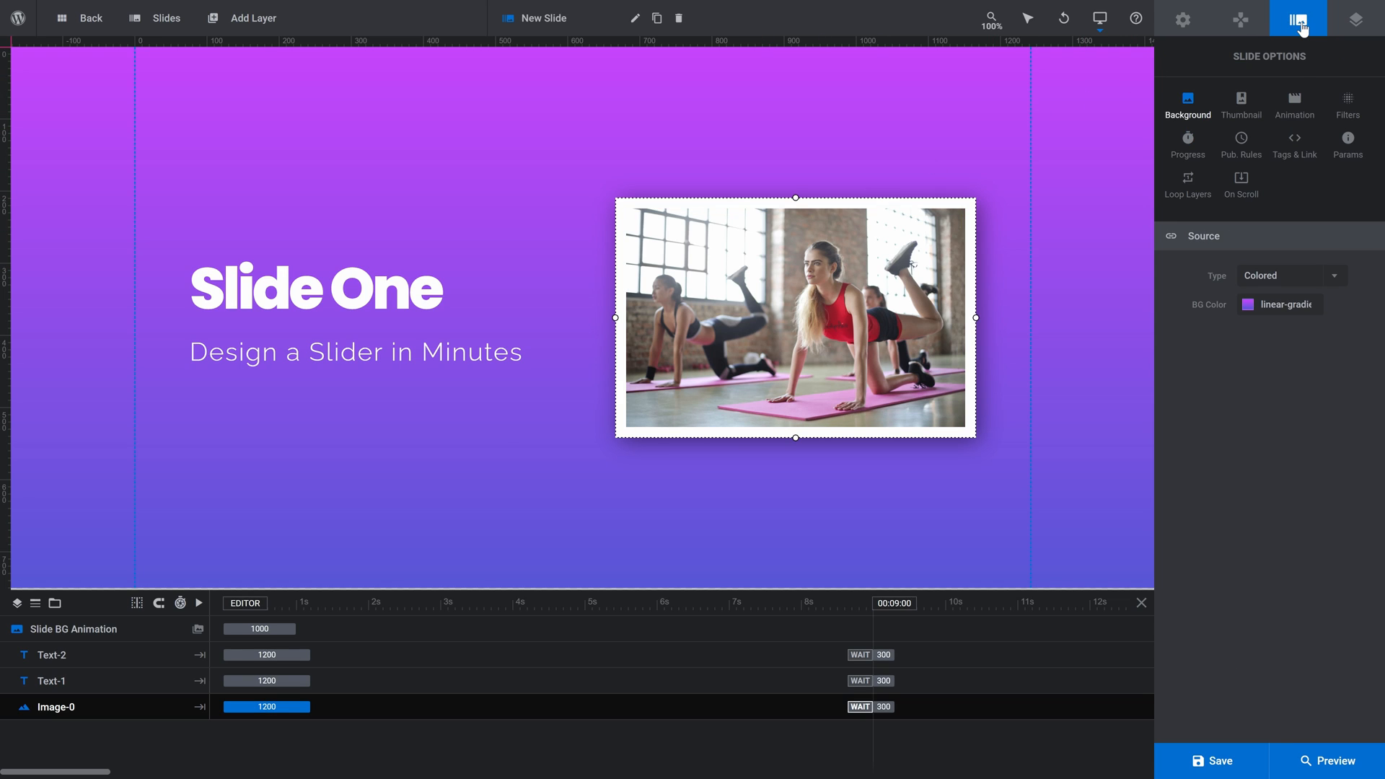
mouse_move(1295, 103)
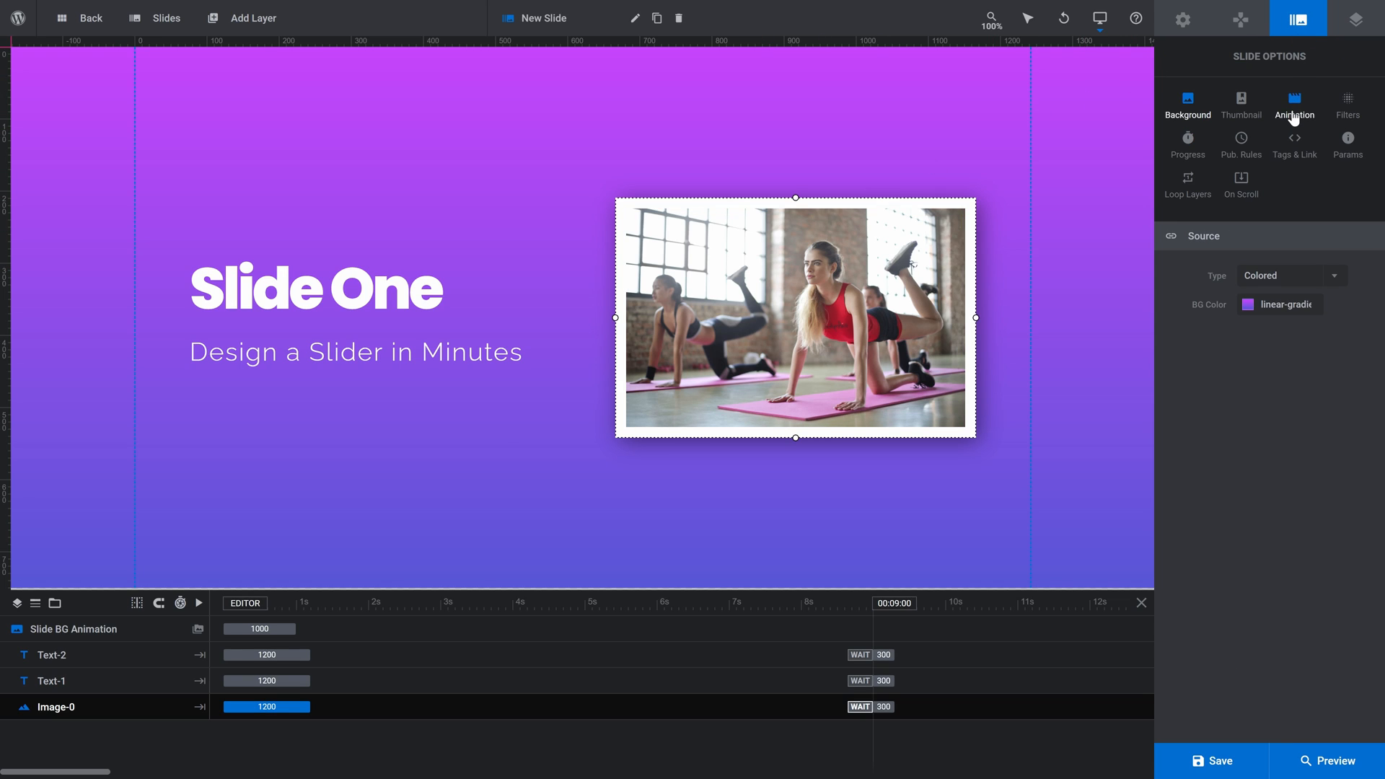
click(1294, 104)
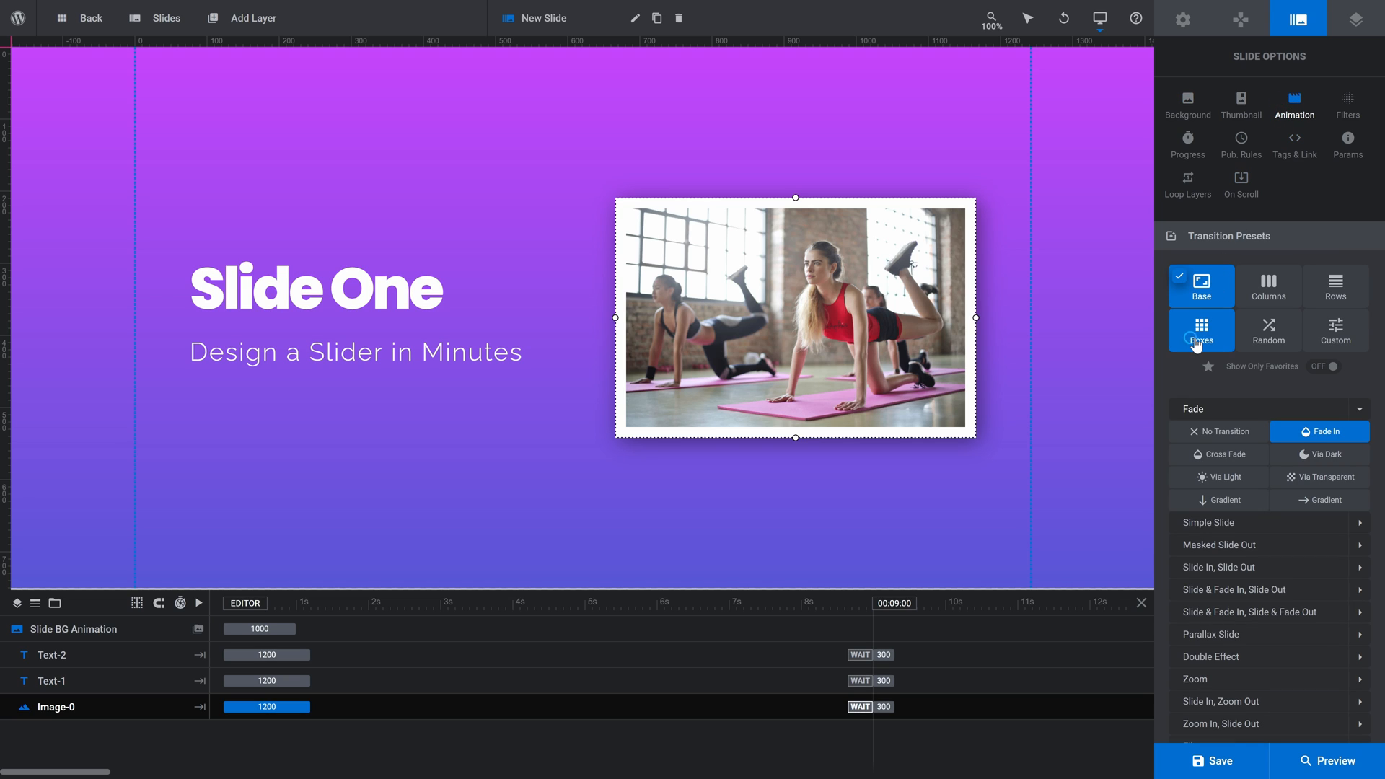
click(1201, 331)
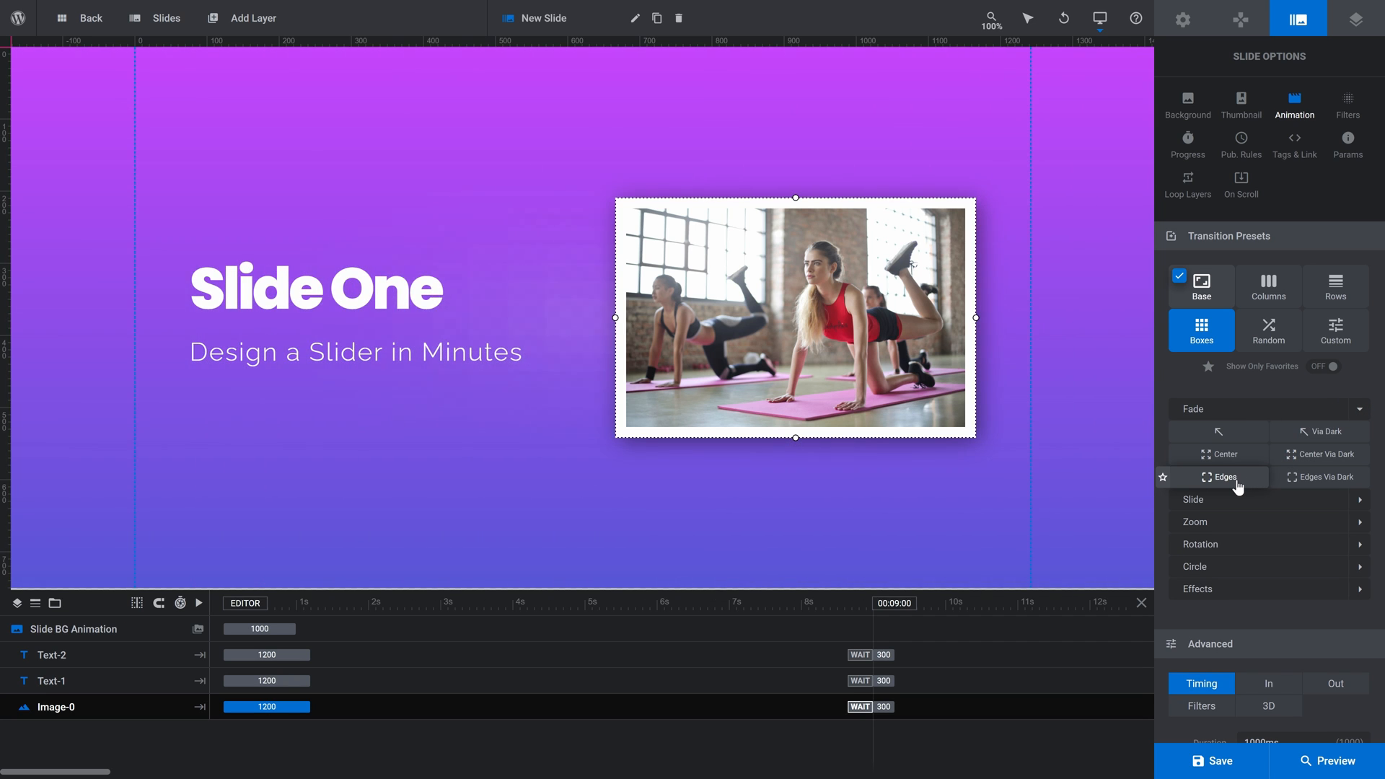
click(1225, 477)
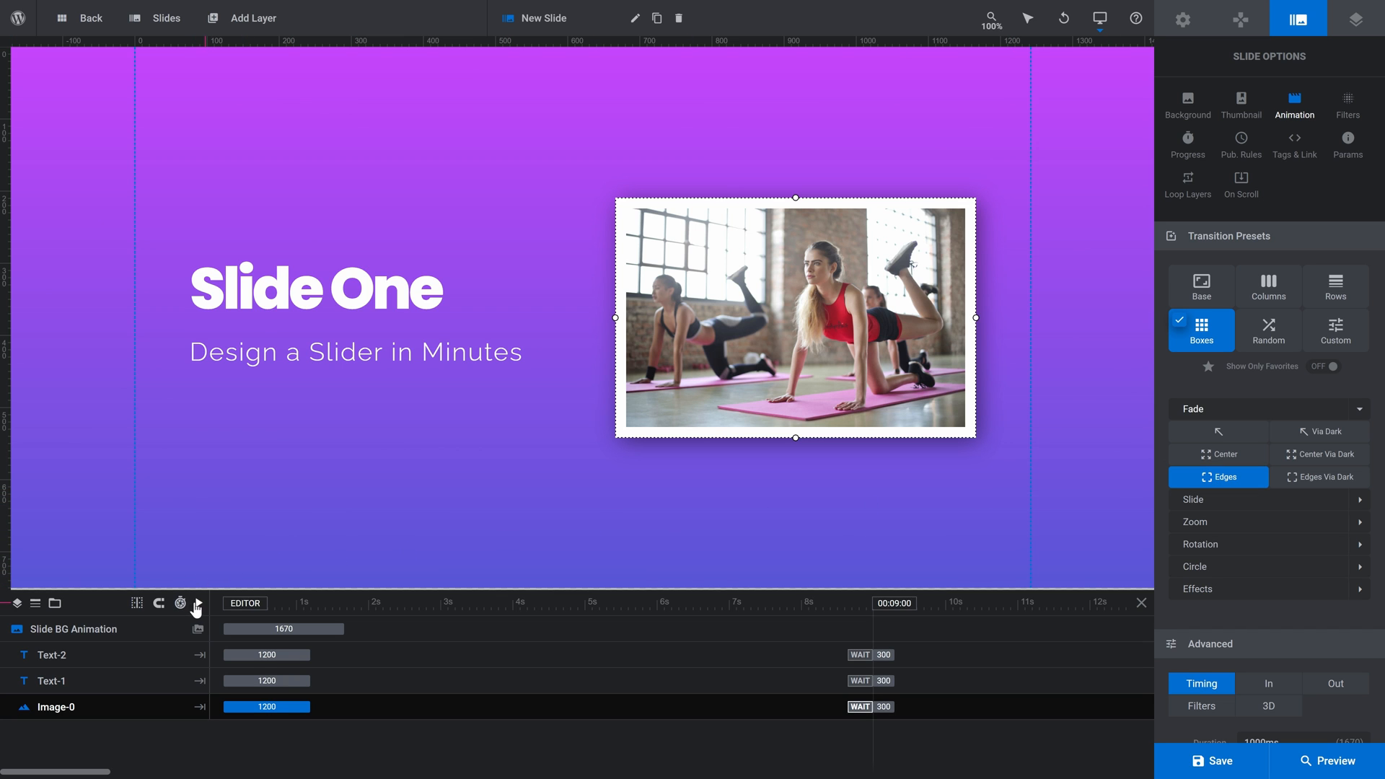
click(196, 603)
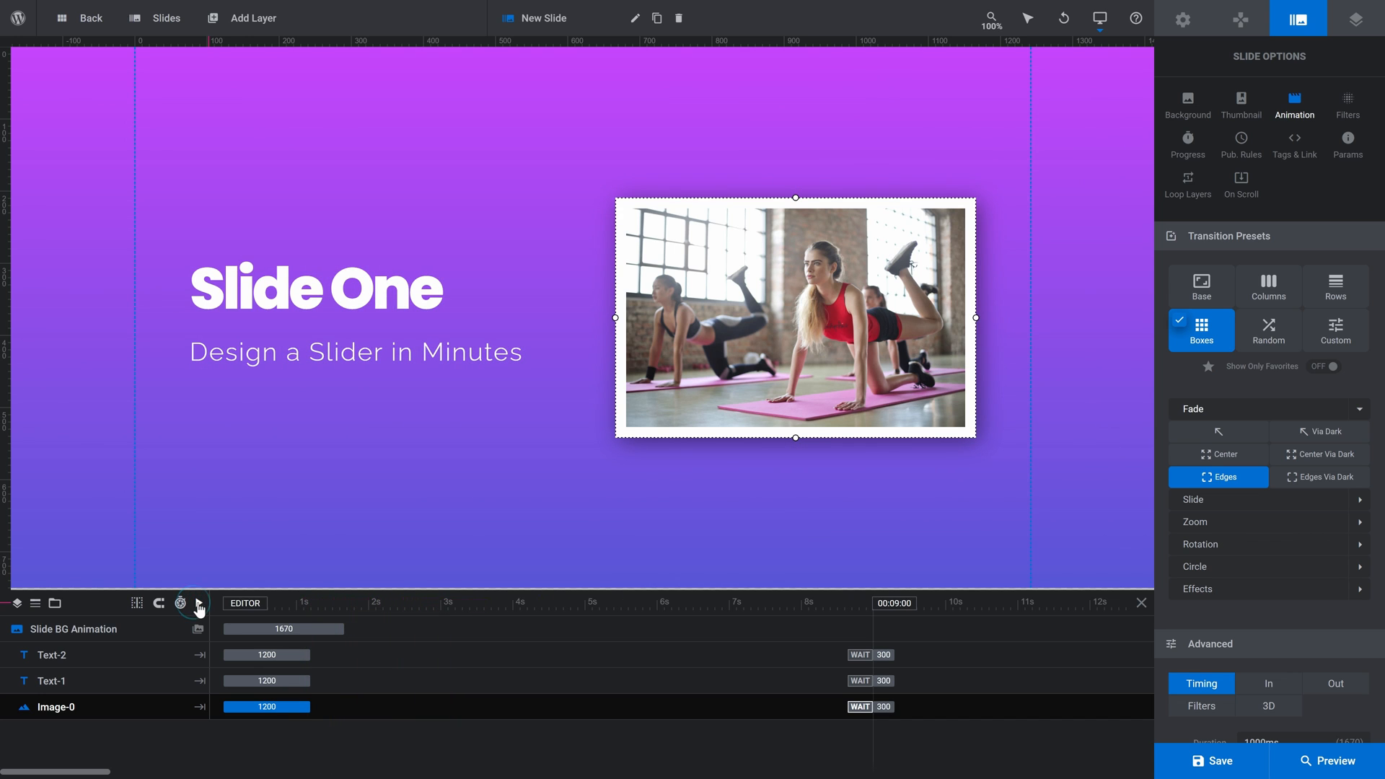
click(197, 603)
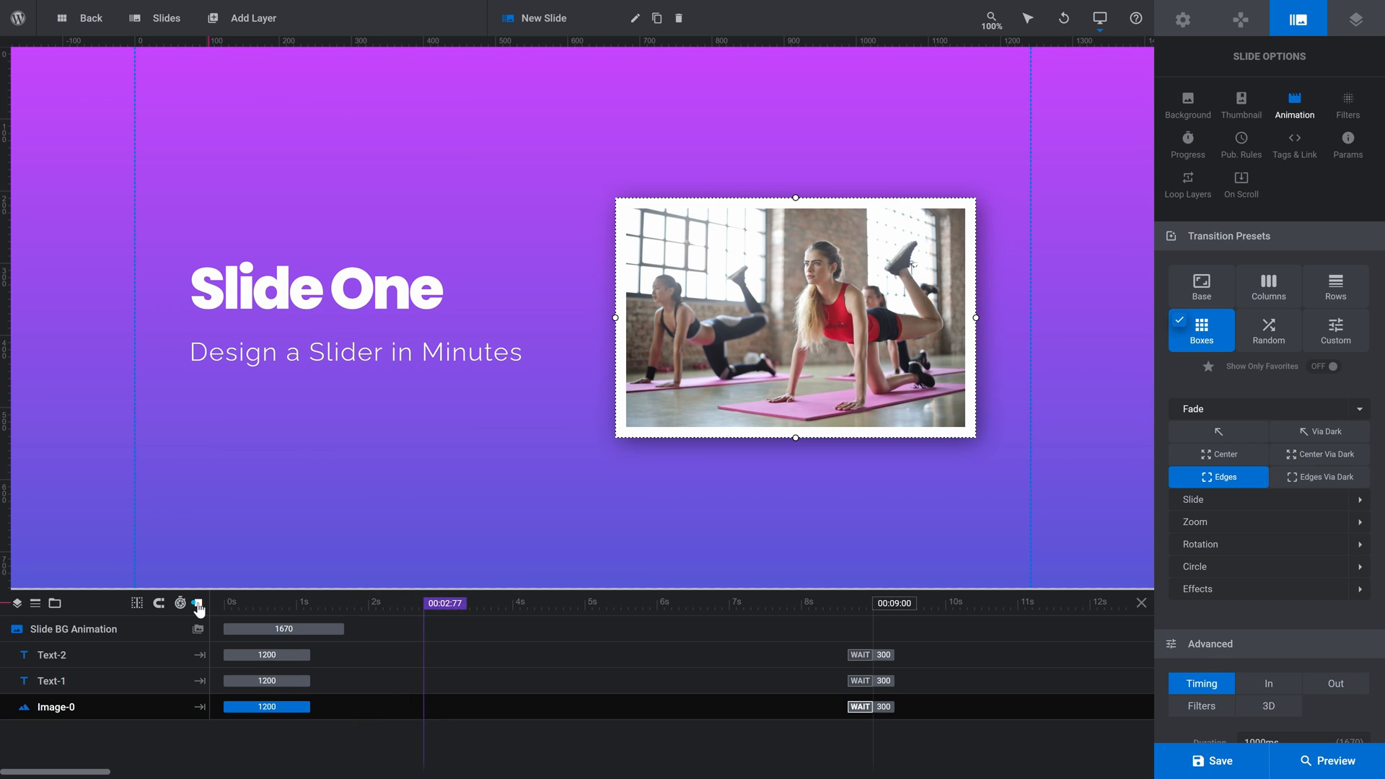
click(197, 604)
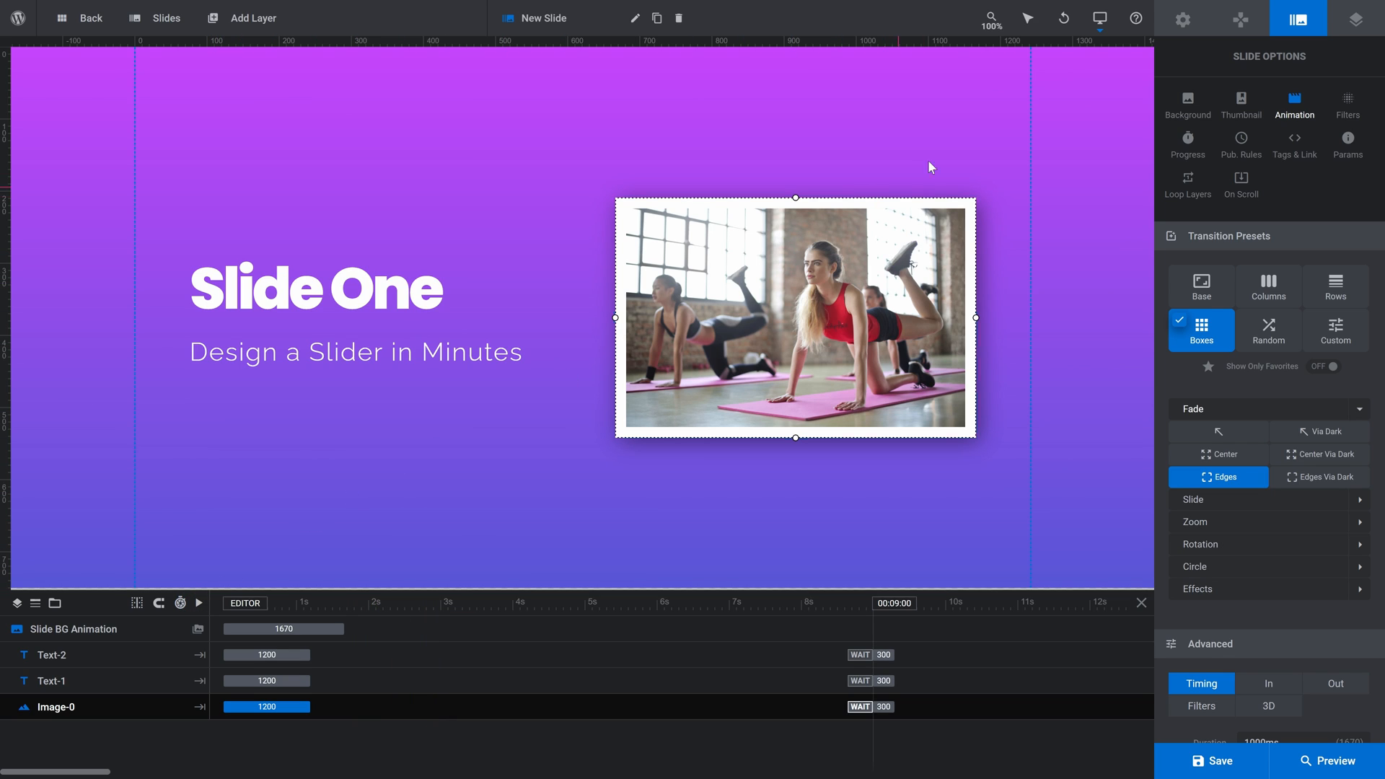
click(1100, 18)
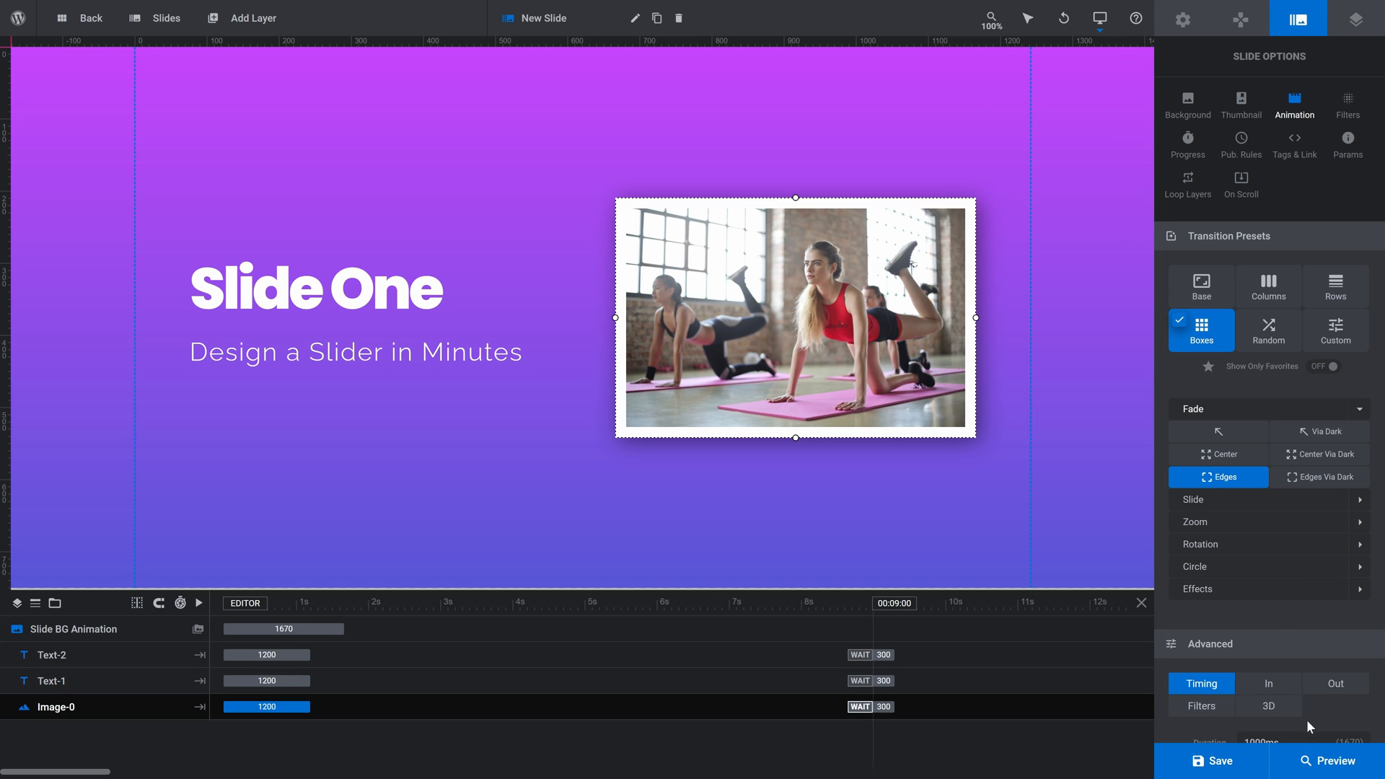
click(1335, 760)
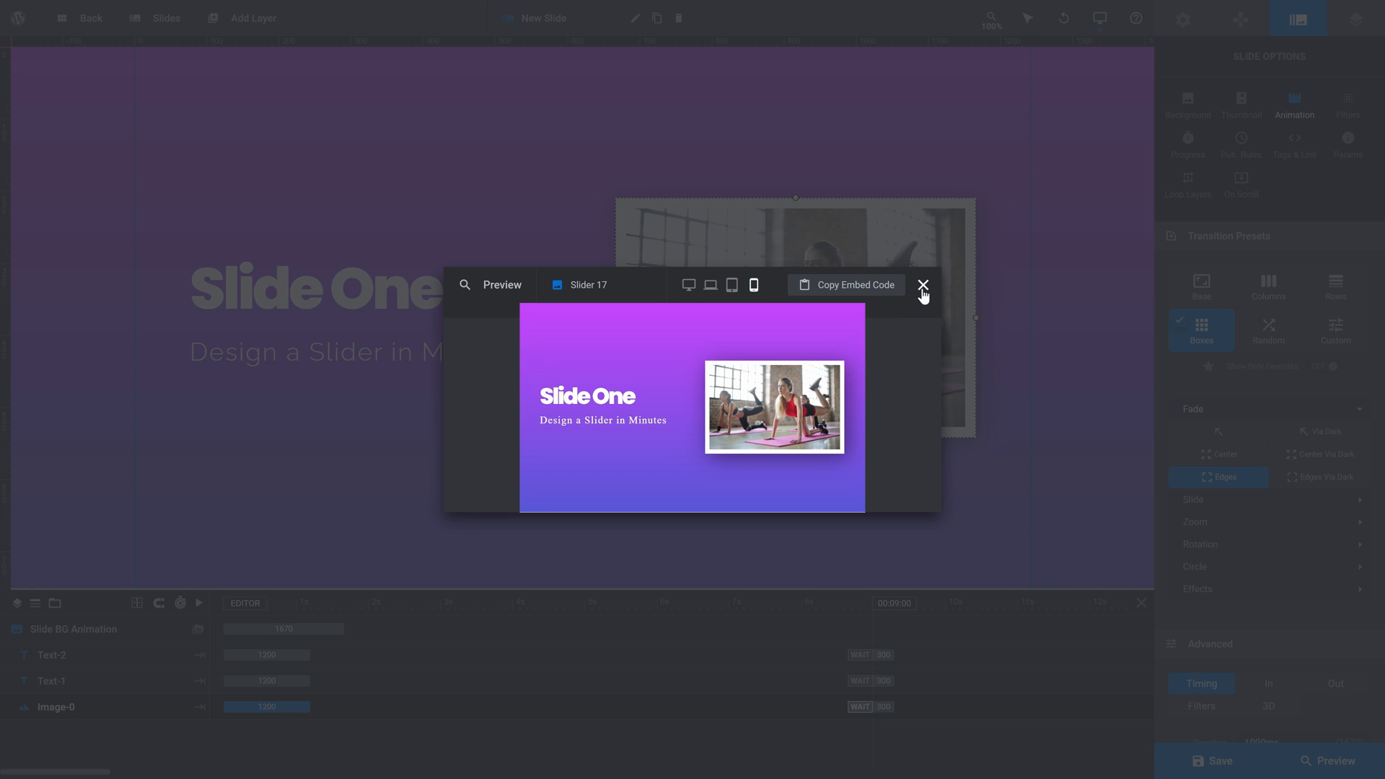
click(922, 284)
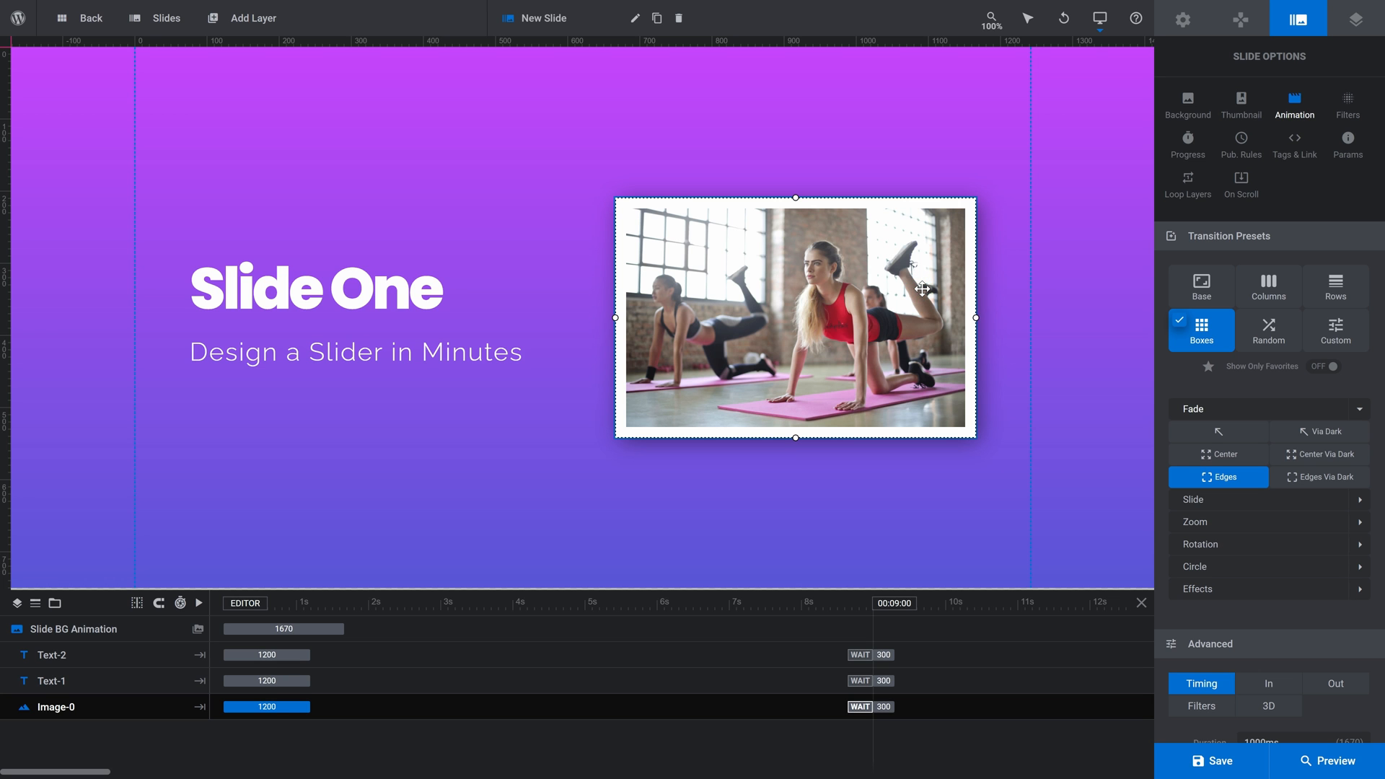
Step: Enable the mobile layout and position the photo centred horizontally at Y 280px
click(1100, 18)
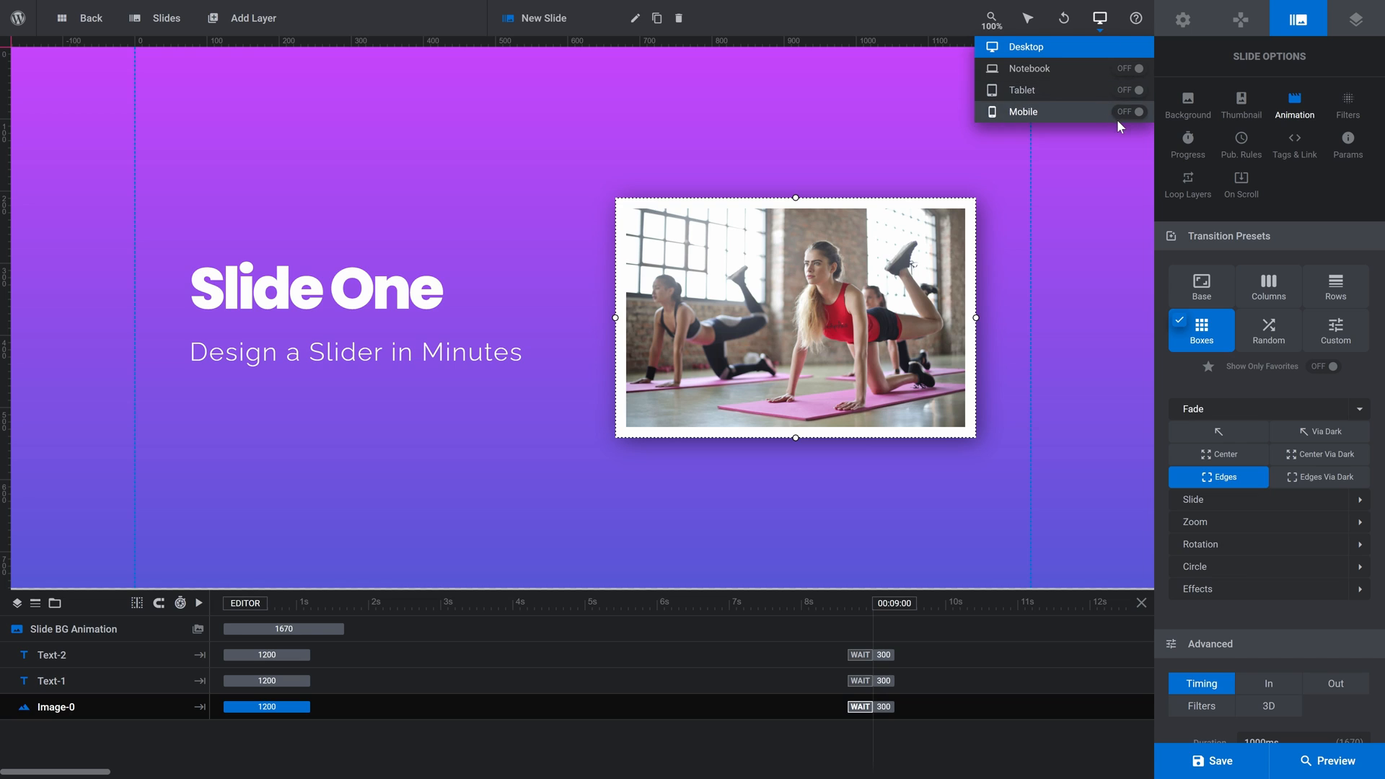
click(1131, 113)
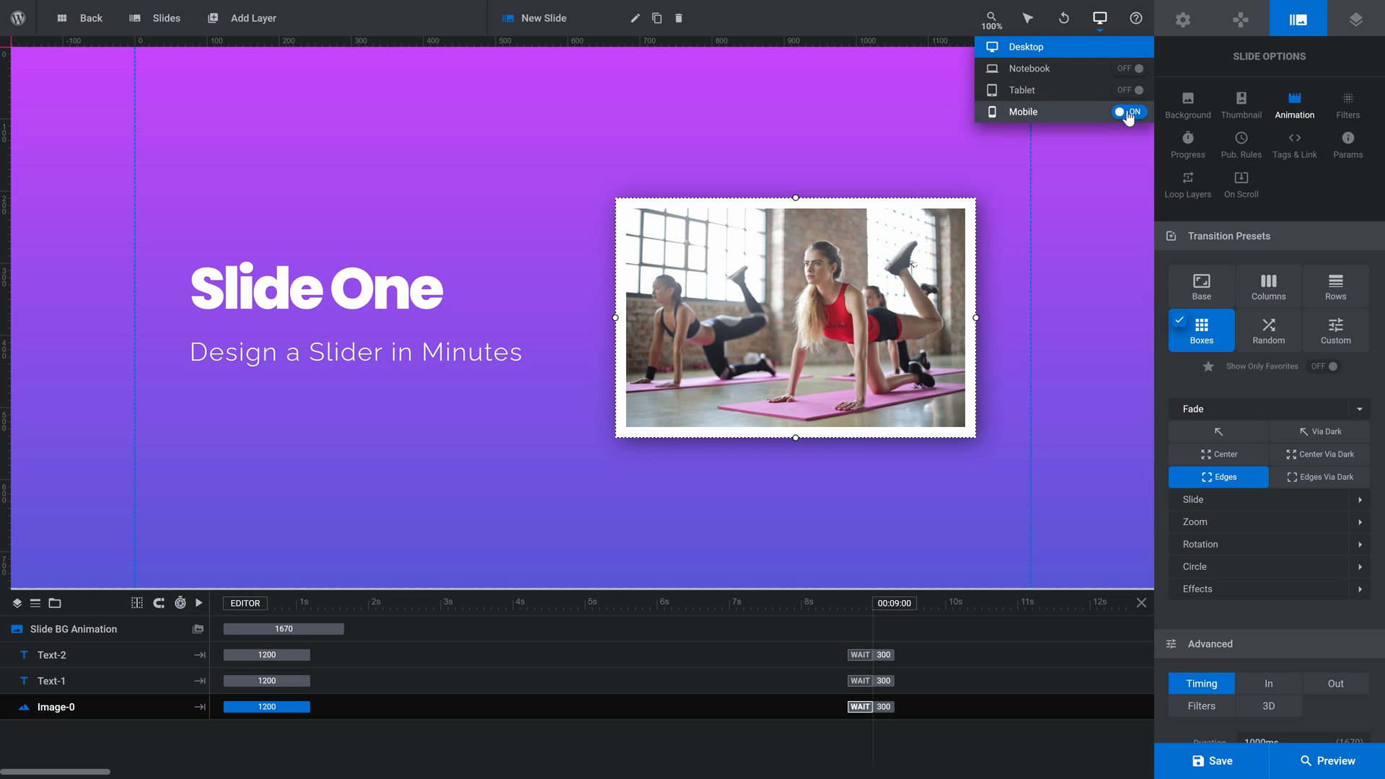
click(1127, 111)
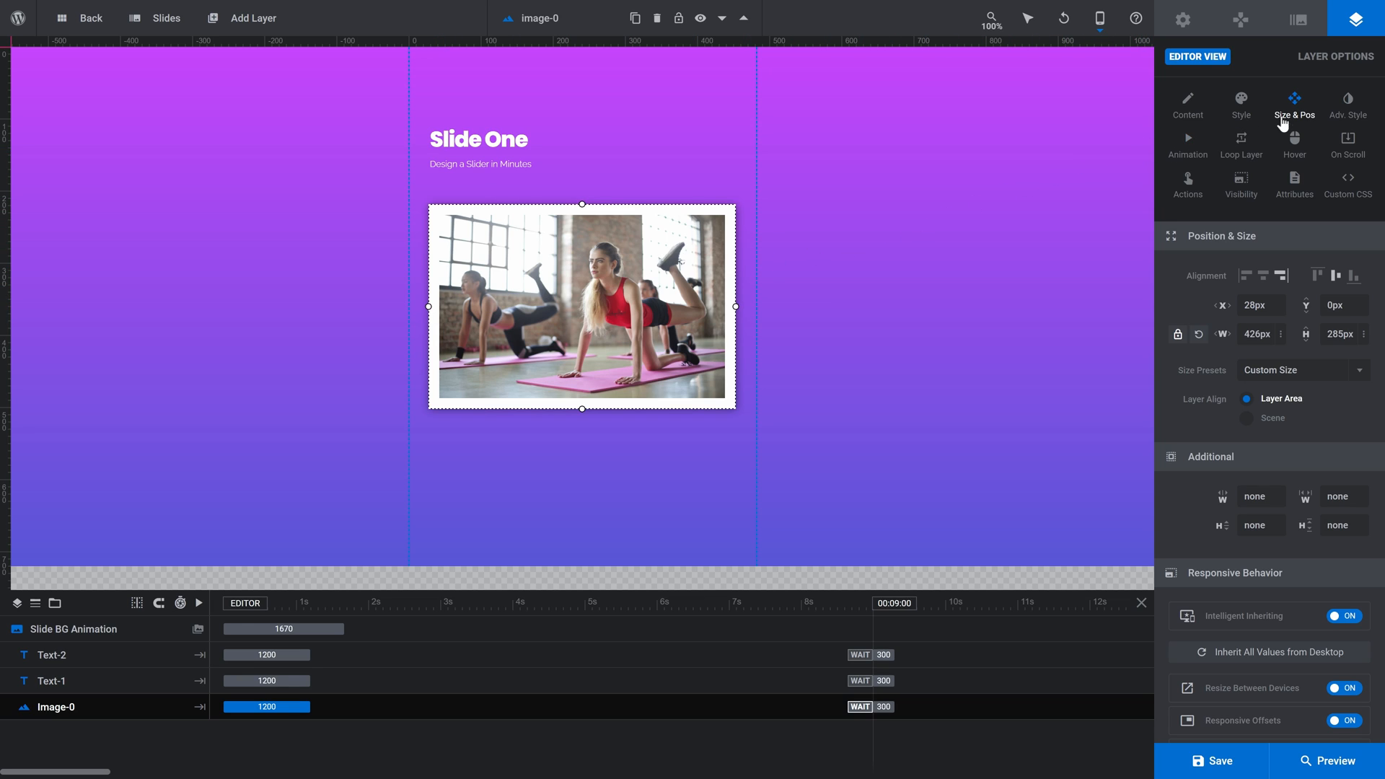
mouse_move(1241, 183)
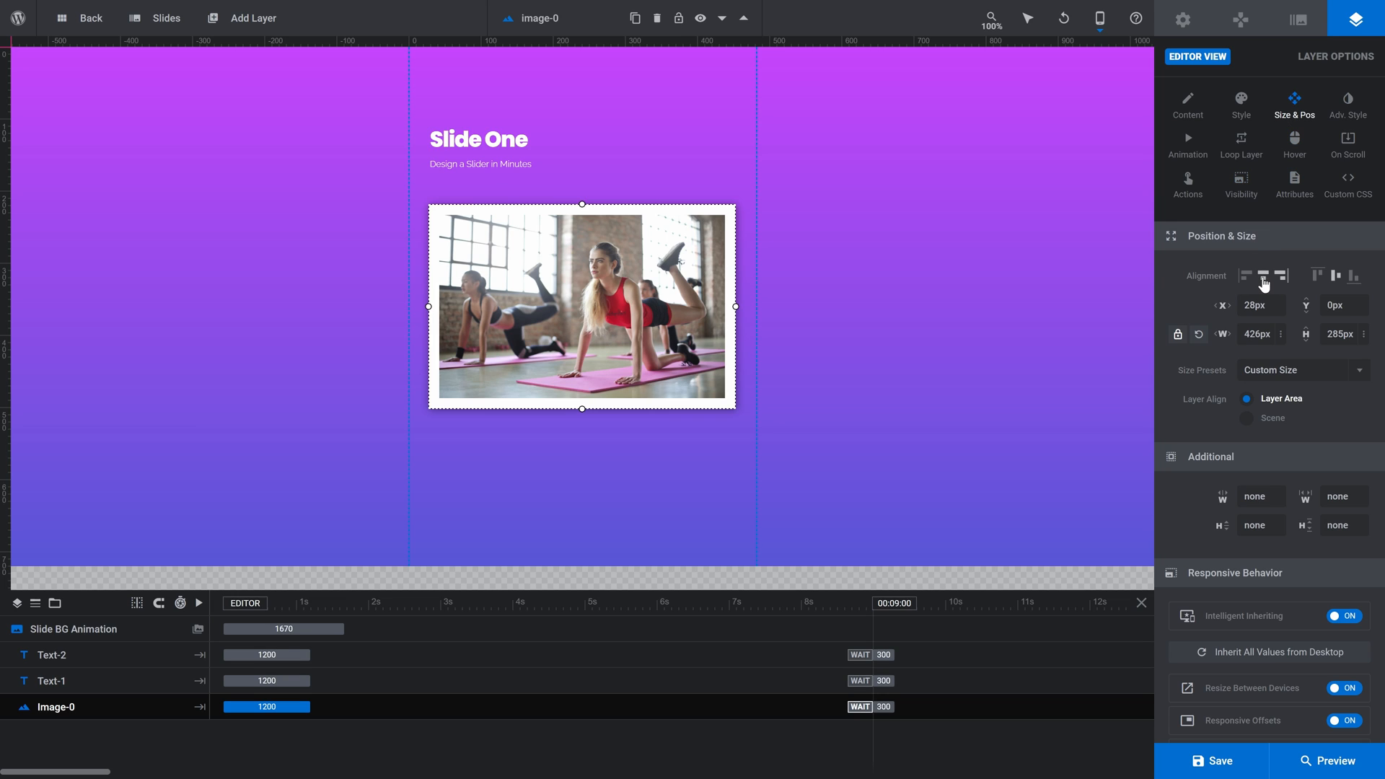
click(1316, 275)
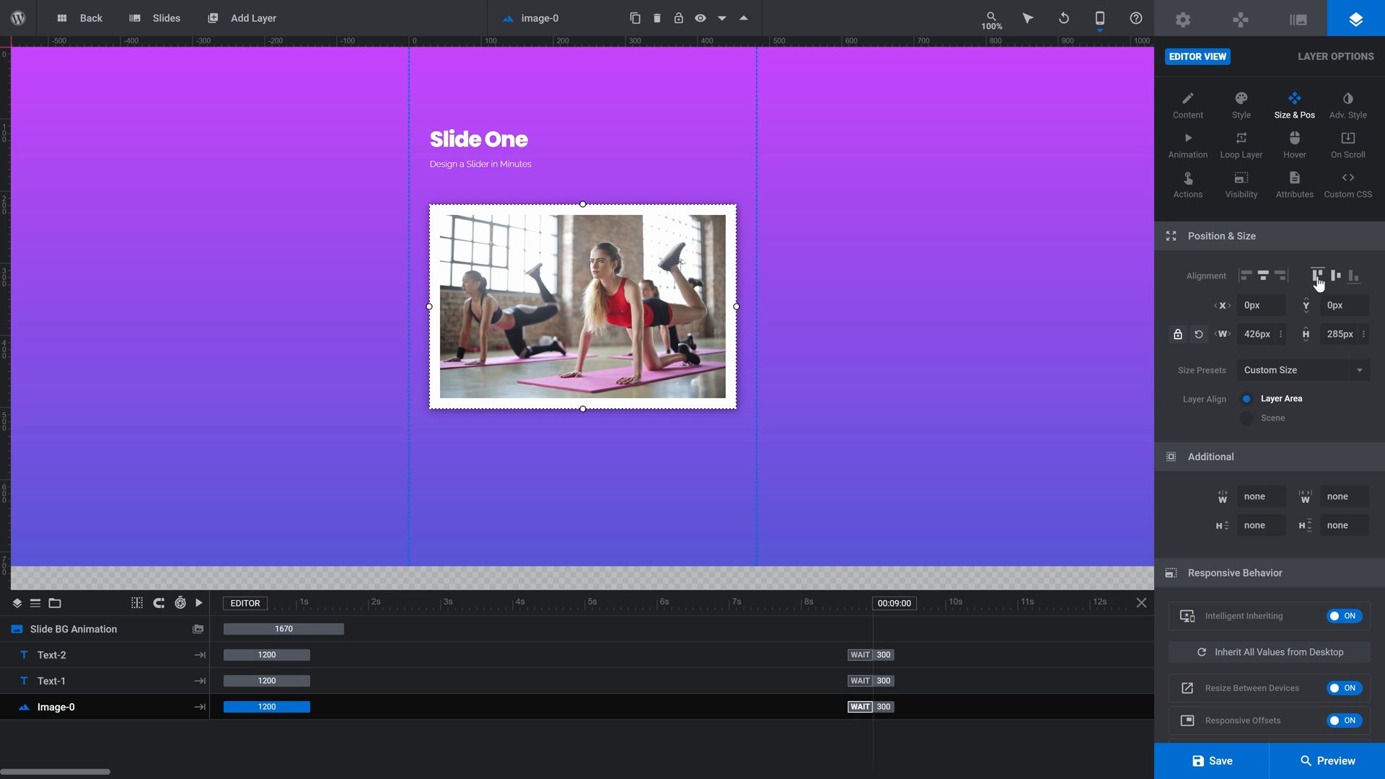
click(1319, 275)
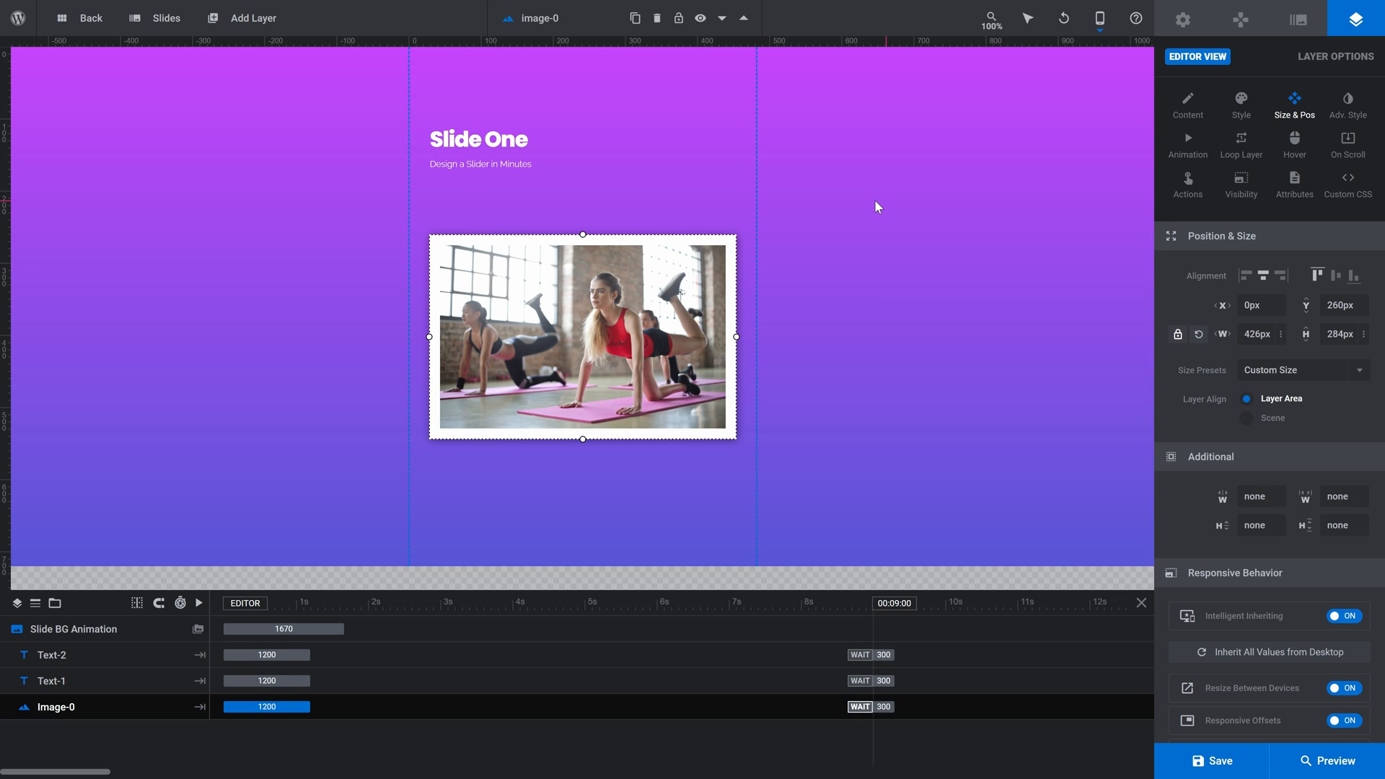
click(1342, 305)
text(280)
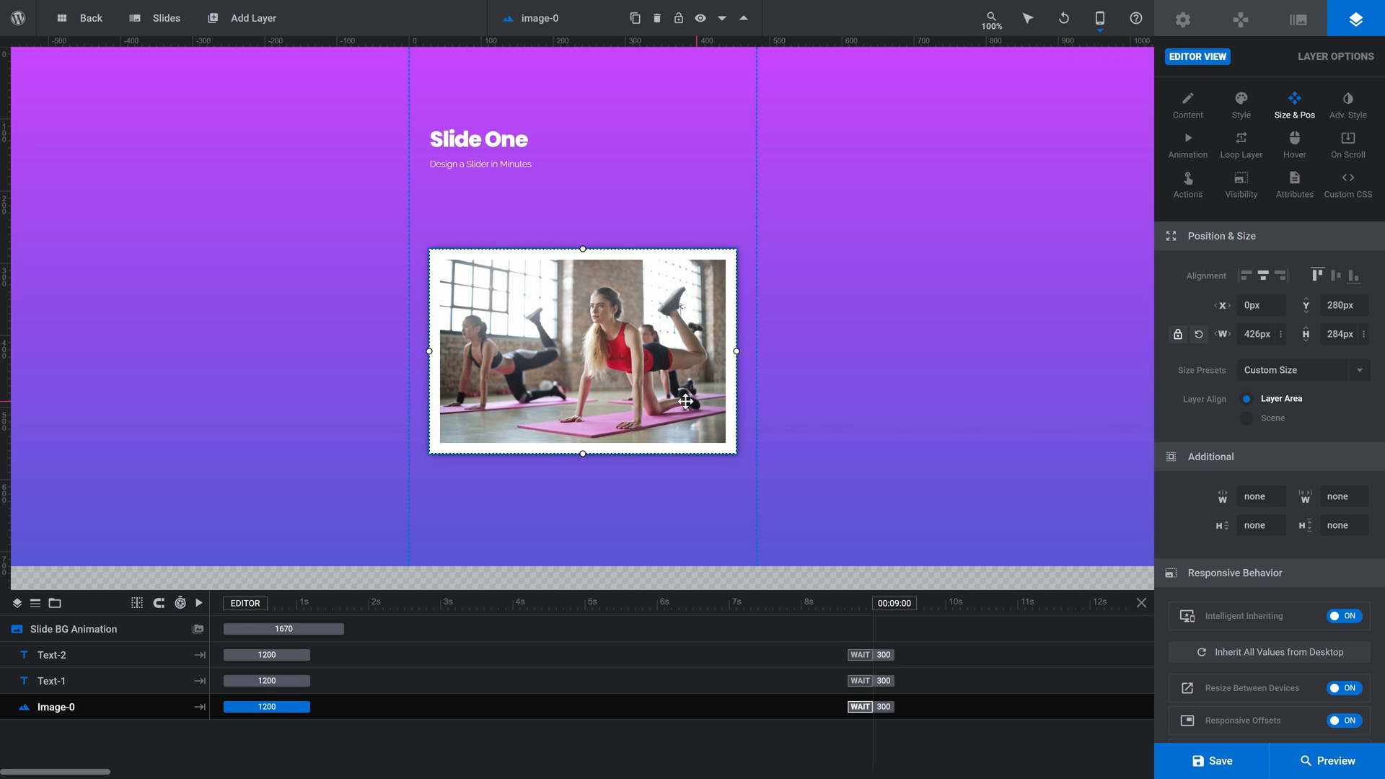
Step: In mobile view, centre the Slide One heading horizontally and set its Y to 60px
click(479, 139)
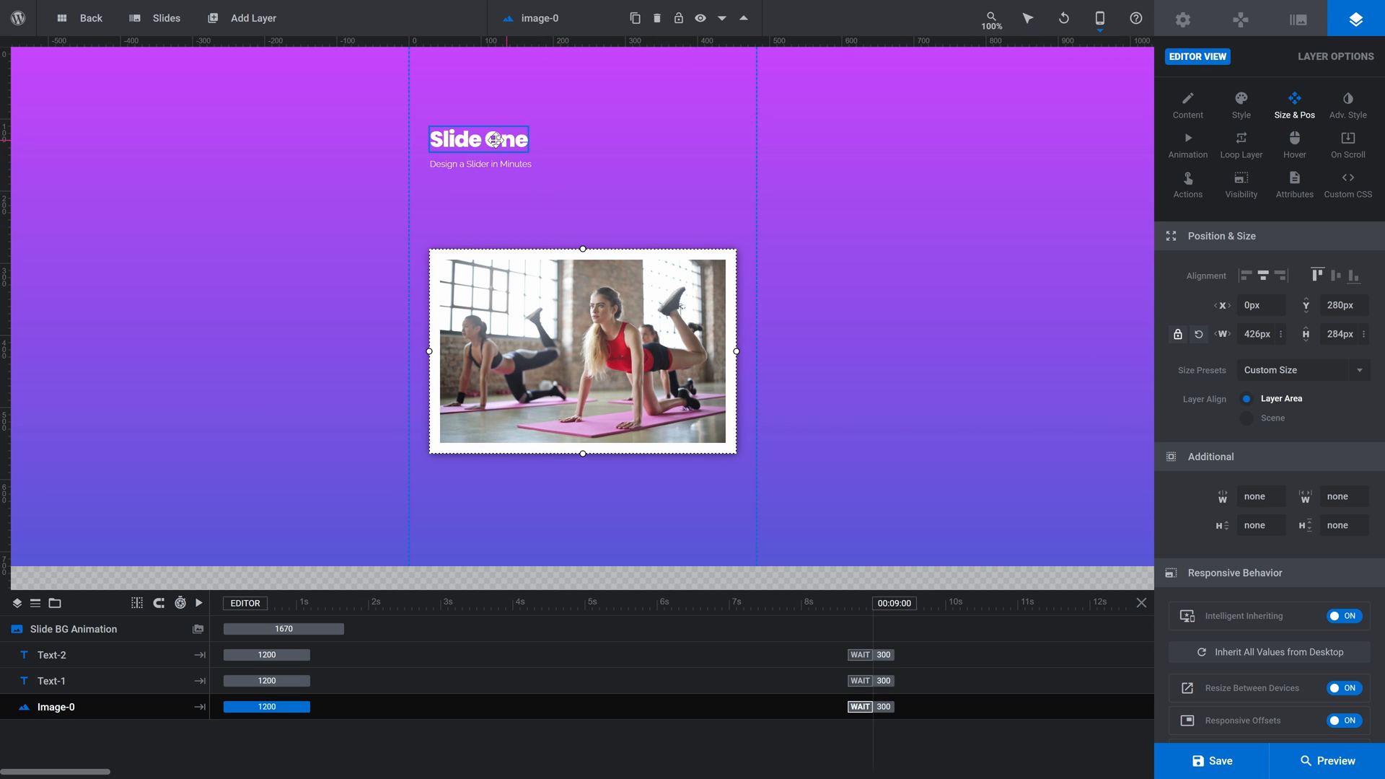
click(479, 140)
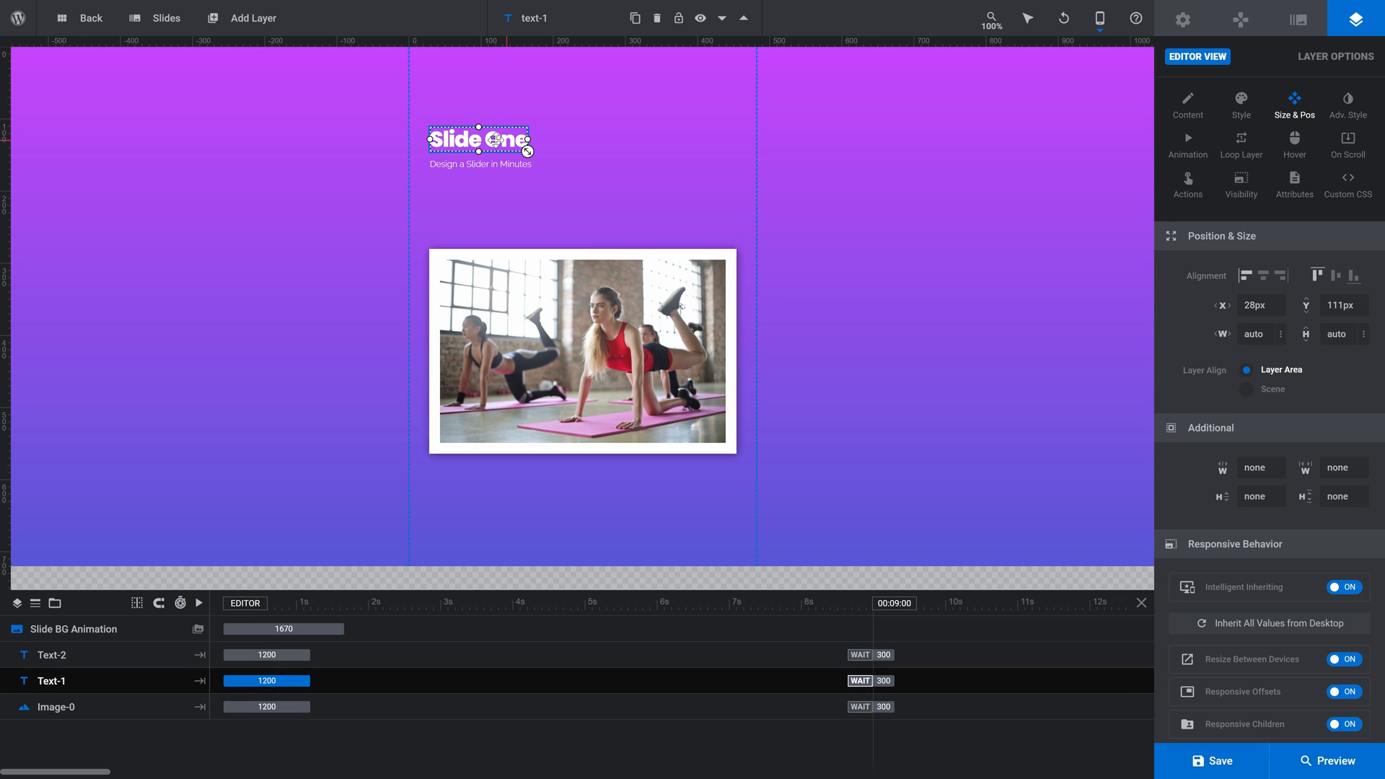
click(1241, 104)
text(80)
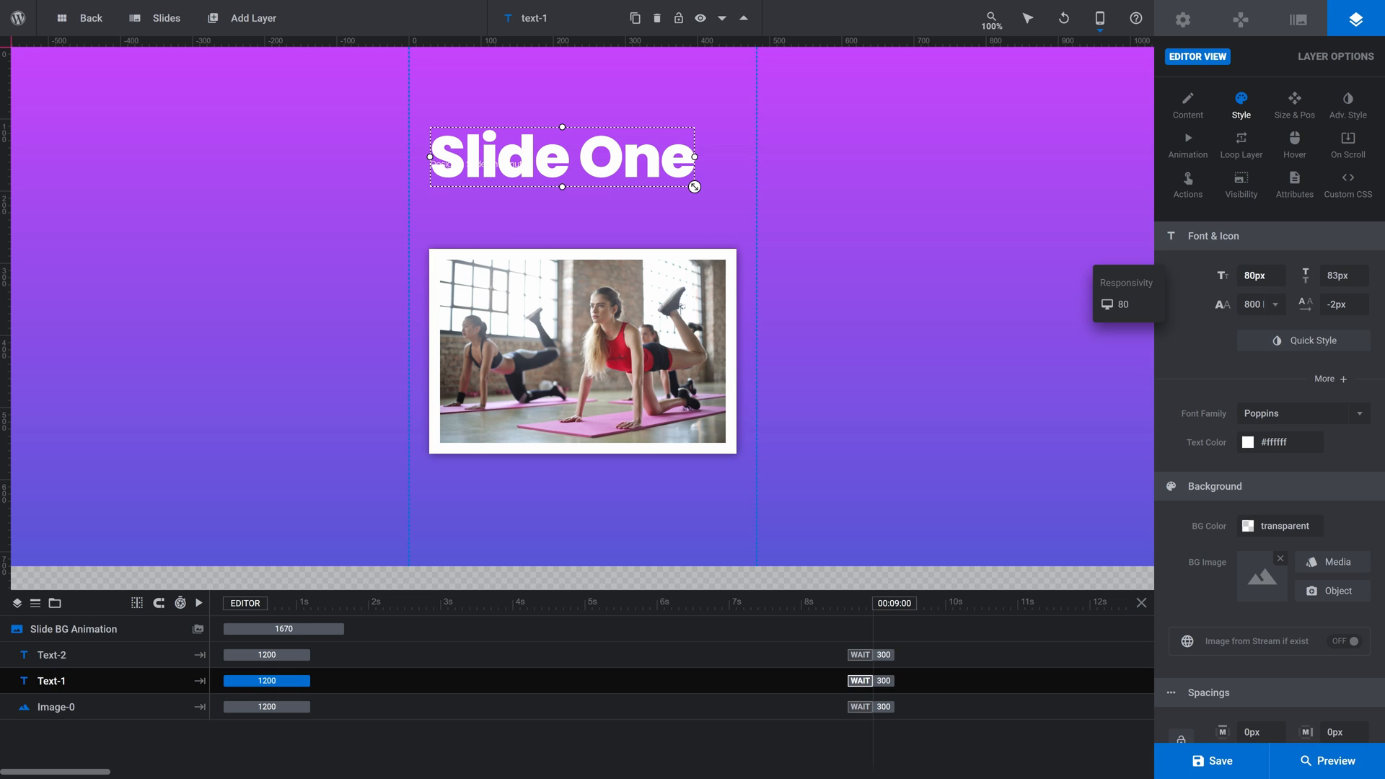
click(1295, 103)
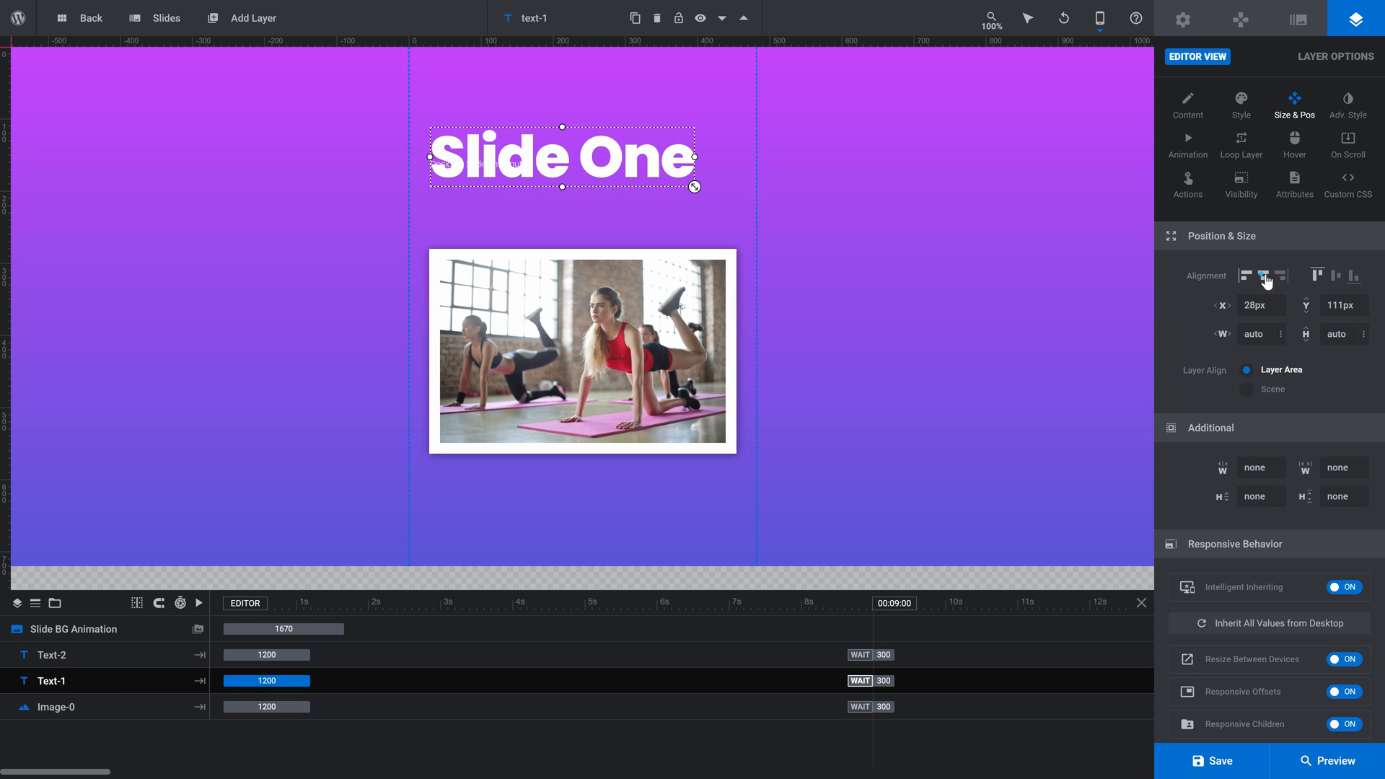
click(1318, 275)
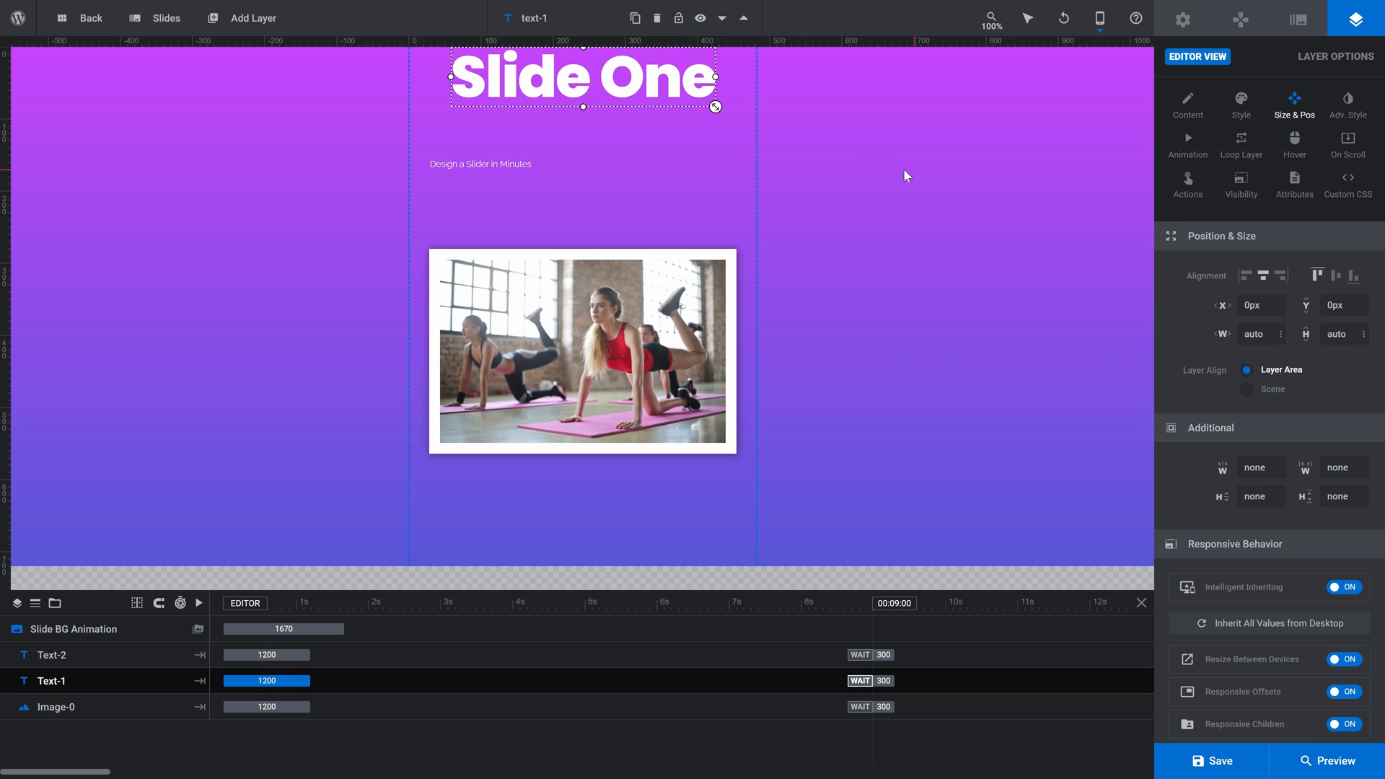
drag(582, 75, 582, 121)
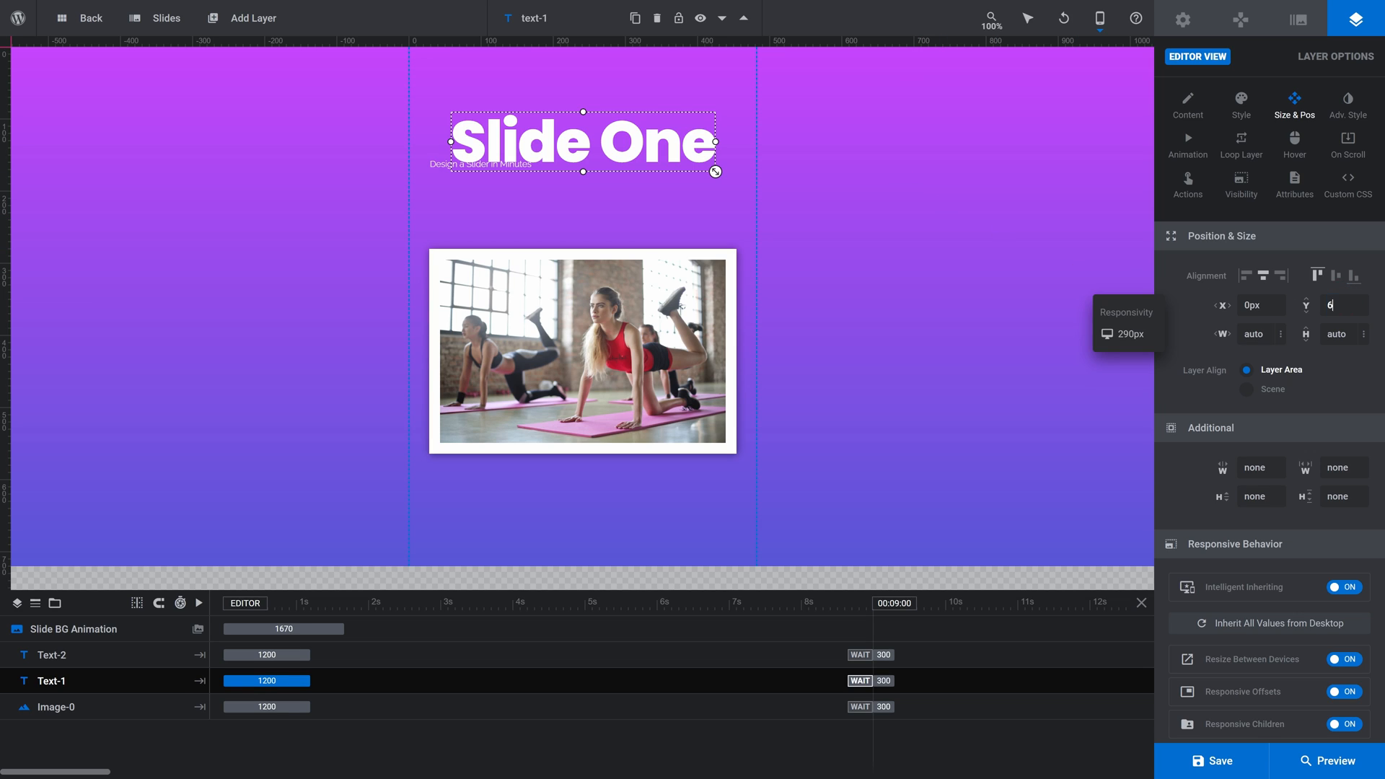
text(60px)
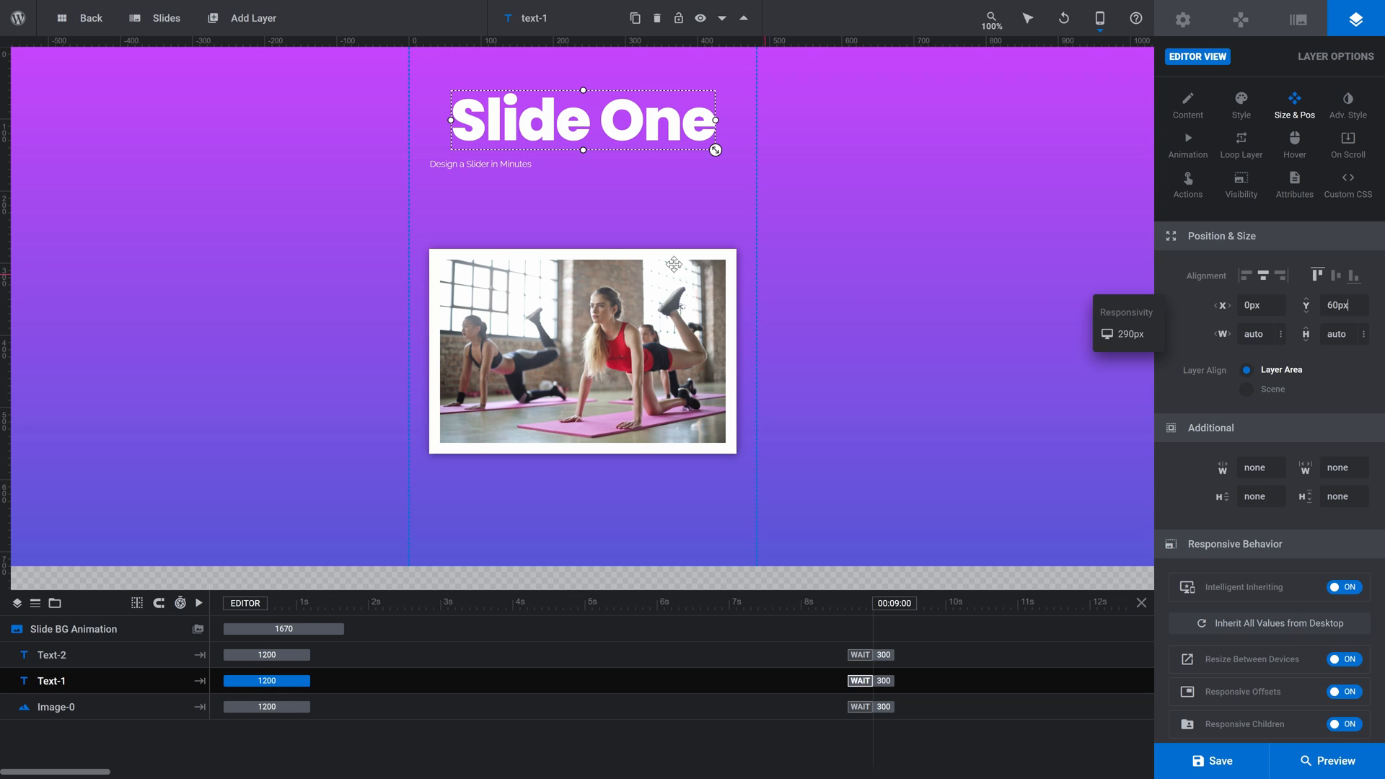
Step: Align the Design a Slider in Minutes subtitle center-middle with a -160px Y offset
click(480, 164)
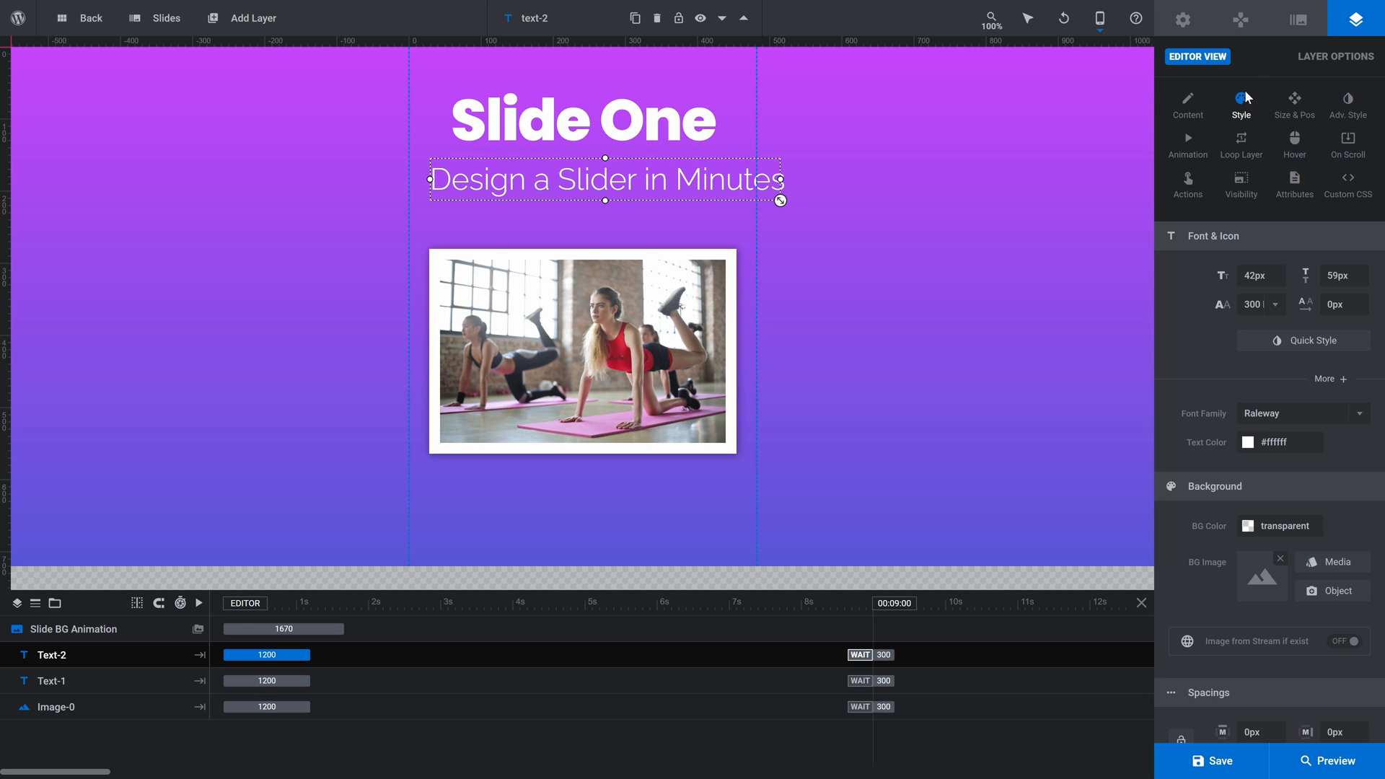
click(1294, 104)
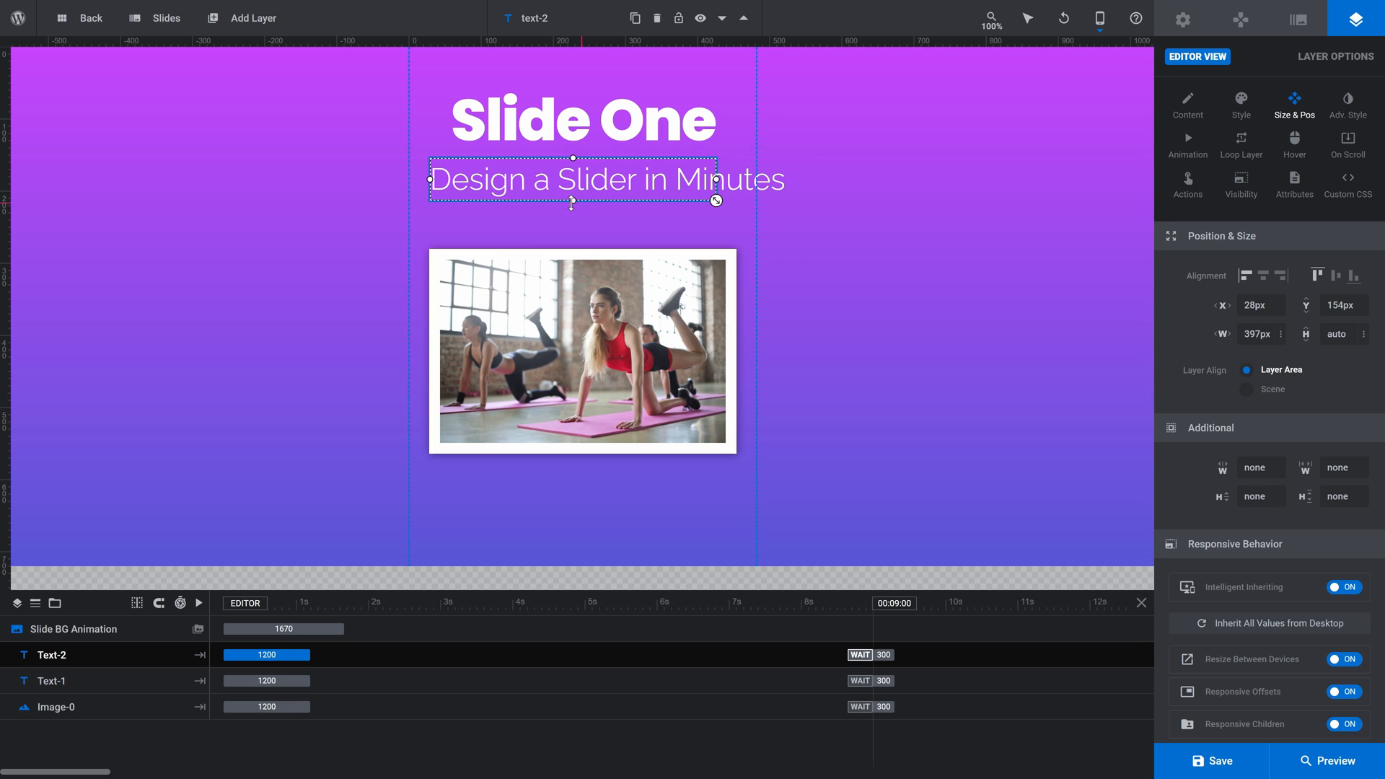
drag(717, 201, 717, 233)
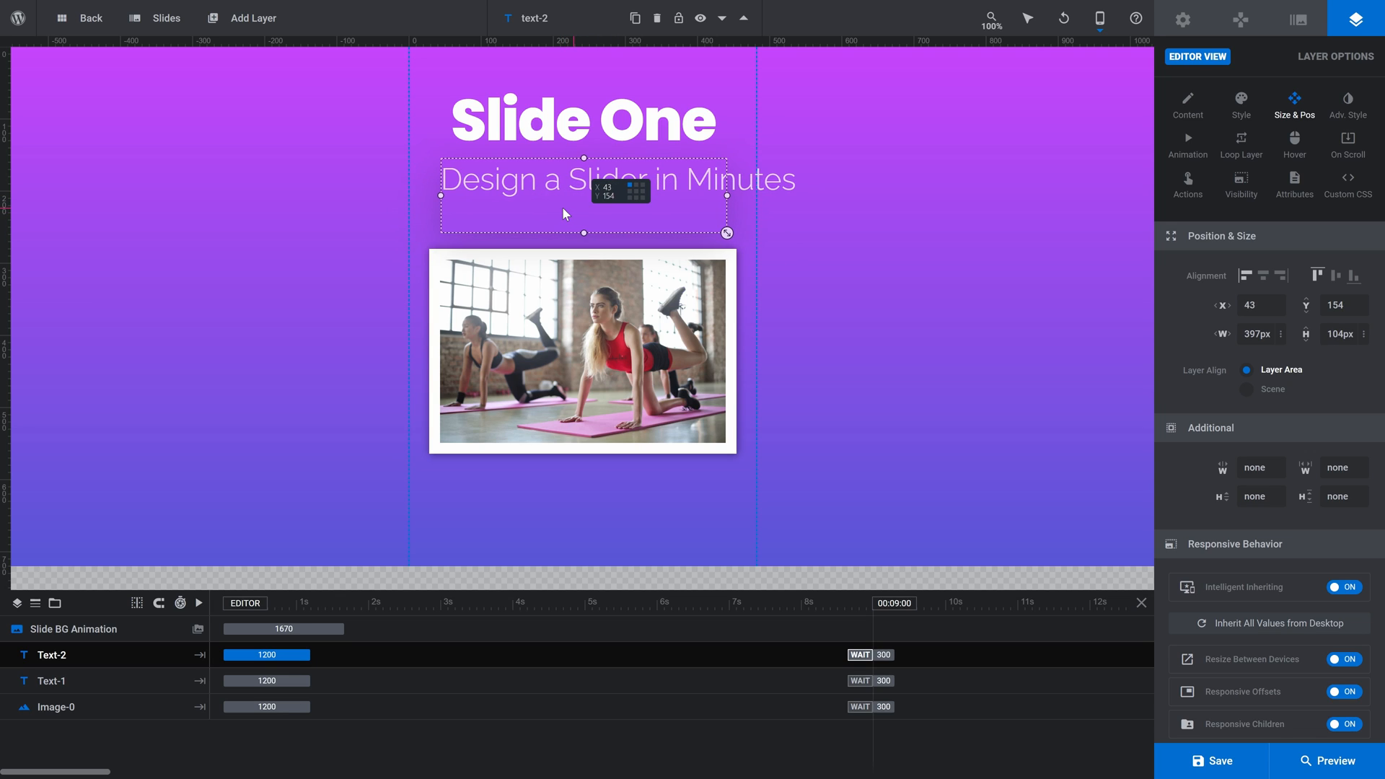
drag(563, 199, 565, 209)
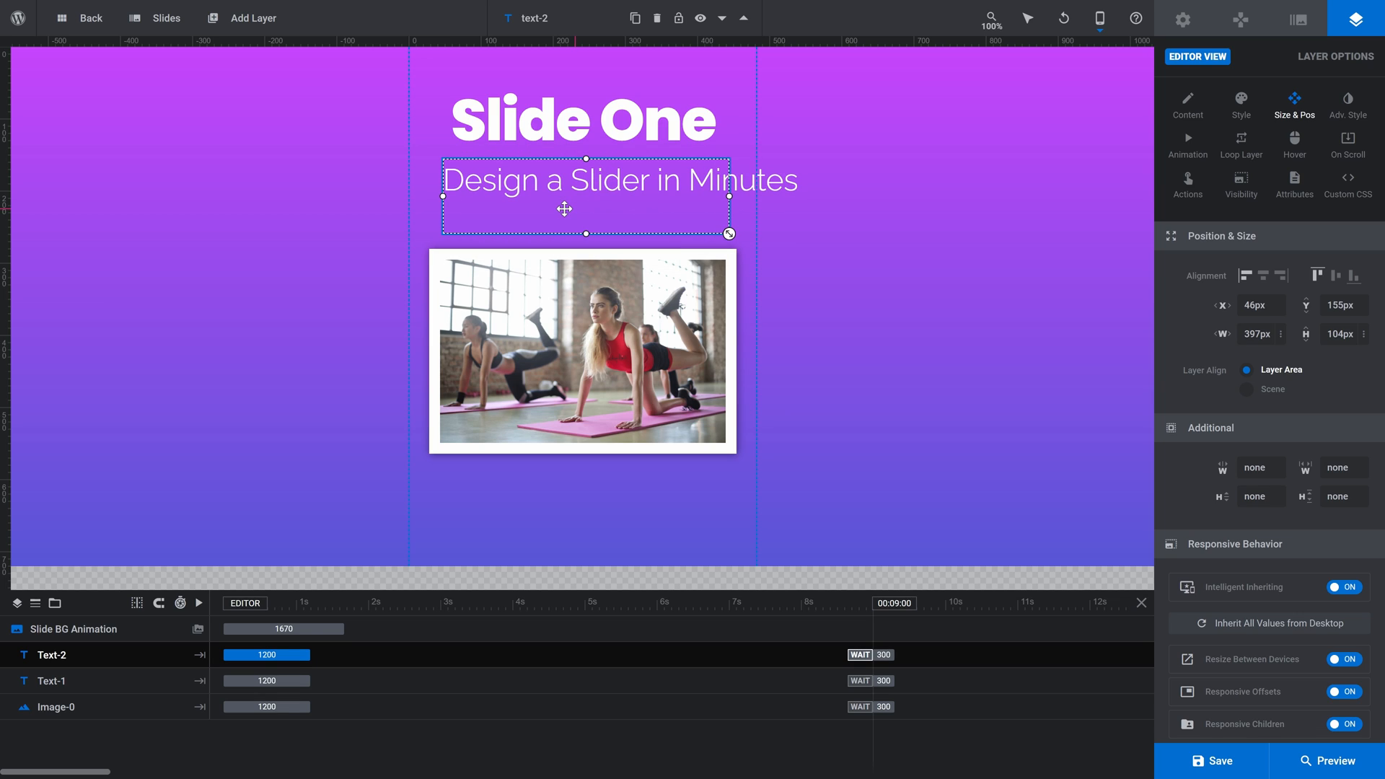
drag(586, 233, 586, 228)
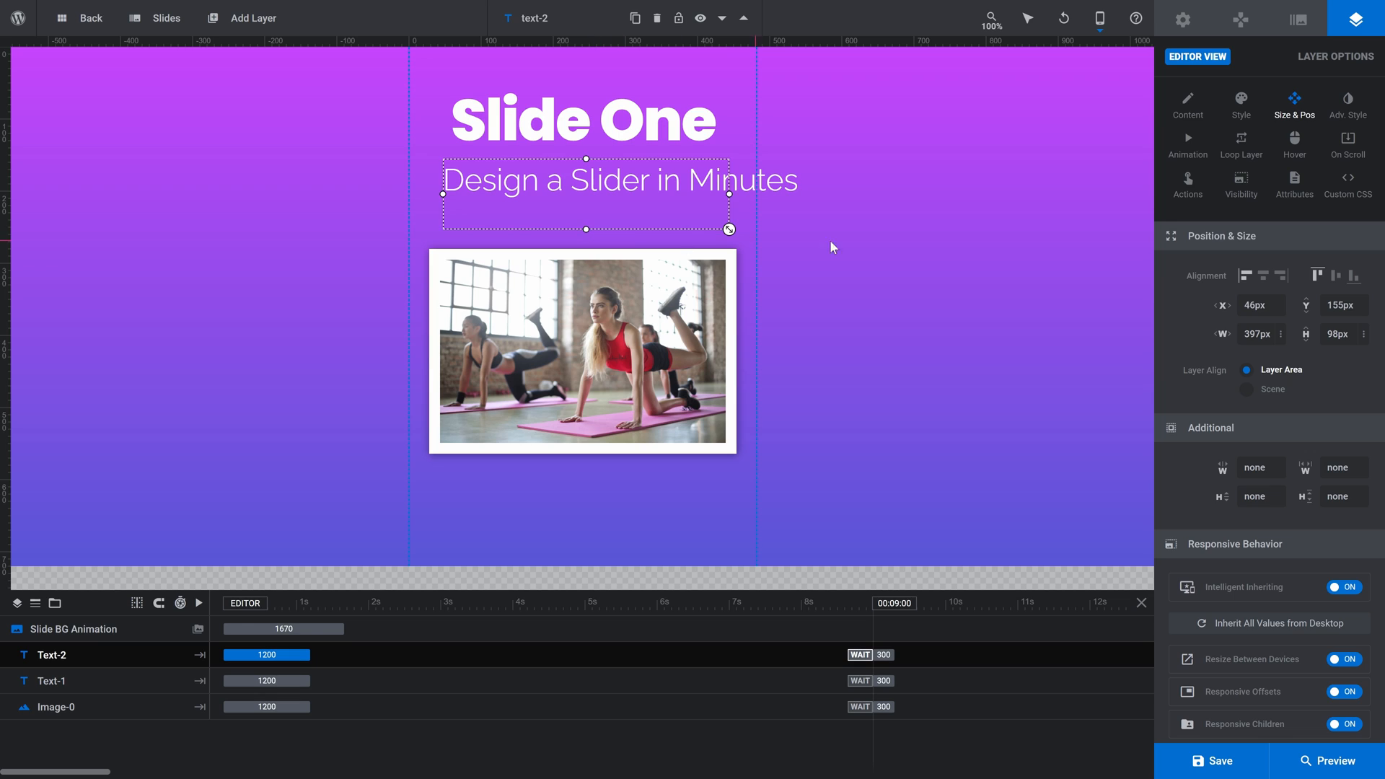
click(1264, 275)
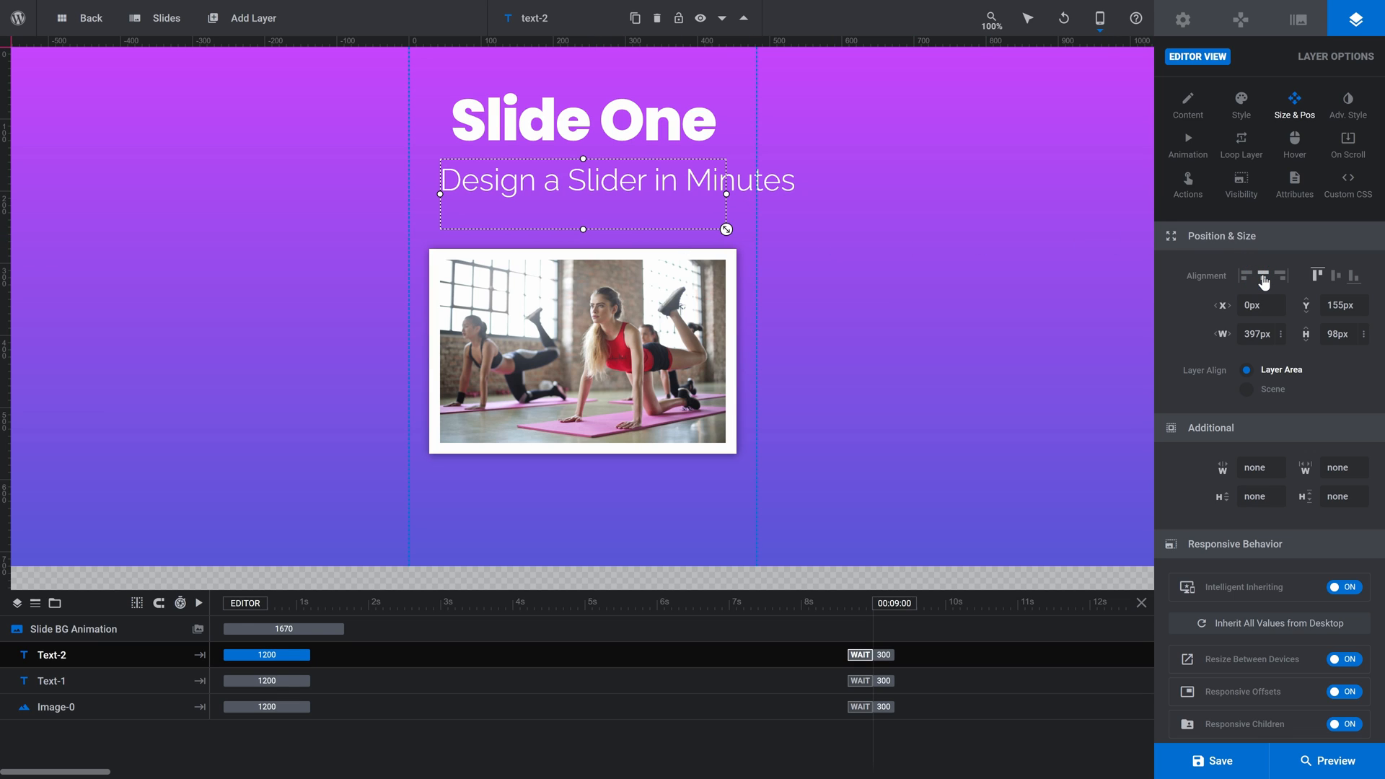
click(1336, 275)
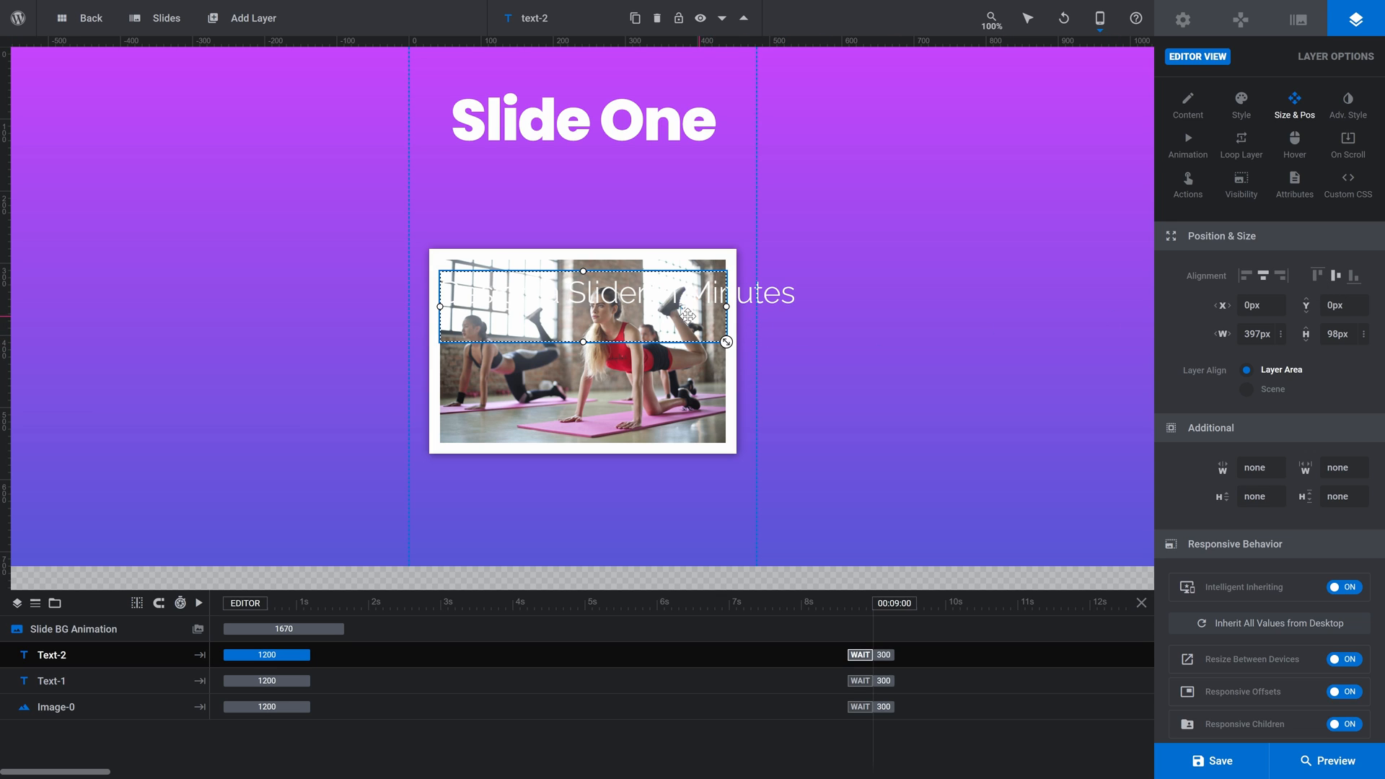
drag(583, 305, 583, 269)
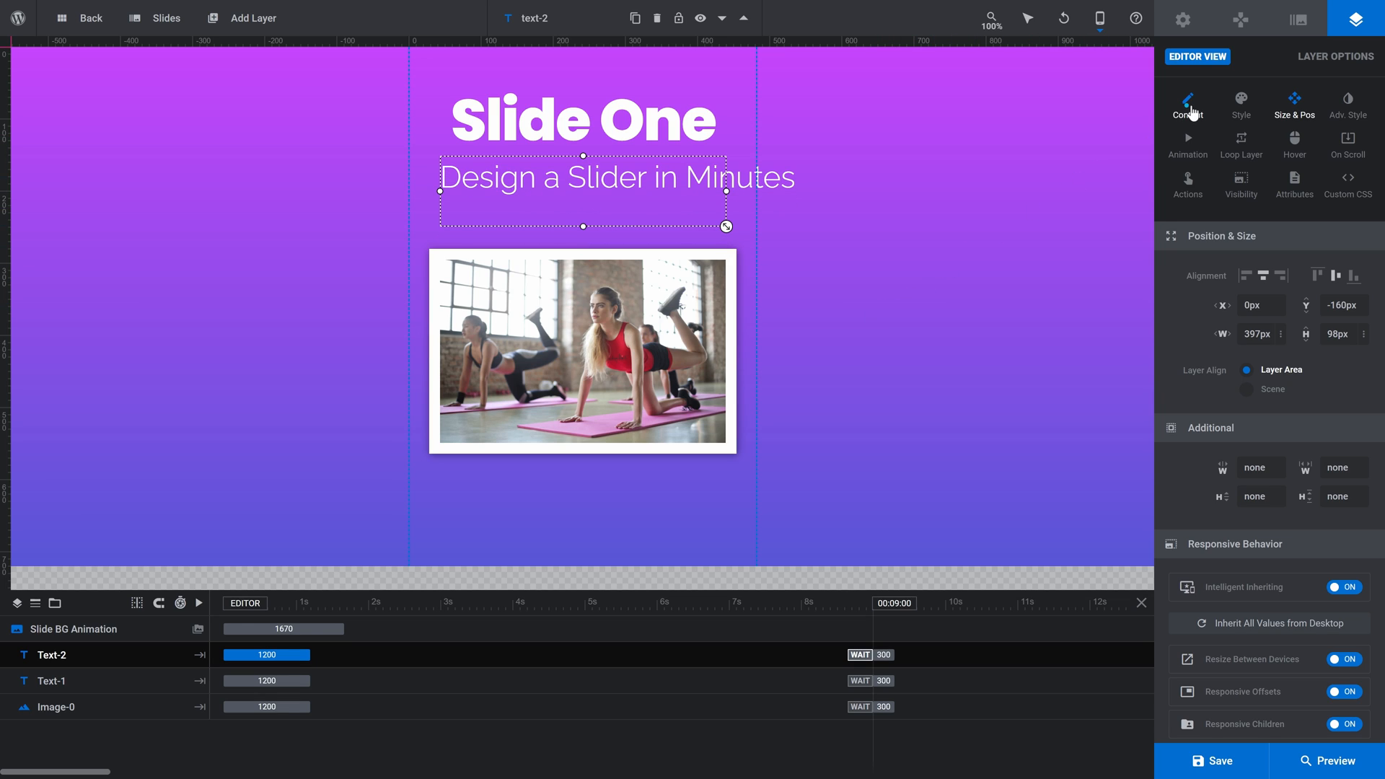
Step: Centre-align the subtitle text and set Line Break to Content and Width Based
click(1188, 104)
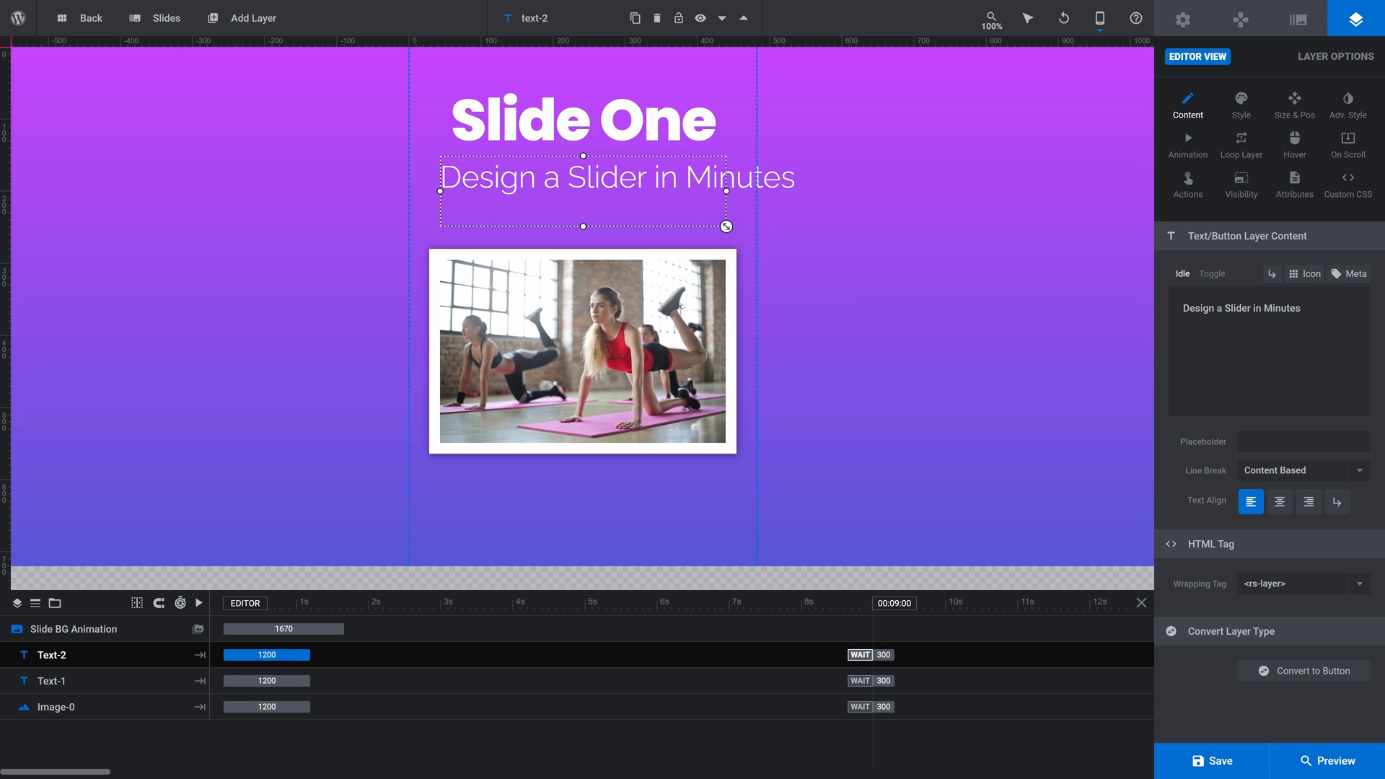
click(1280, 500)
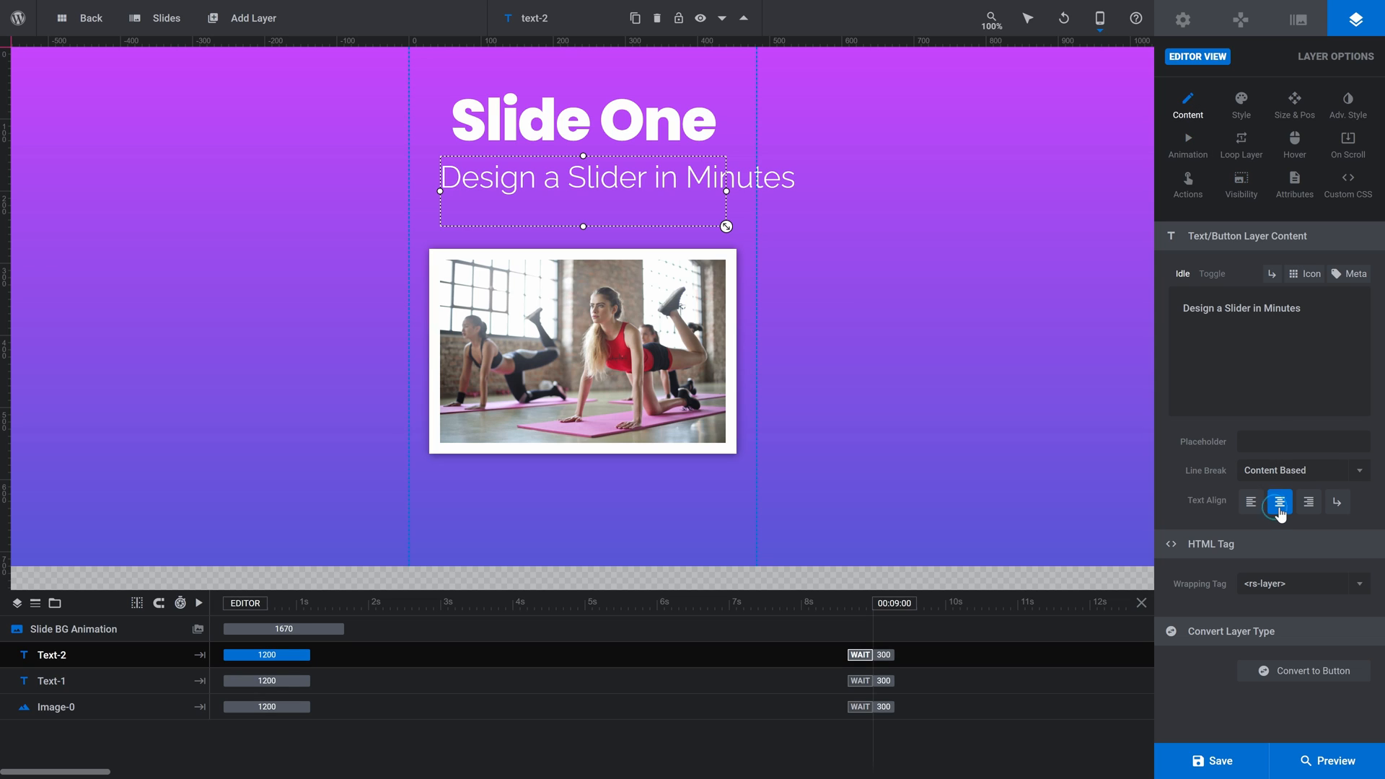
mouse_move(1356, 477)
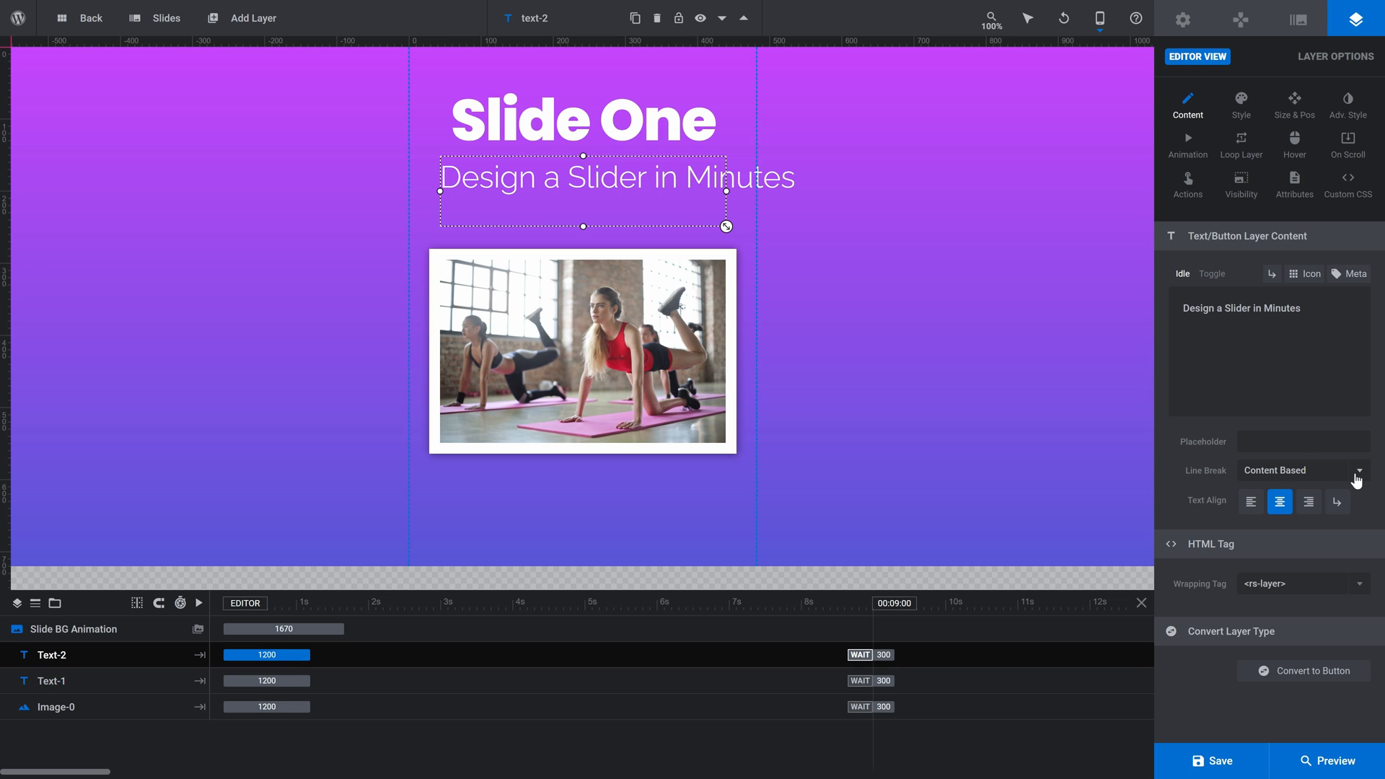
click(1299, 469)
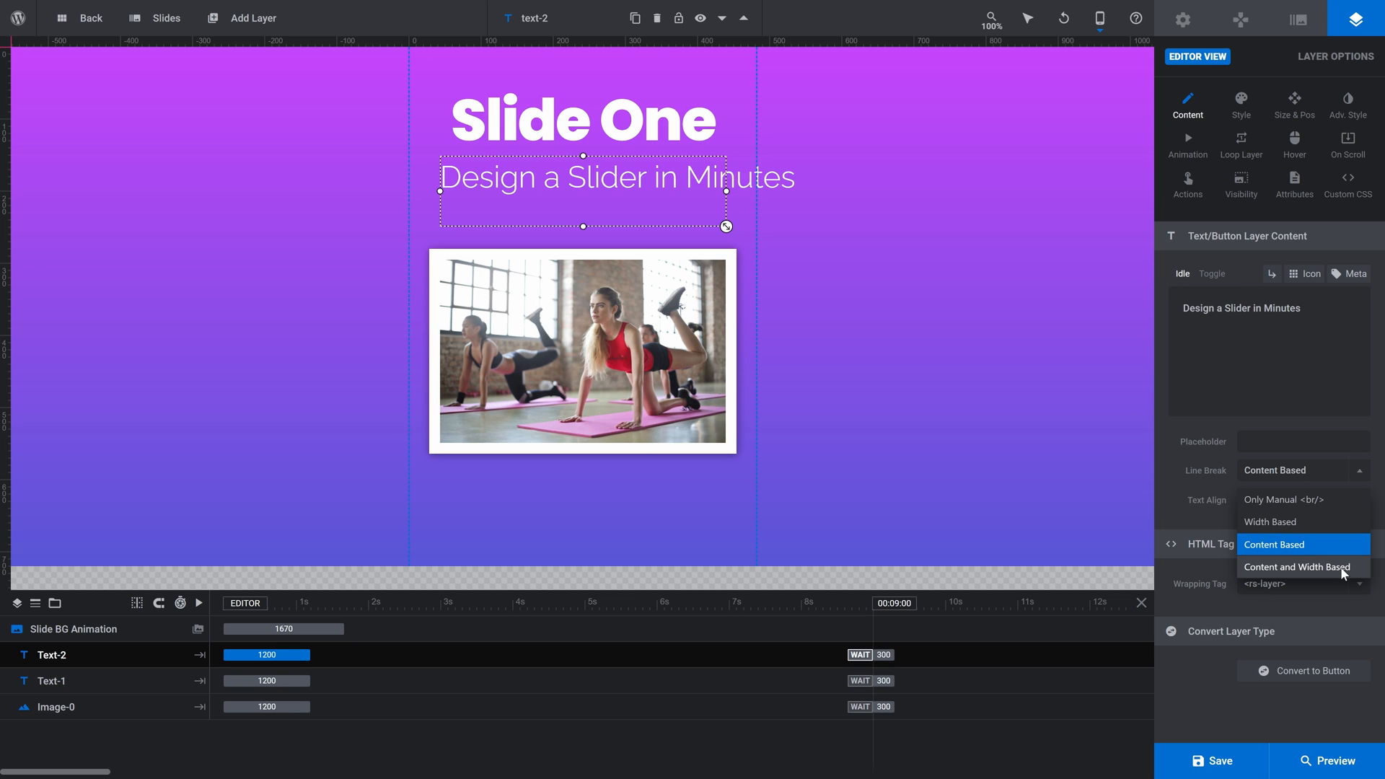
click(1298, 567)
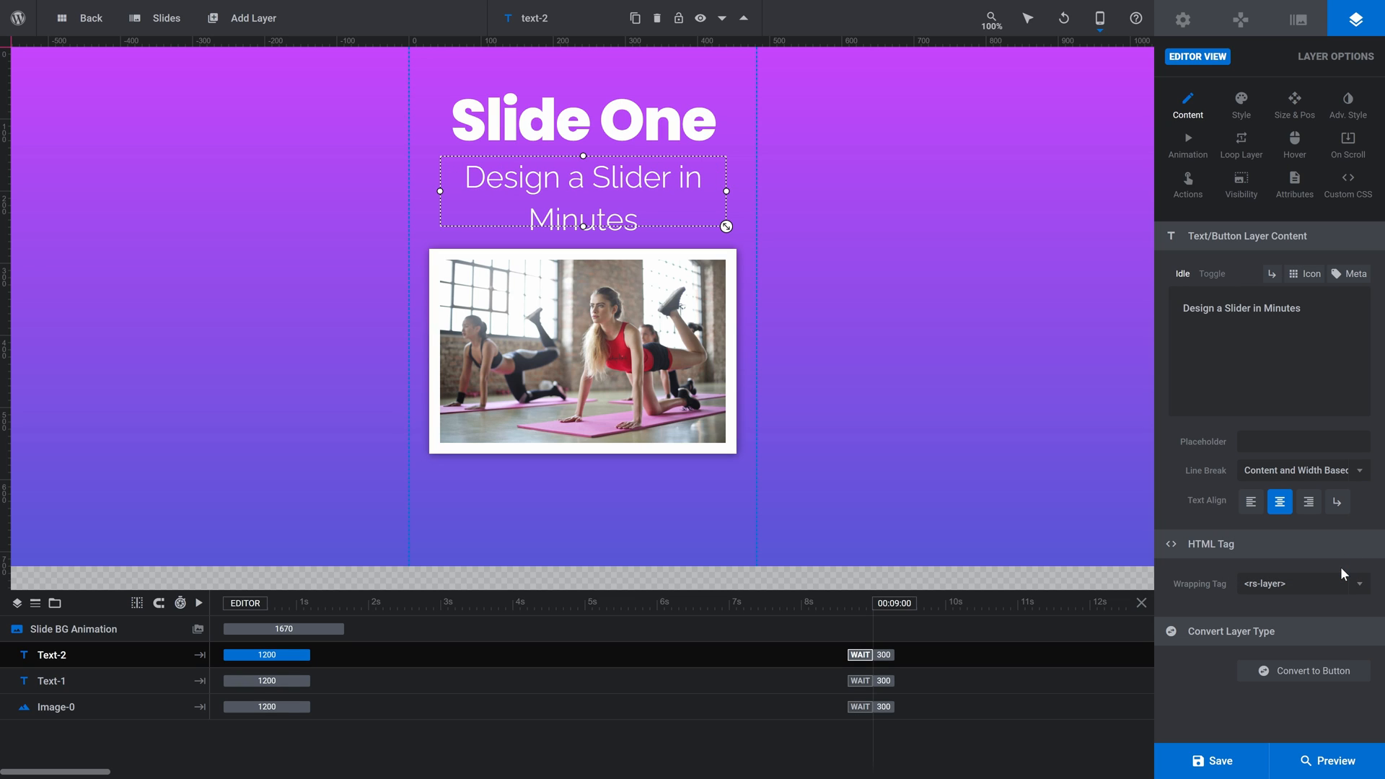
mouse_move(968, 361)
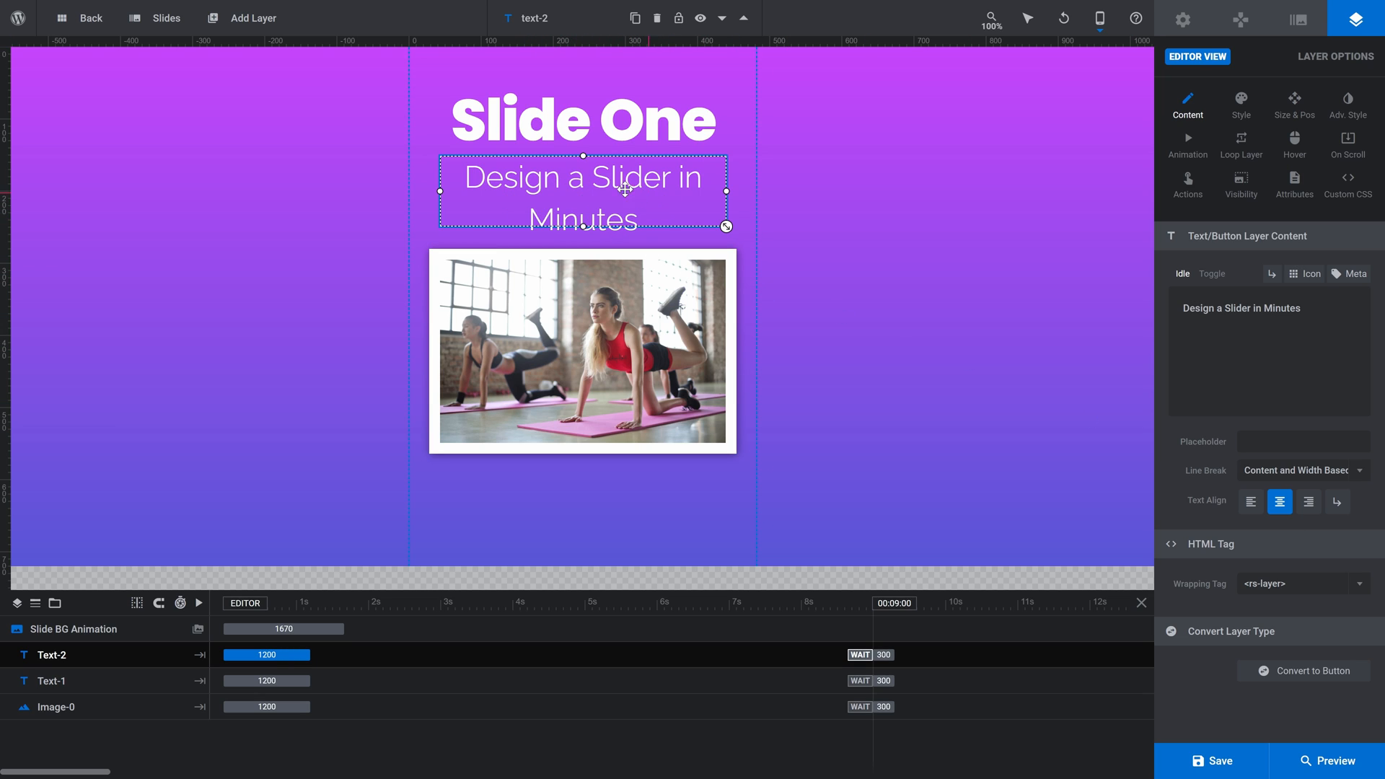
mouse_move(773, 215)
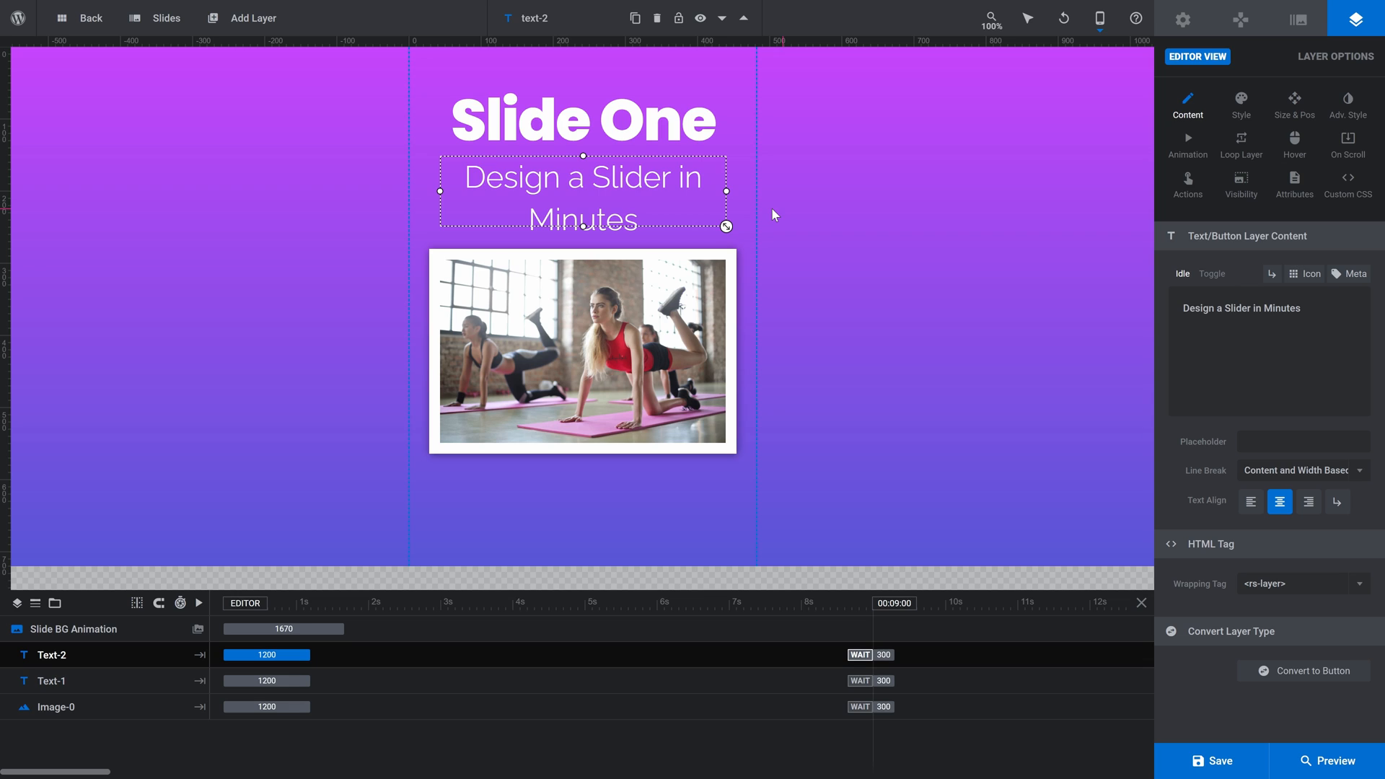
Step: Change the subtitle's line height from 59px to 45px
click(1241, 104)
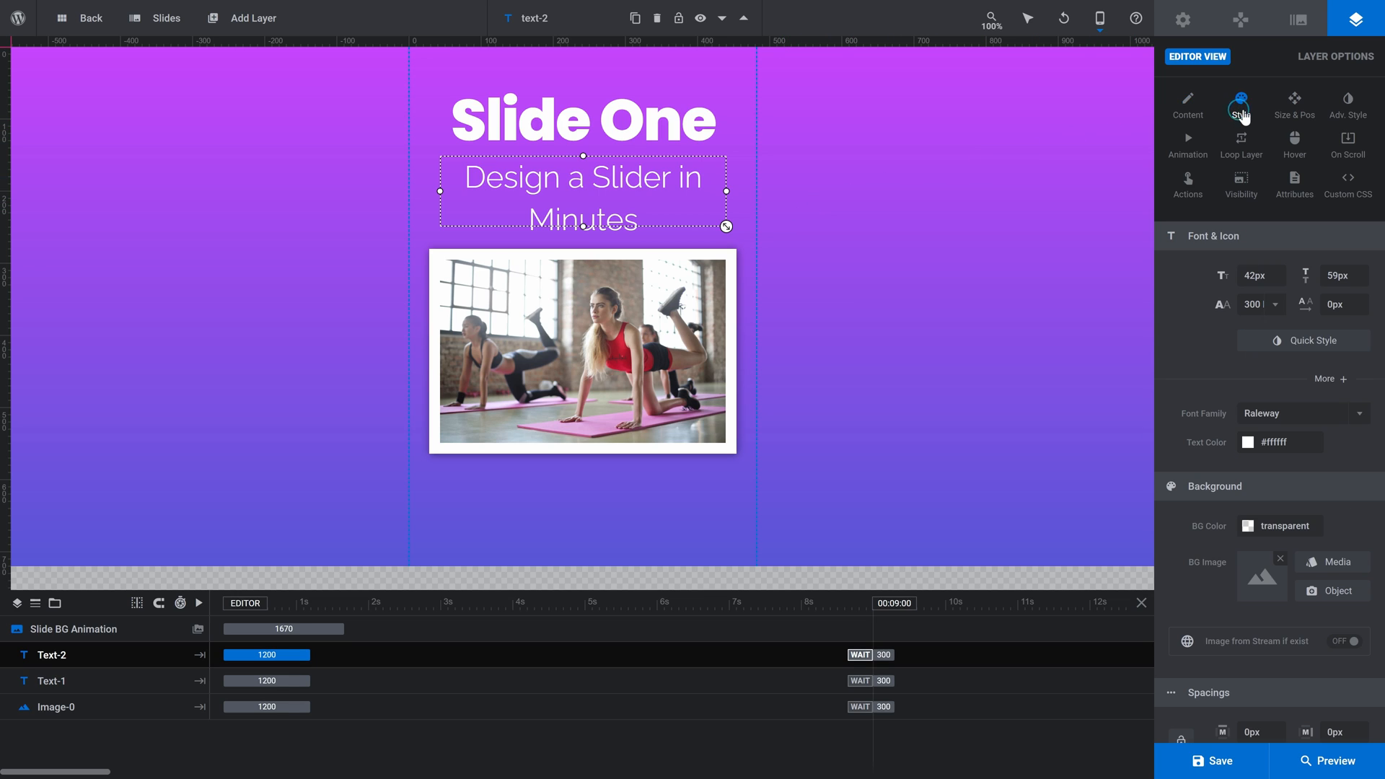
click(1241, 104)
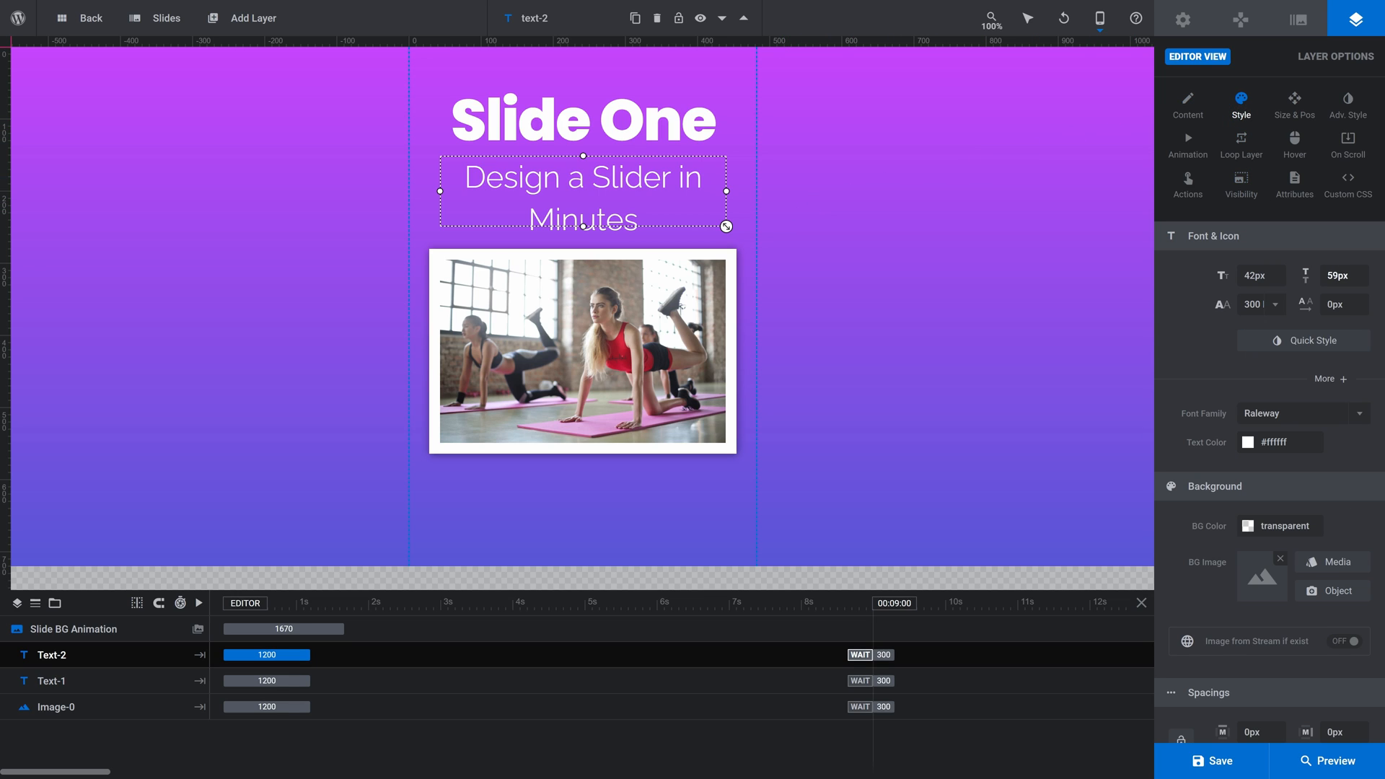
click(1342, 275)
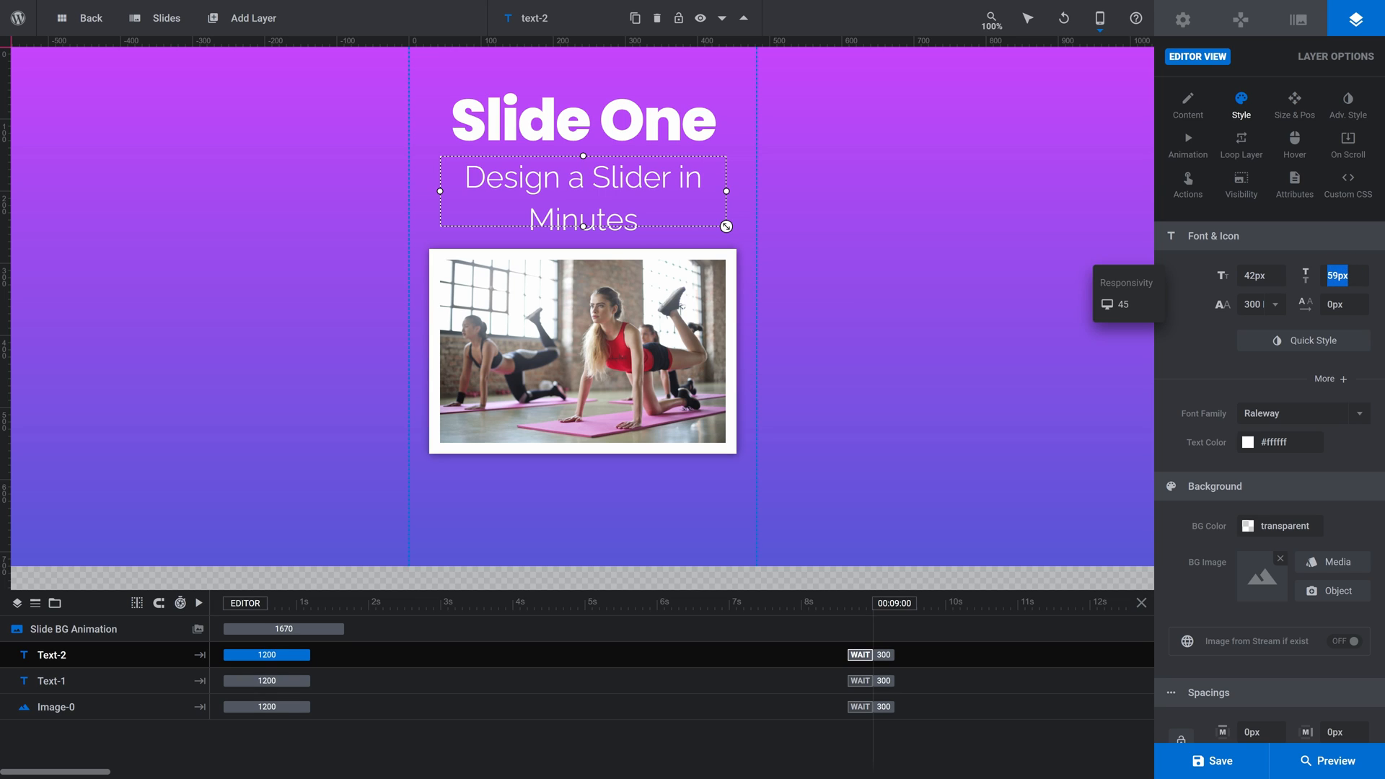
text(45px)
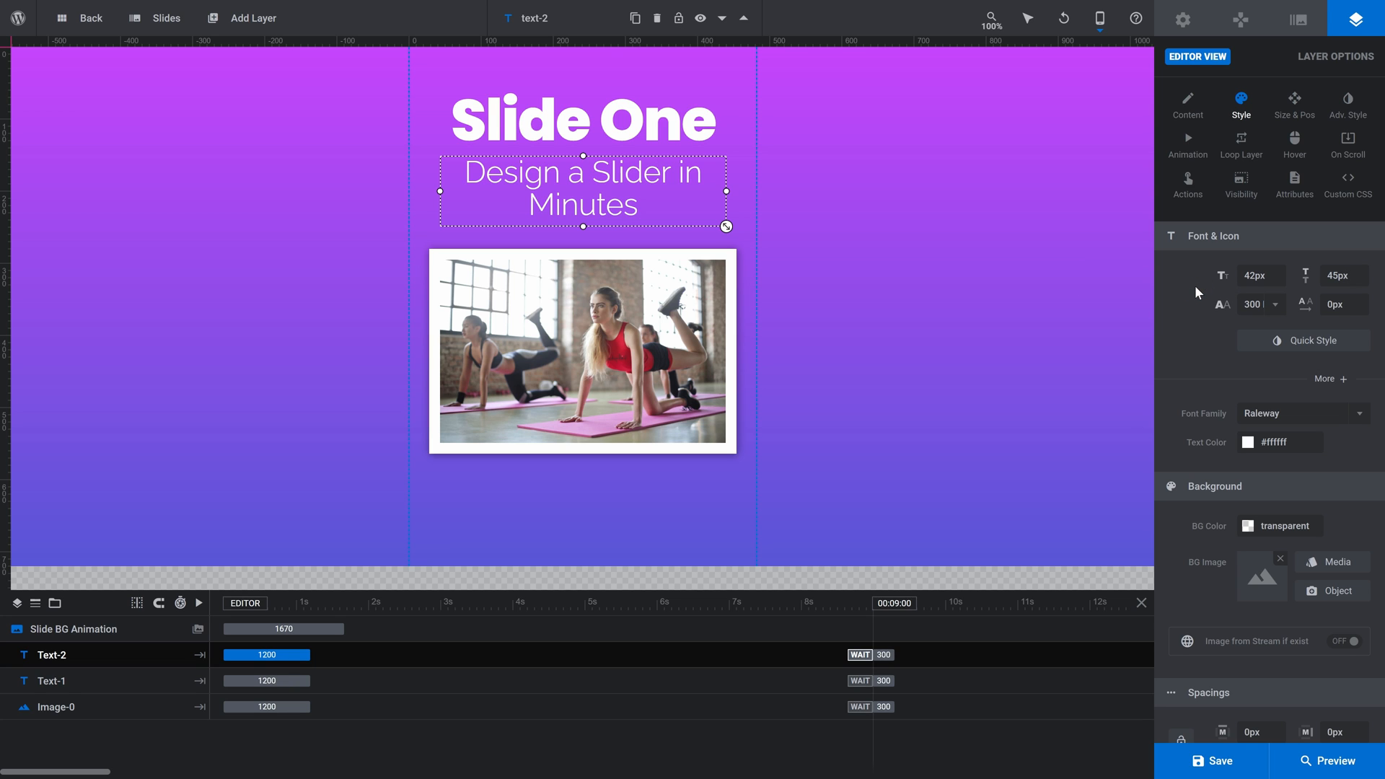
Step: Save the slide, check the slider's mobile preview, and close it
click(1217, 761)
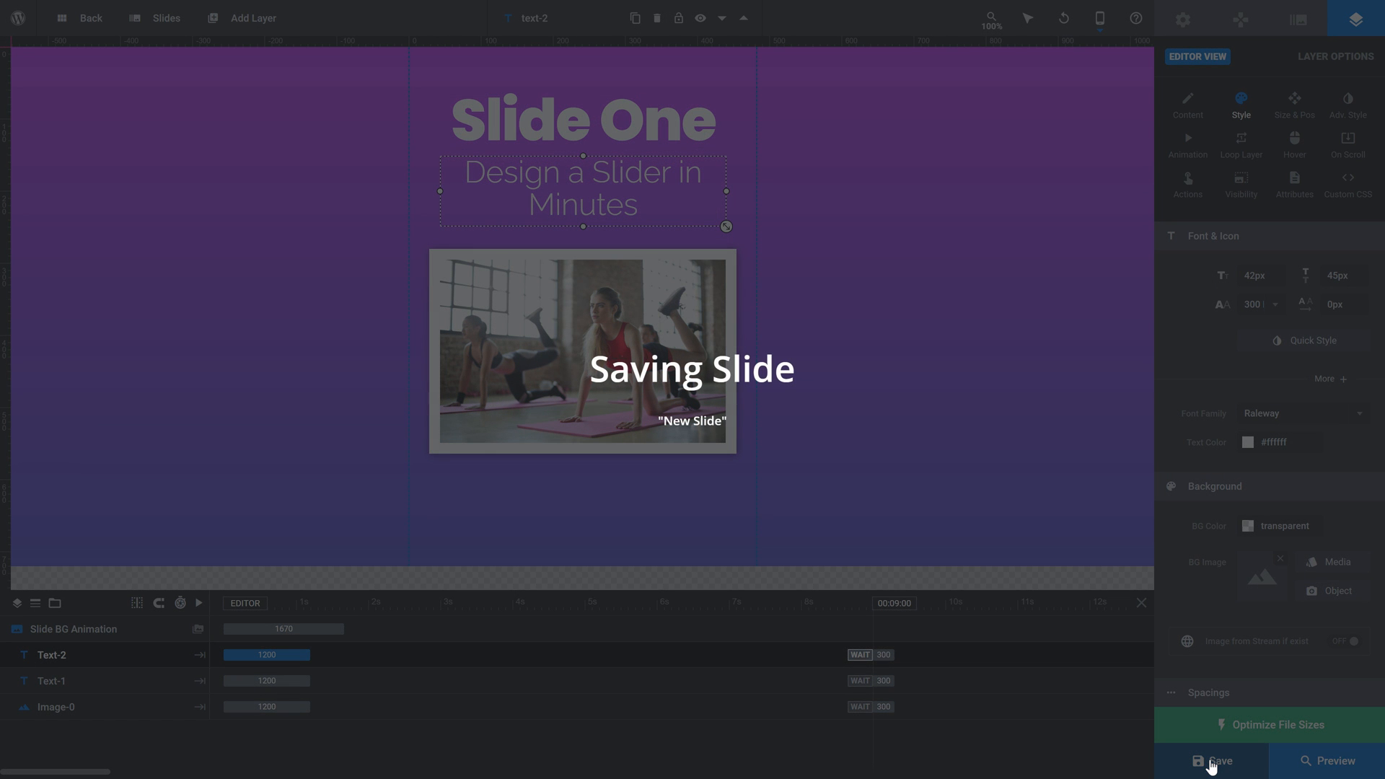
click(1219, 760)
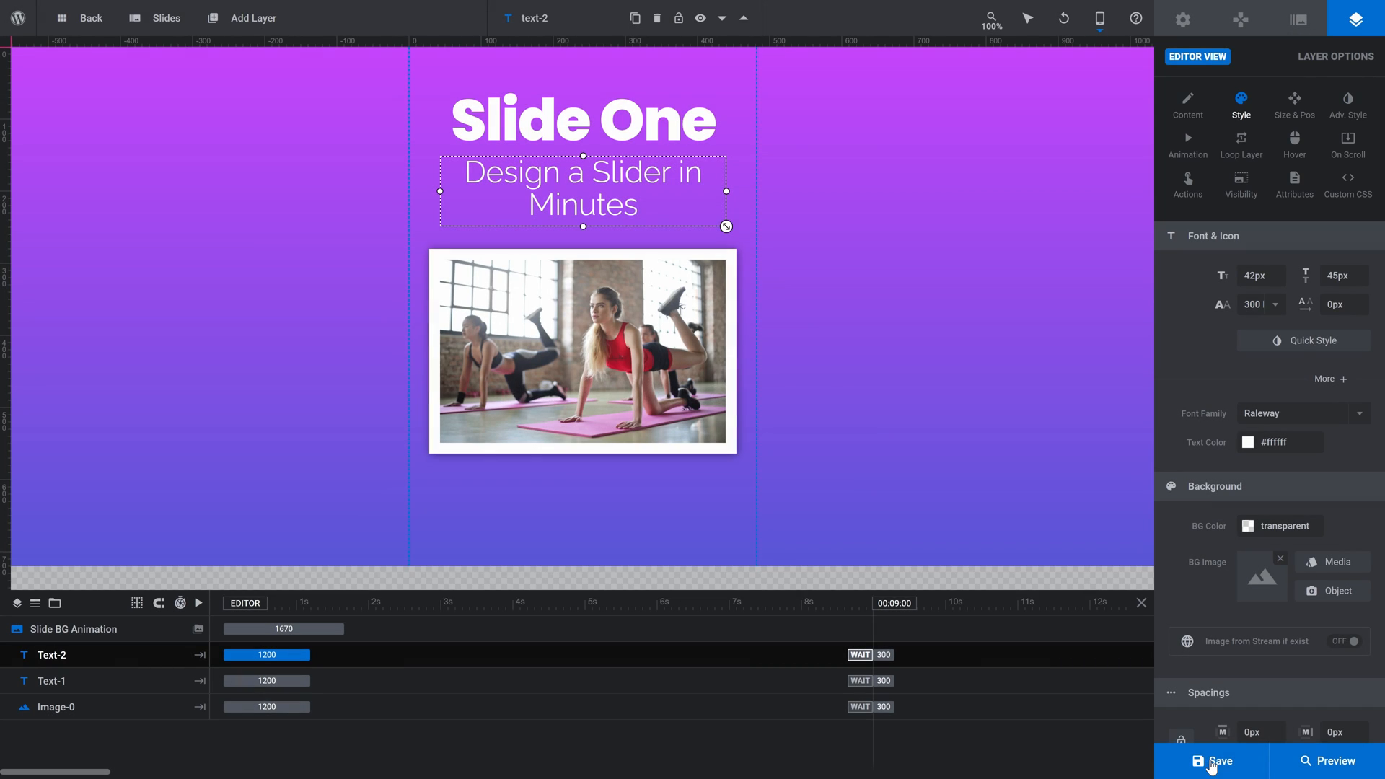
click(1328, 761)
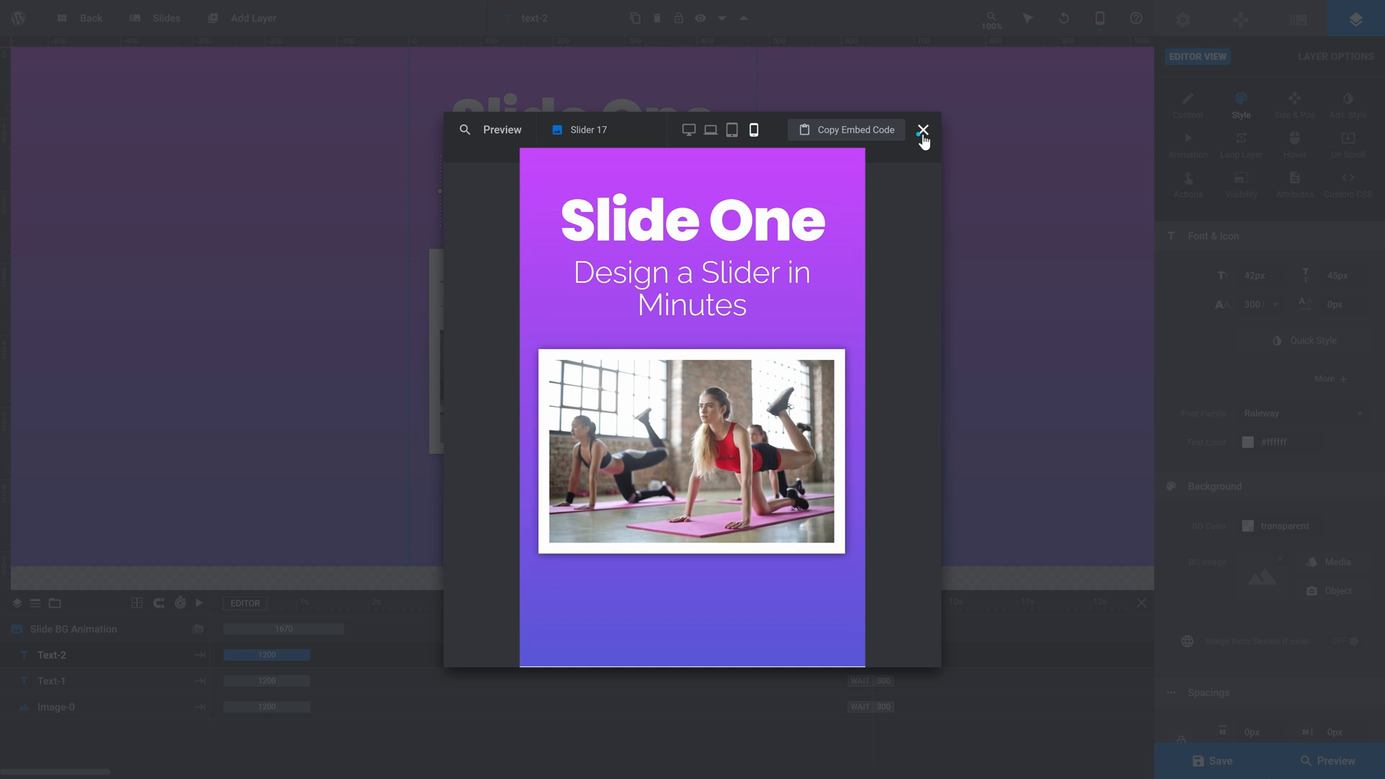
click(922, 130)
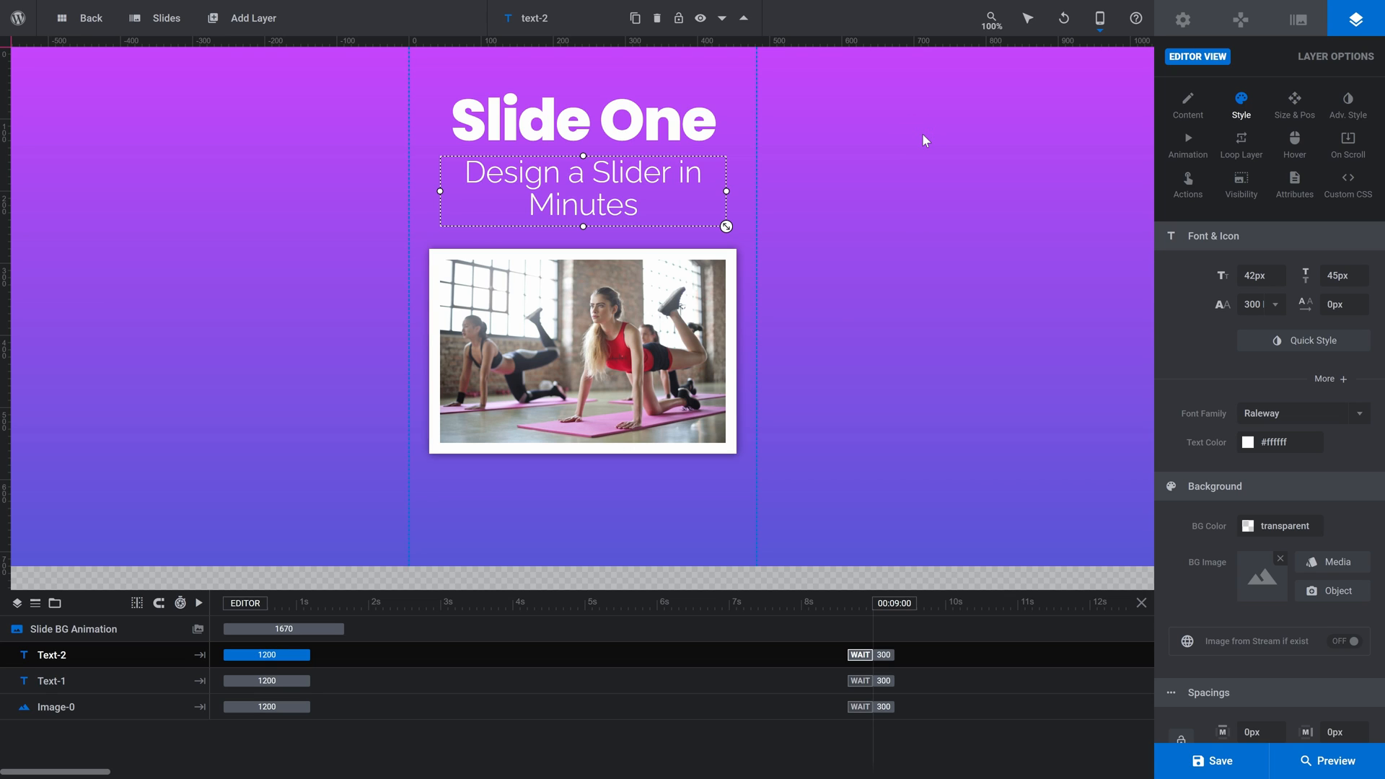
mouse_move(1241, 24)
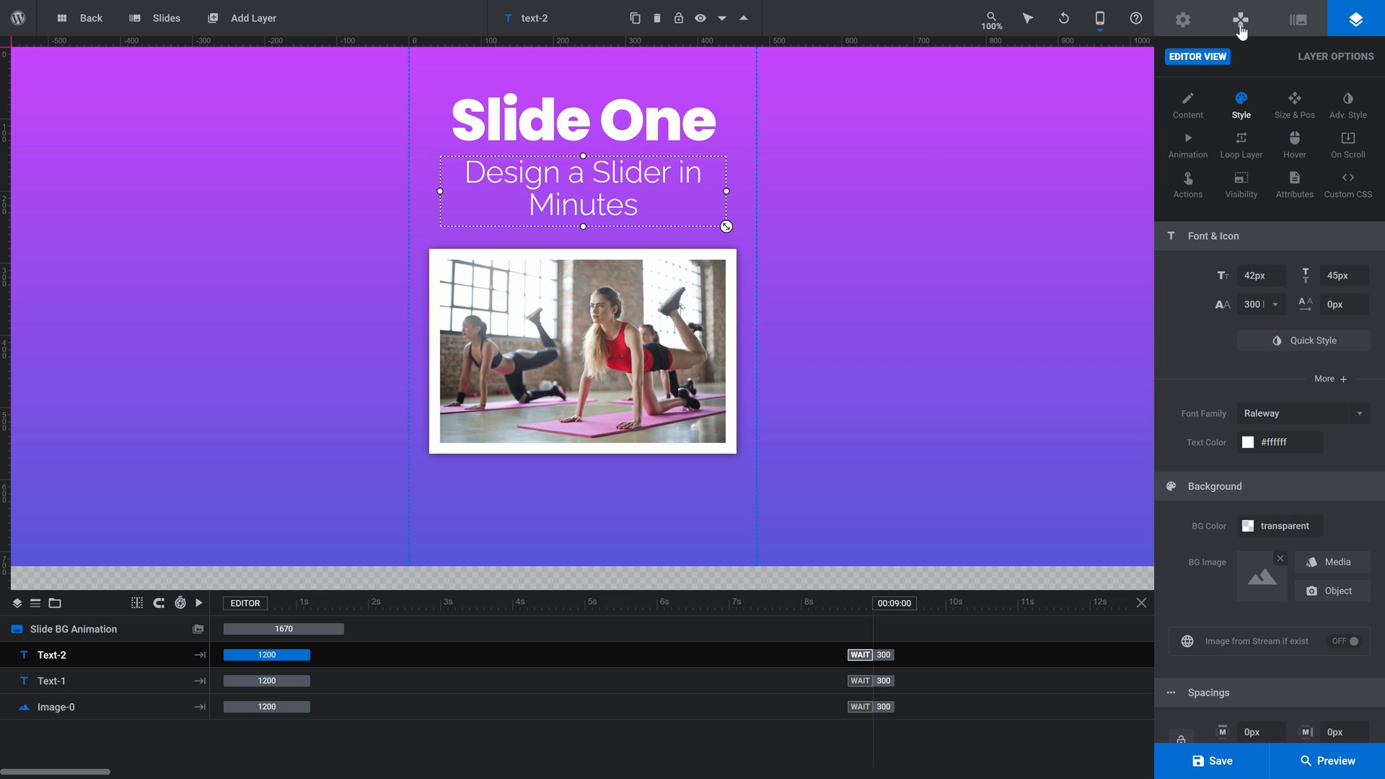
Step: Switch on navigation arrows and choose the Clean Arrows style
click(1241, 19)
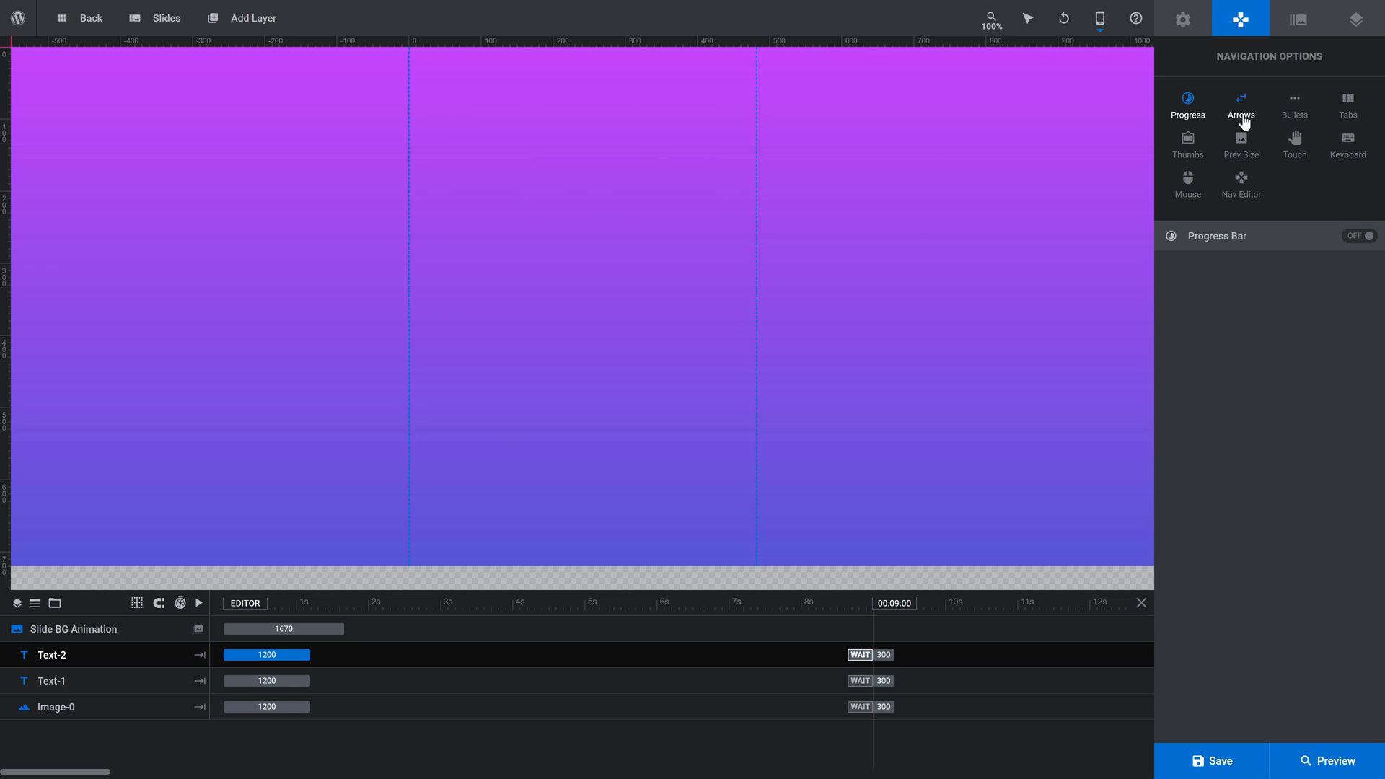
click(1241, 104)
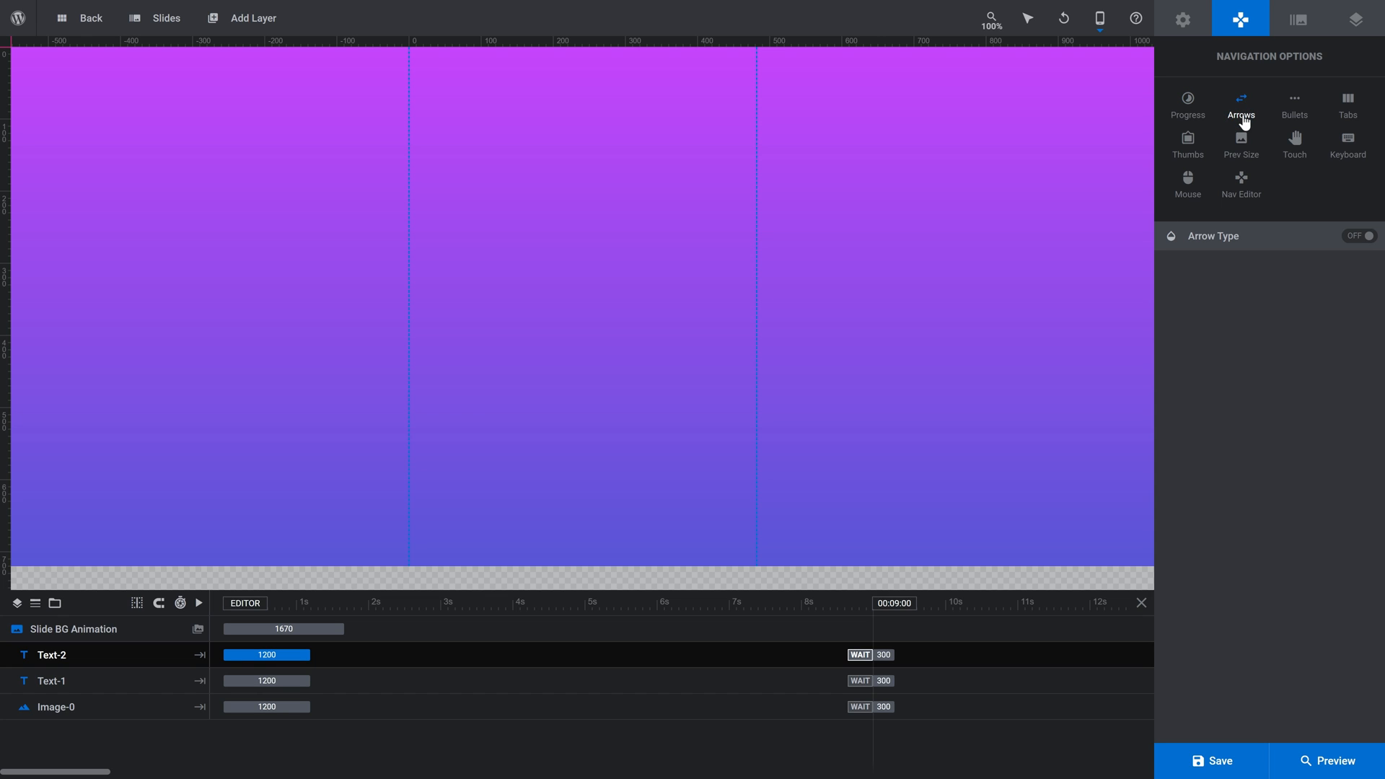
mouse_move(1355, 245)
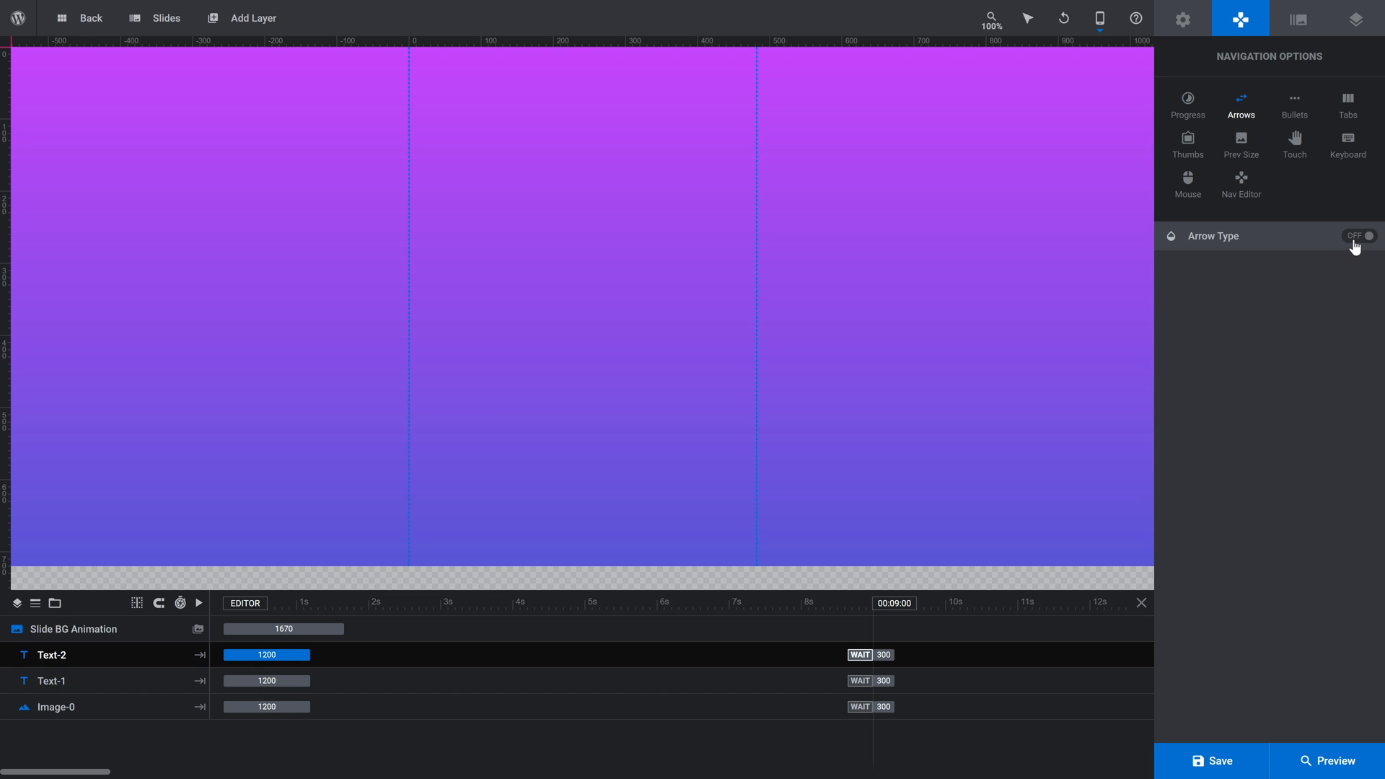
click(1358, 236)
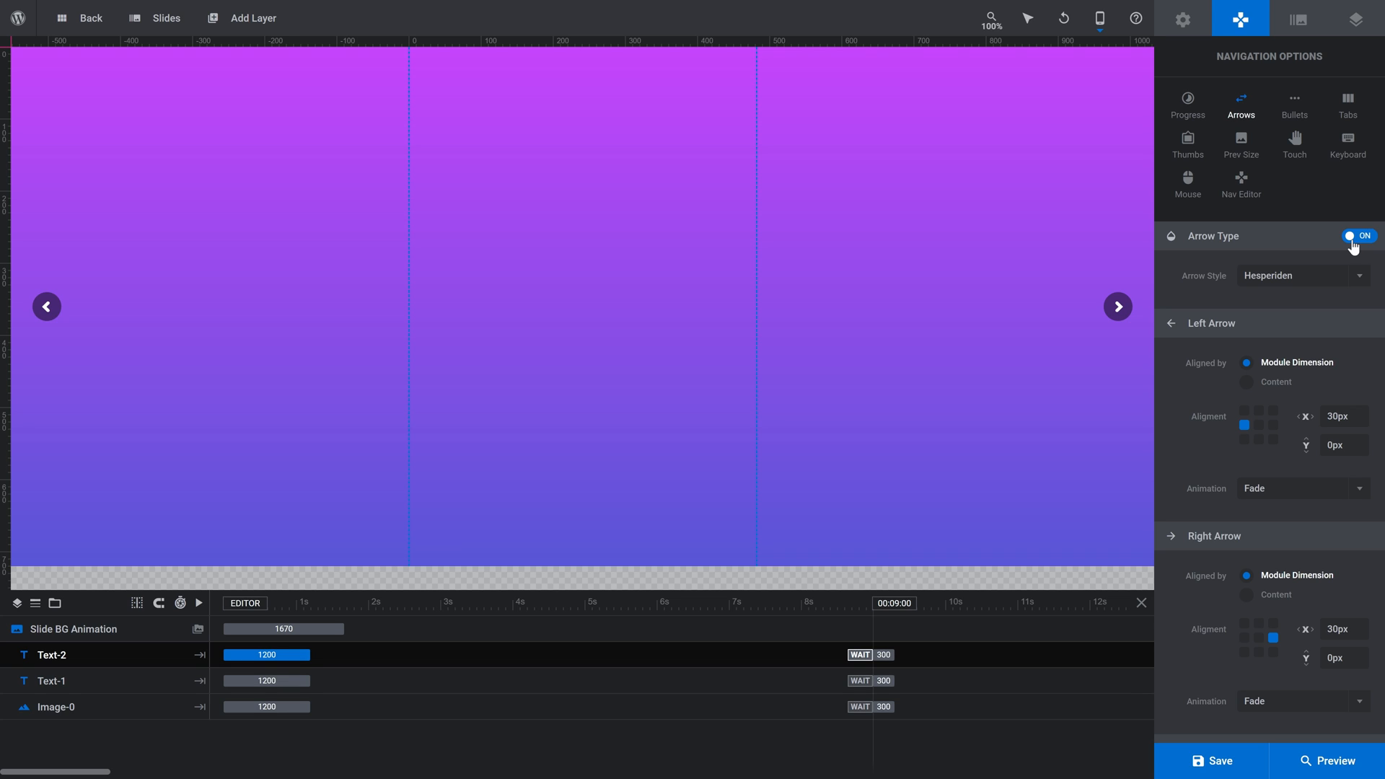
click(1303, 276)
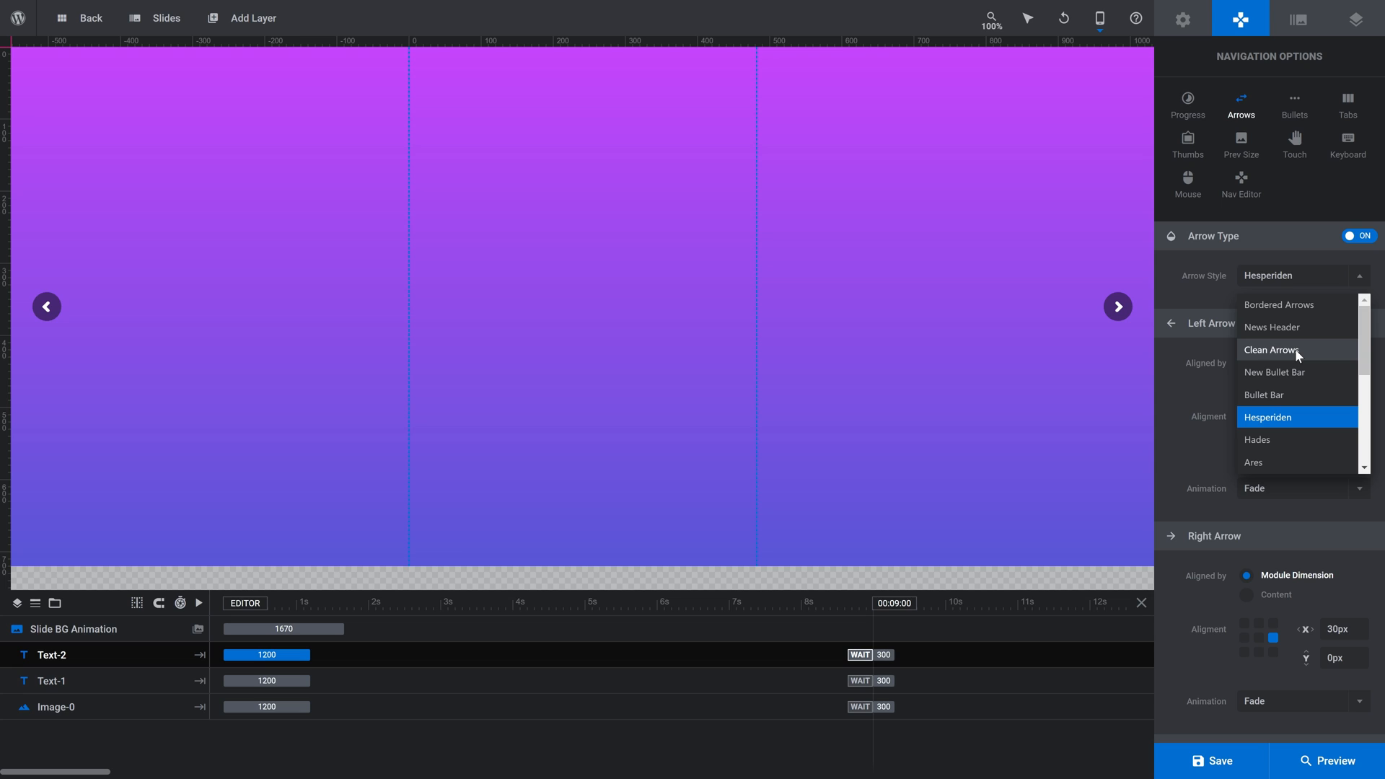
click(1271, 350)
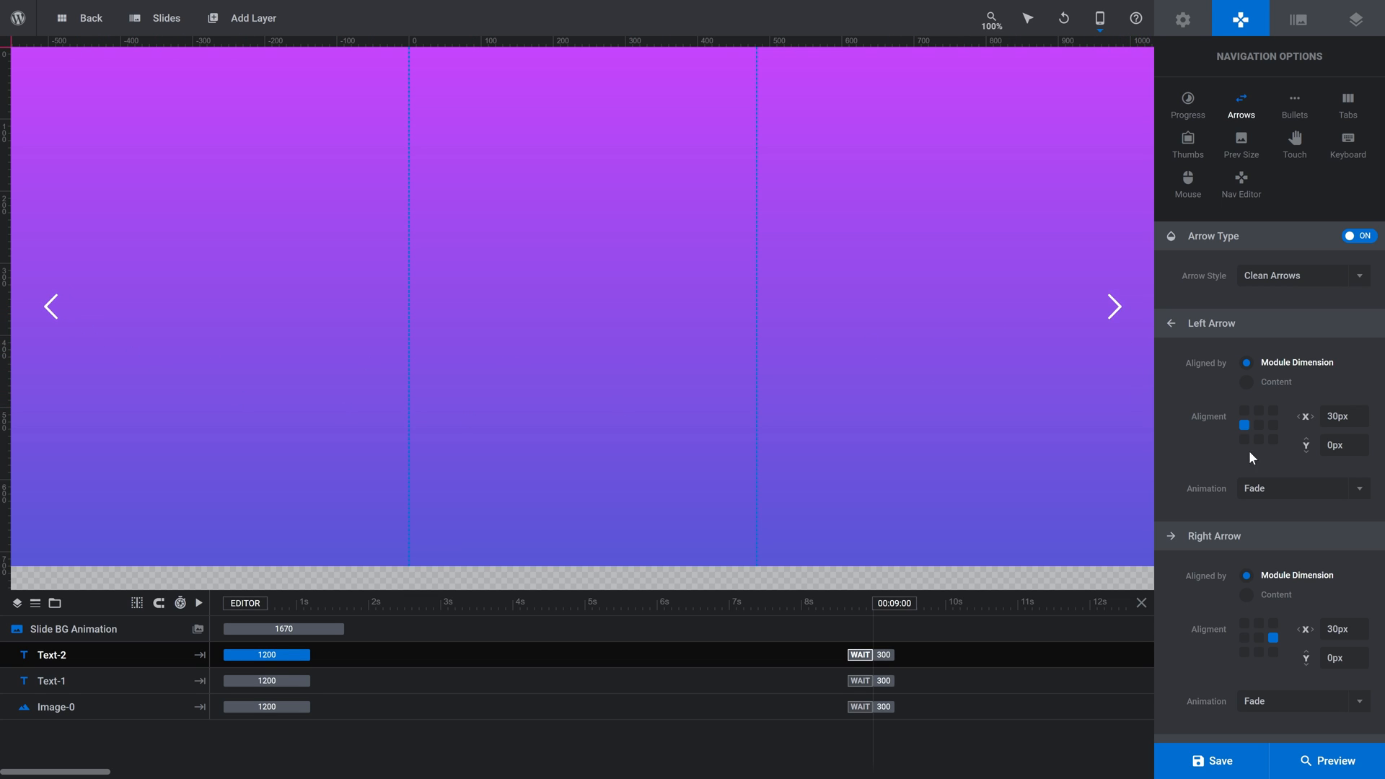
Step: Anchor the arrows bottom-centre at X -30px/30px and Y 40px, then save
click(1259, 441)
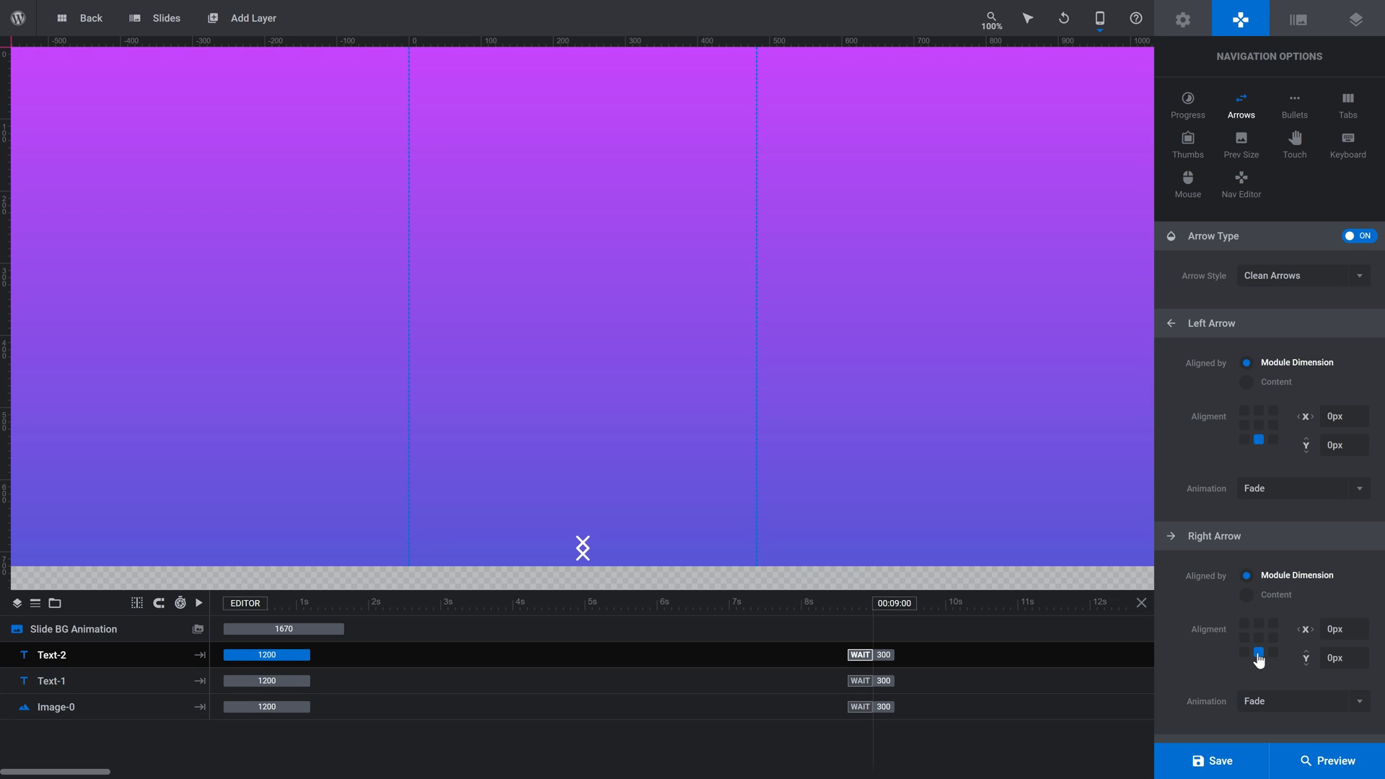
mouse_move(583, 548)
text(-30)
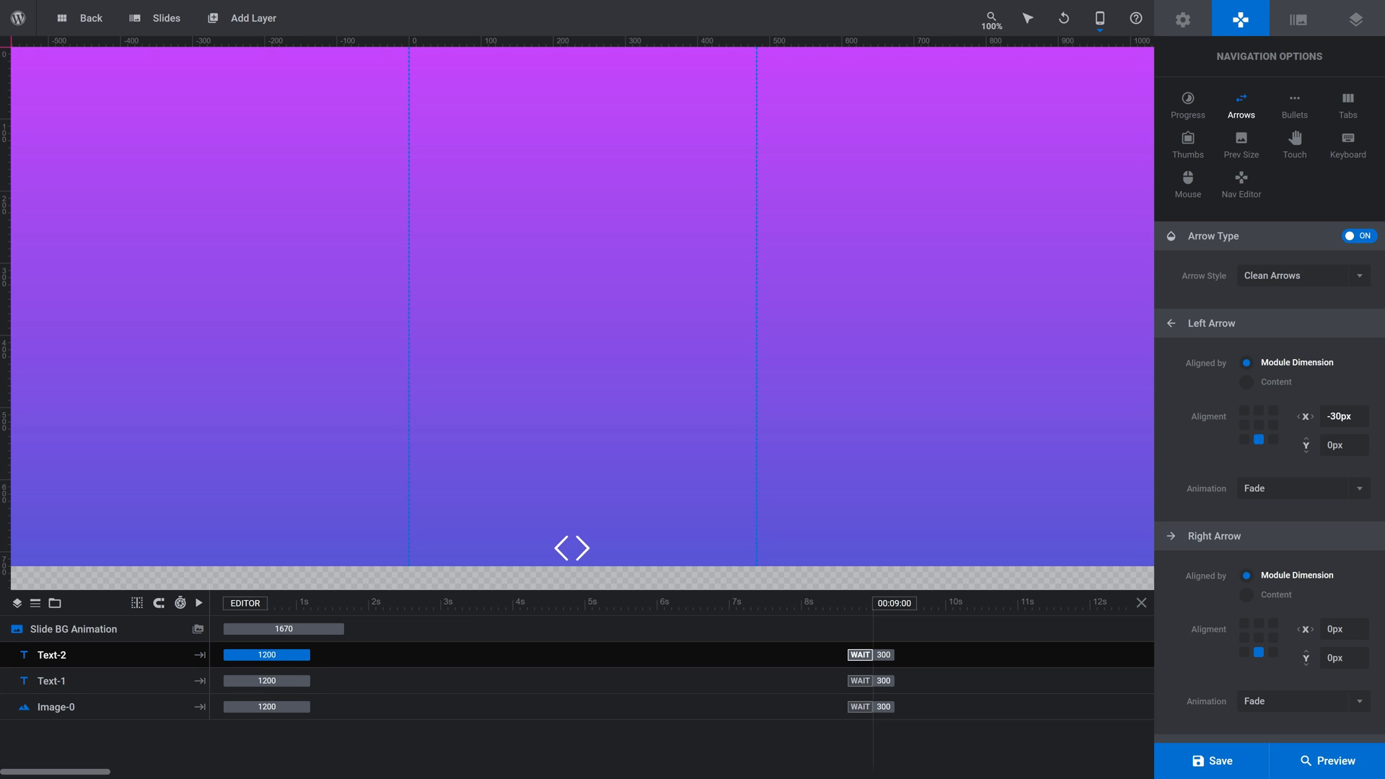
click(1344, 629)
text(30)
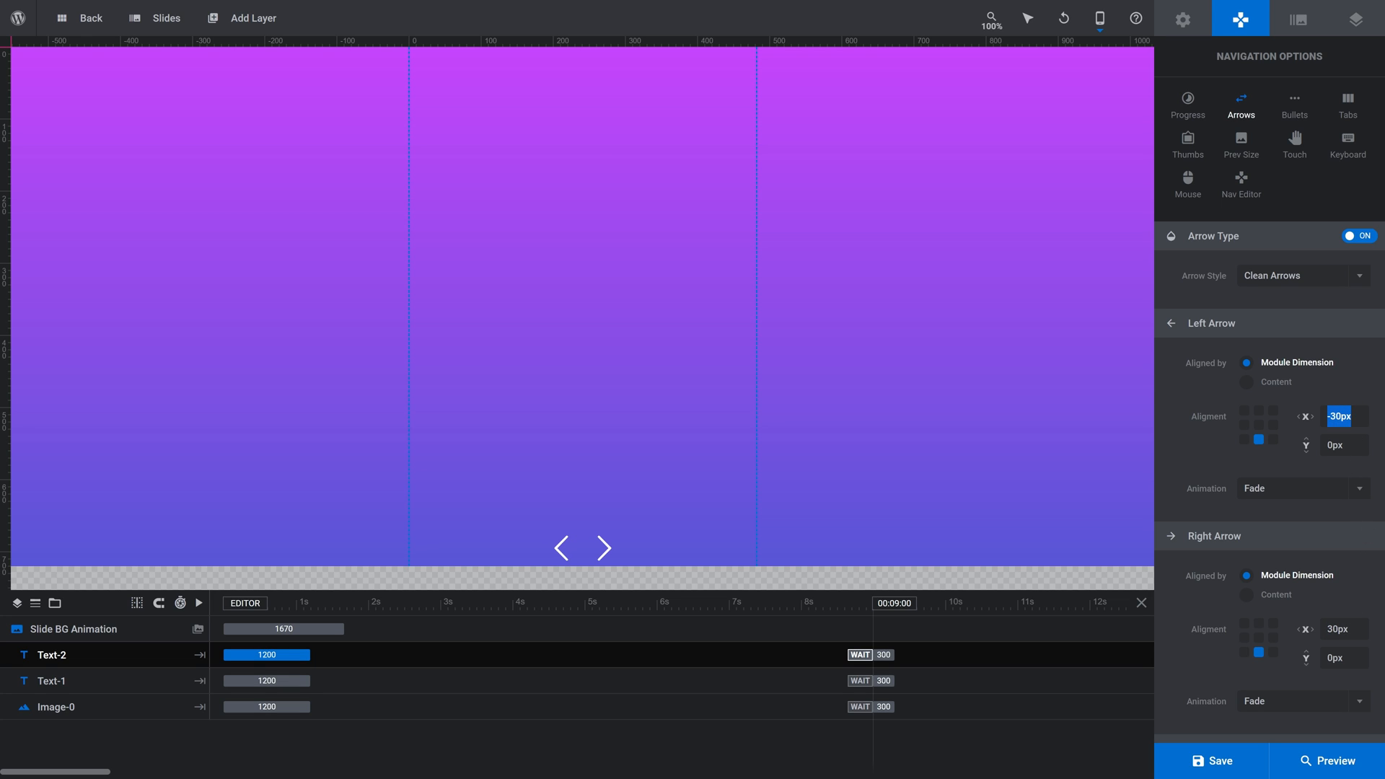
text(40)
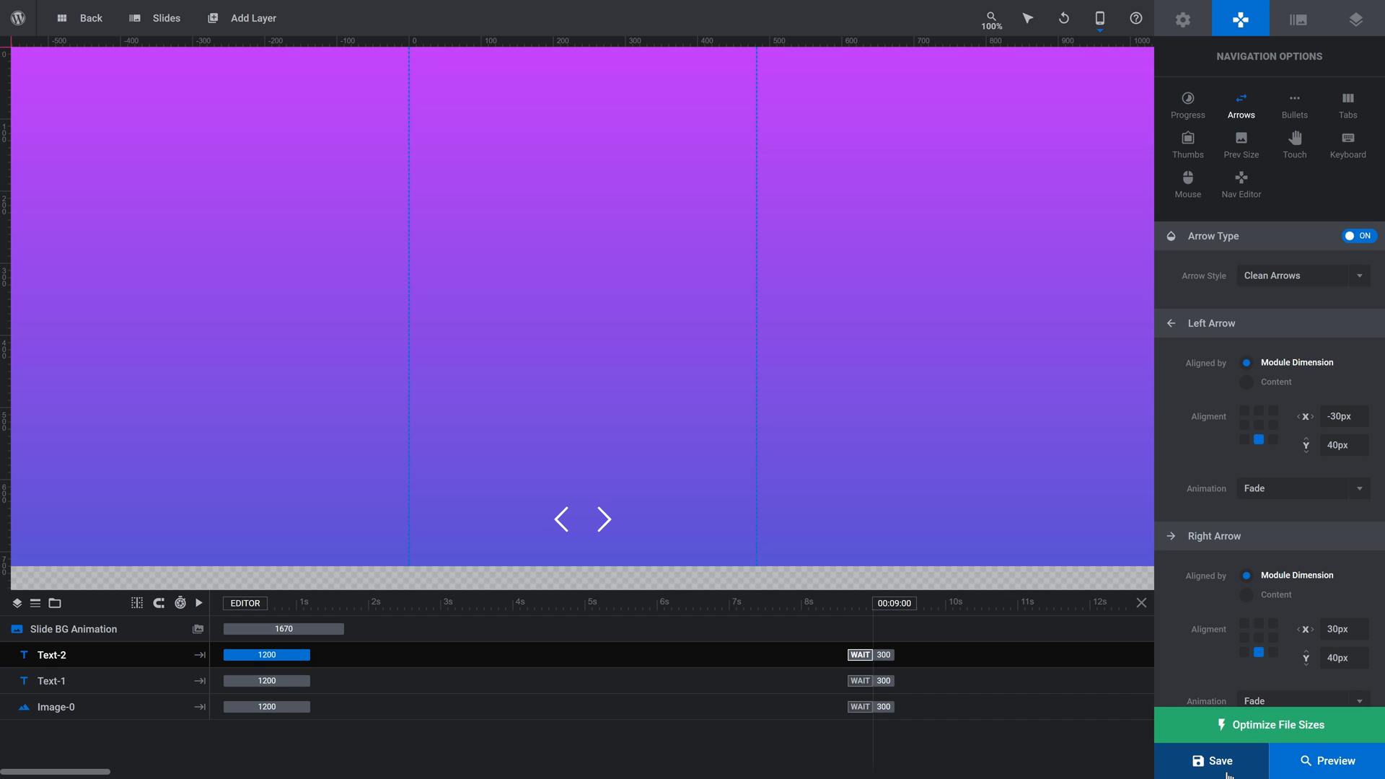
click(1217, 760)
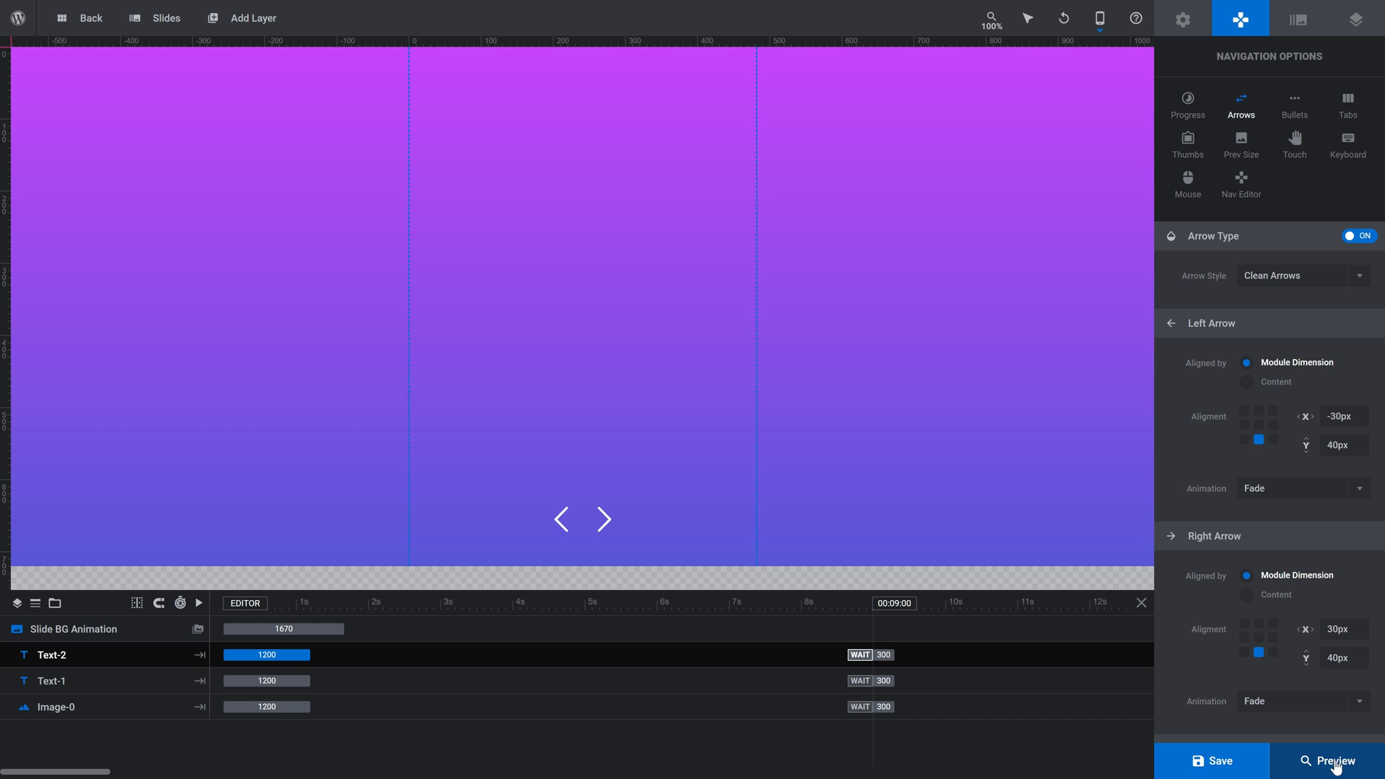
Step: Preview Slide One's new arrow navigation, close the preview, and save the slider
click(1330, 761)
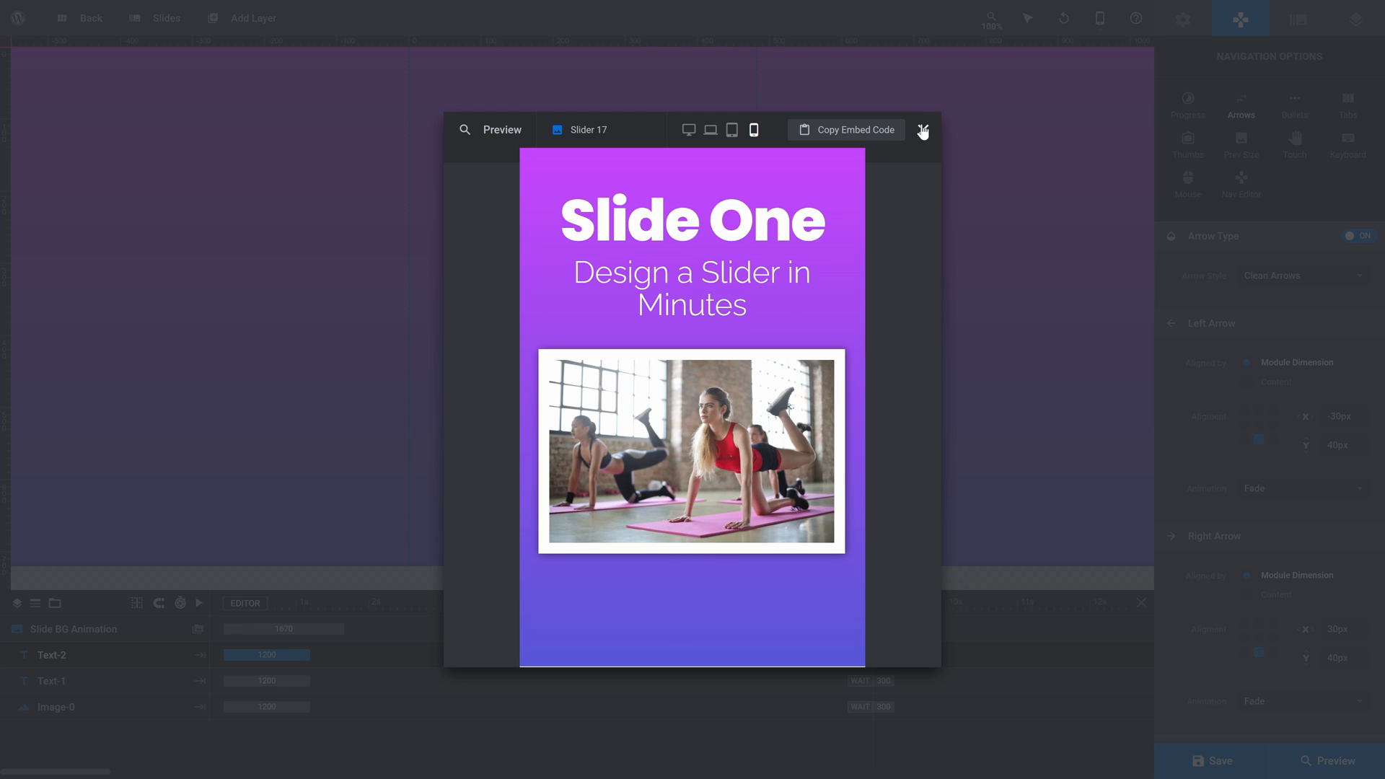
click(922, 130)
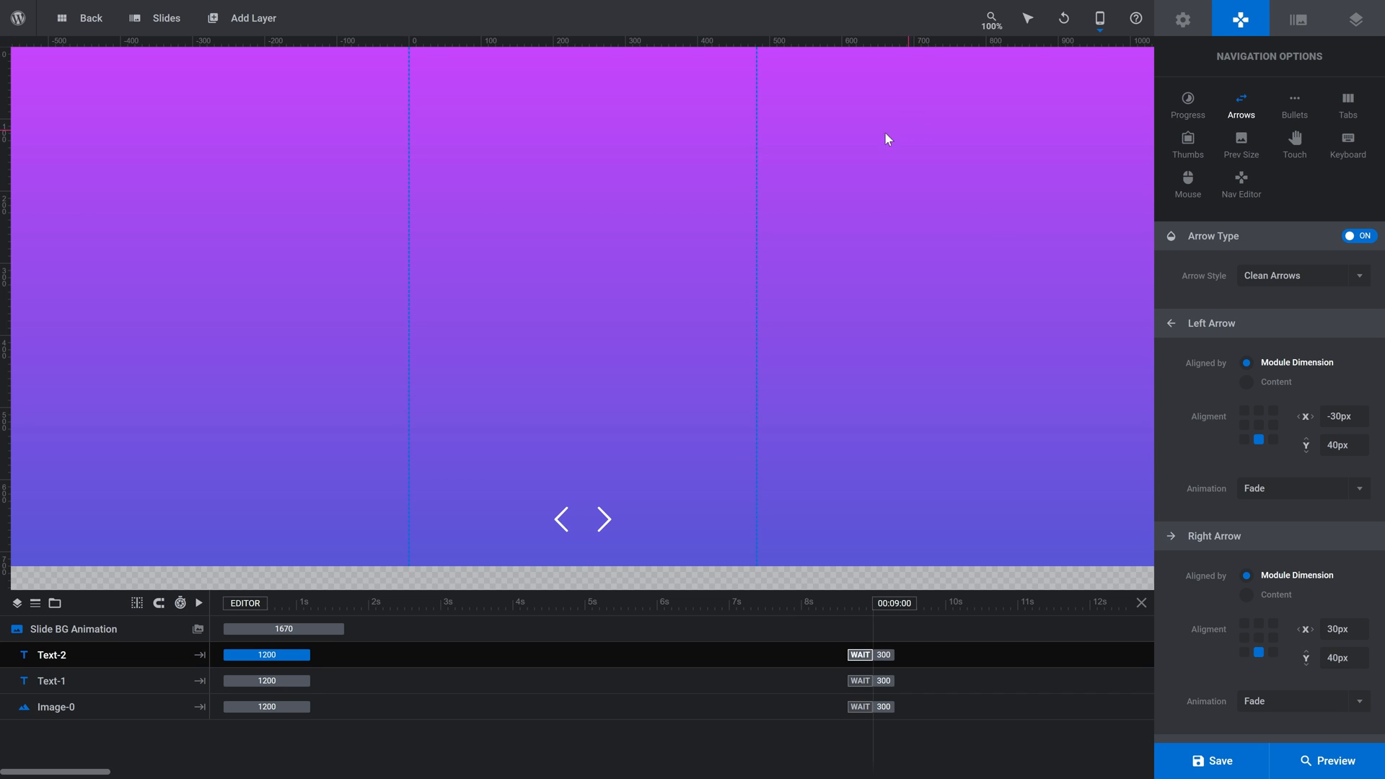
click(156, 17)
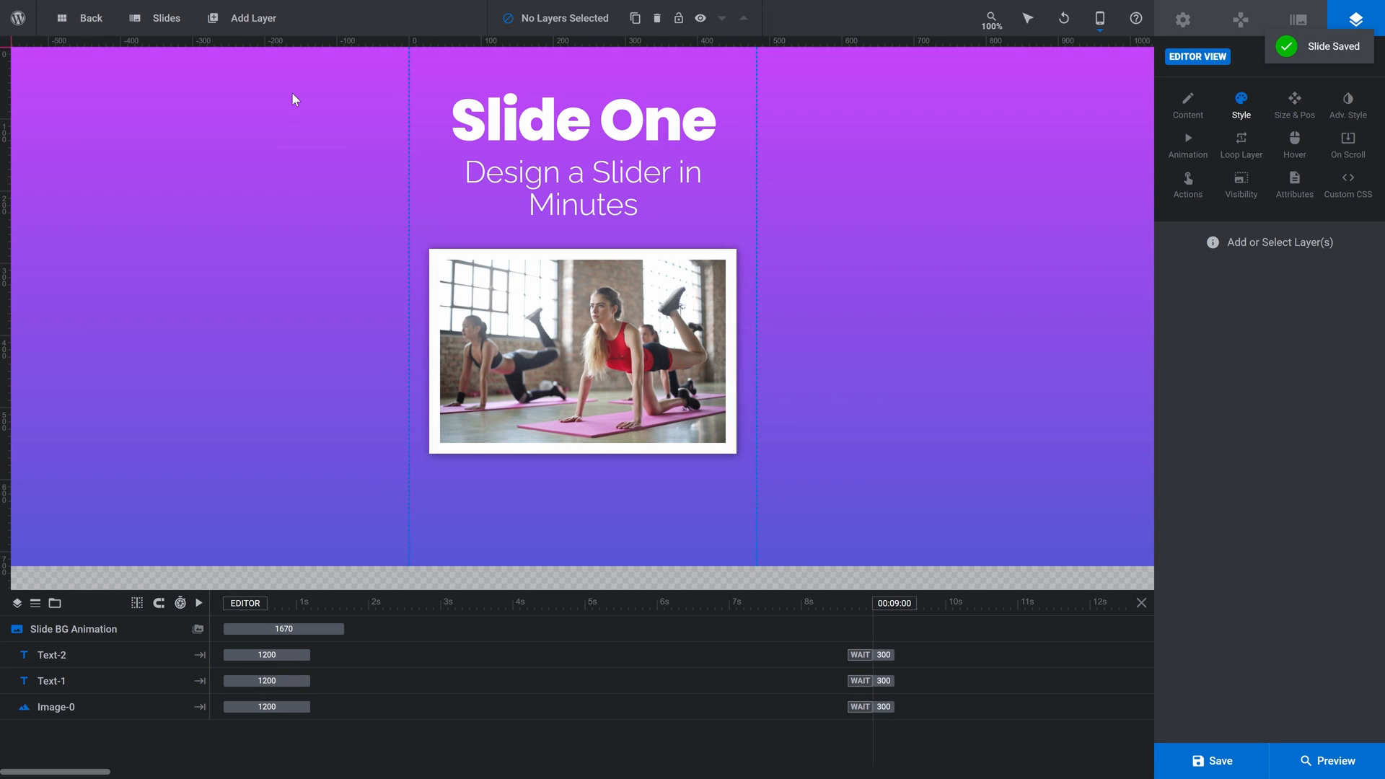
Step: Change the second slide's heading to 'Slide Two' and swap in a tattooed barbell-lifter photo
click(166, 17)
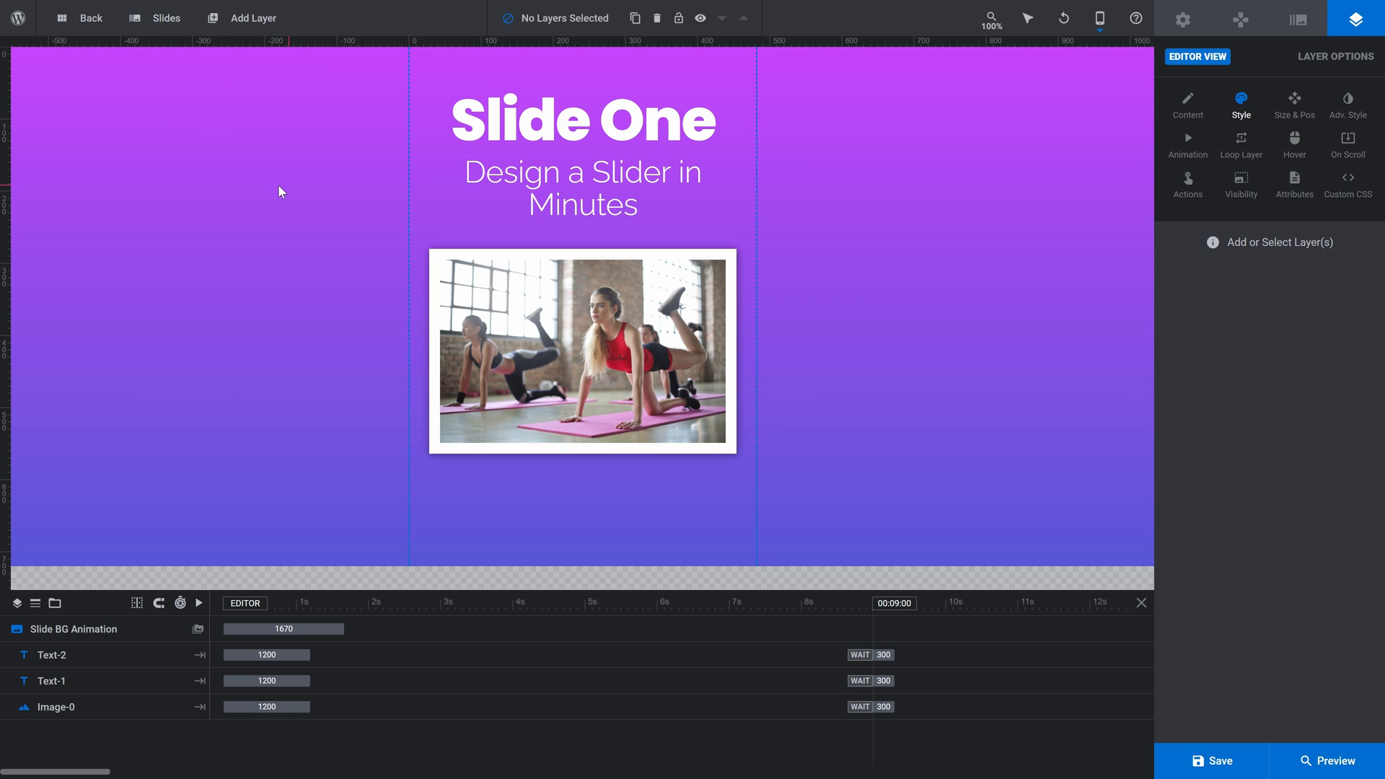
click(582, 119)
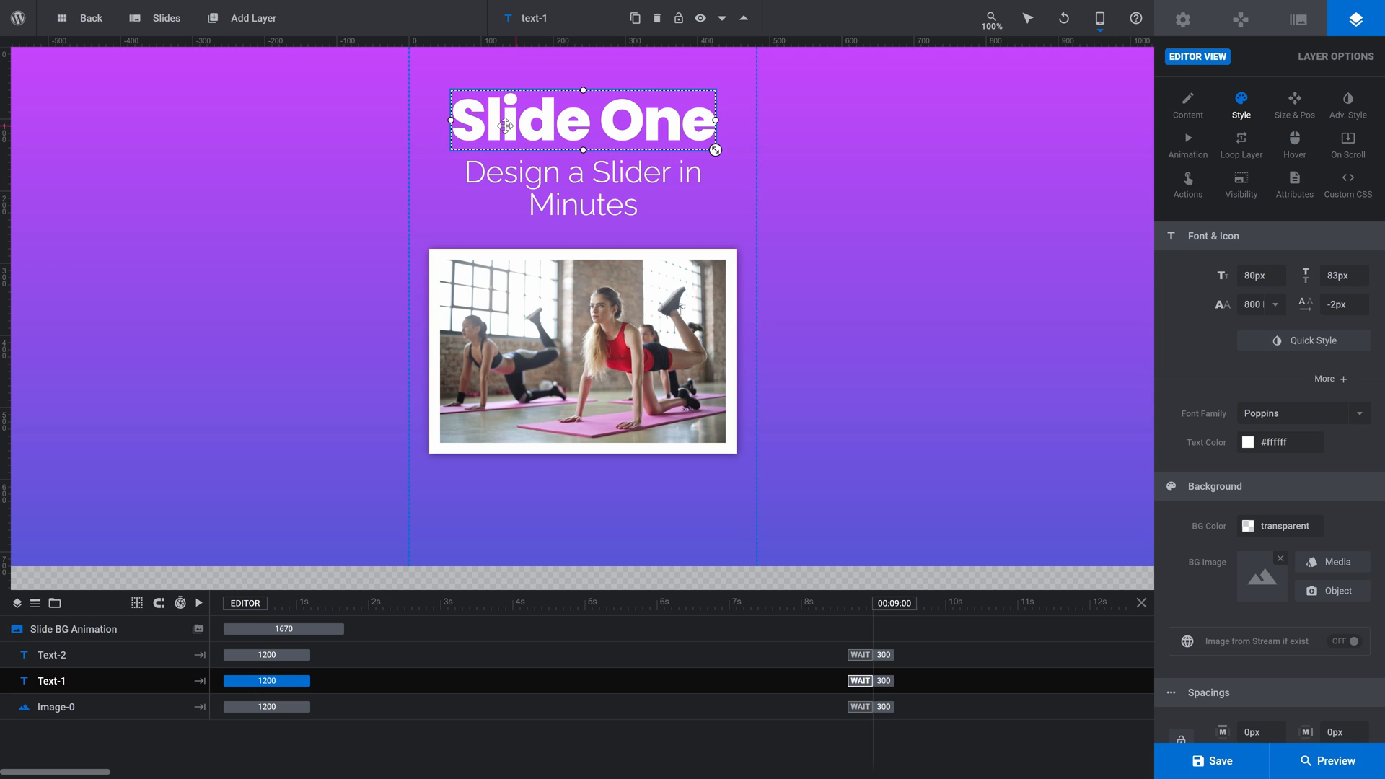
click(1188, 103)
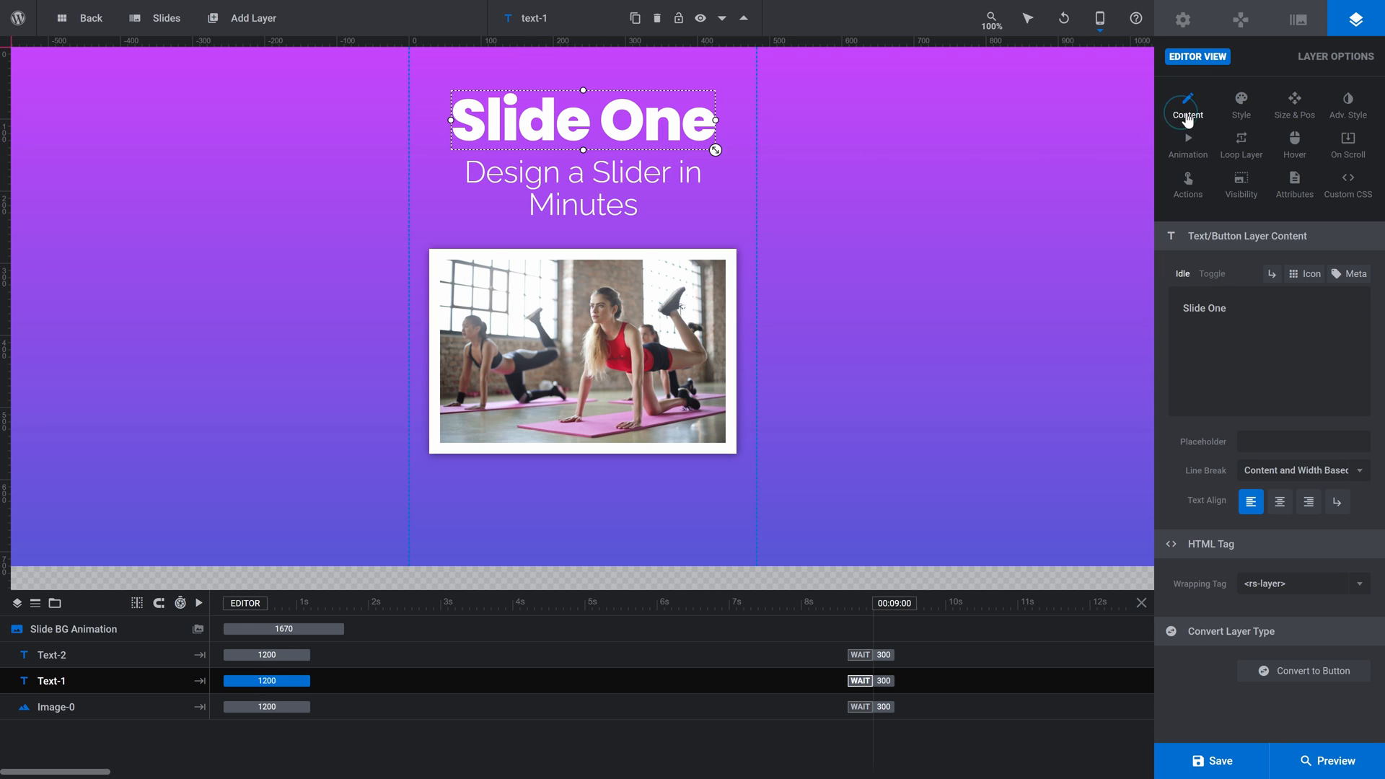
double_click(1216, 307)
text(Two)
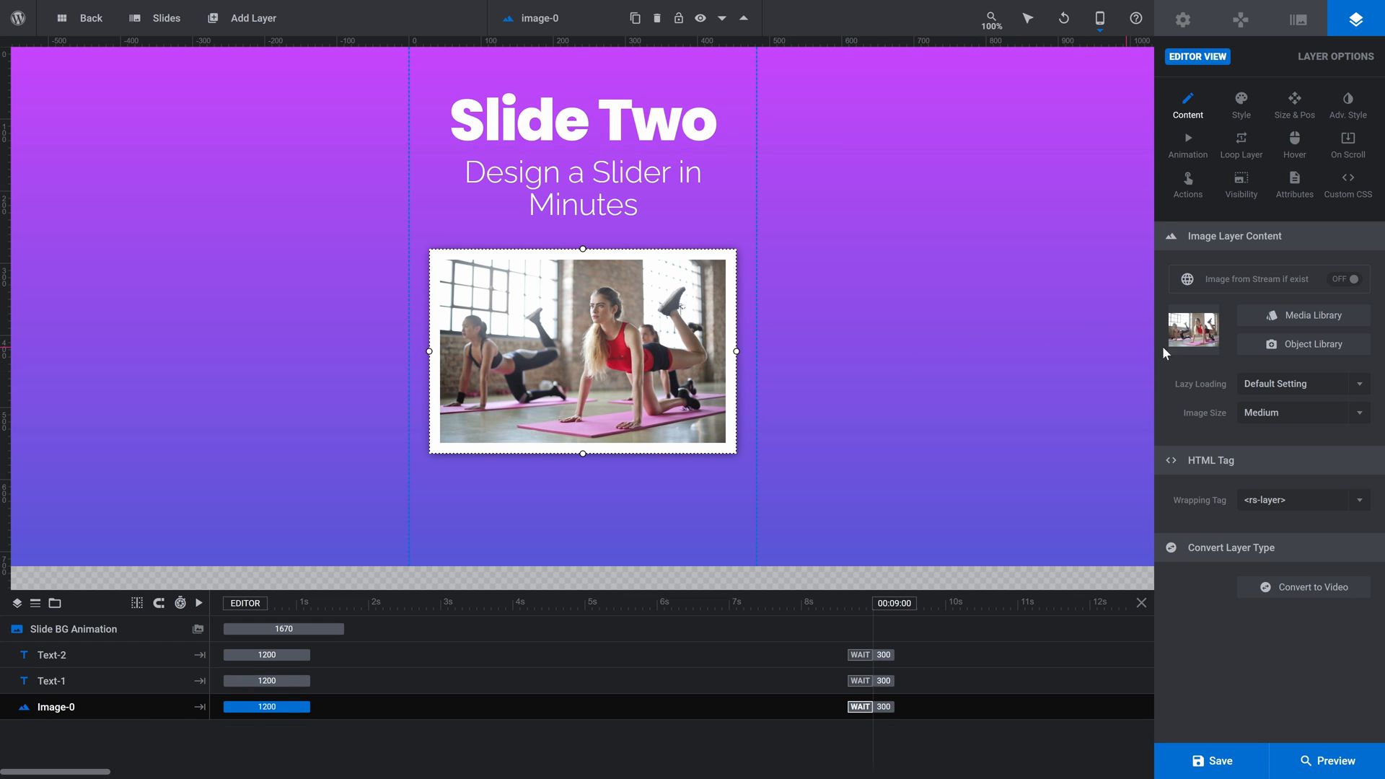
click(1304, 343)
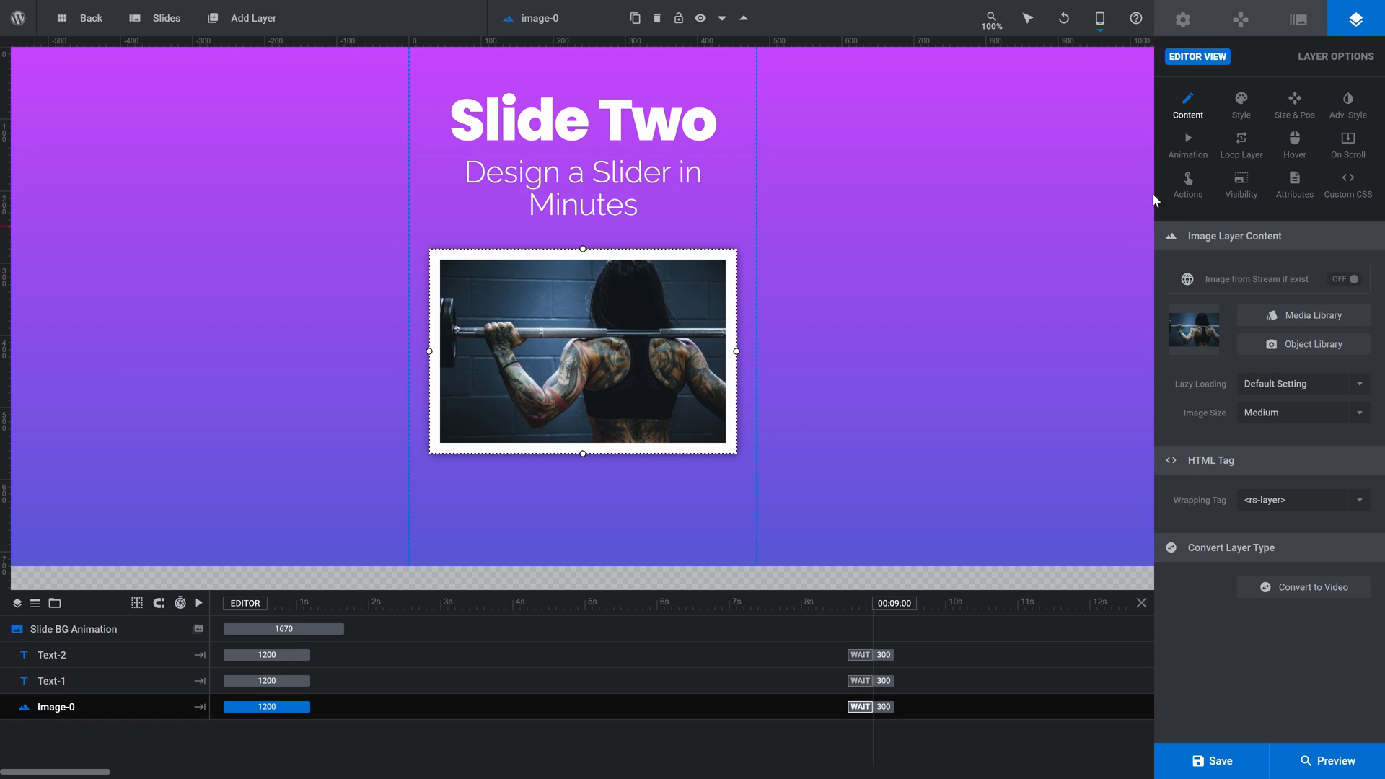
Step: Apply the cyan-to-blue gradient preset as Slide Two's background, then view the desktop layout
click(1299, 19)
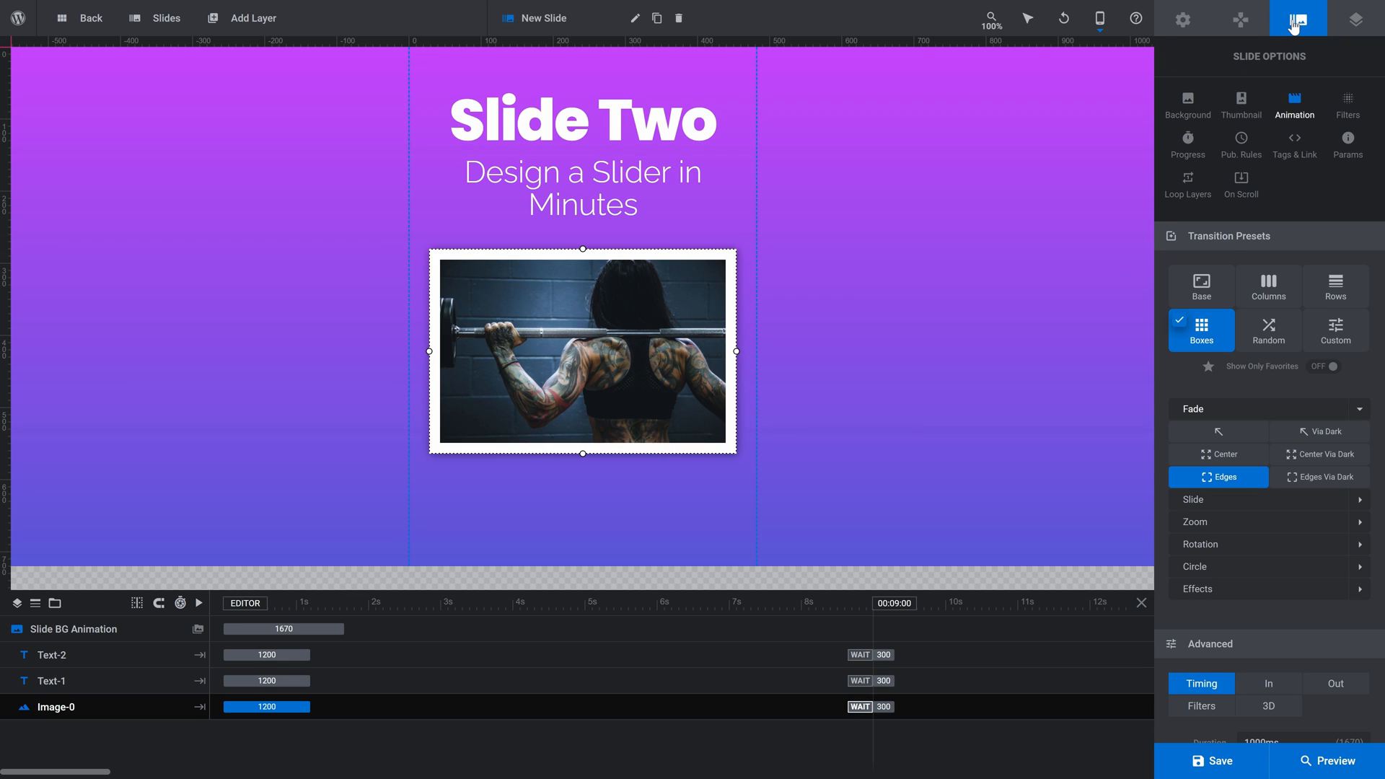
mouse_move(1188, 108)
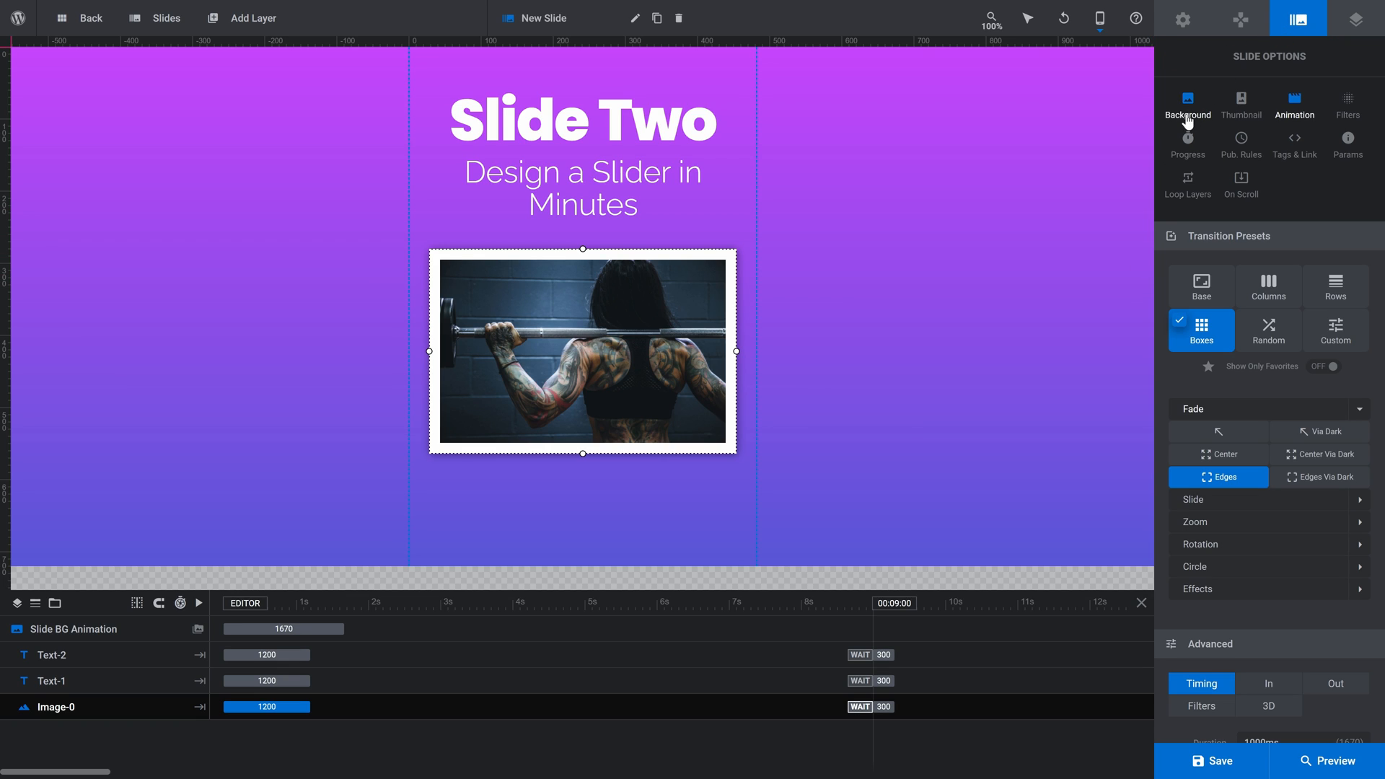
click(1188, 104)
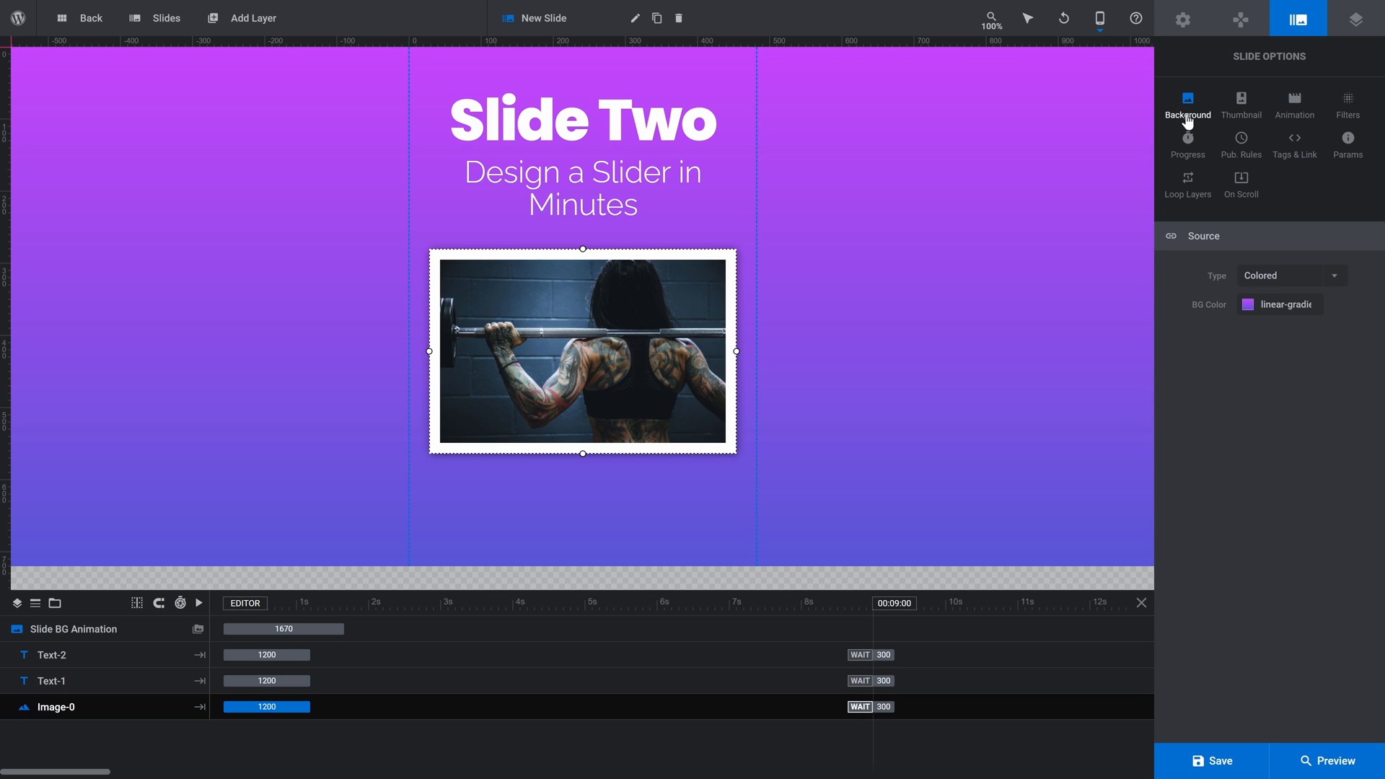
click(1252, 305)
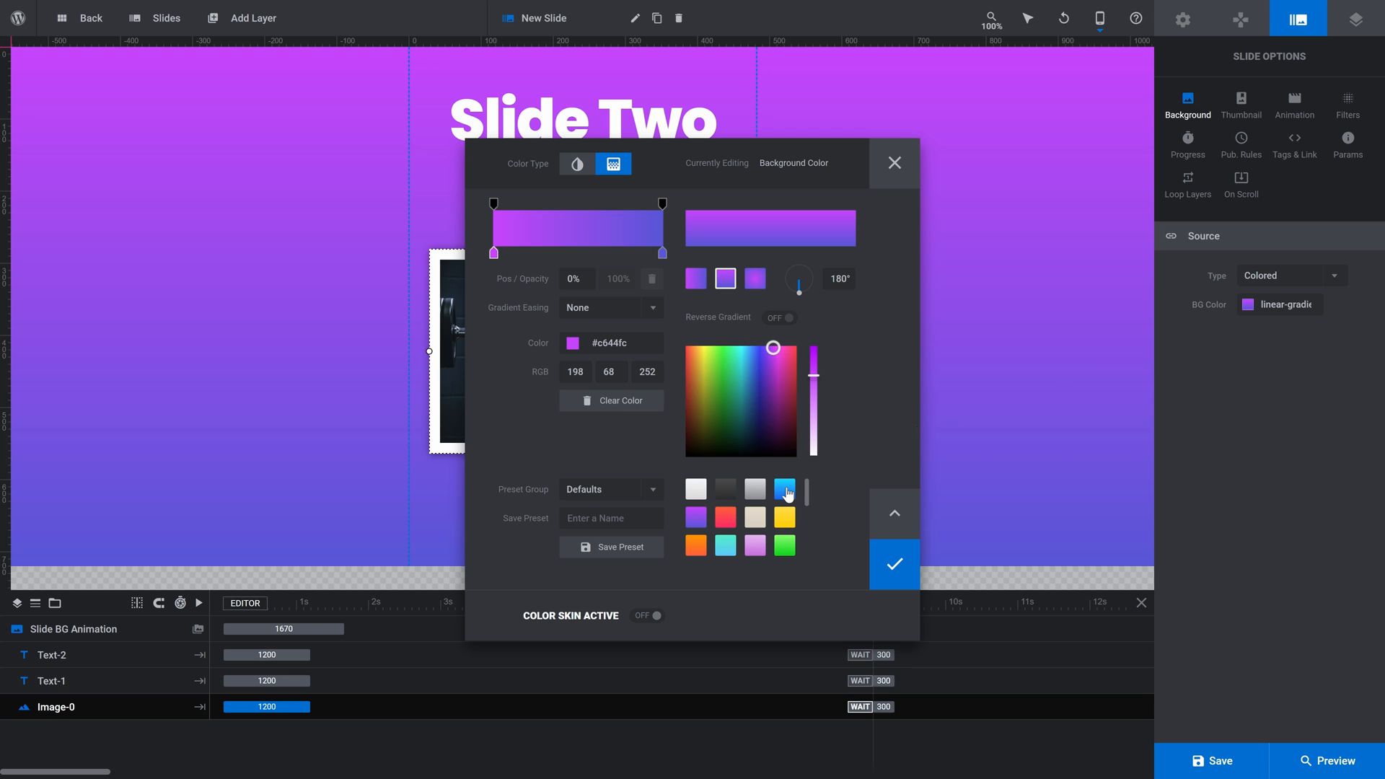
click(783, 489)
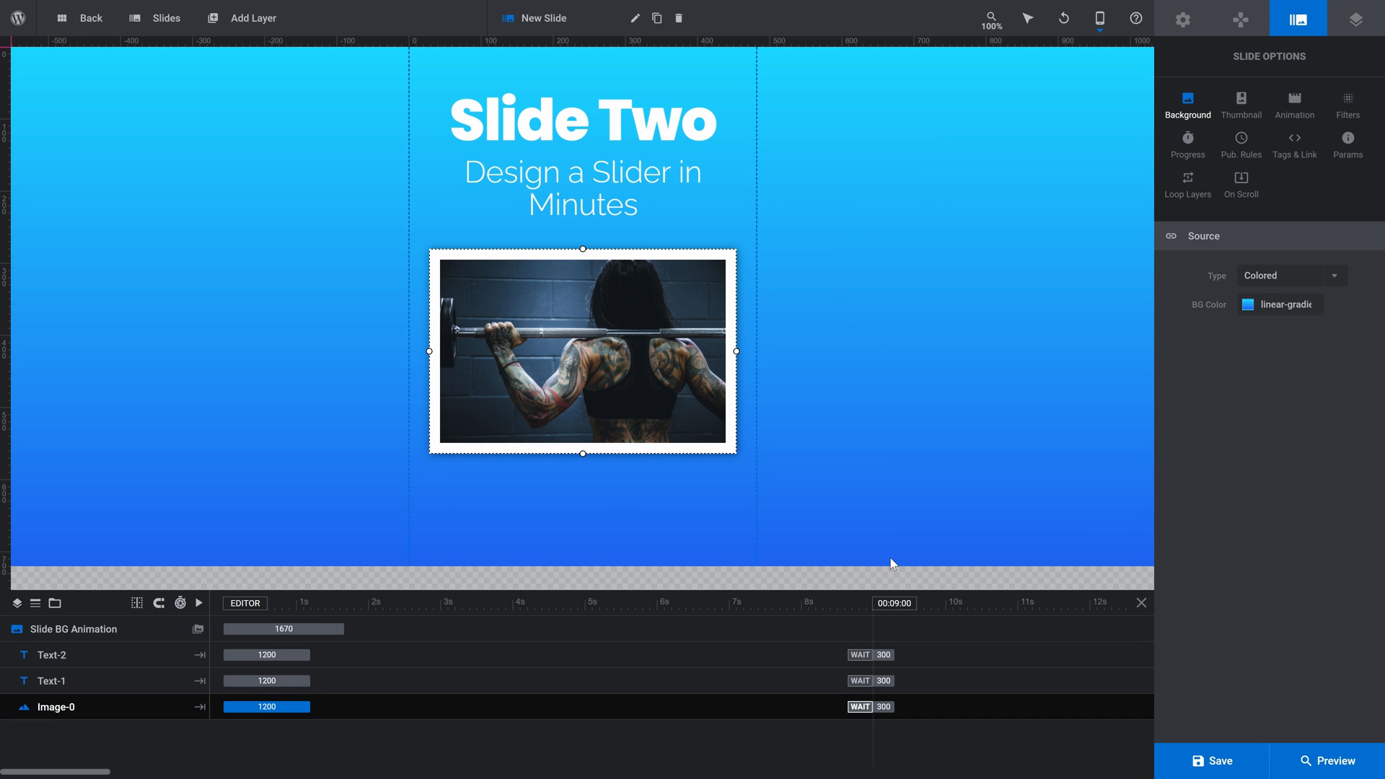
click(1100, 17)
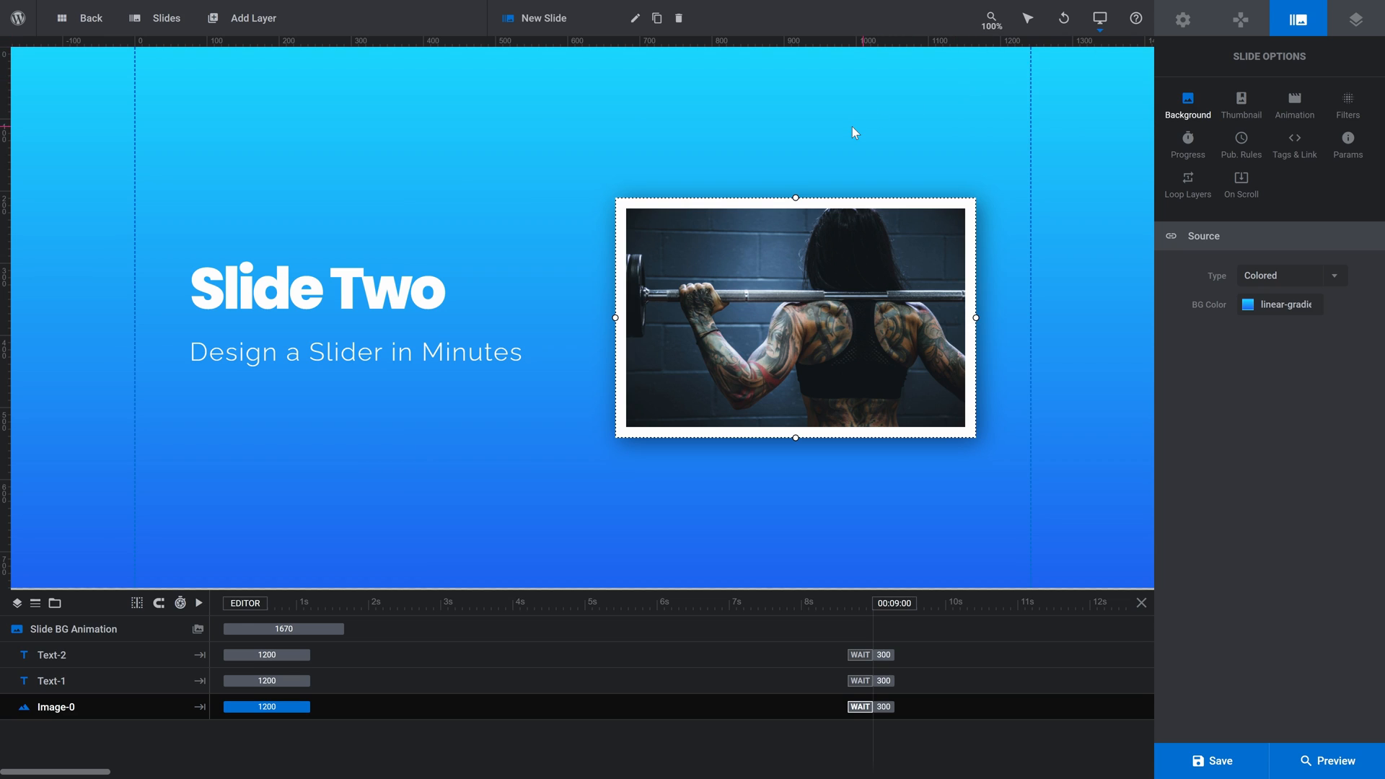
mouse_move(185, 81)
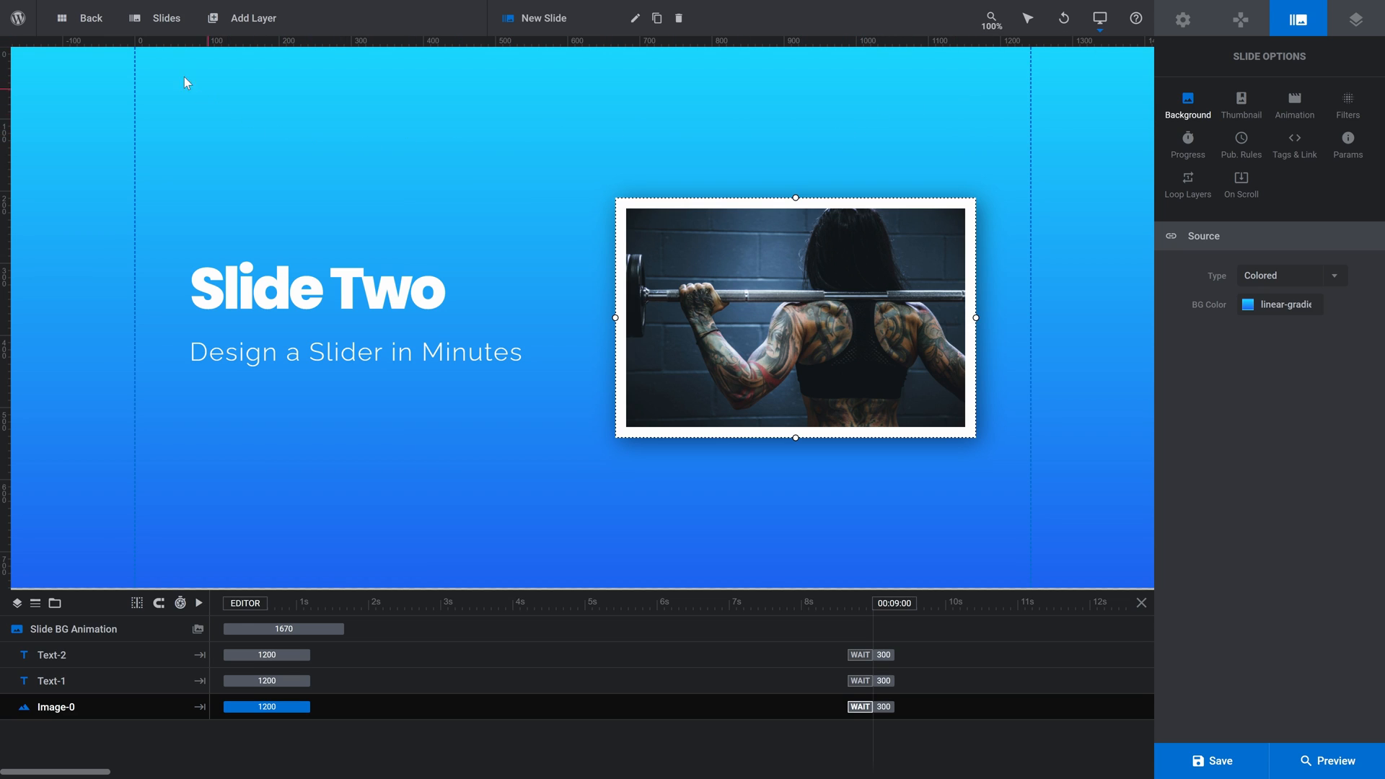
Step: Duplicate #2 New Slide from the Slides menu to create a third slide
click(166, 17)
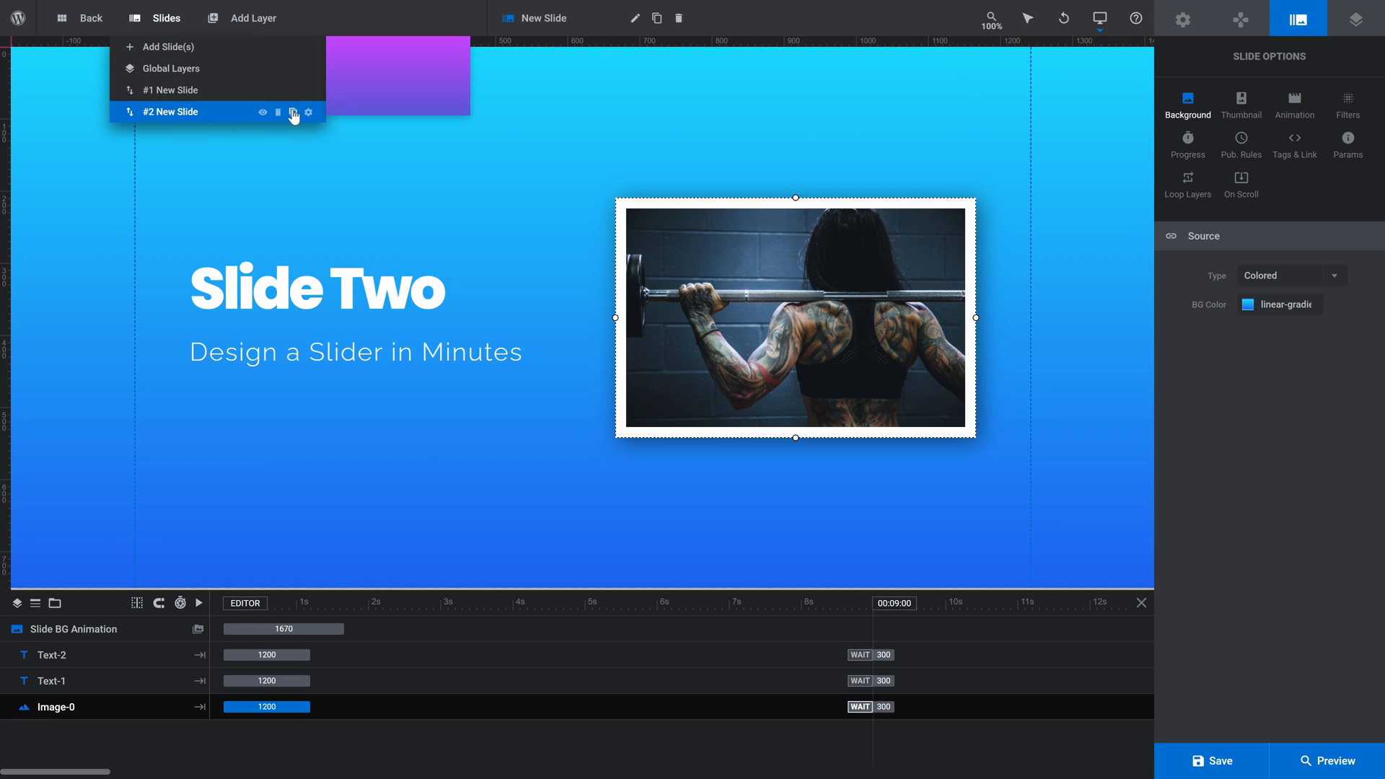
click(295, 112)
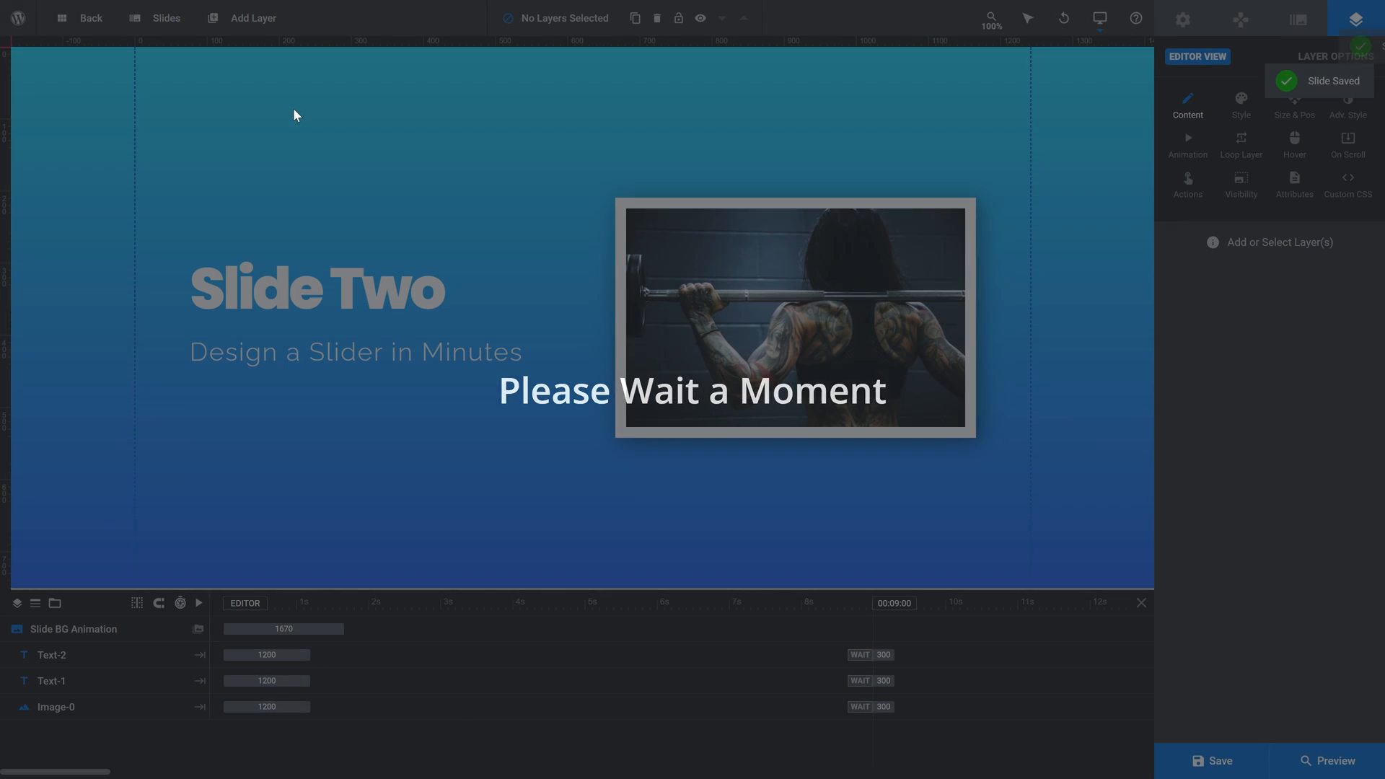
click(156, 17)
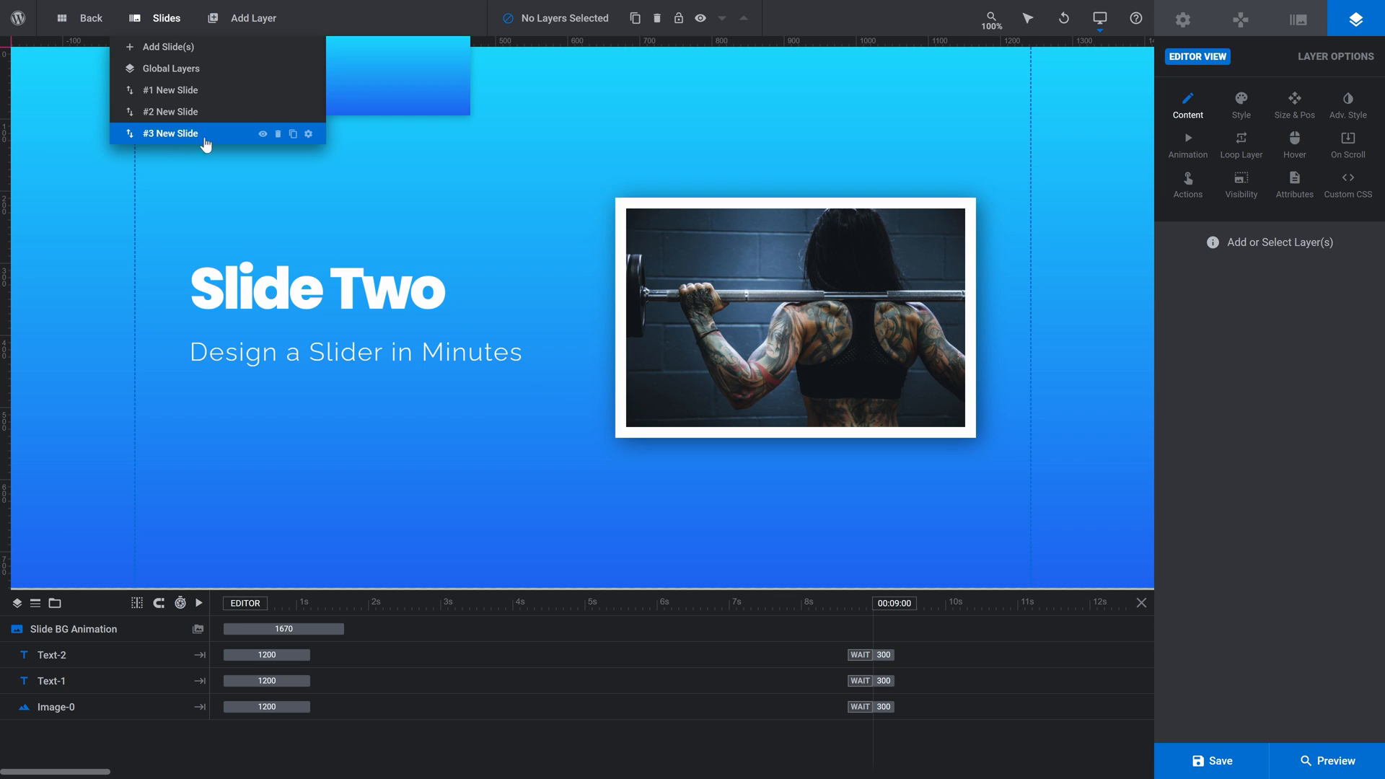
Step: Retitle #3 New Slide's heading 'Slide Three' and swap in a dumbbell-row gym photo
click(316, 287)
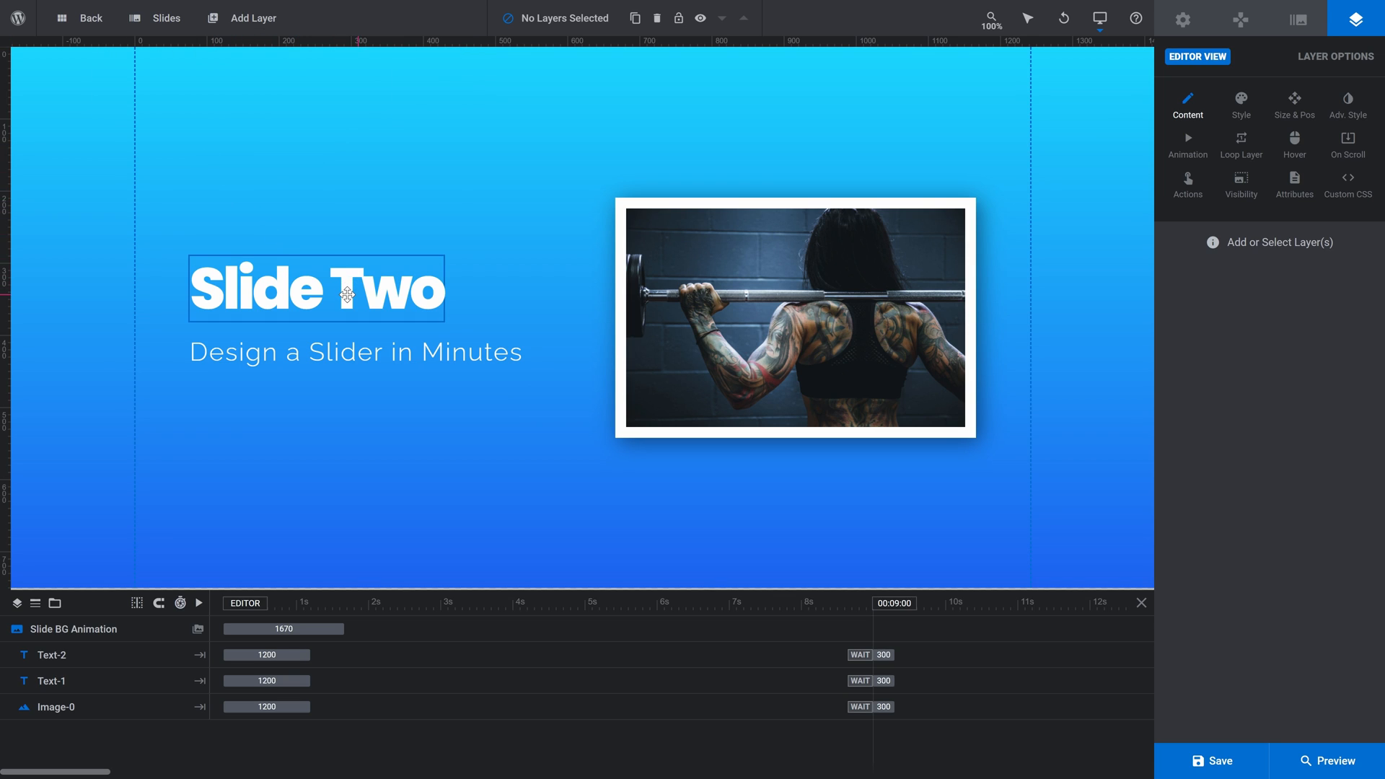
click(315, 287)
text(hree)
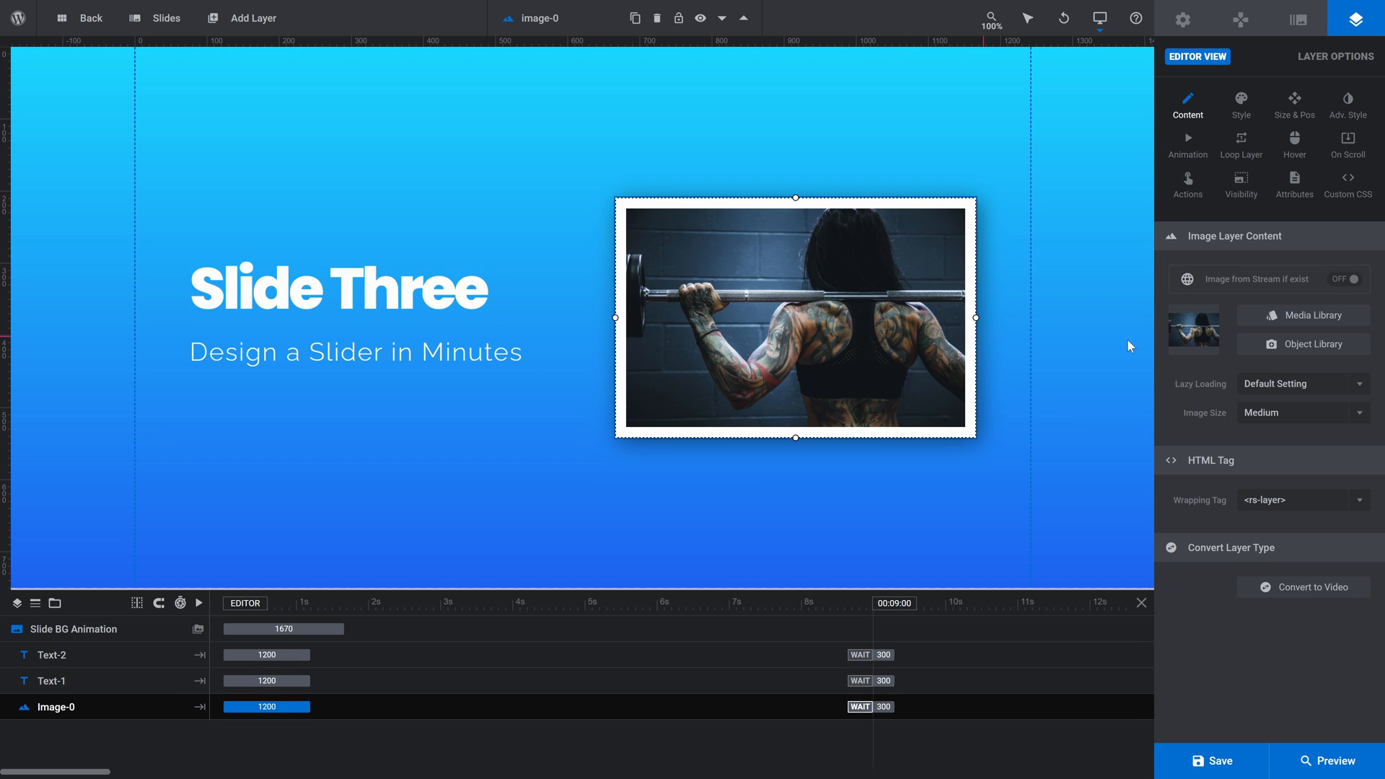
click(1303, 343)
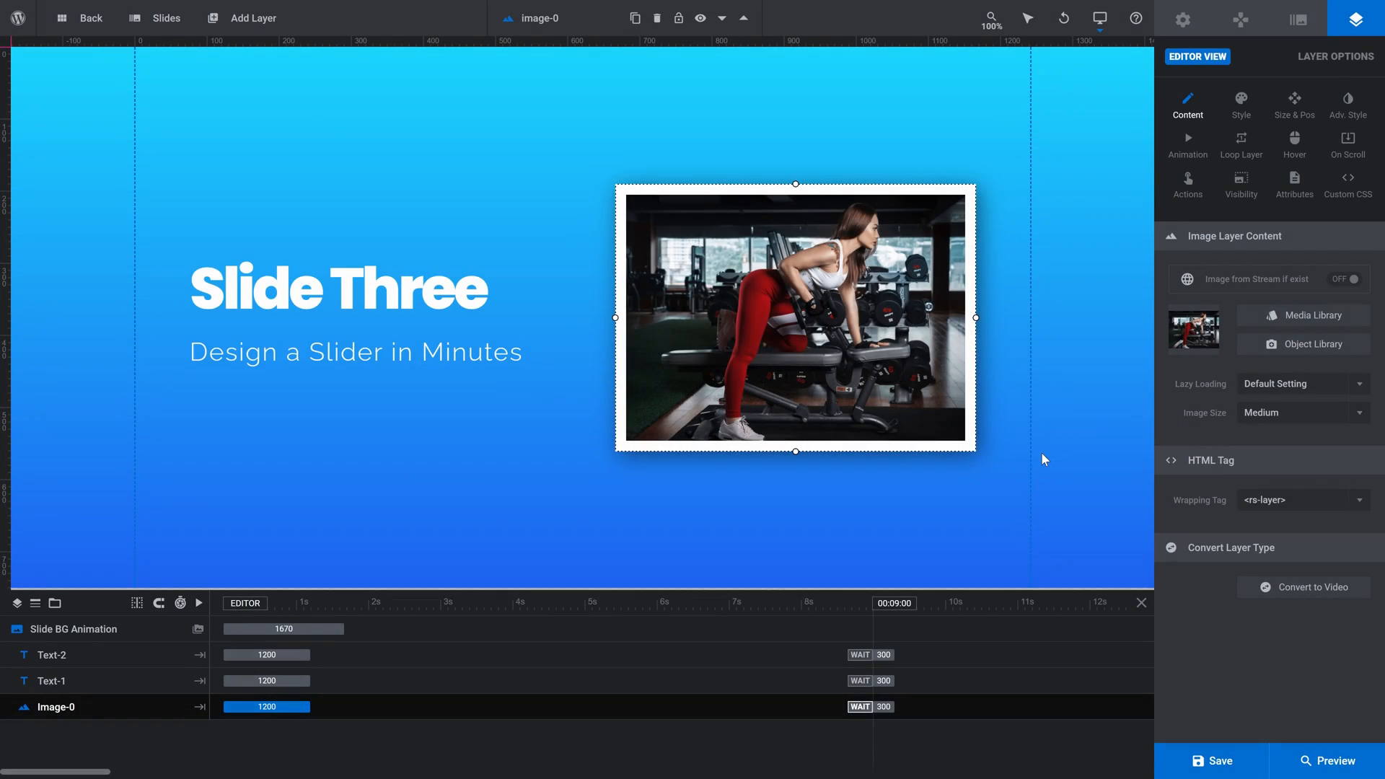
Step: Apply the purple-to-red gradient preset as Slide Three's background colour
click(1298, 19)
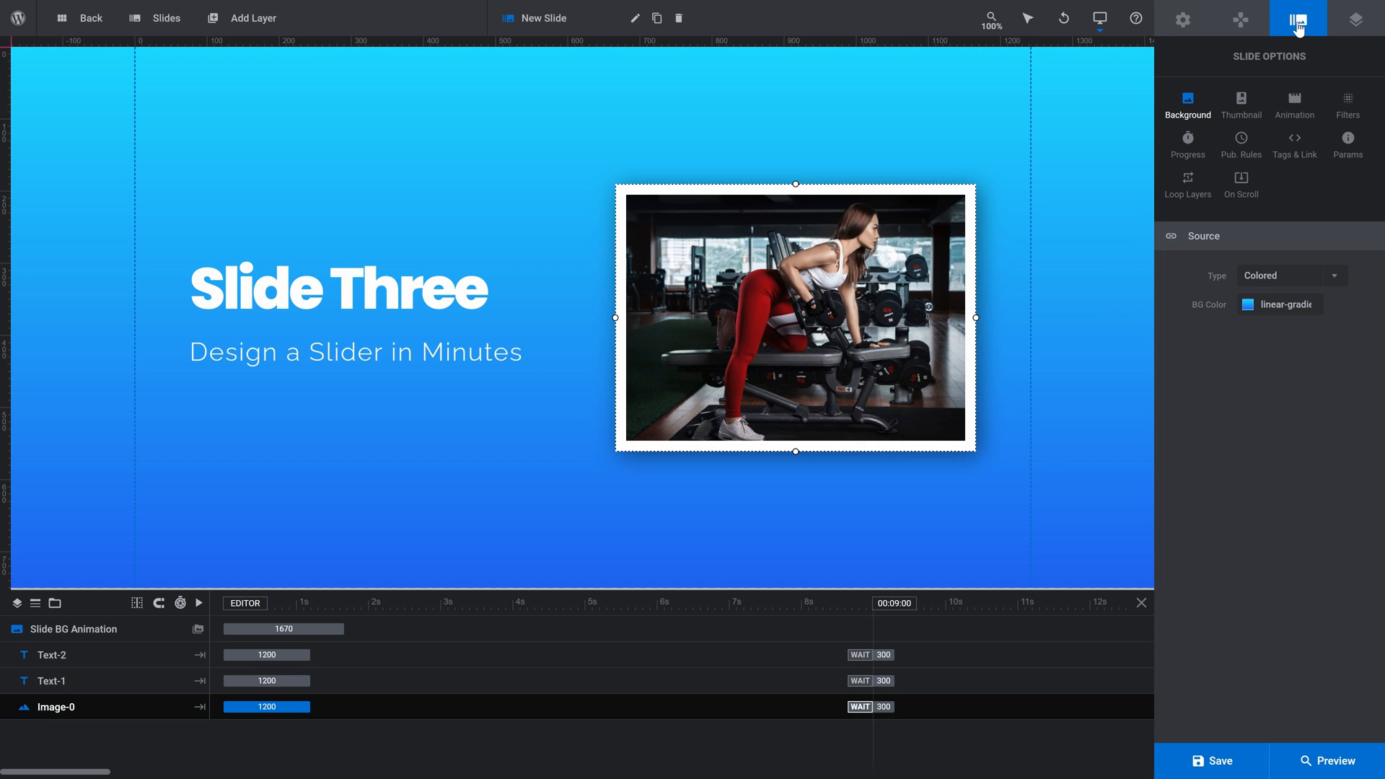
click(1251, 304)
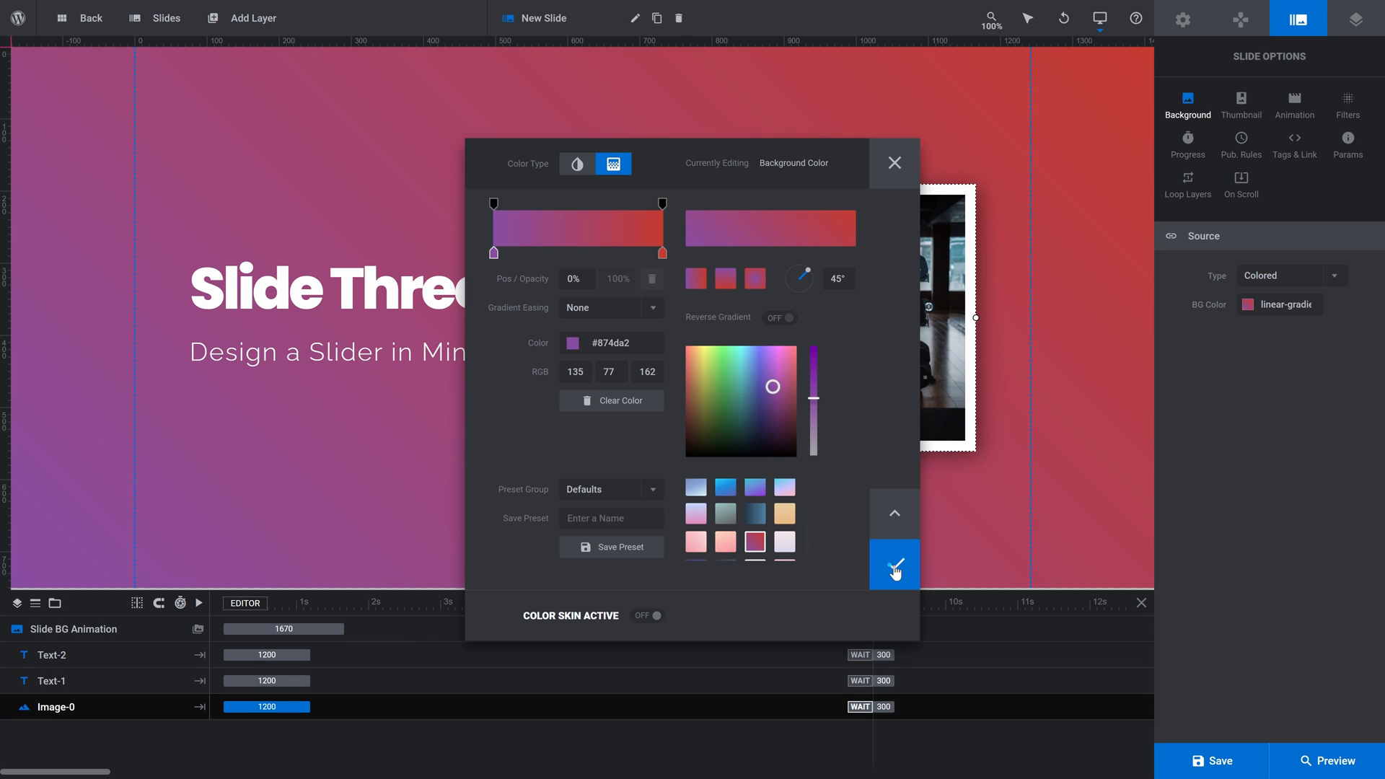
click(894, 565)
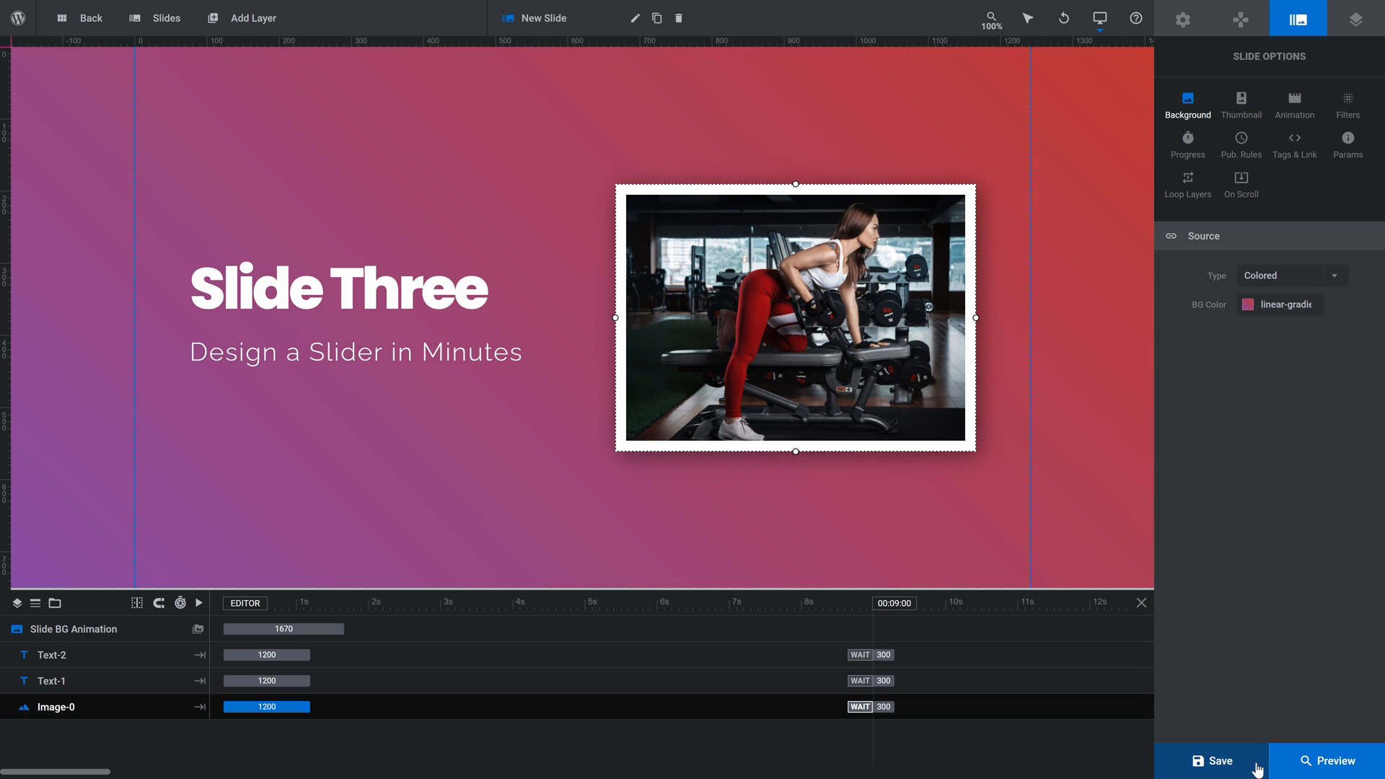
Step: Save, then preview the slider and advance through its three slides
click(1220, 761)
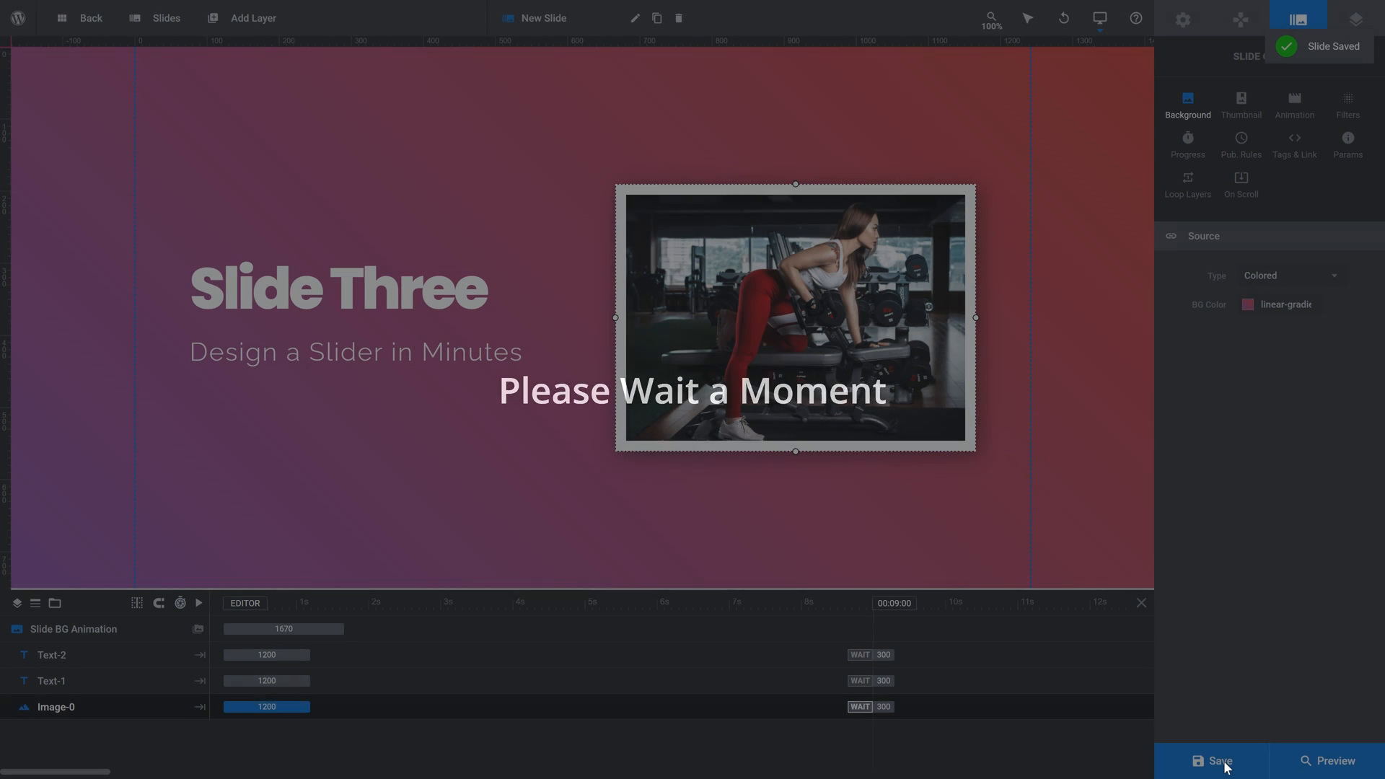
click(1327, 760)
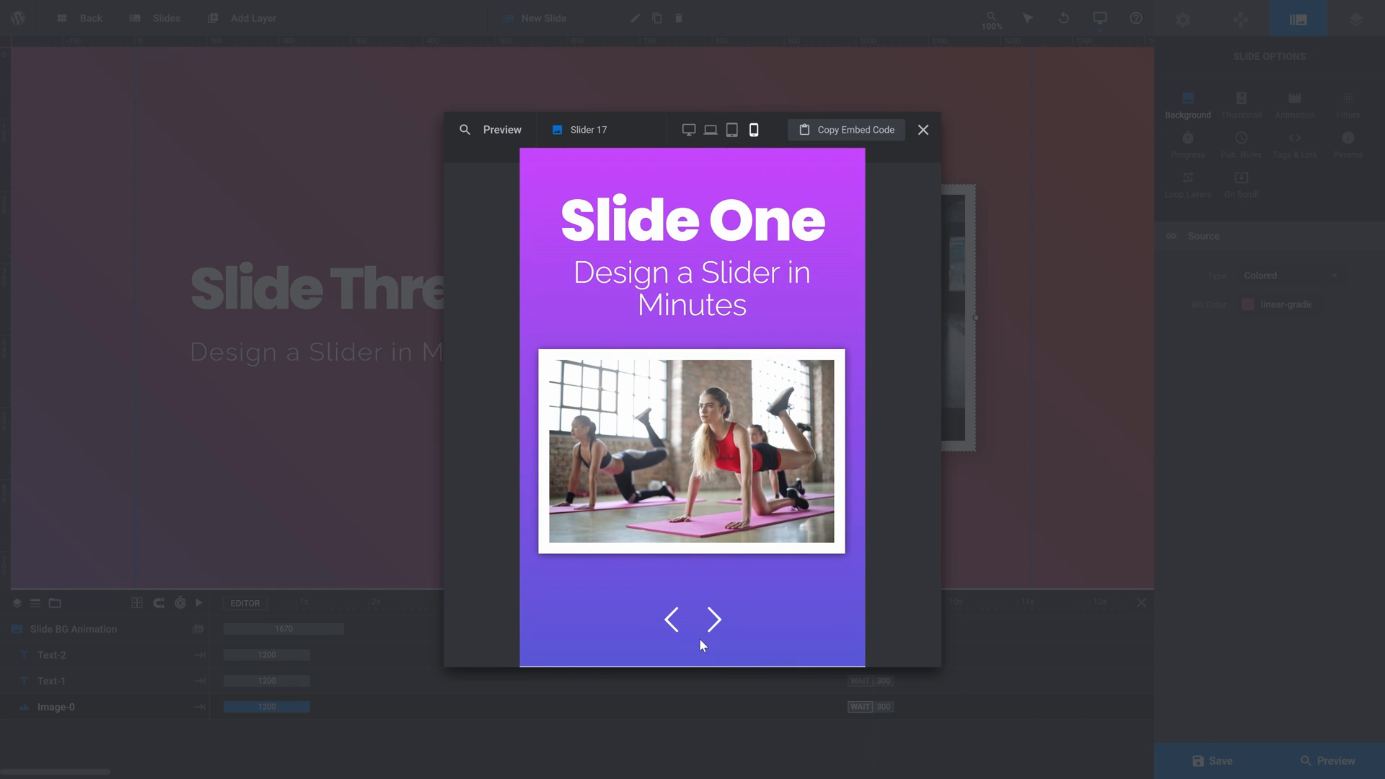
click(715, 619)
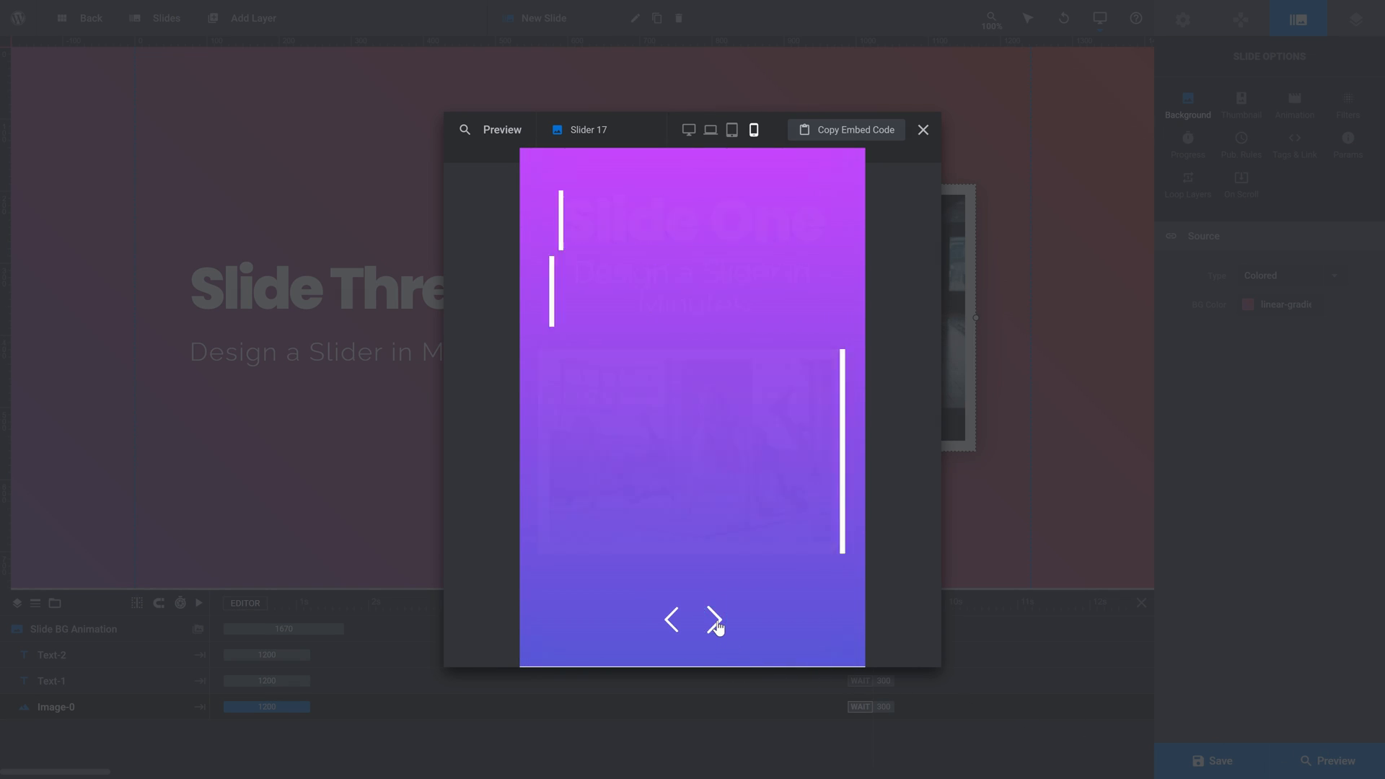
click(716, 619)
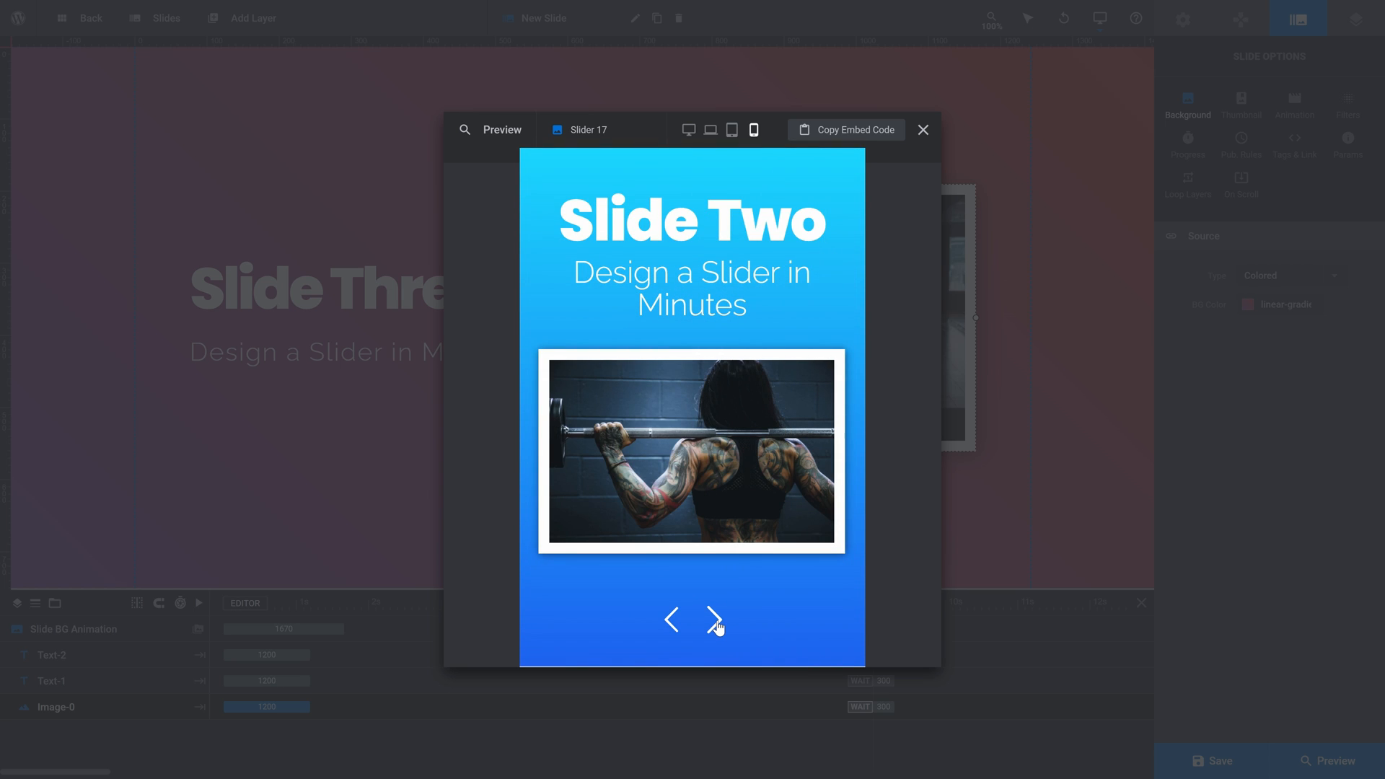
click(713, 619)
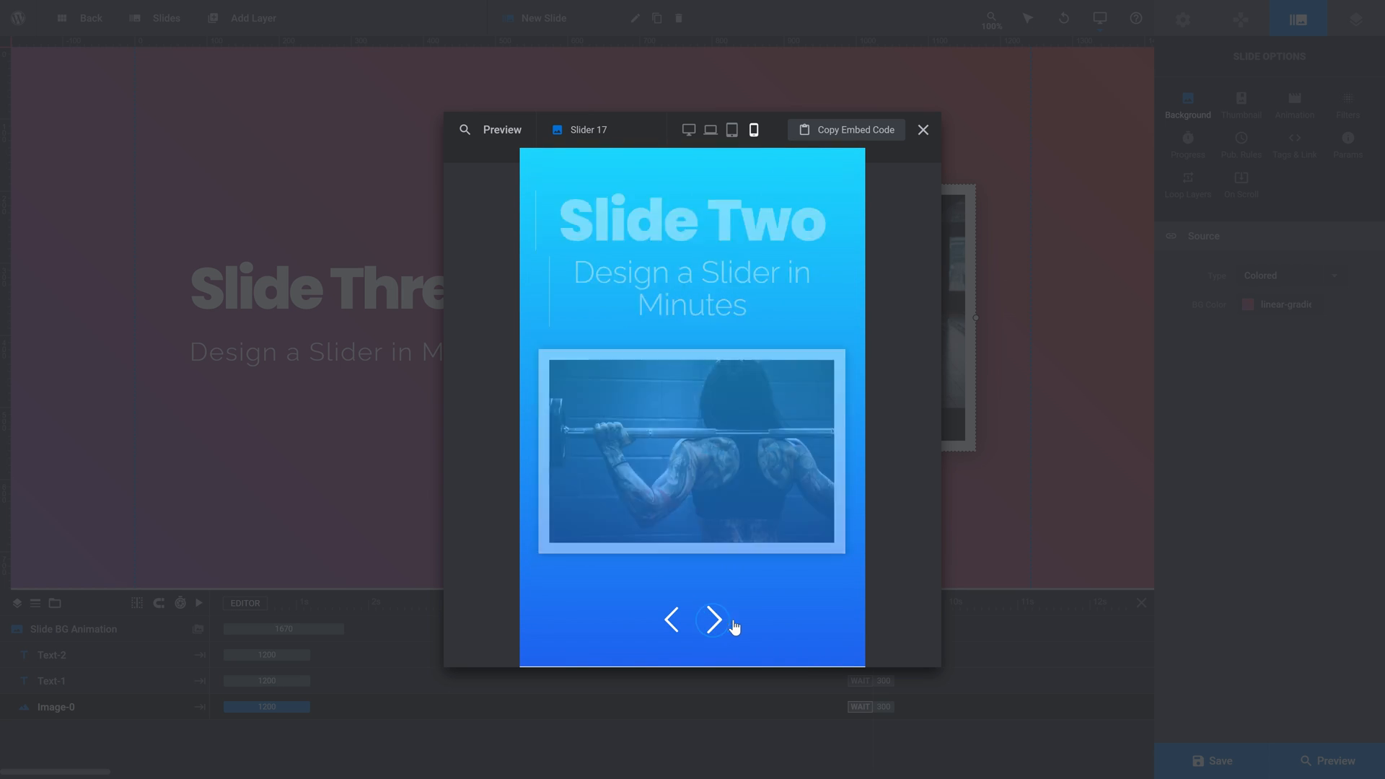
click(713, 619)
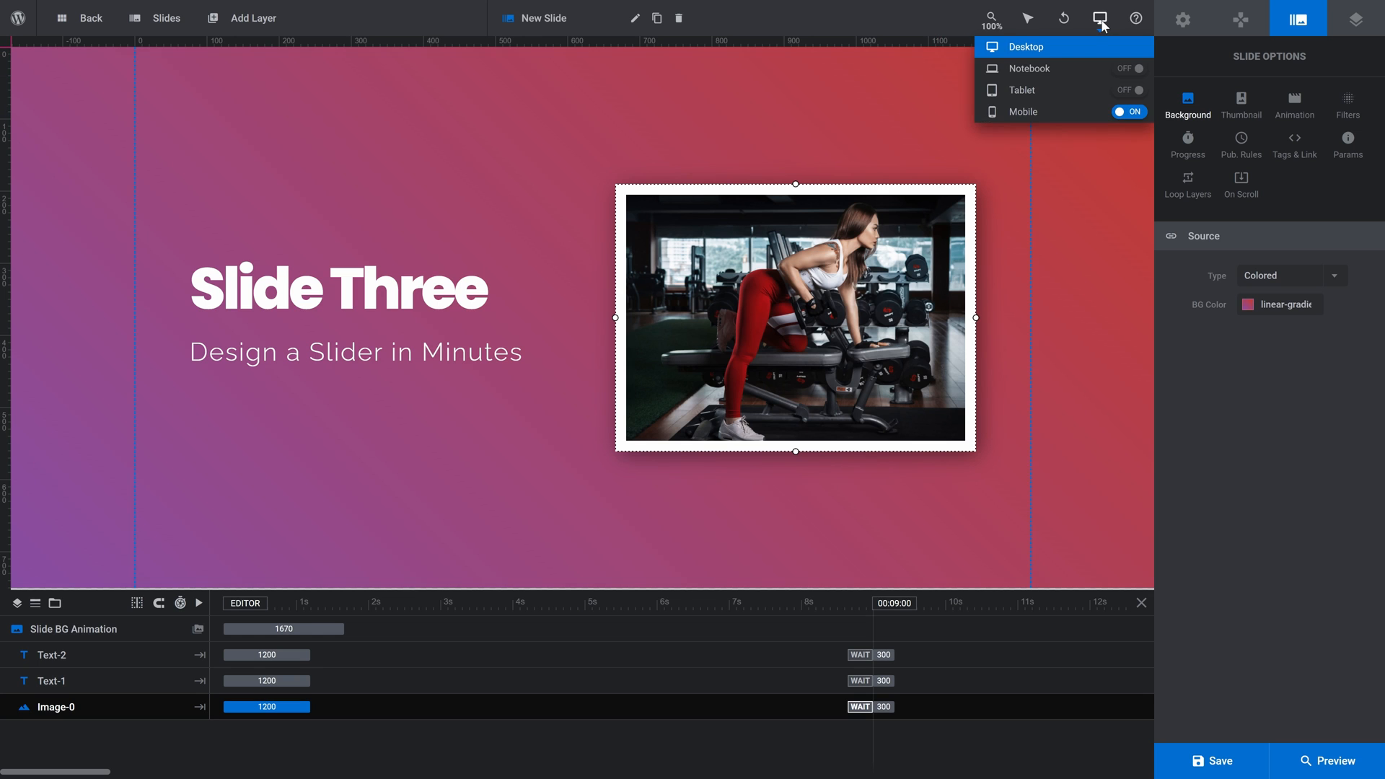
Step: Preview again through to Slide Three, close the preview, and save the changes
click(1333, 760)
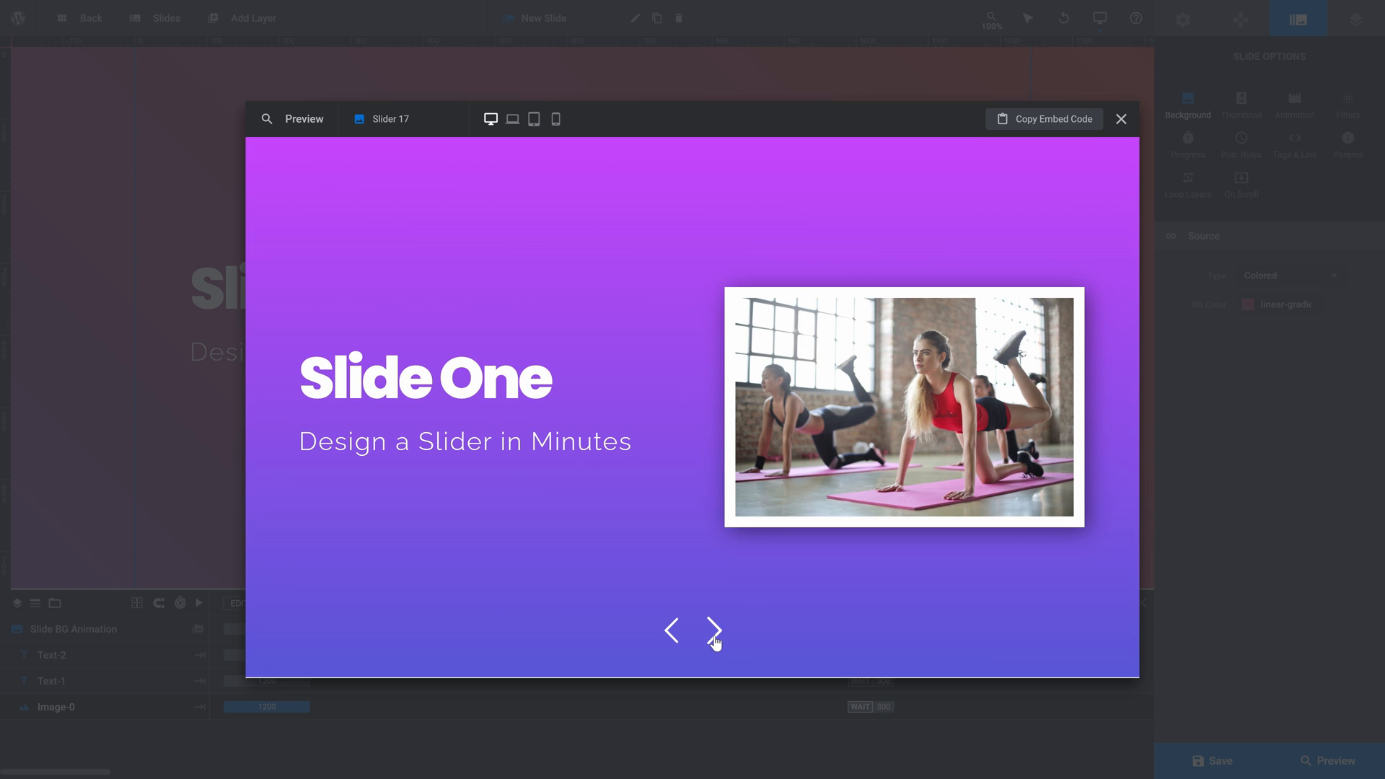
click(714, 630)
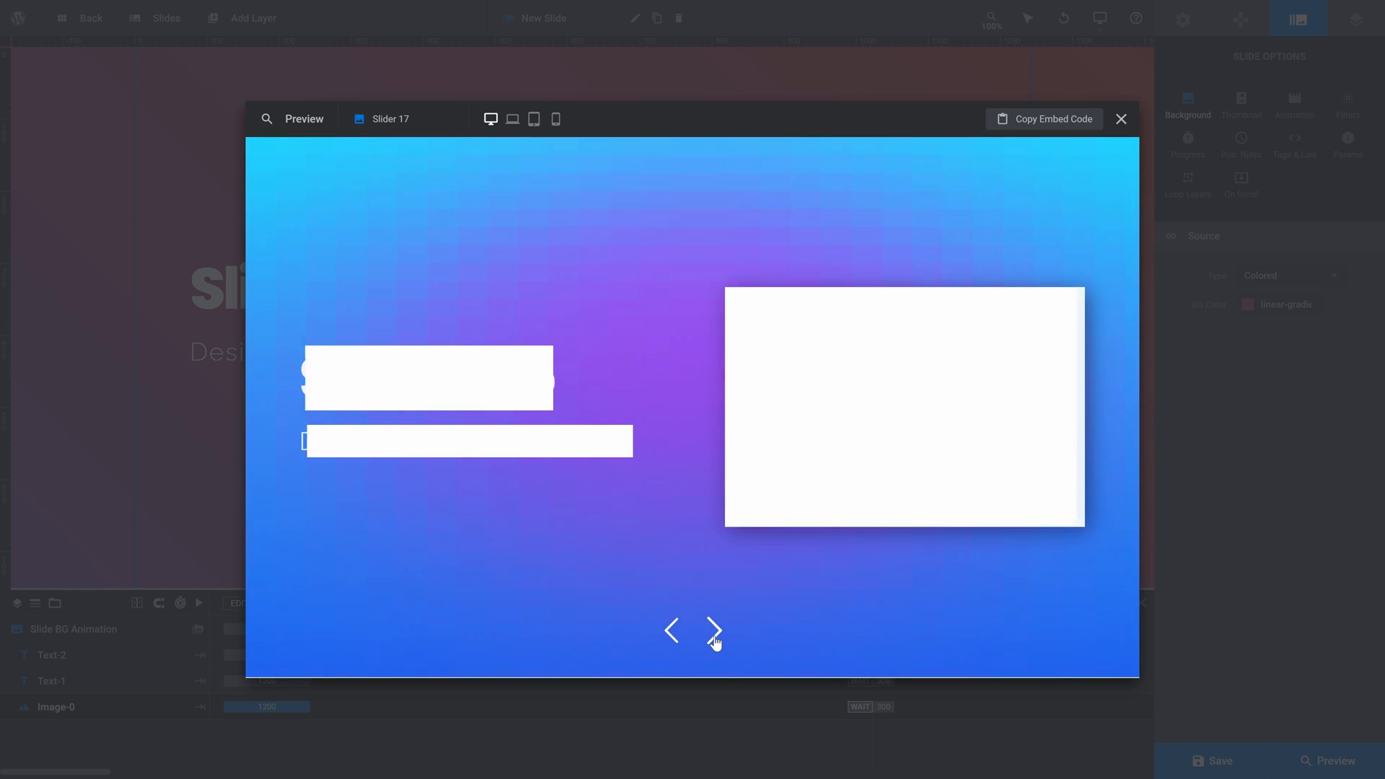
click(716, 631)
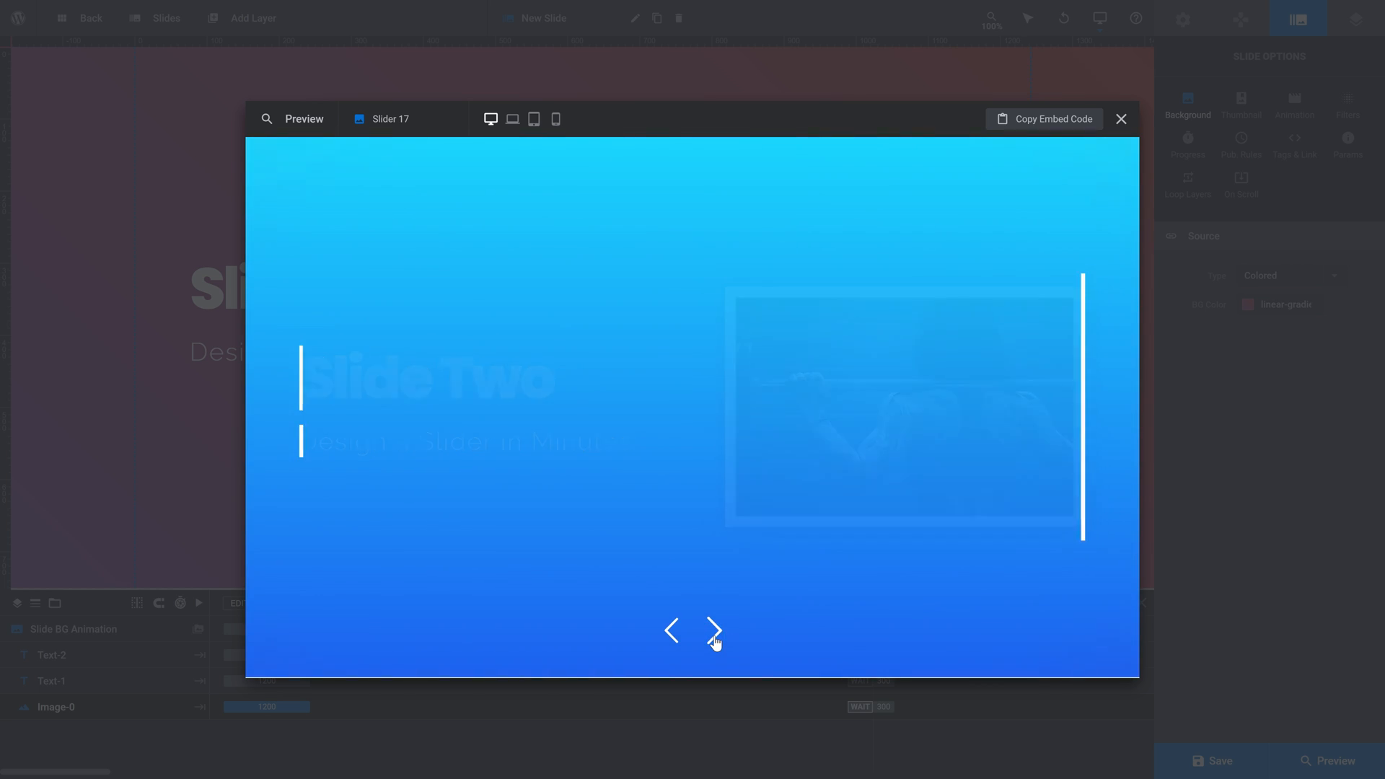
click(714, 630)
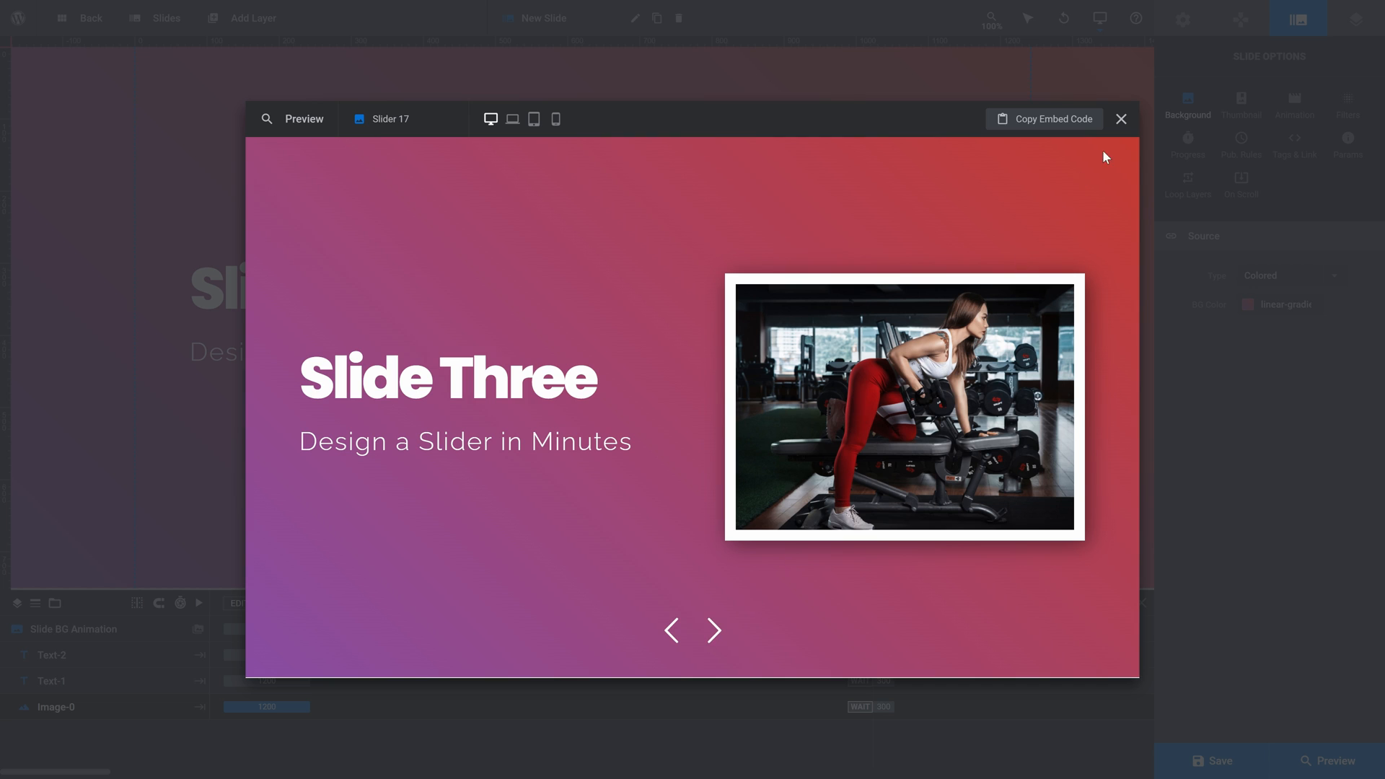
click(1121, 120)
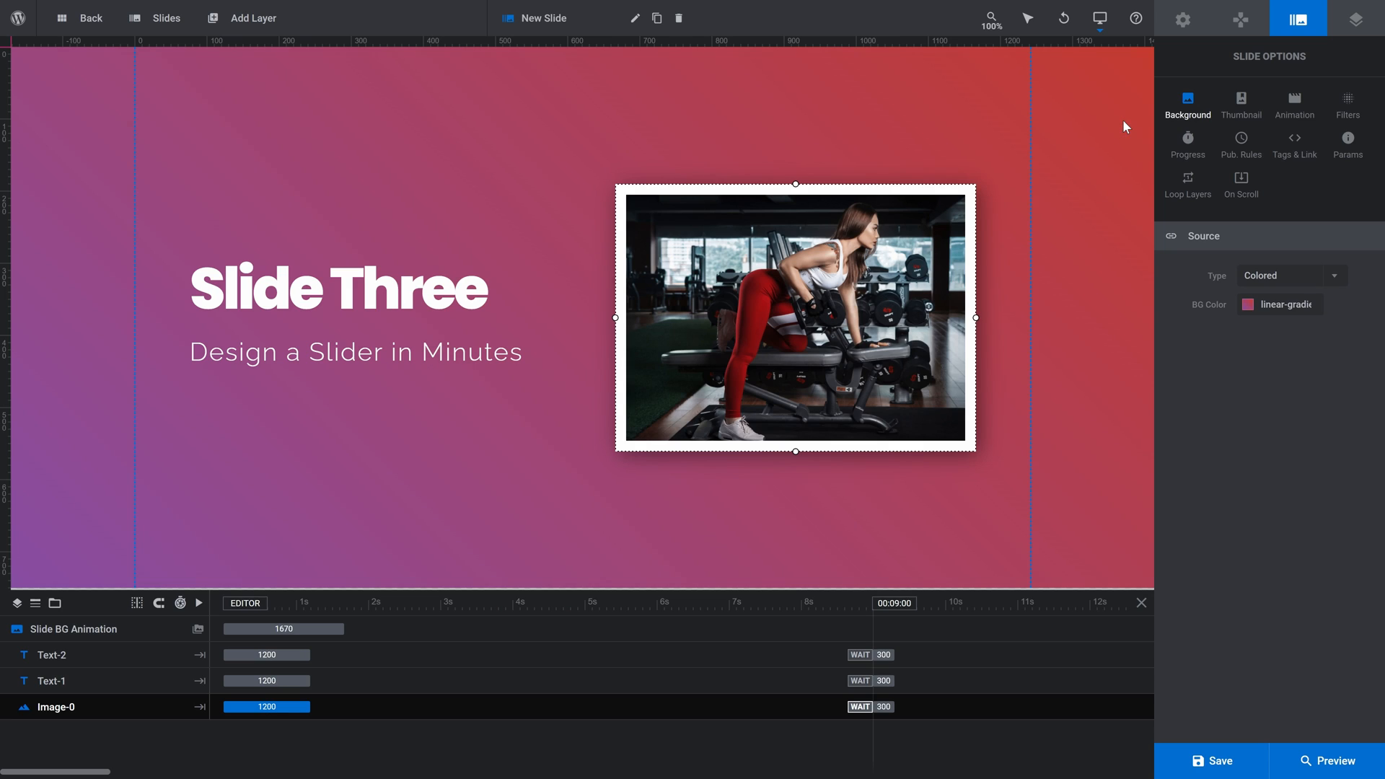
click(1218, 761)
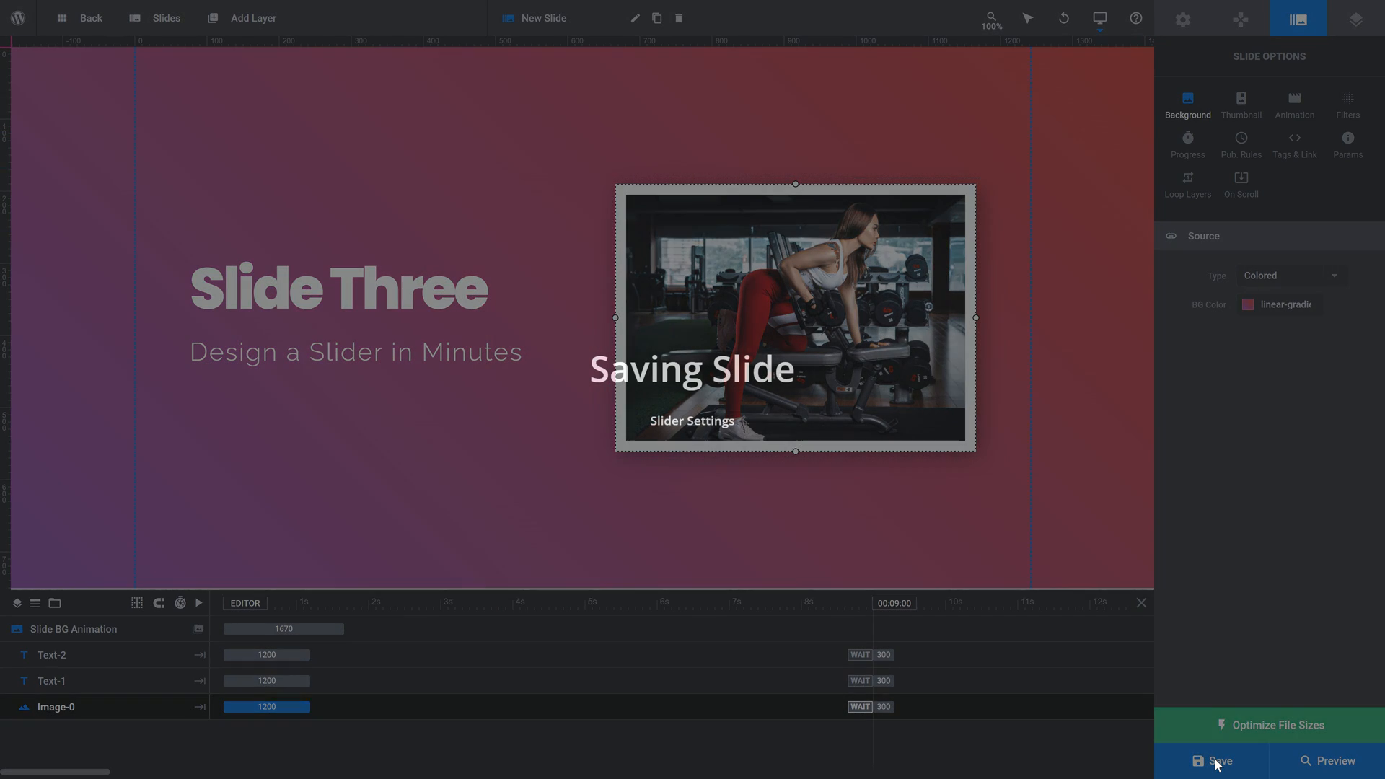
click(1217, 761)
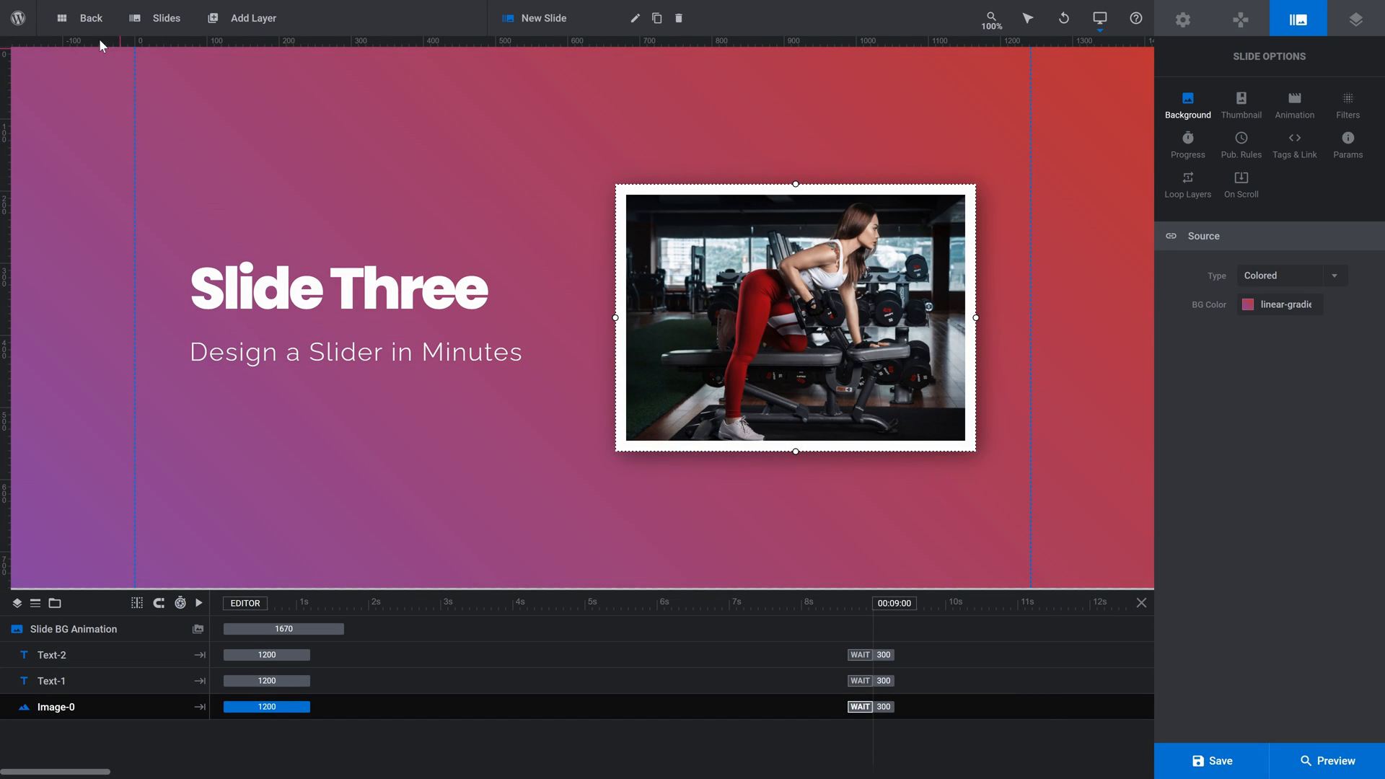
Step: Rename the Slider 17 module to 'Basic Slider #1' on the modules overview
click(89, 17)
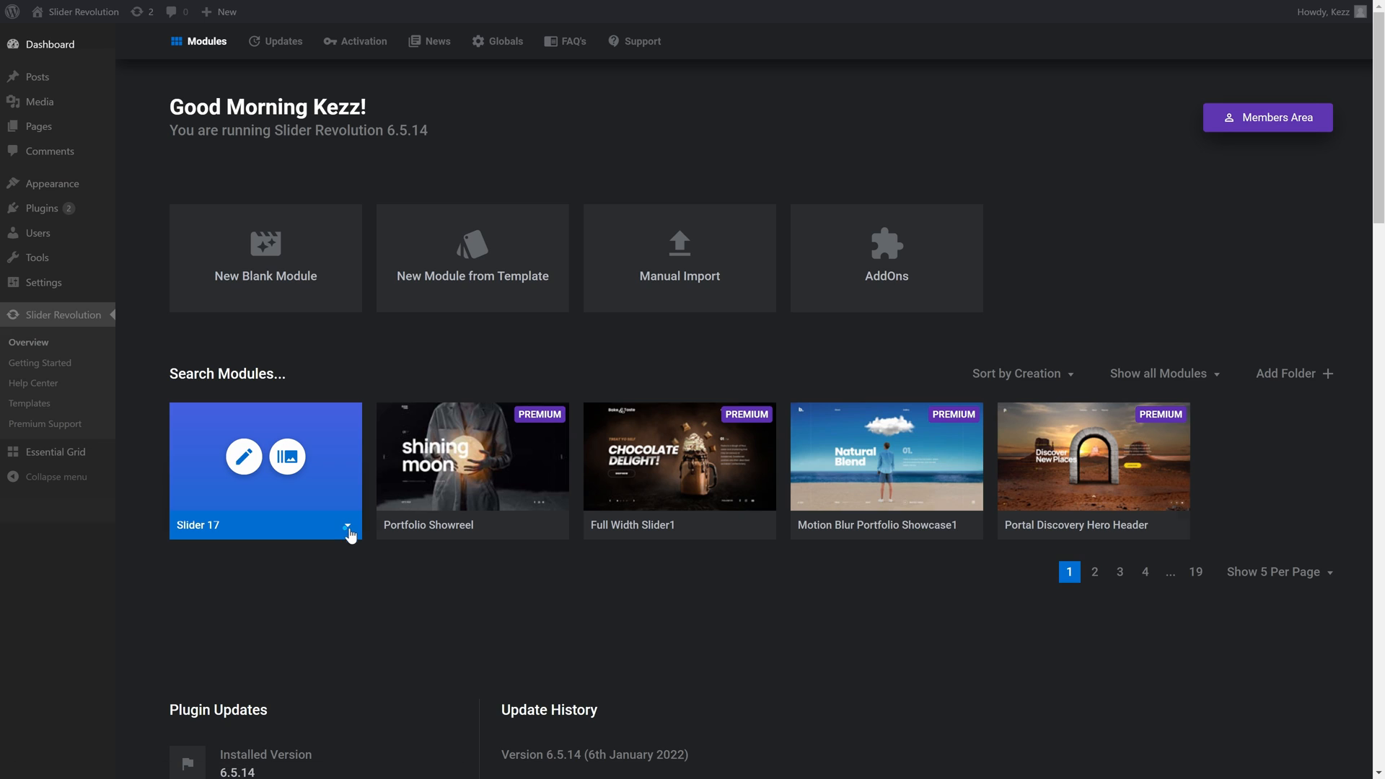
click(350, 532)
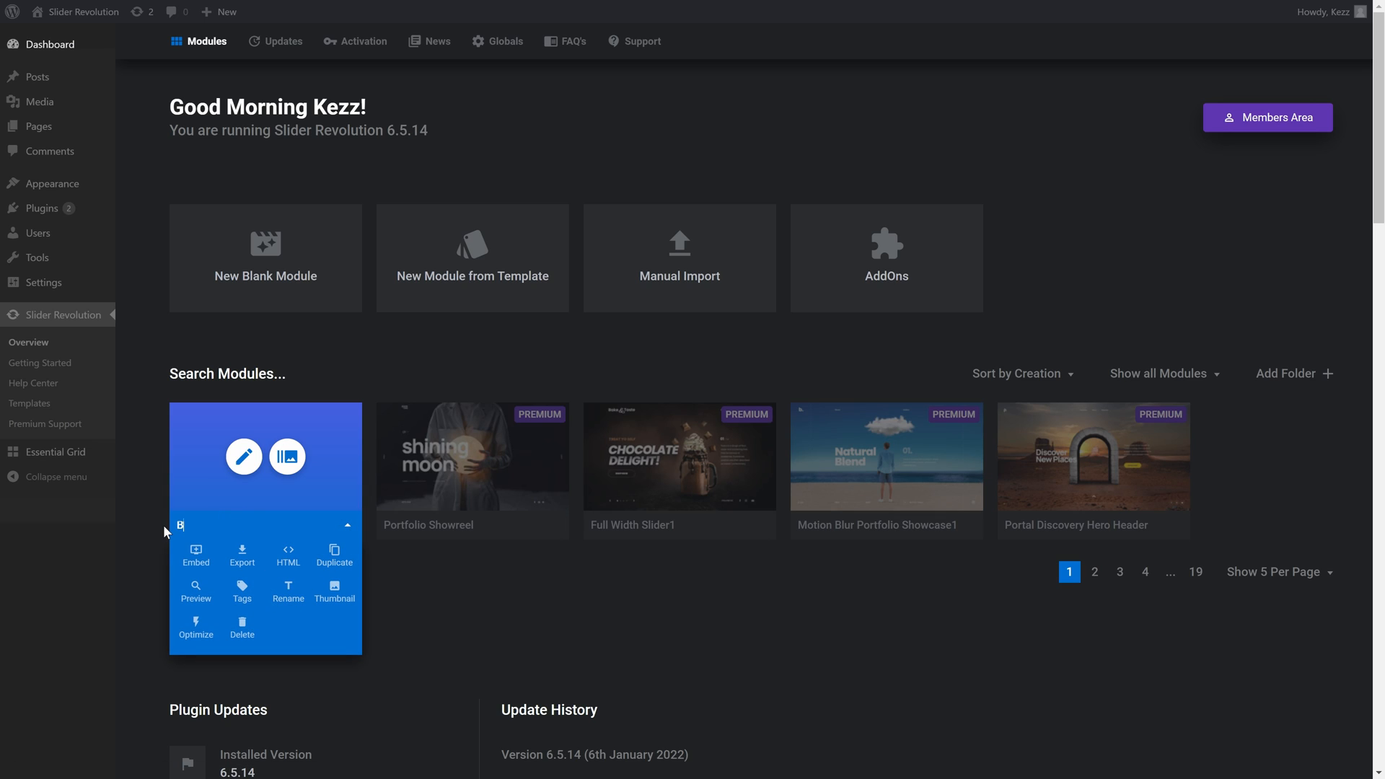
text(Basic Slider #1)
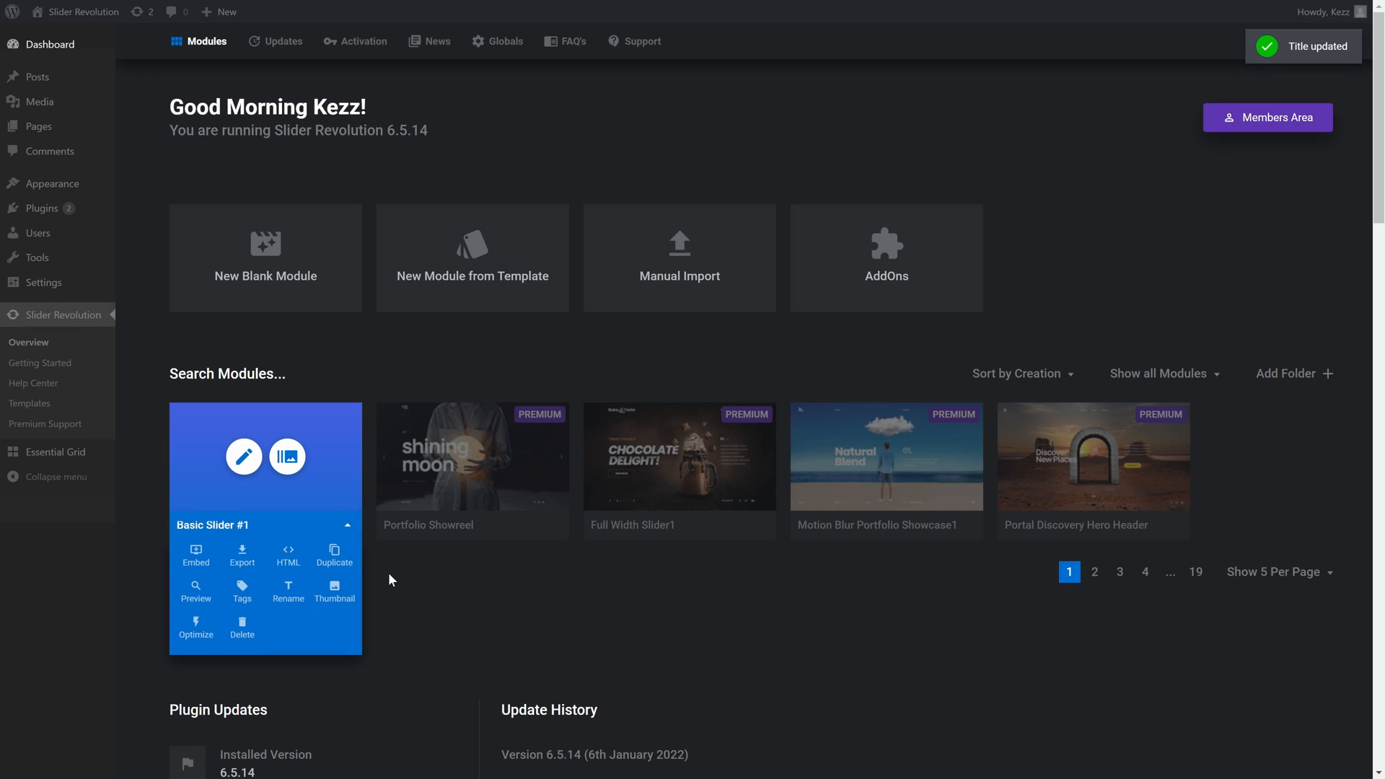
mouse_move(252, 575)
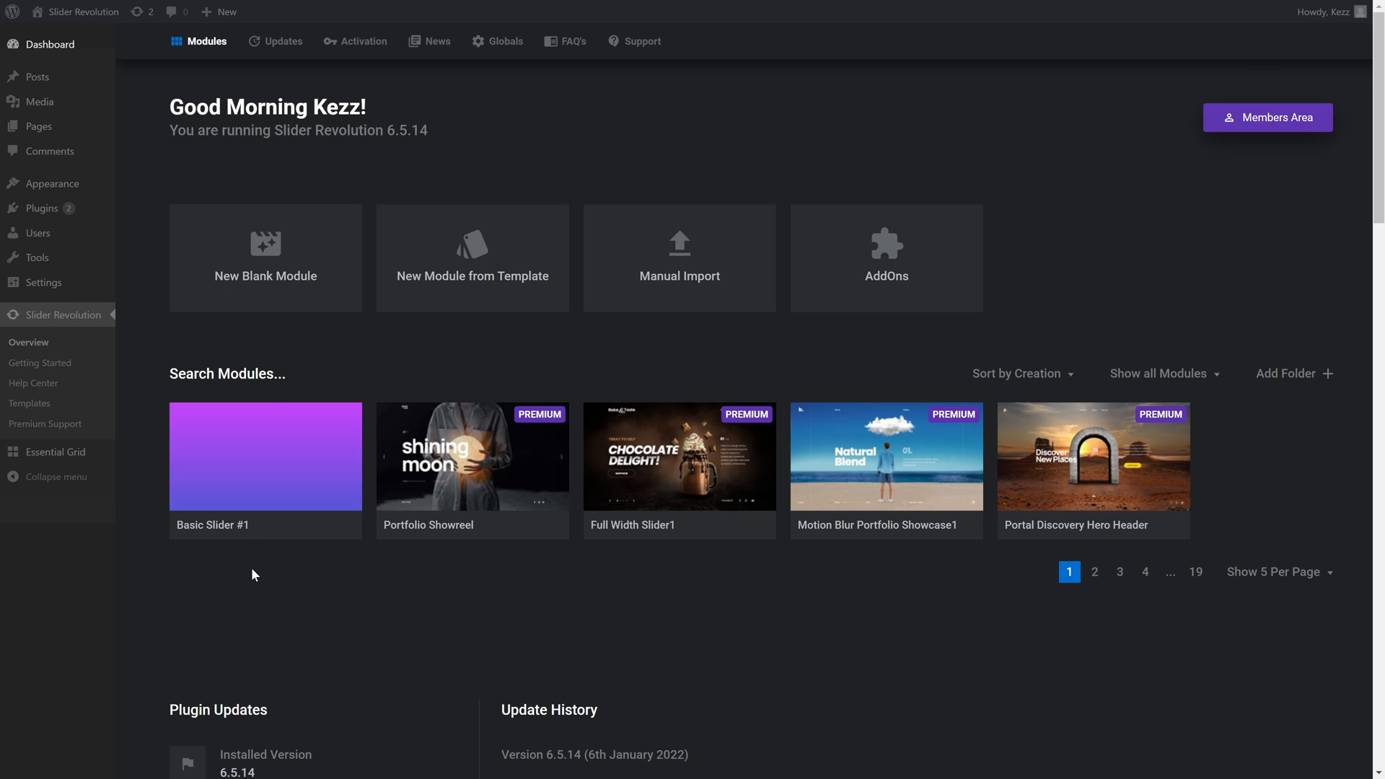
mouse_move(36, 77)
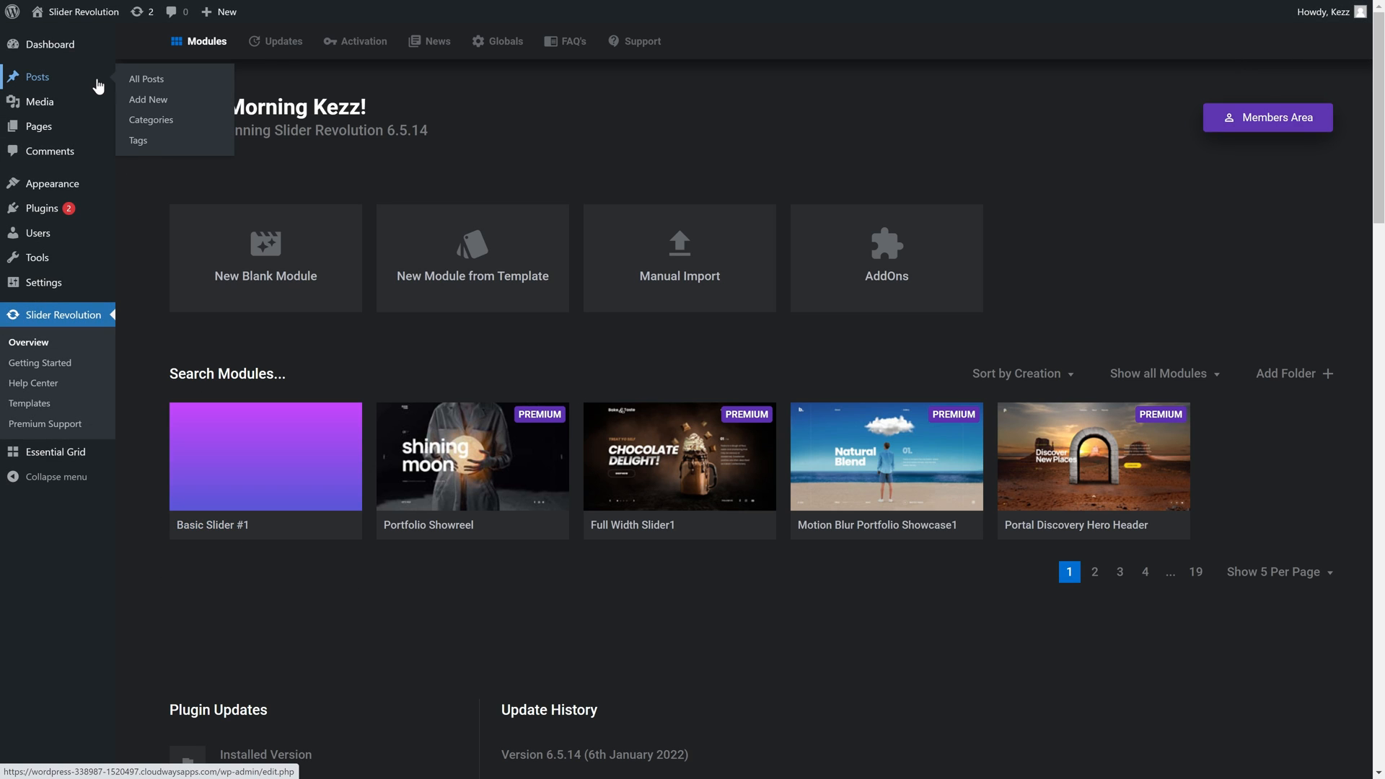
Step: Create post 'Basic Slider Creation Made Easy' with a Slider Revolution block showing Basic Slider #1
click(149, 99)
text(Basic Slider Creation)
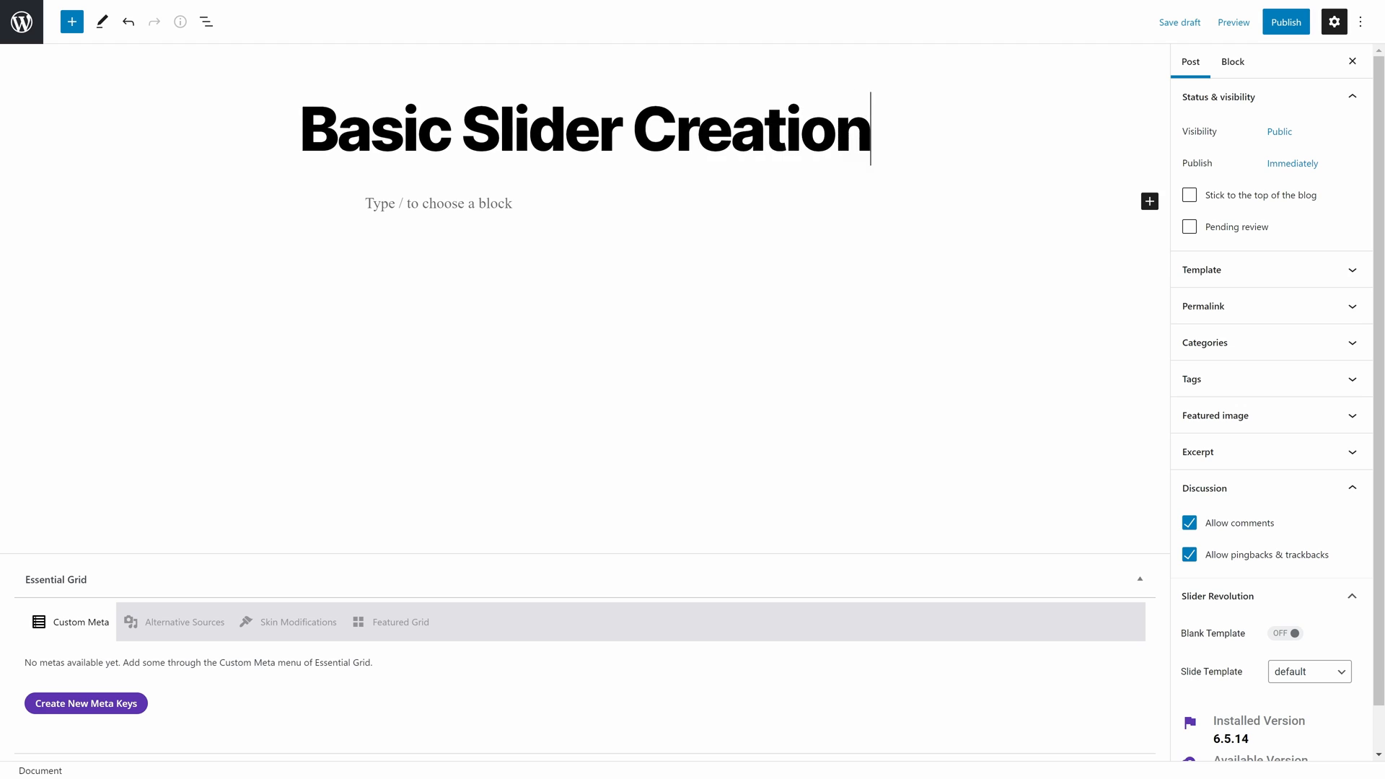
text(Made Easy)
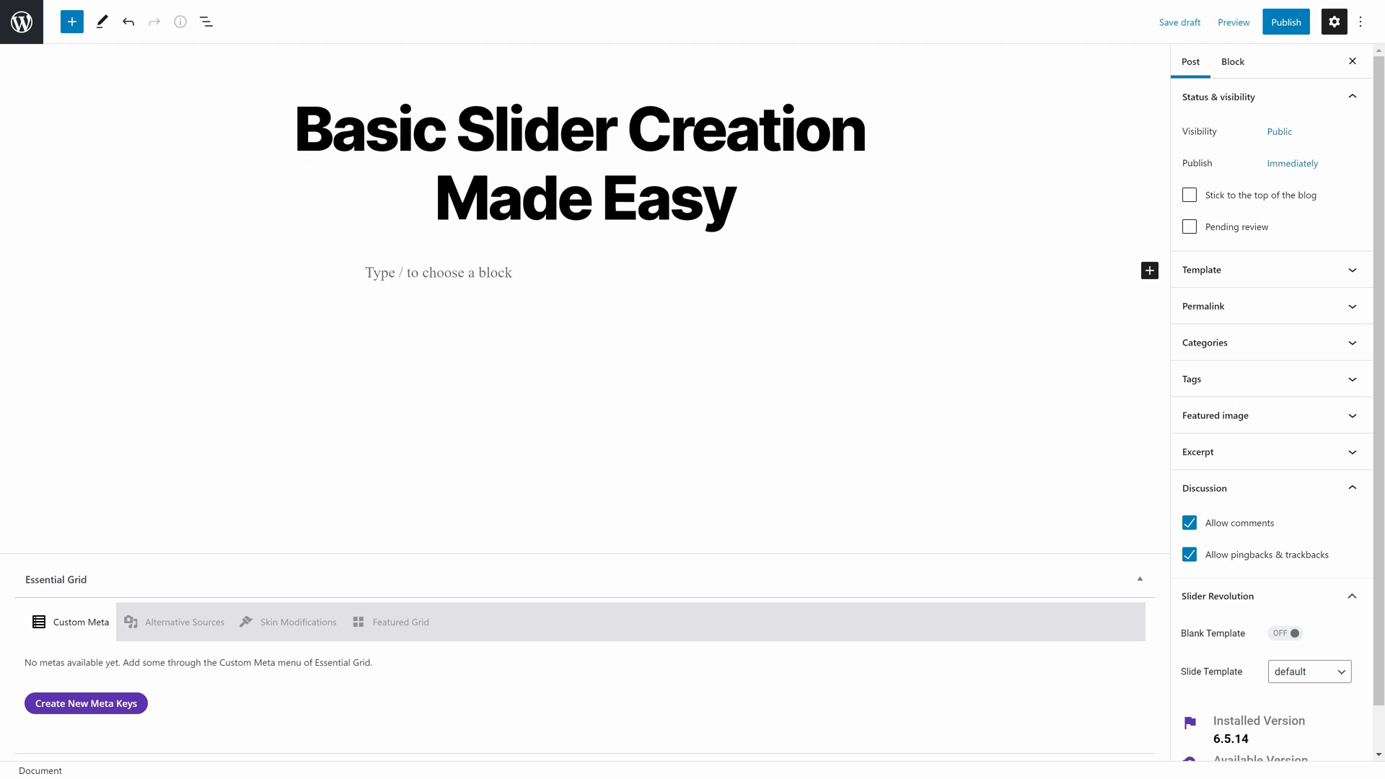
click(1150, 271)
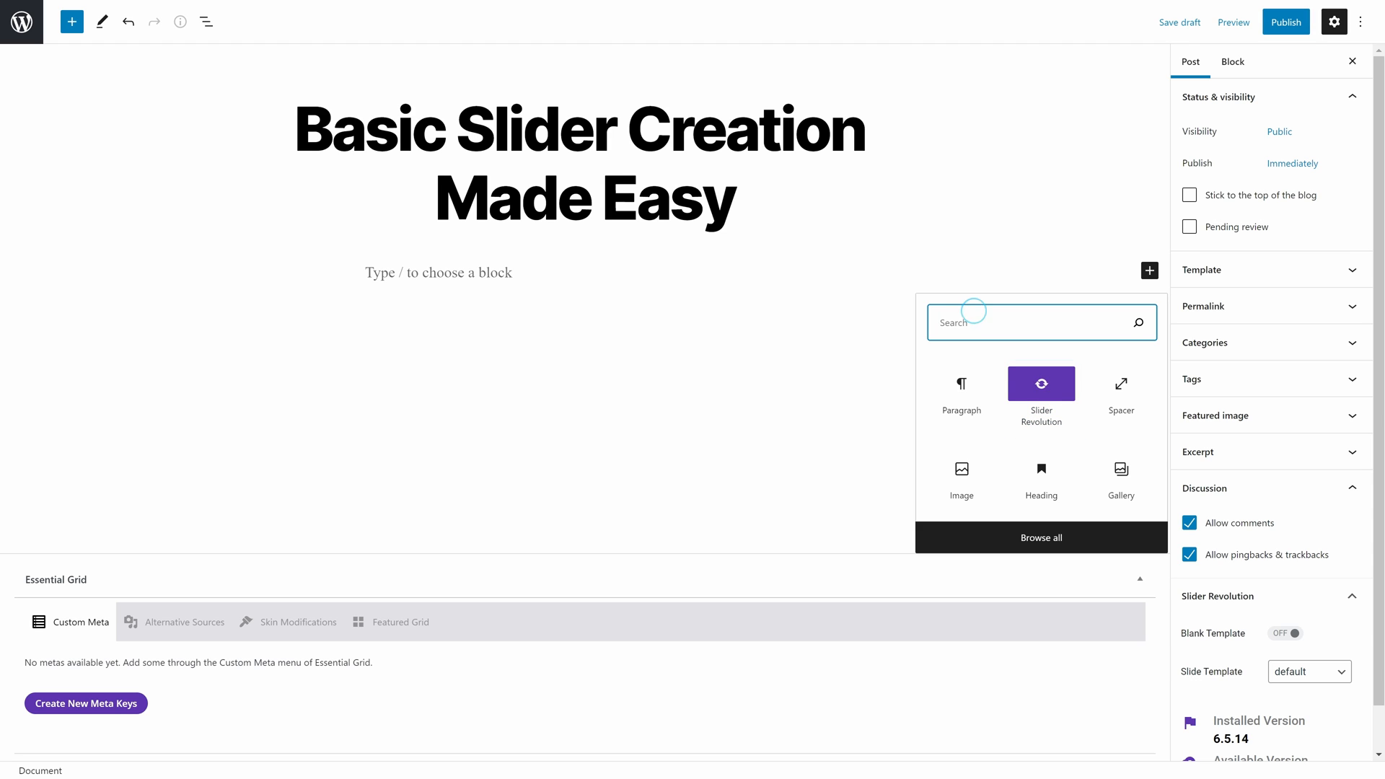
text(slider)
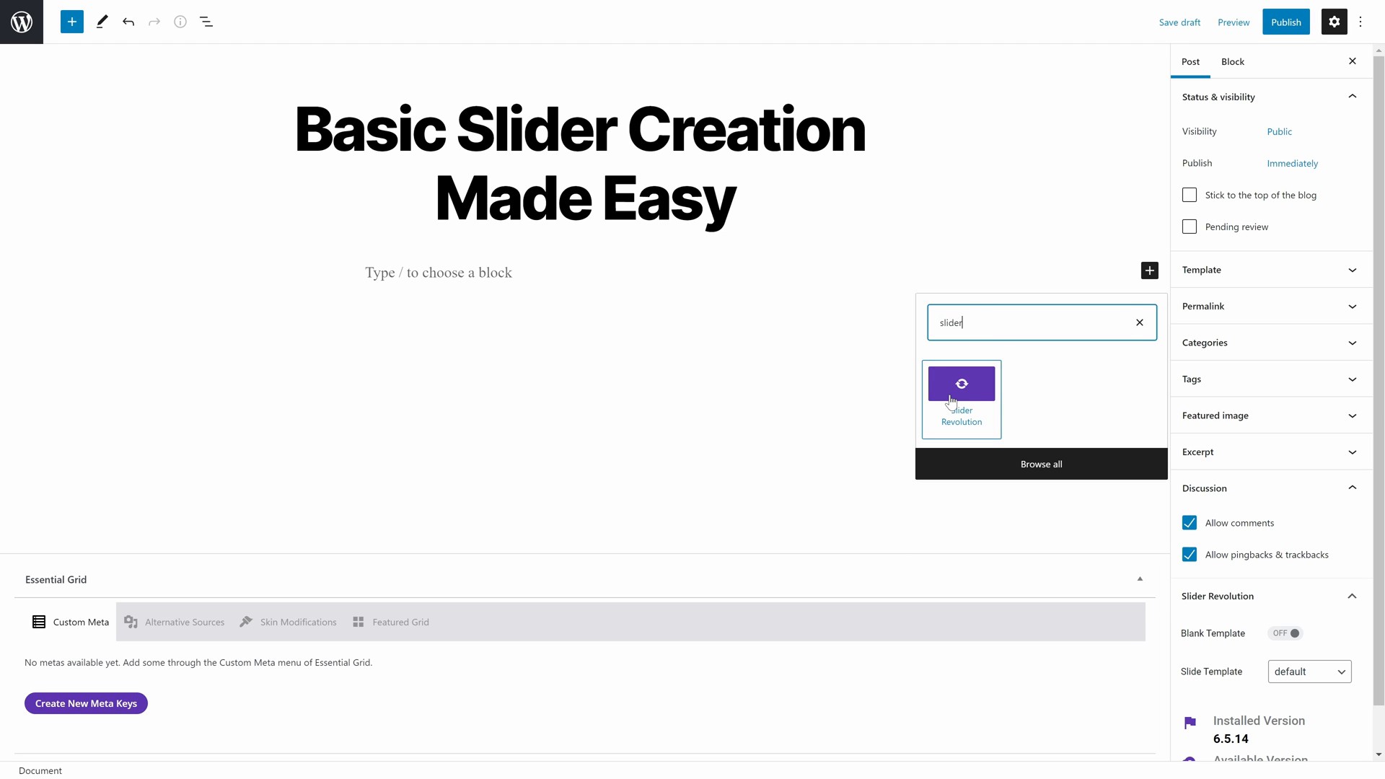
click(960, 399)
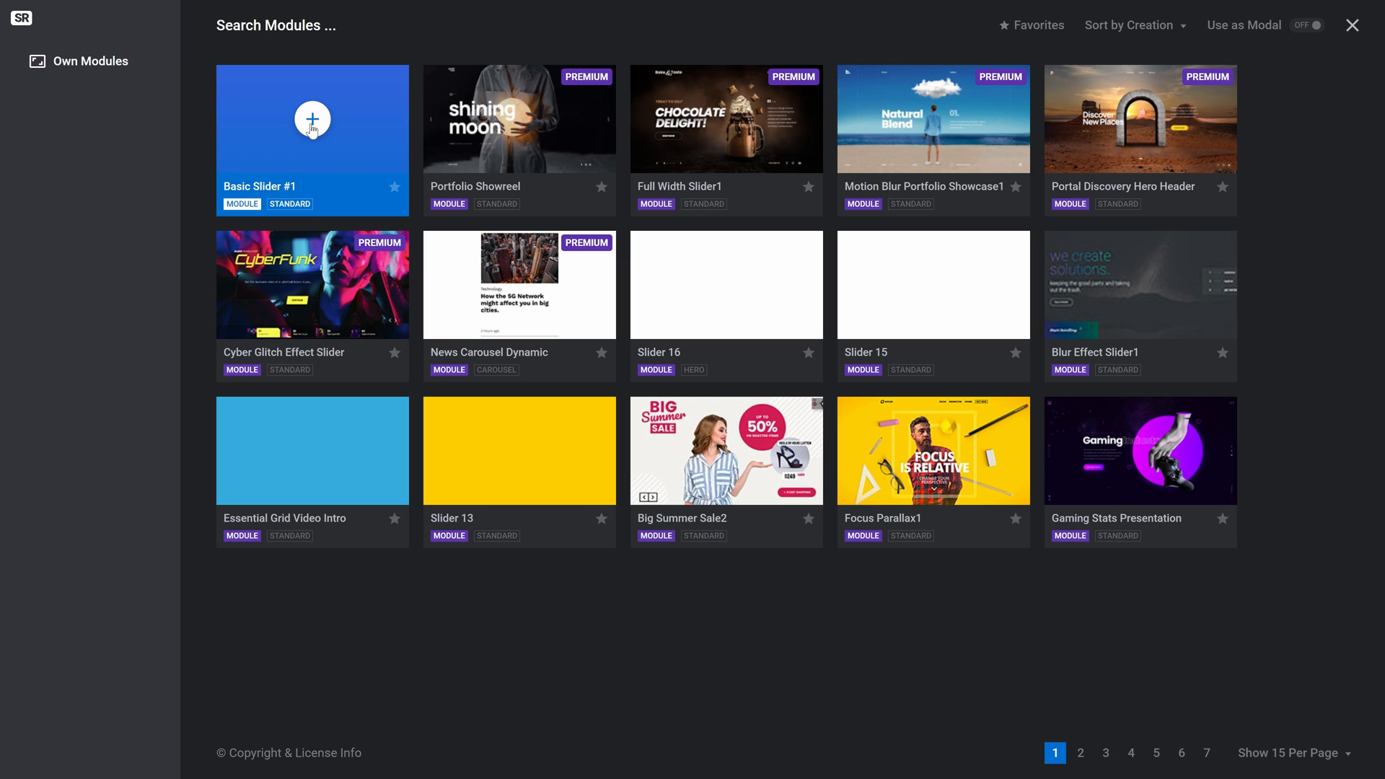
click(312, 119)
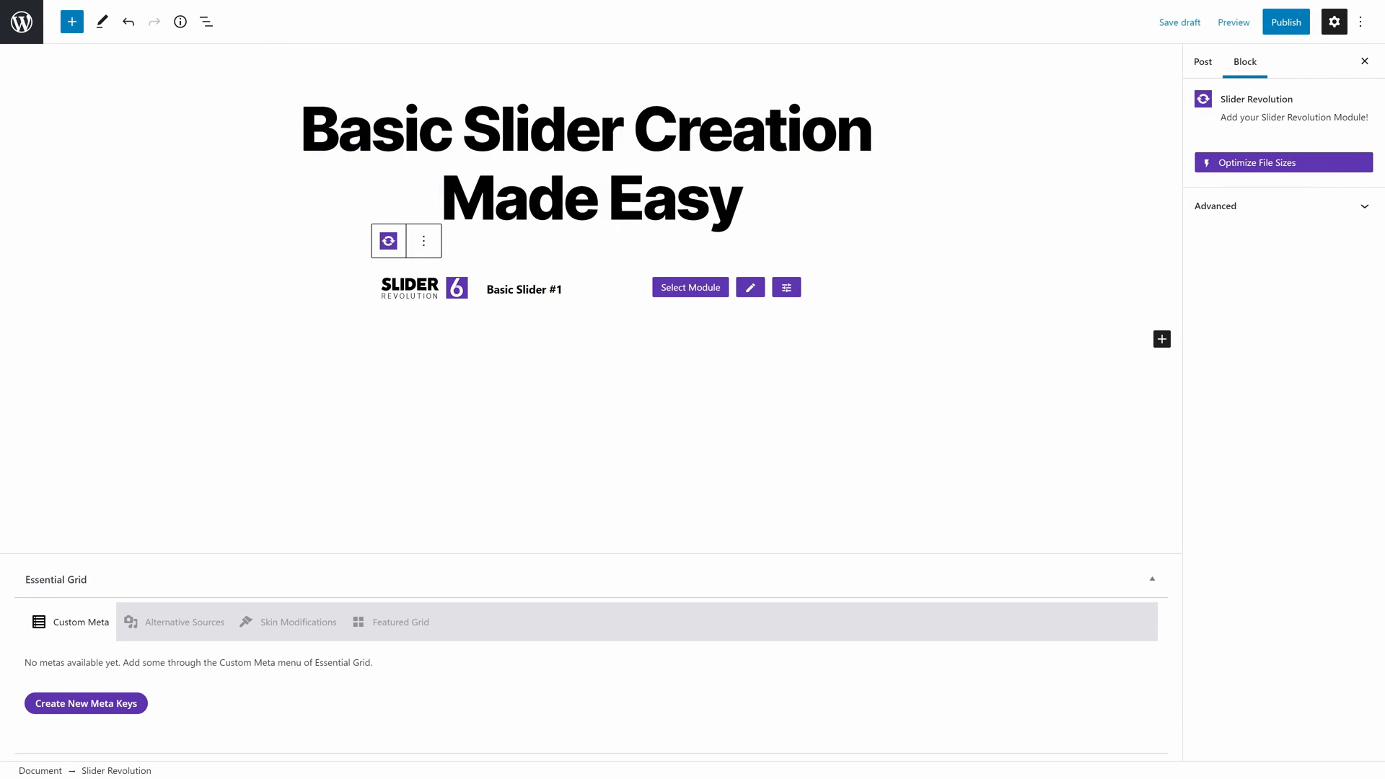
Step: Add a paragraph saying Slider Revolution makes slider creation super easy, then preview the post
text(s)
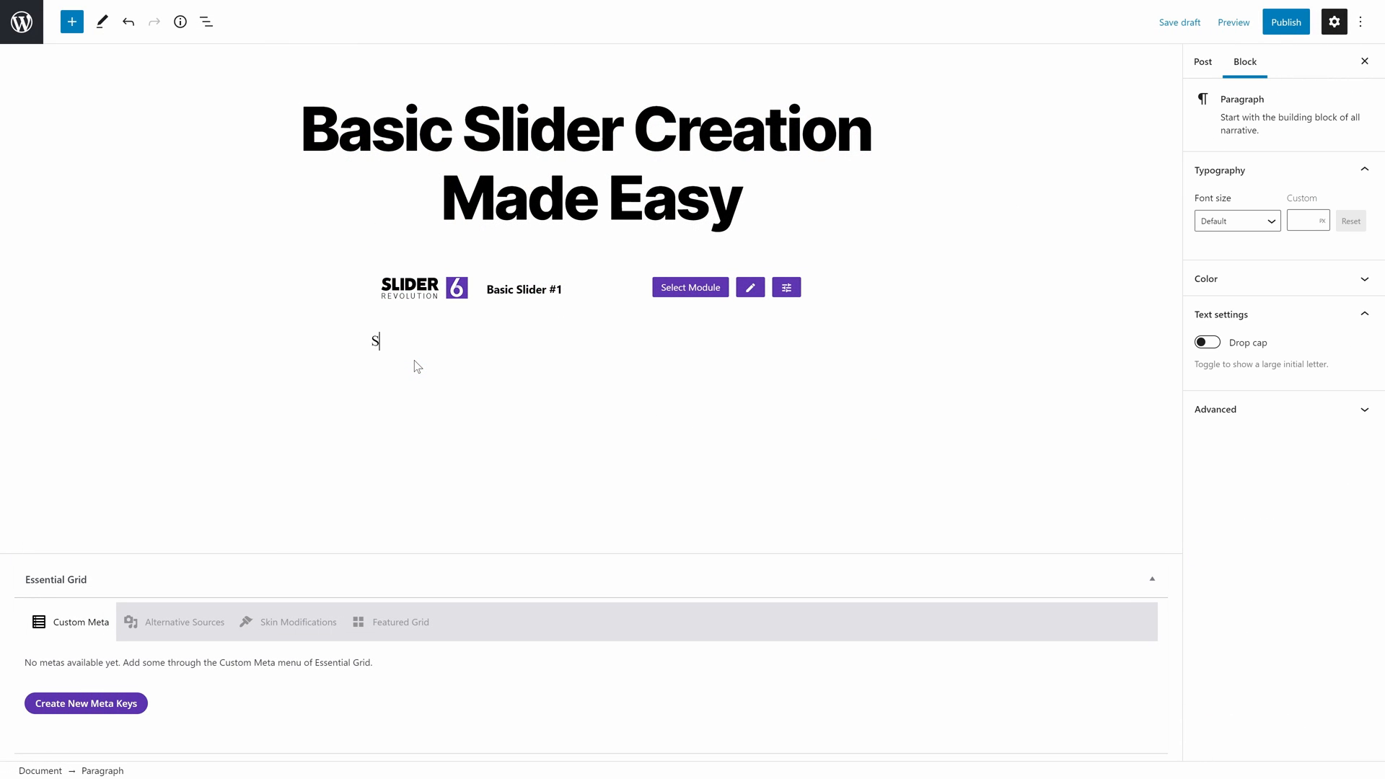
text(lider Revolution makes the task of cre)
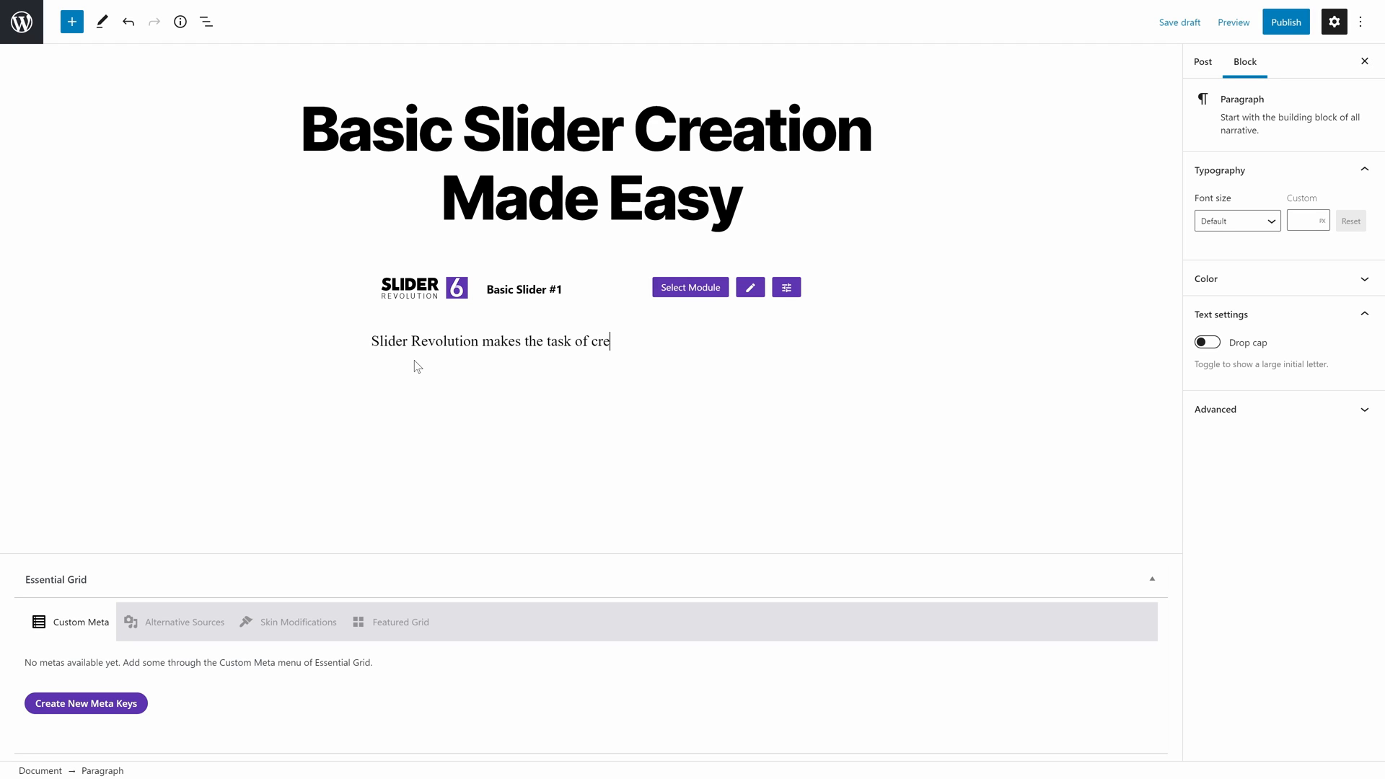
text(ating a slider presentation super easy.)
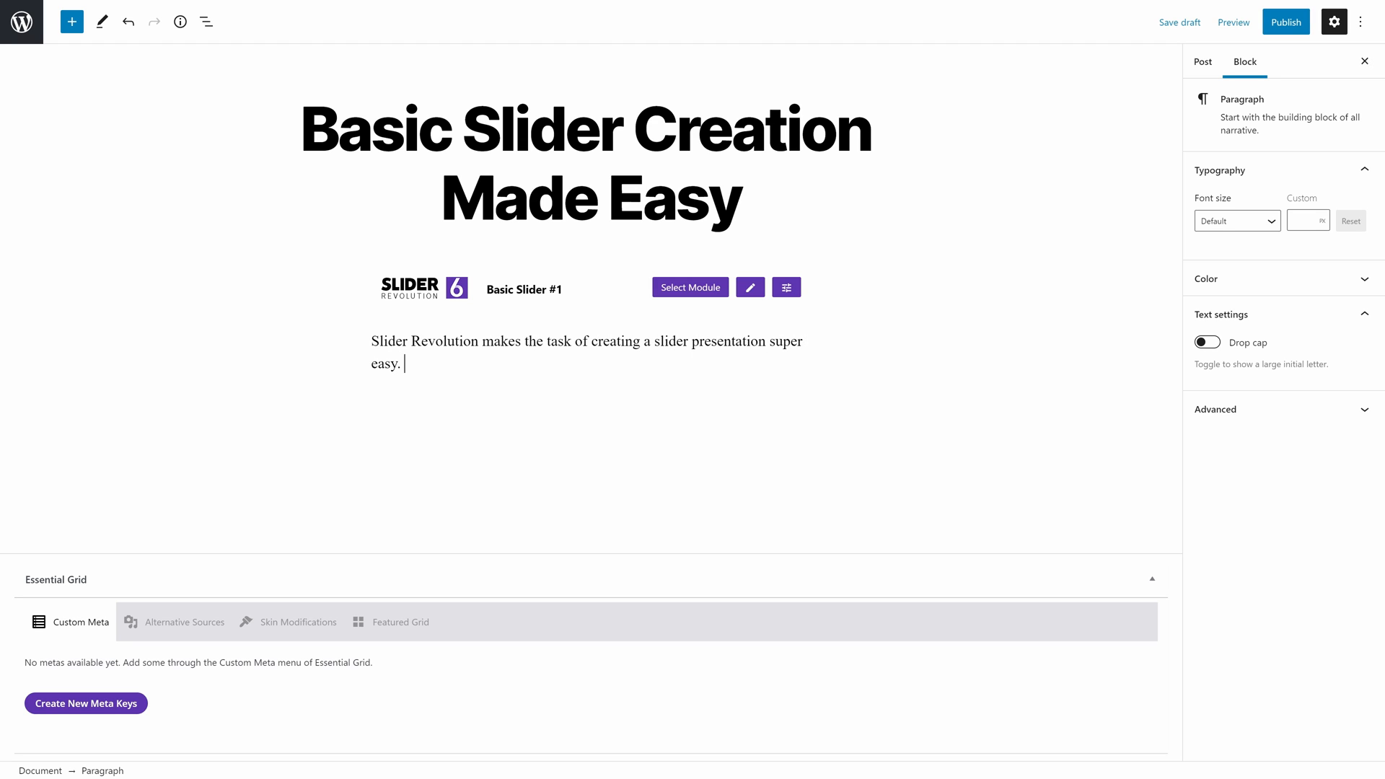
text(With no coding experience required)
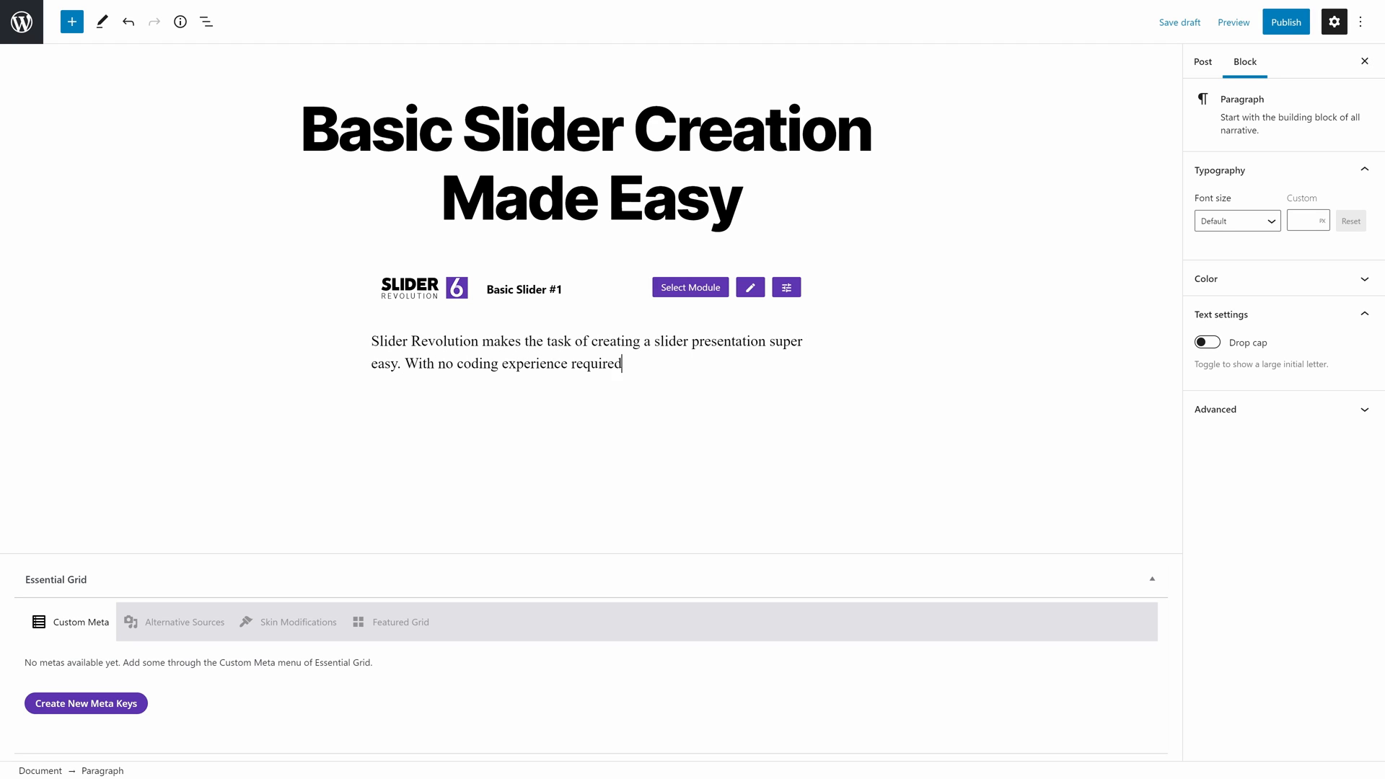
text(, you can create a slider for your WordPress post or page within minutes!)
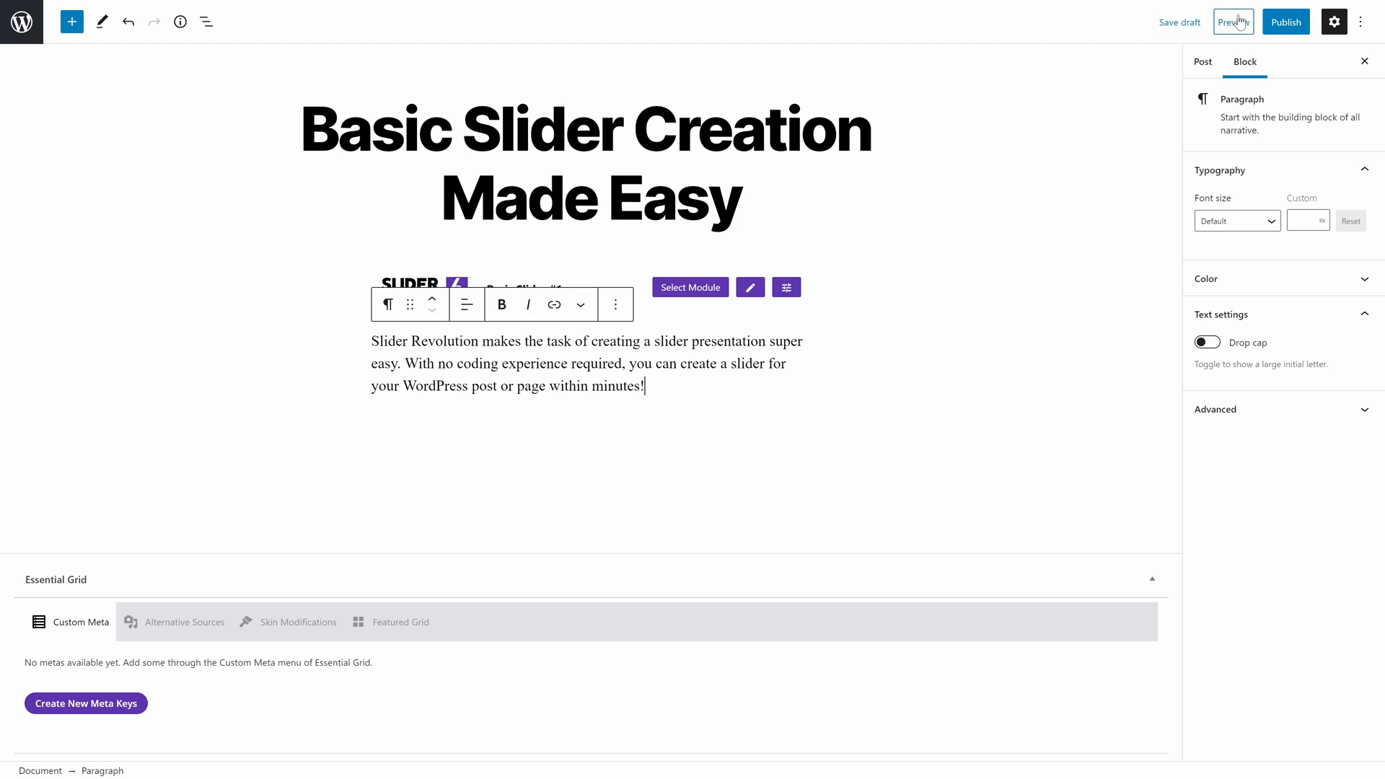
click(1233, 22)
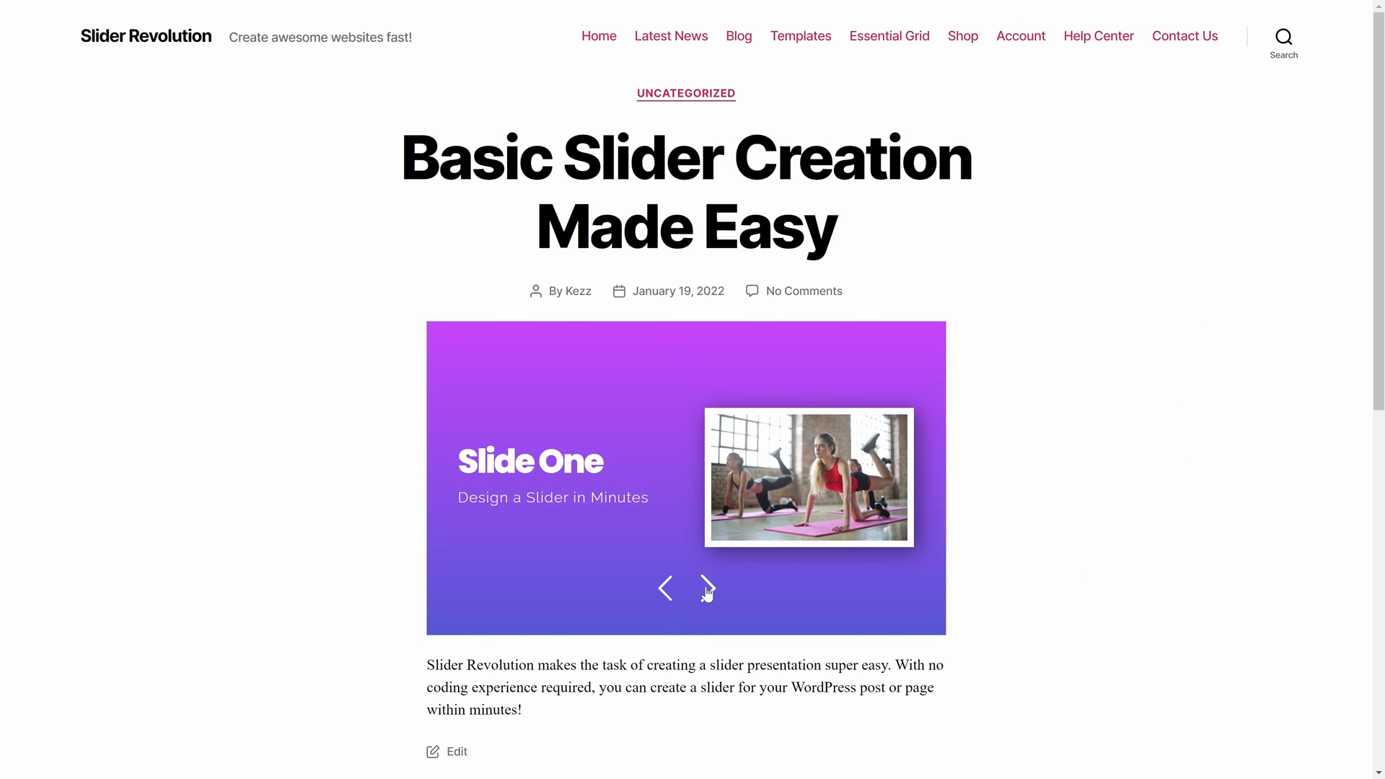
Step: Advance the embedded slider three times with its right arrow, moving past Slide Two
click(707, 589)
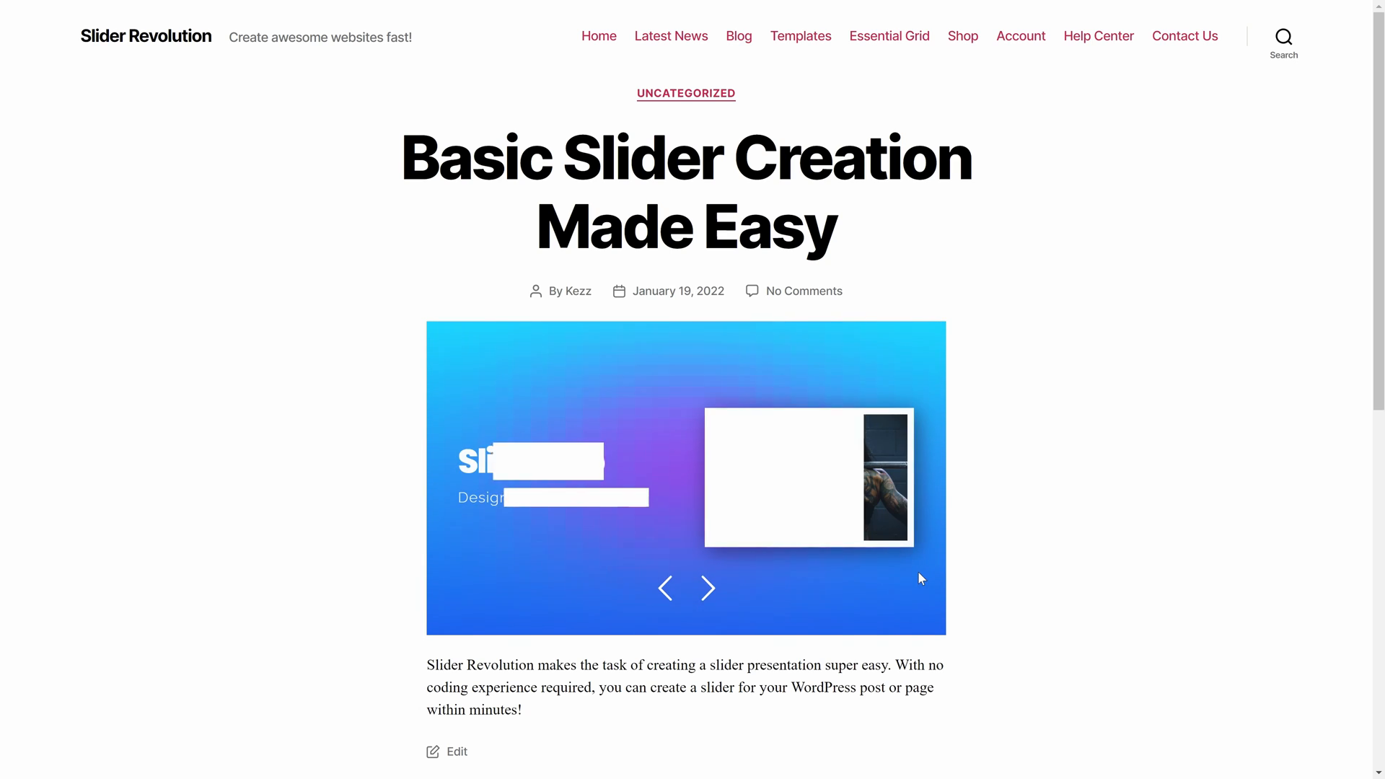
click(707, 589)
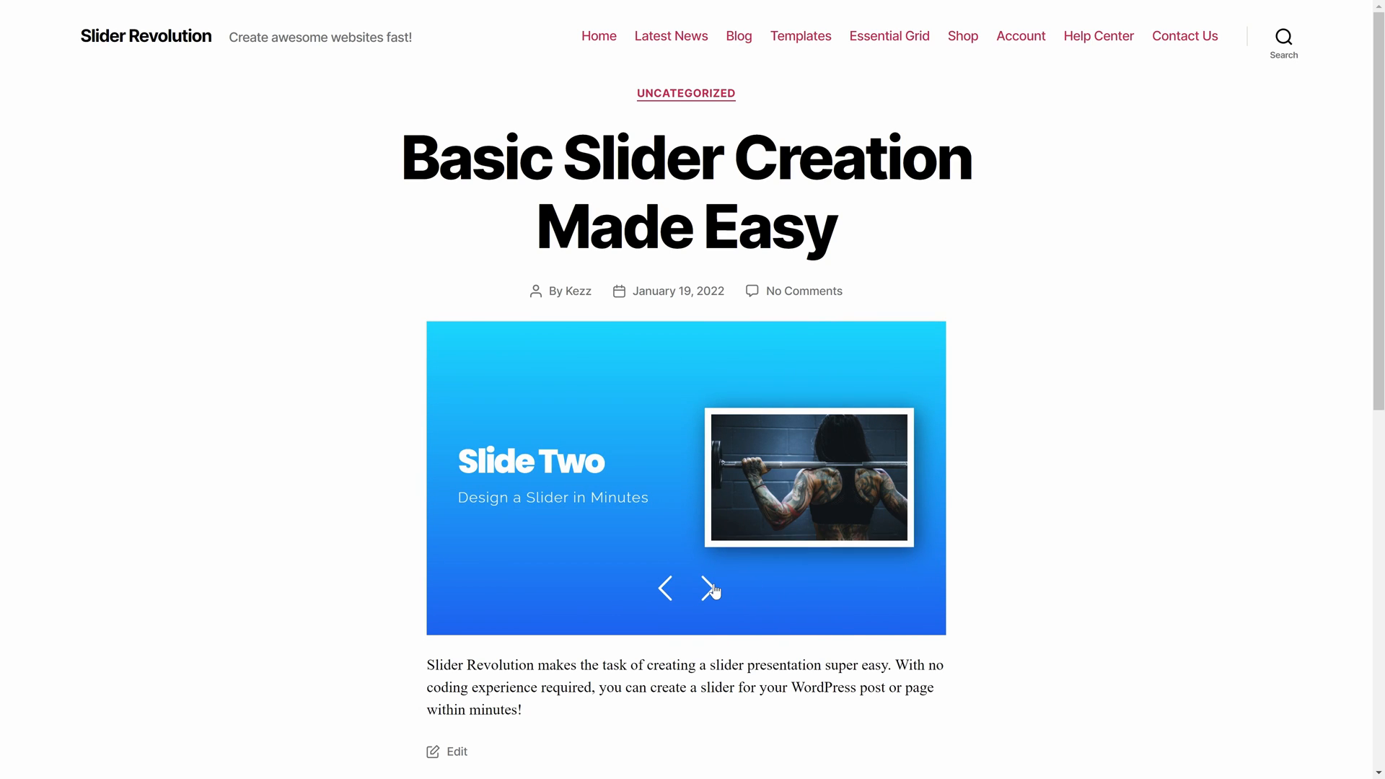
click(707, 589)
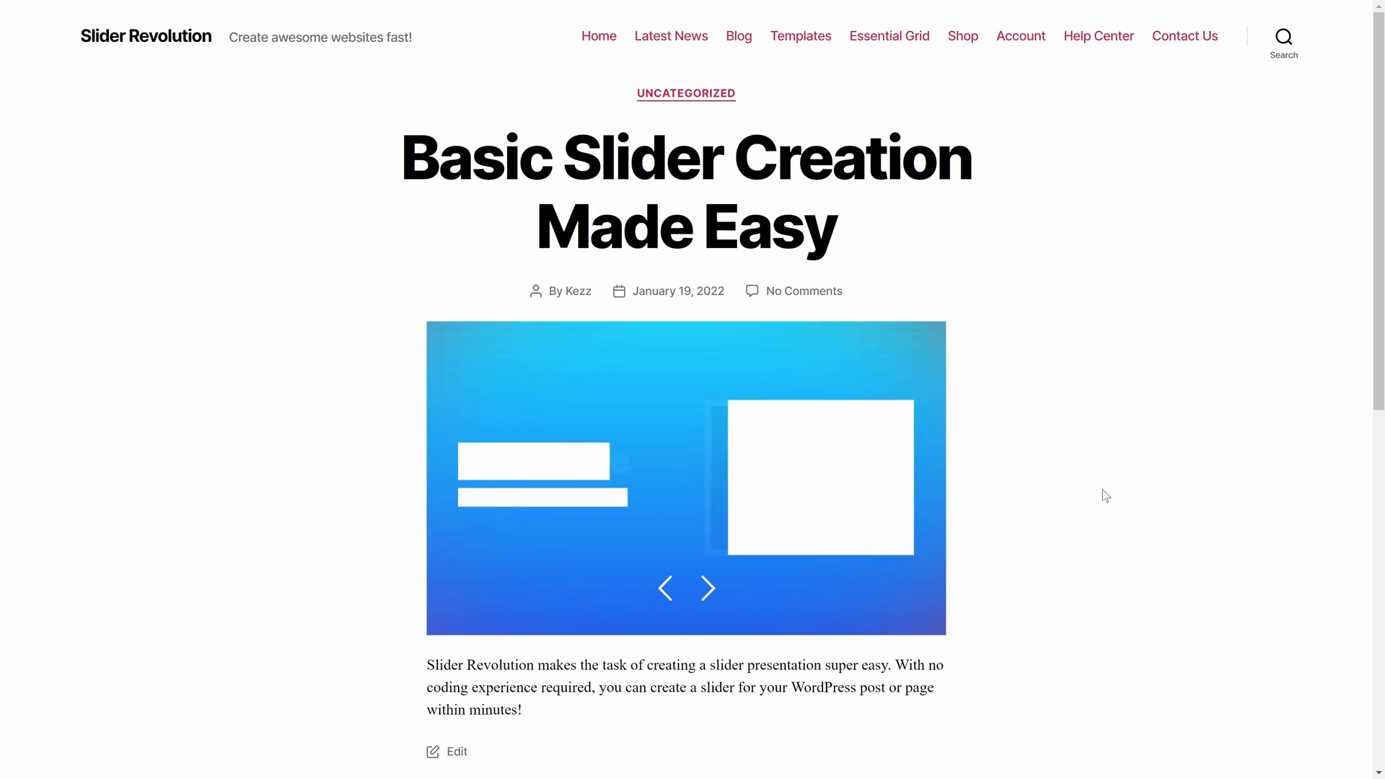